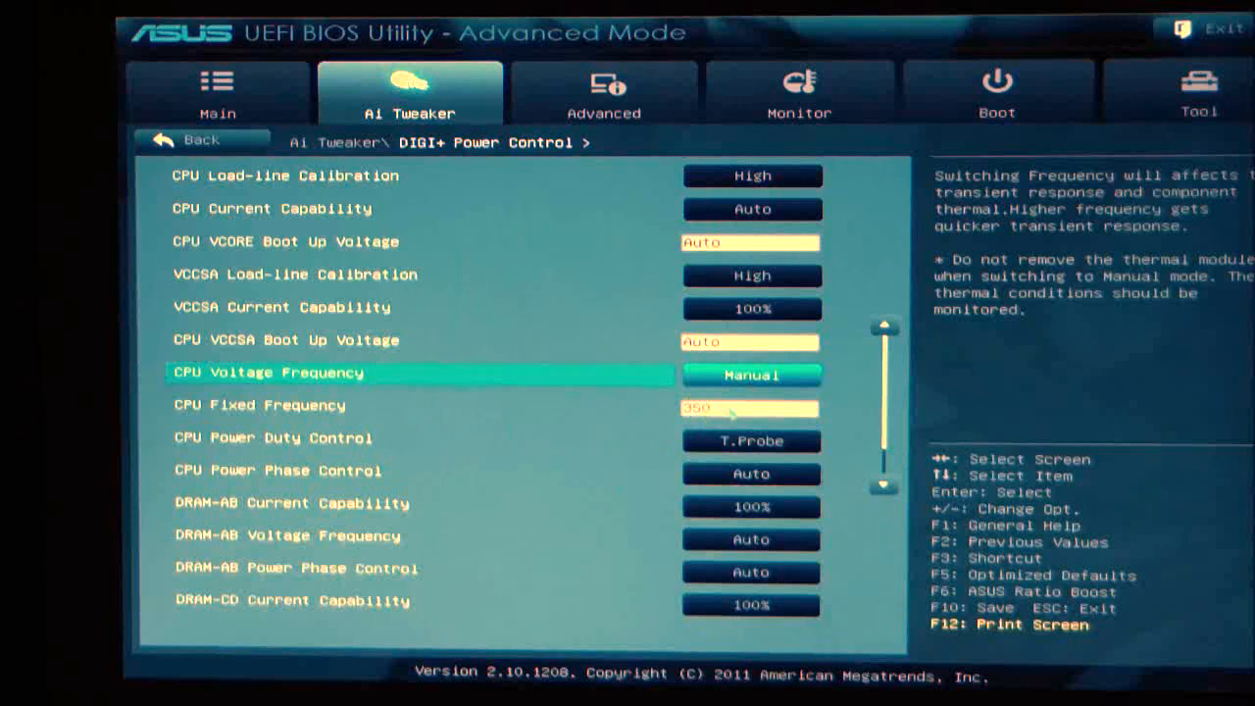
pyautogui.moveTo(539, 490)
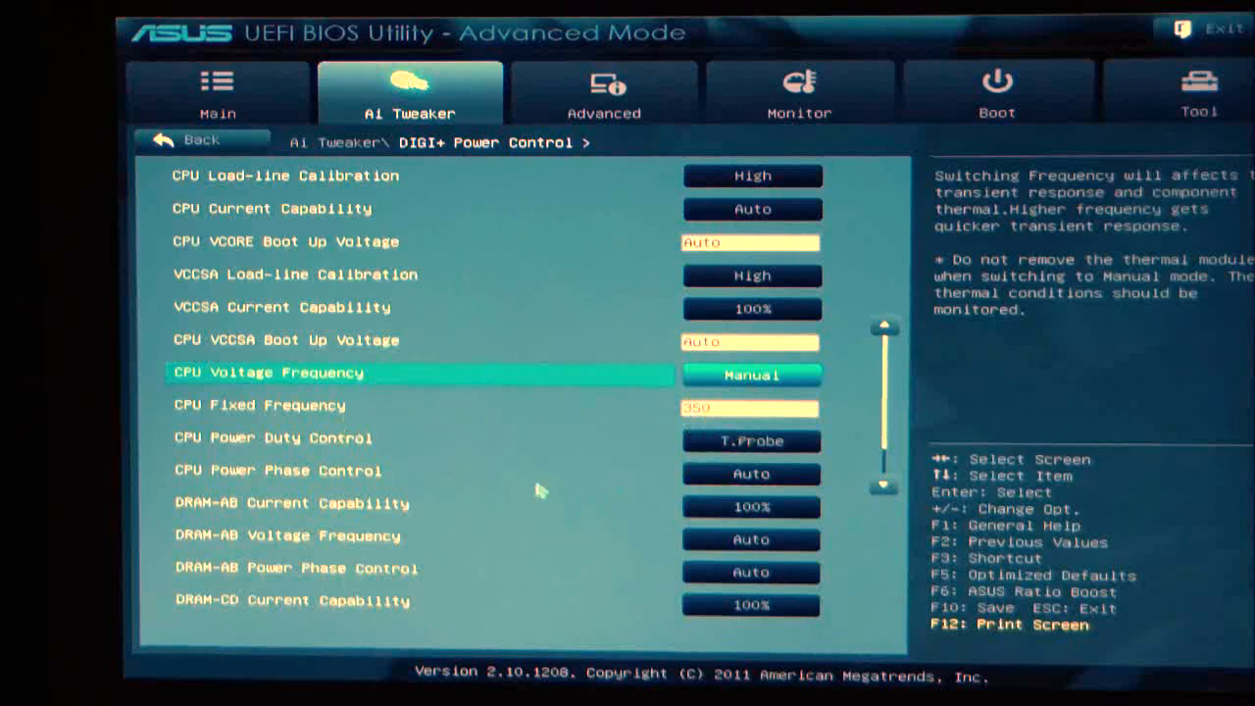
# Step: Review the CPU Power Duty Control, Power Phase Control and DRAM-AB Current Capability choices
pyautogui.click(751, 439)
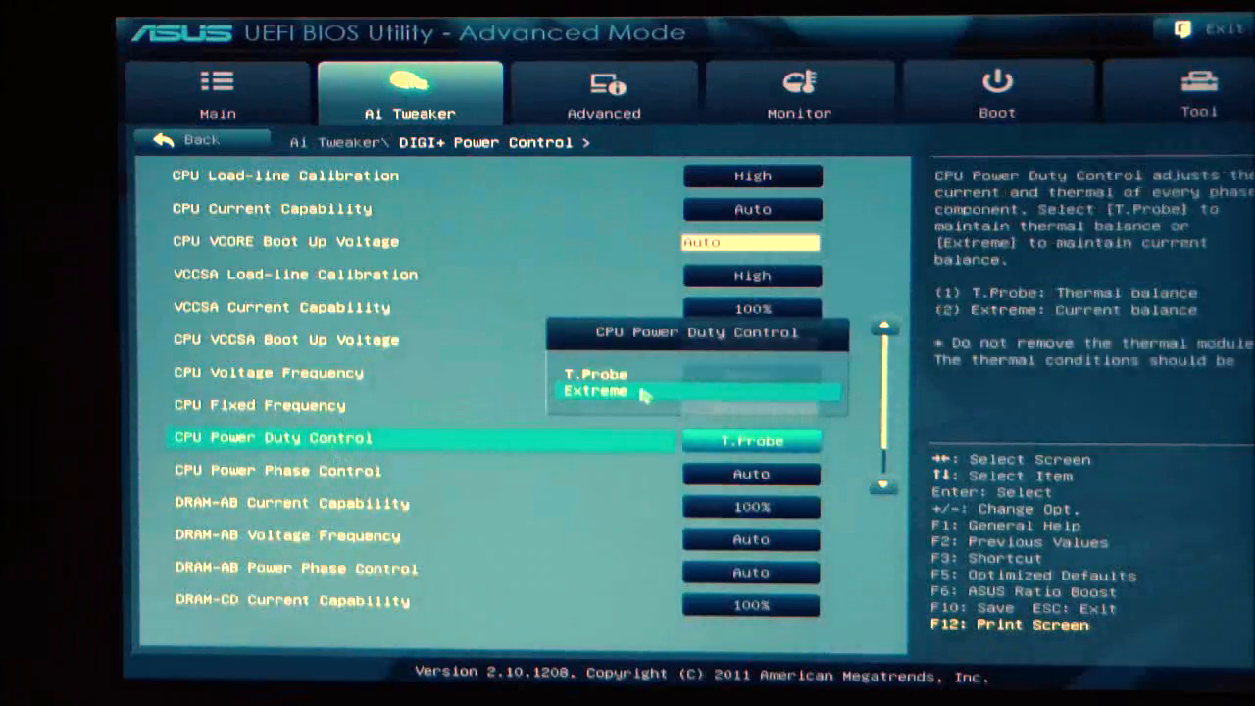
pyautogui.moveTo(749, 454)
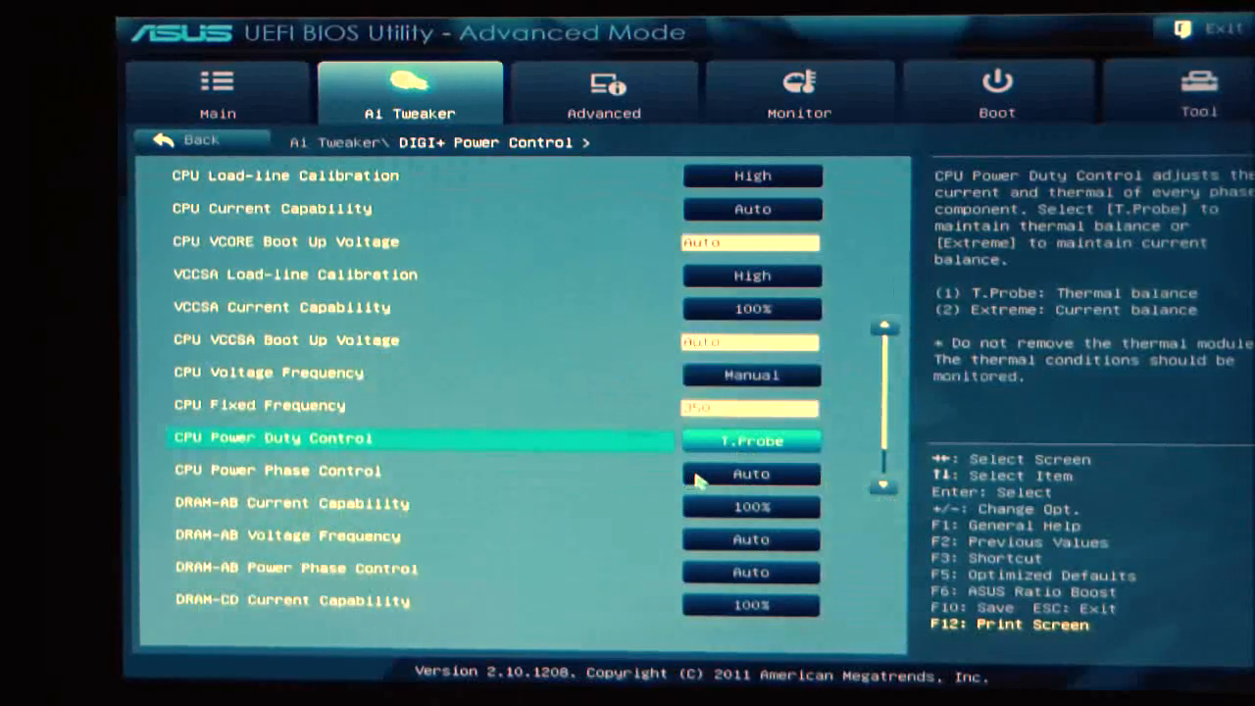
pyautogui.click(751, 474)
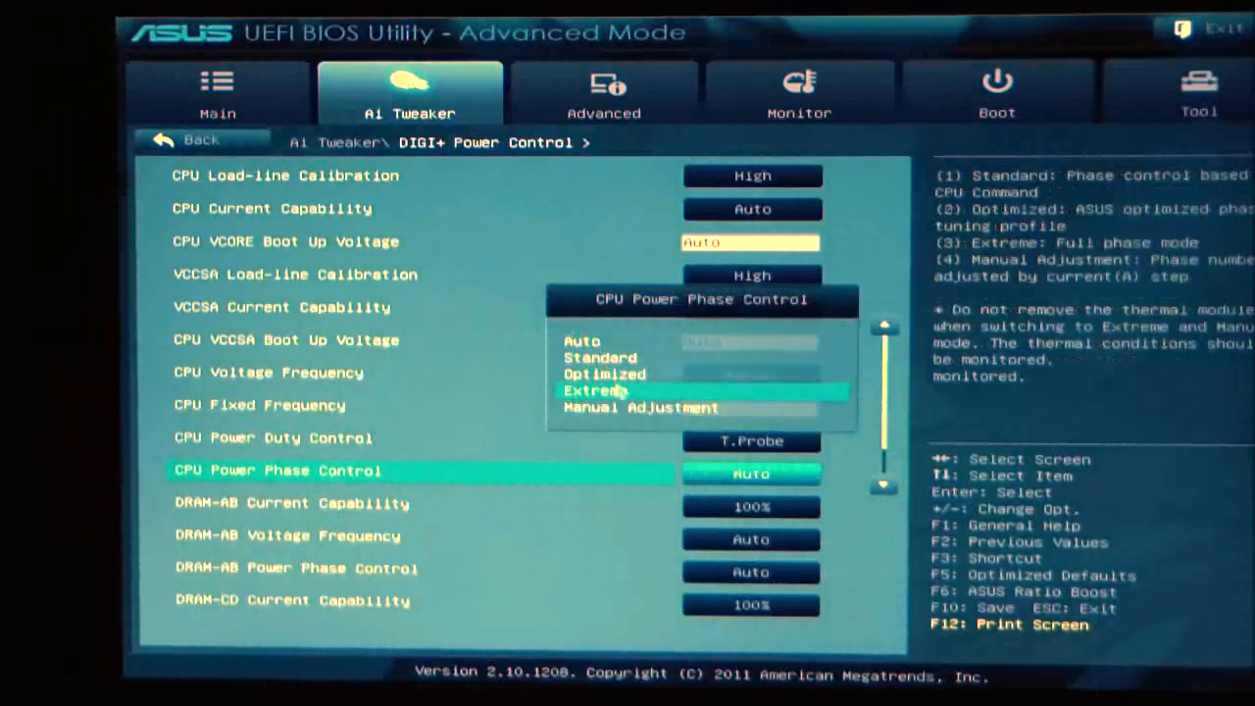
pyautogui.moveTo(637, 407)
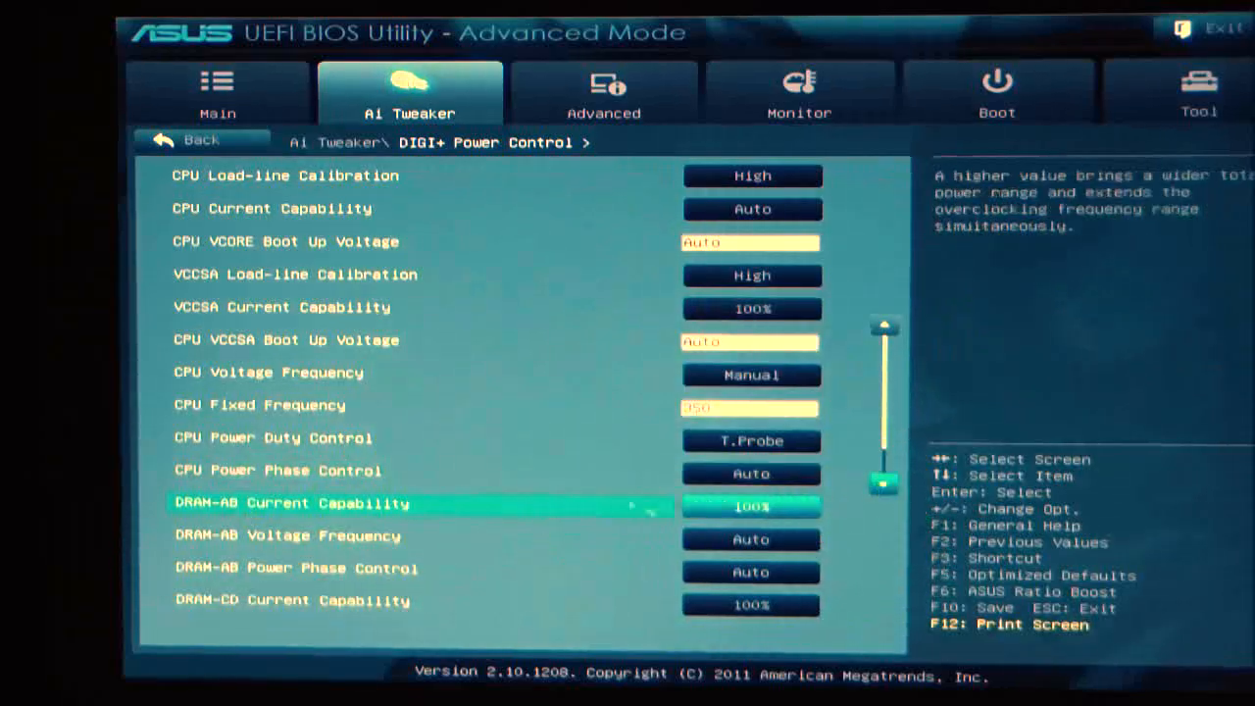
pyautogui.click(751, 472)
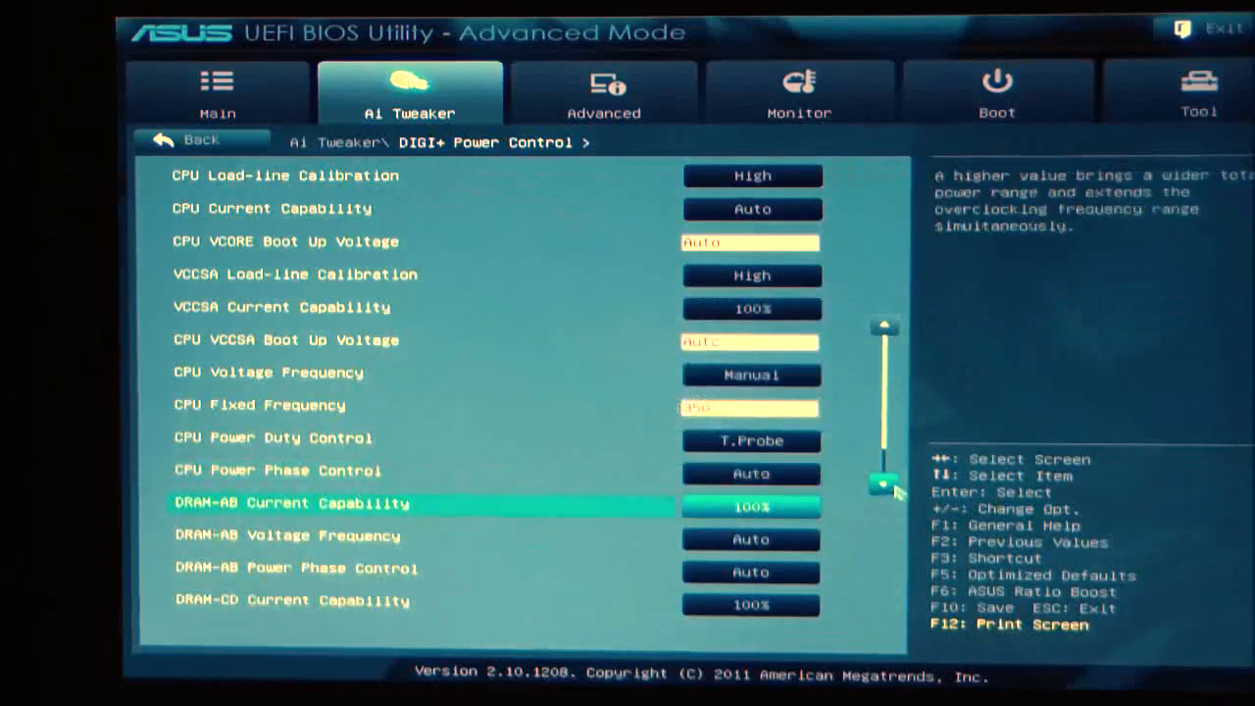
# Step: Check DRAM-AB Current Capability again, then set DRAM-AB Voltage Frequency to Manual
pyautogui.press('Down')
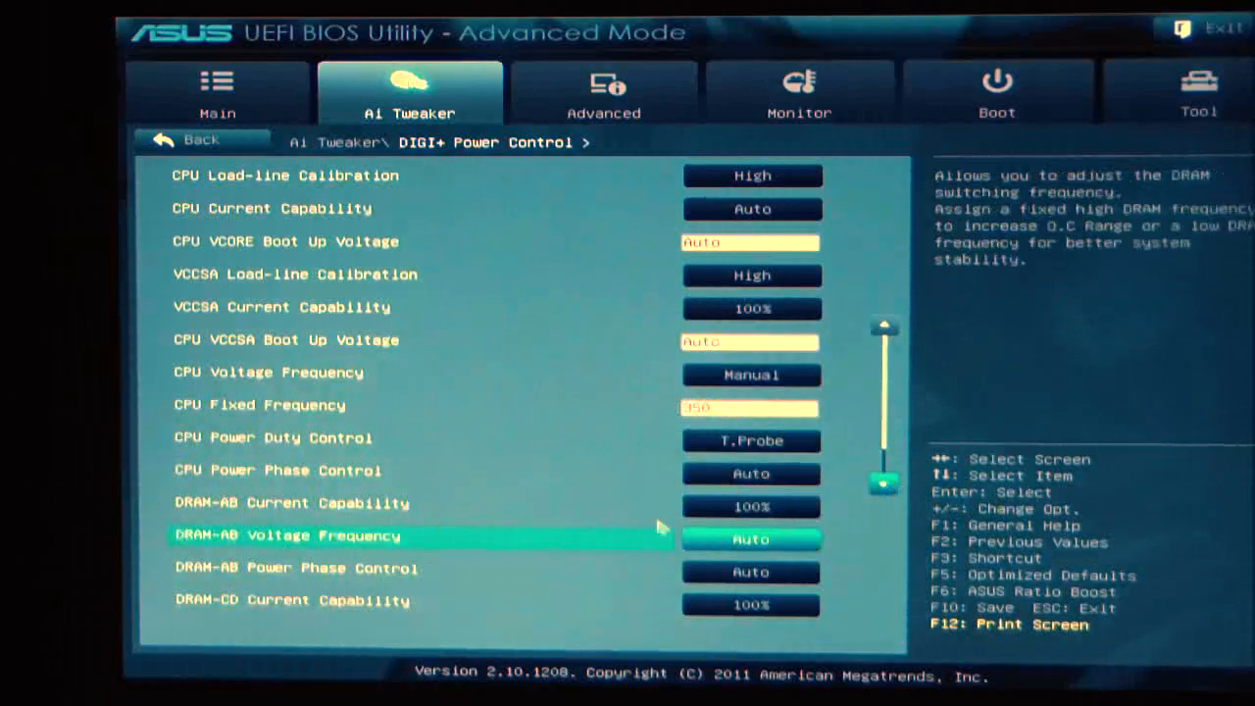
pyautogui.moveTo(716, 509)
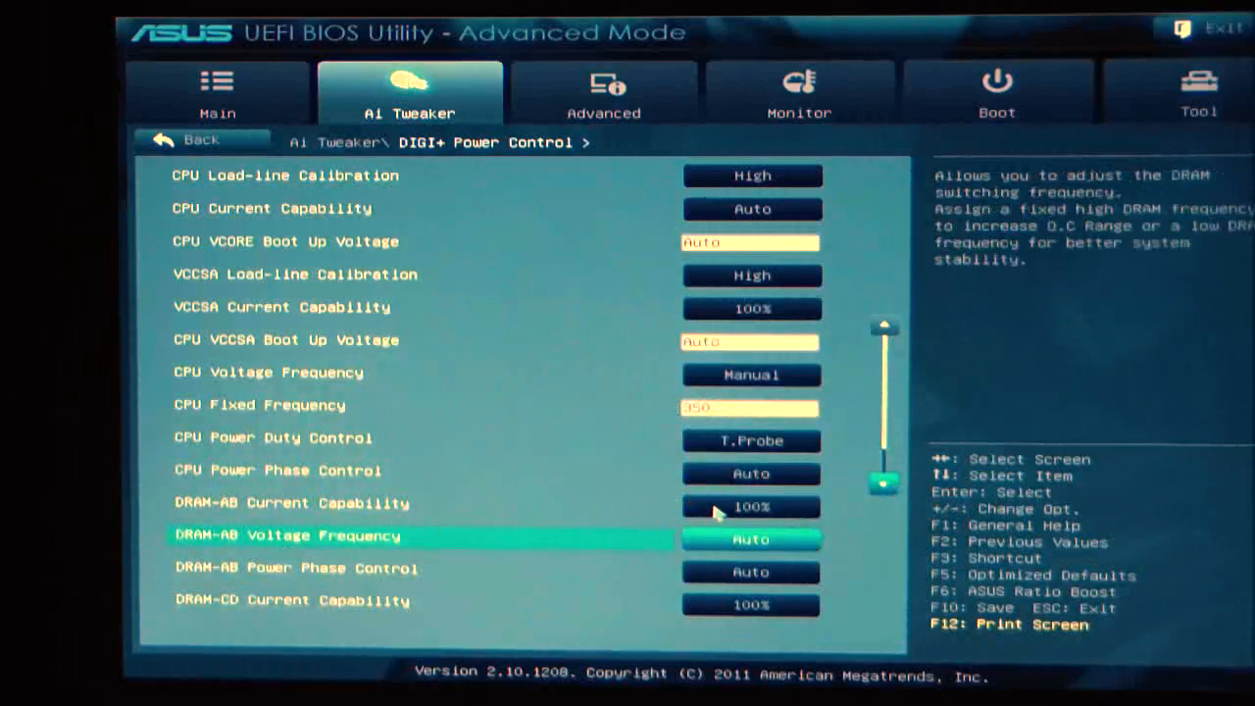
pyautogui.click(751, 506)
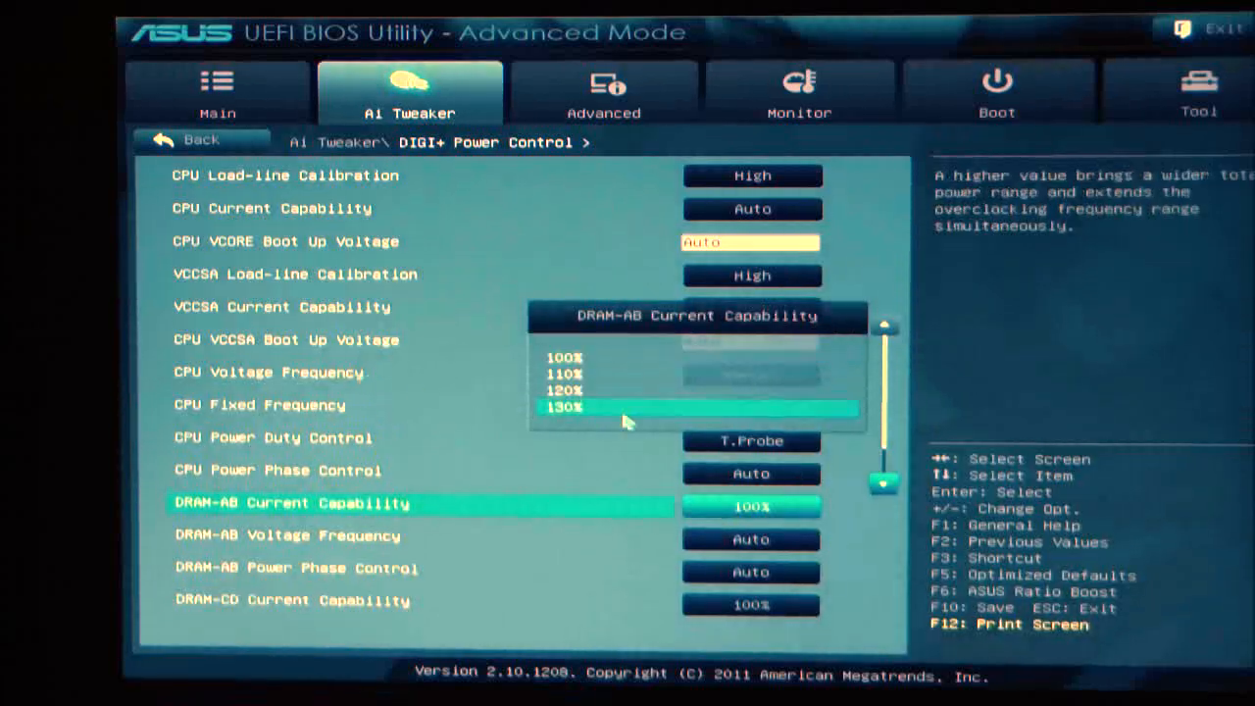
pyautogui.moveTo(584, 527)
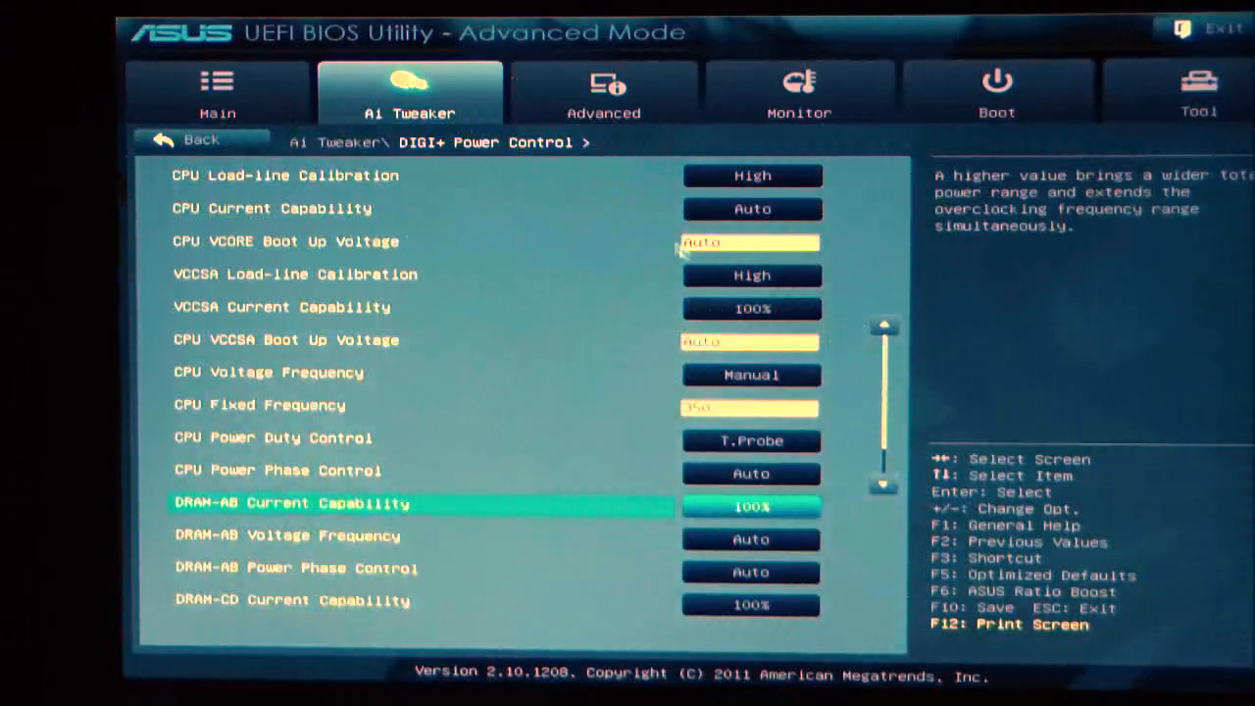
pyautogui.moveTo(329, 373)
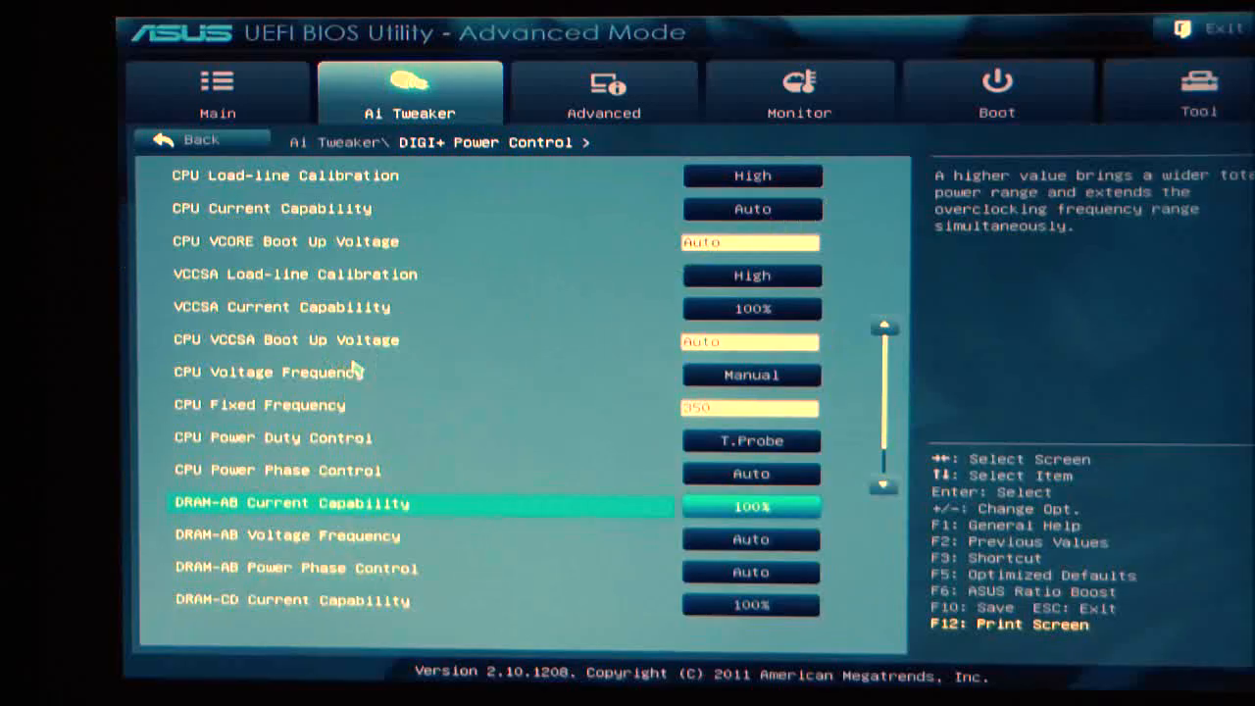
pyautogui.moveTo(794, 514)
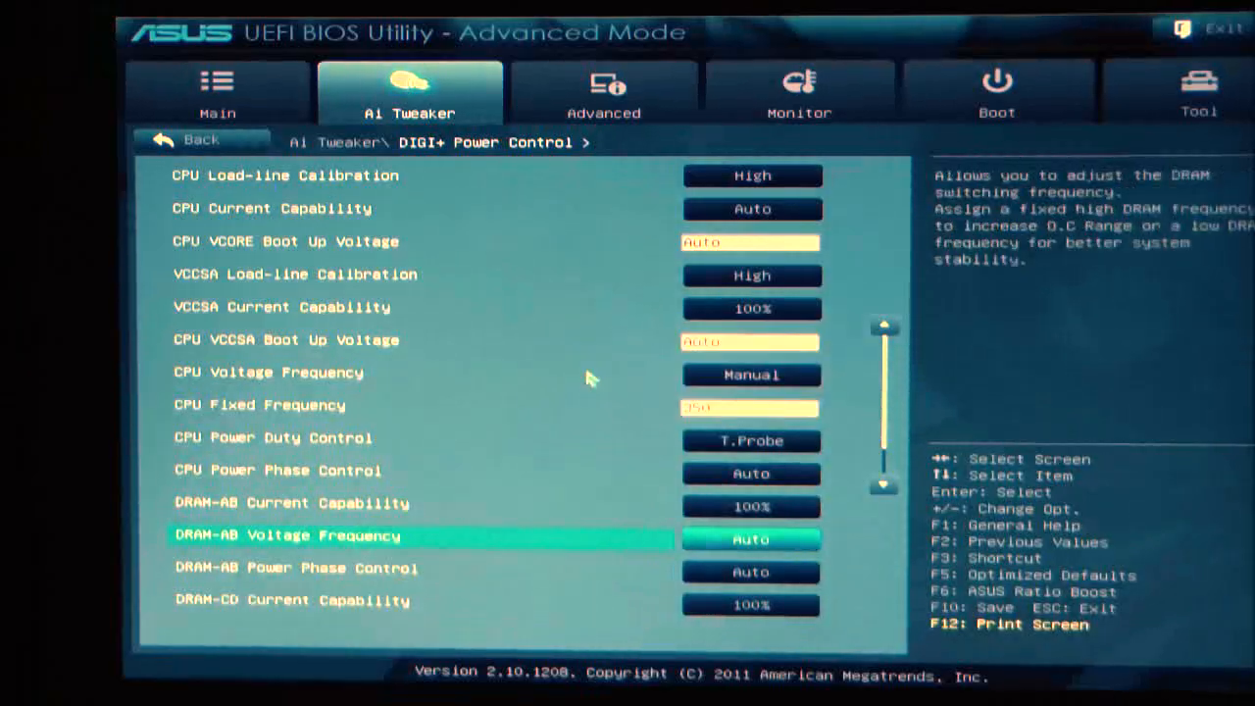
pyautogui.click(749, 537)
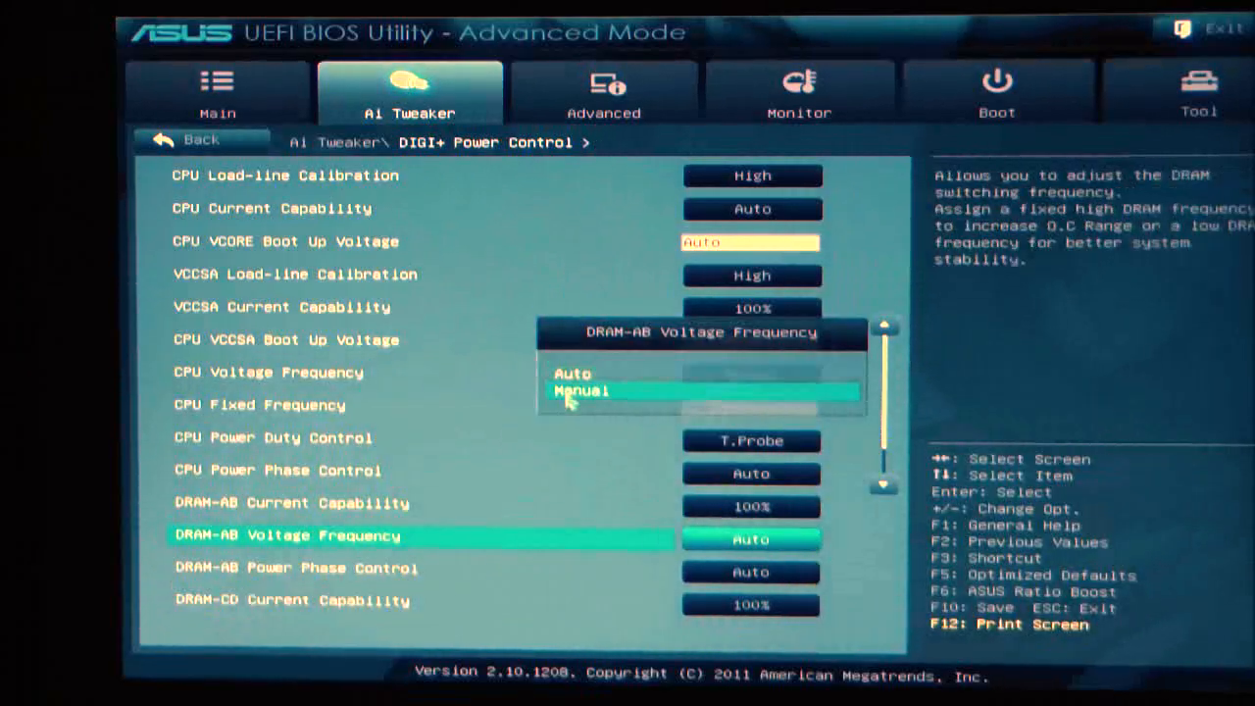
pyautogui.click(578, 392)
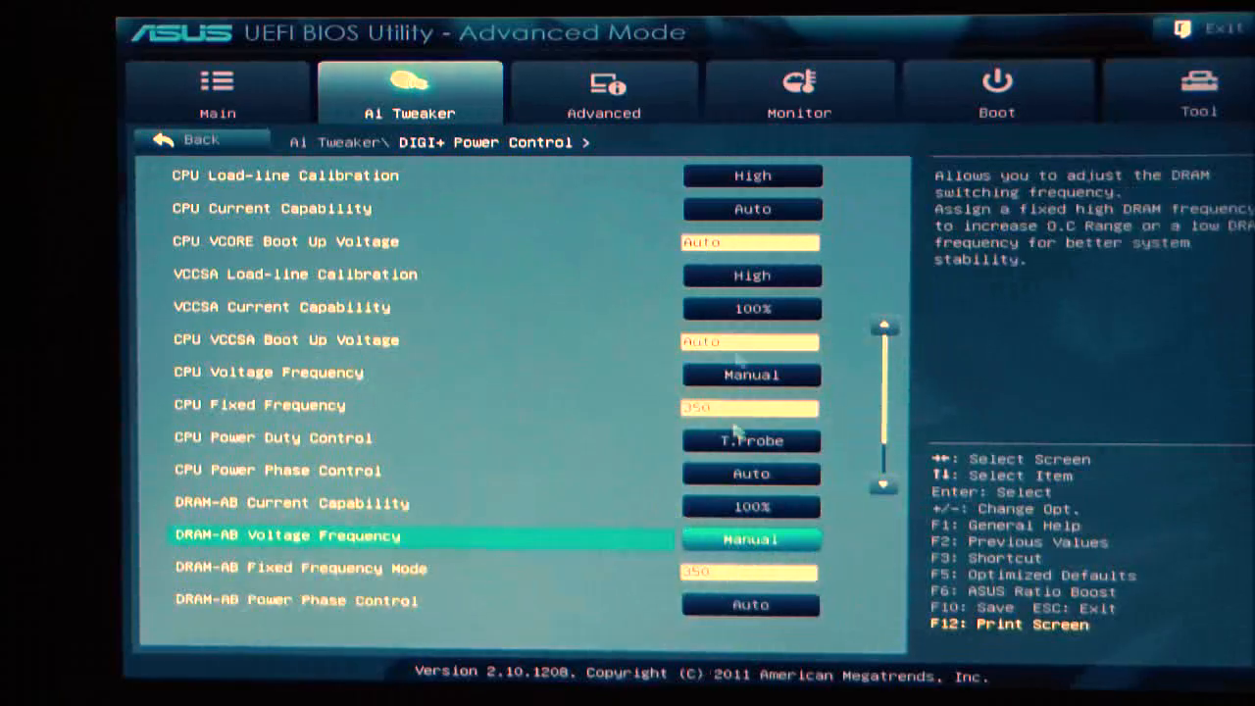
pyautogui.moveTo(156, 322)
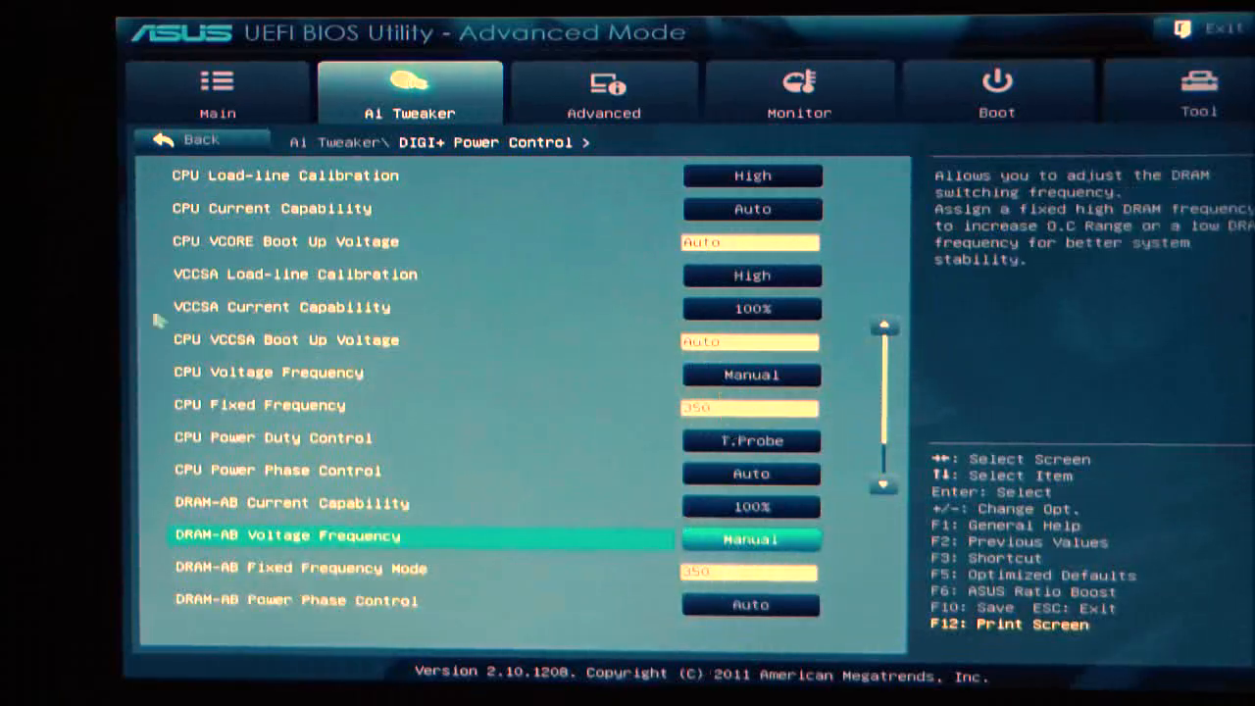
pyautogui.moveTo(706, 406)
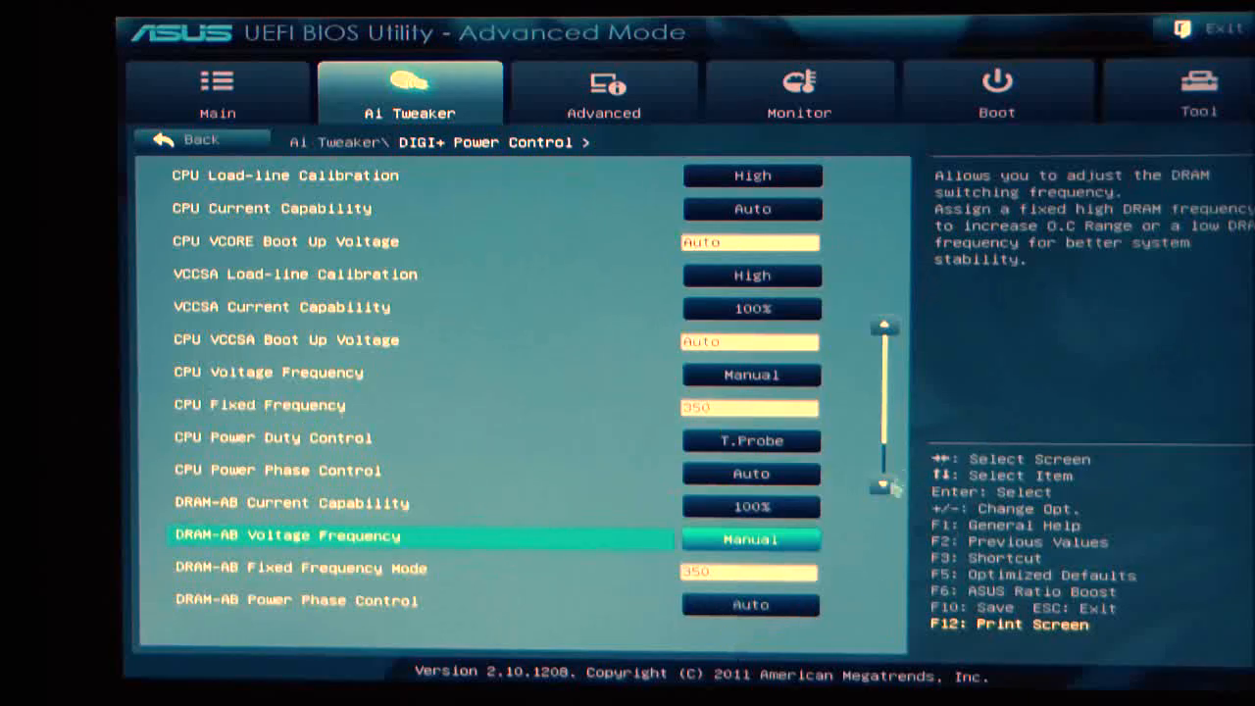
pyautogui.scroll(-3)
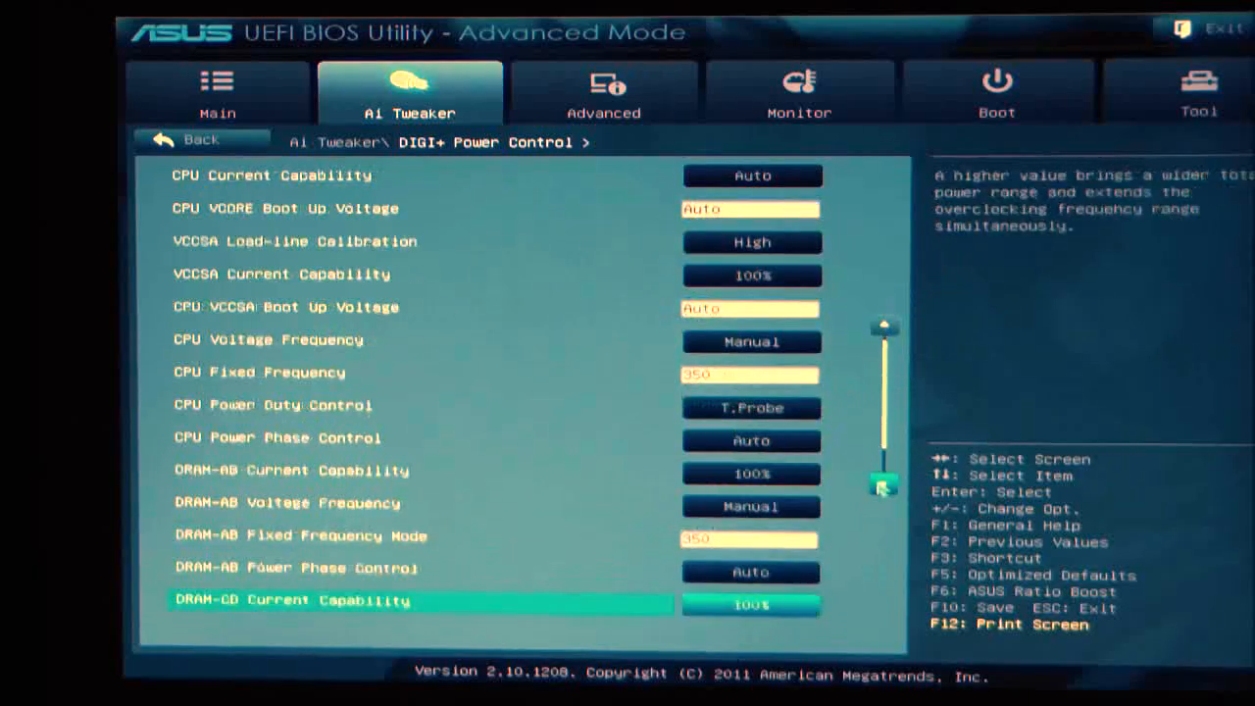
pyautogui.scroll(-3)
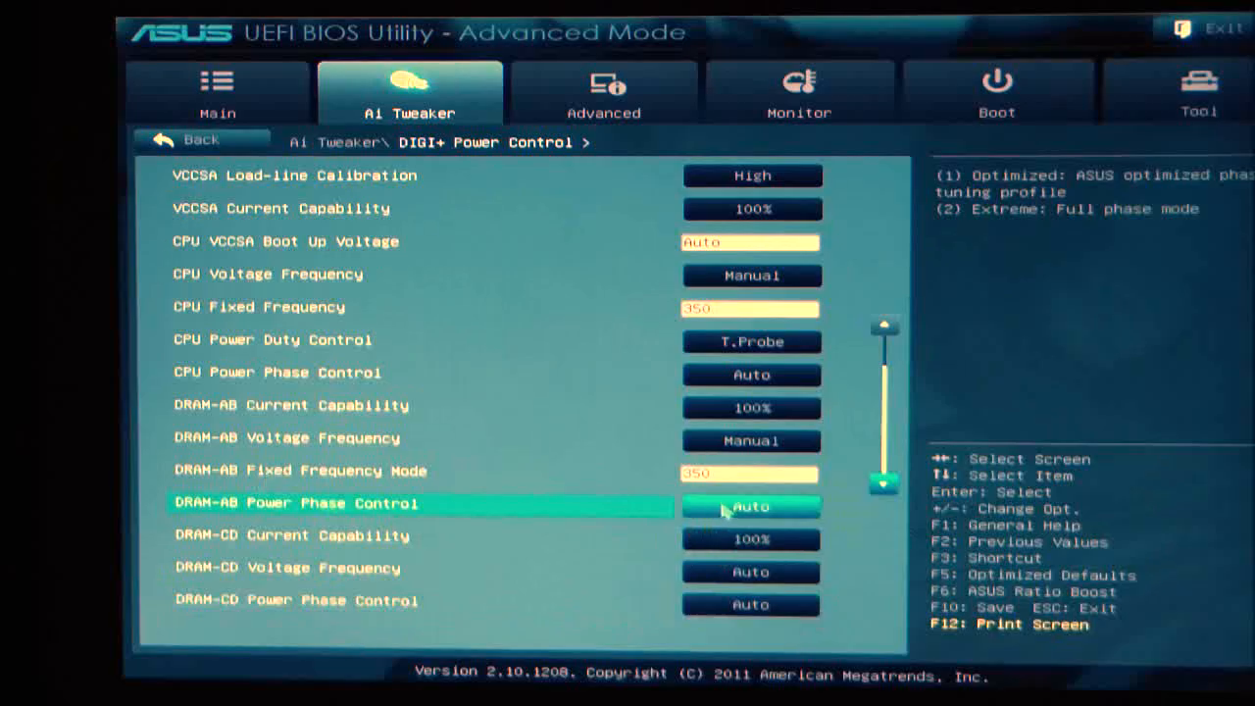
pyautogui.click(751, 506)
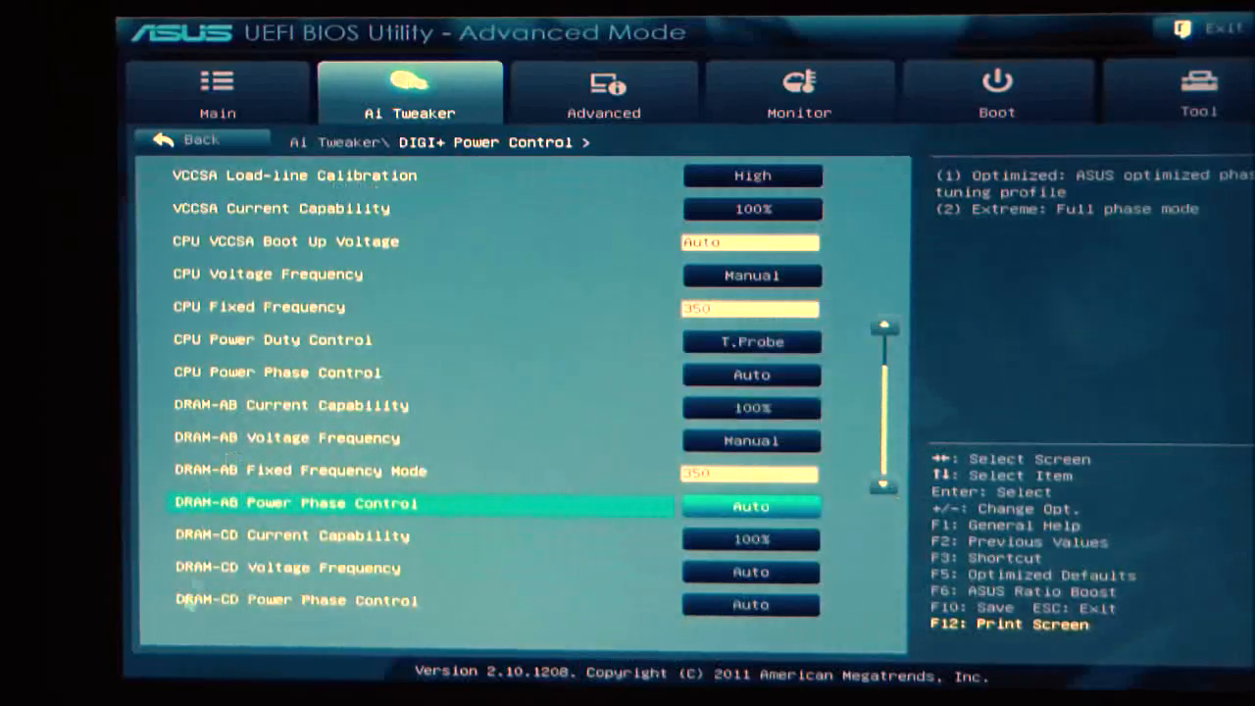
pyautogui.moveTo(245, 480)
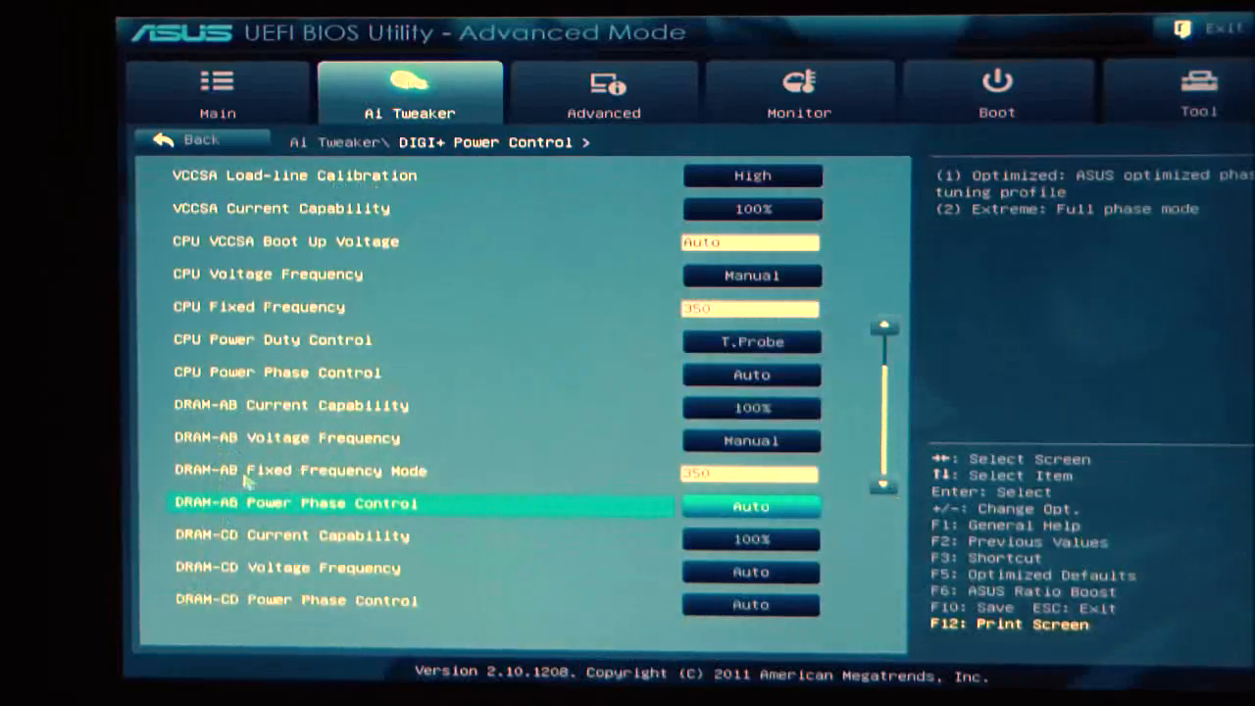
pyautogui.moveTo(235, 567)
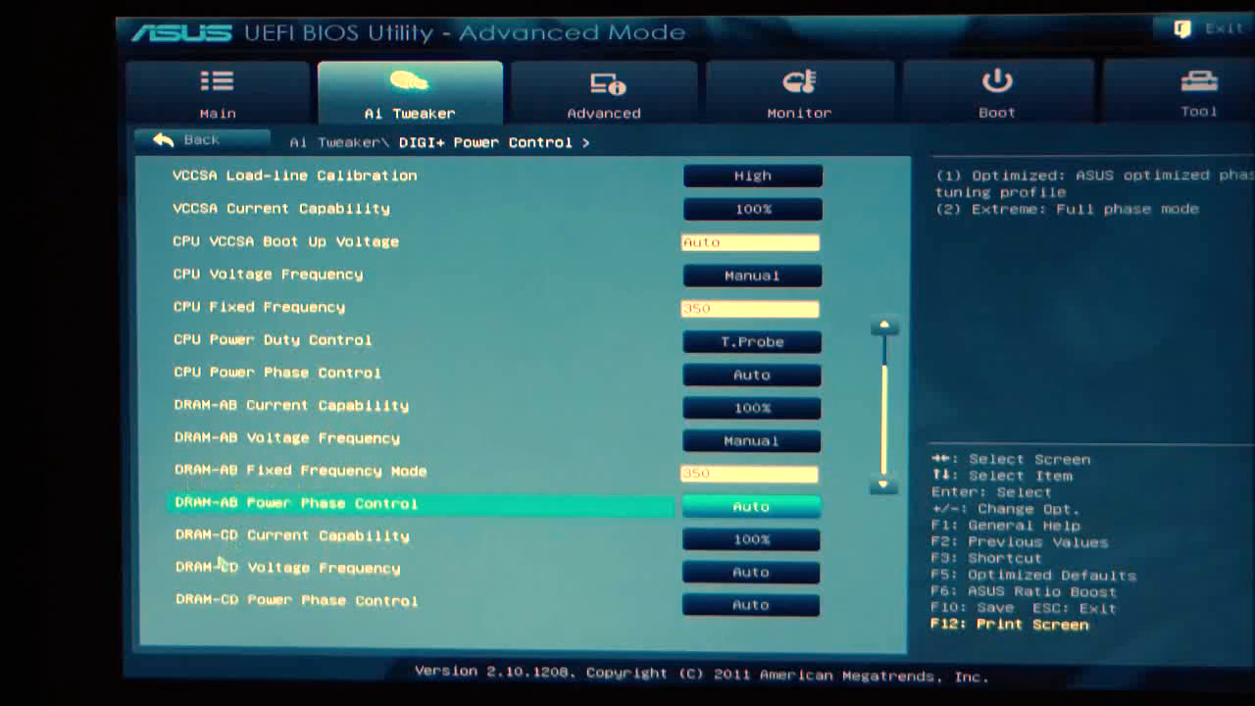
pyautogui.moveTo(118, 206)
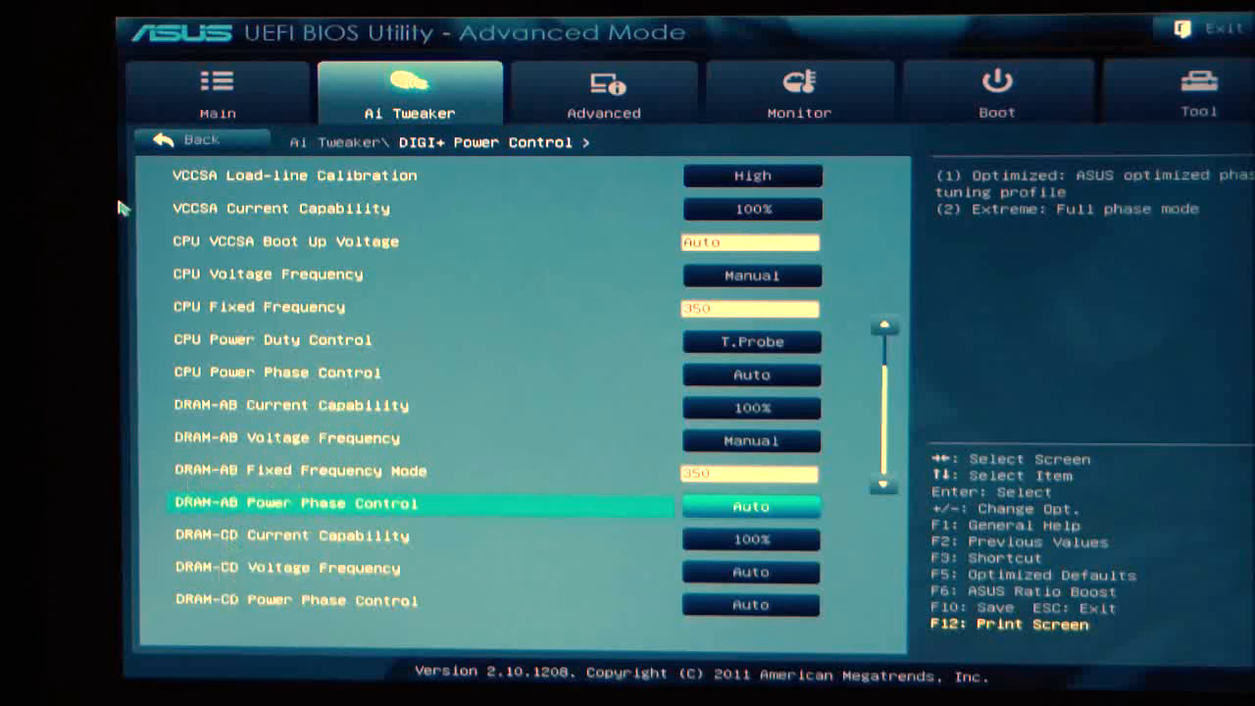
# Step: Return to the Ai Tweaker overview and review CPU Performance Settings, including Enhanced Intel SpeedStep
pyautogui.click(202, 141)
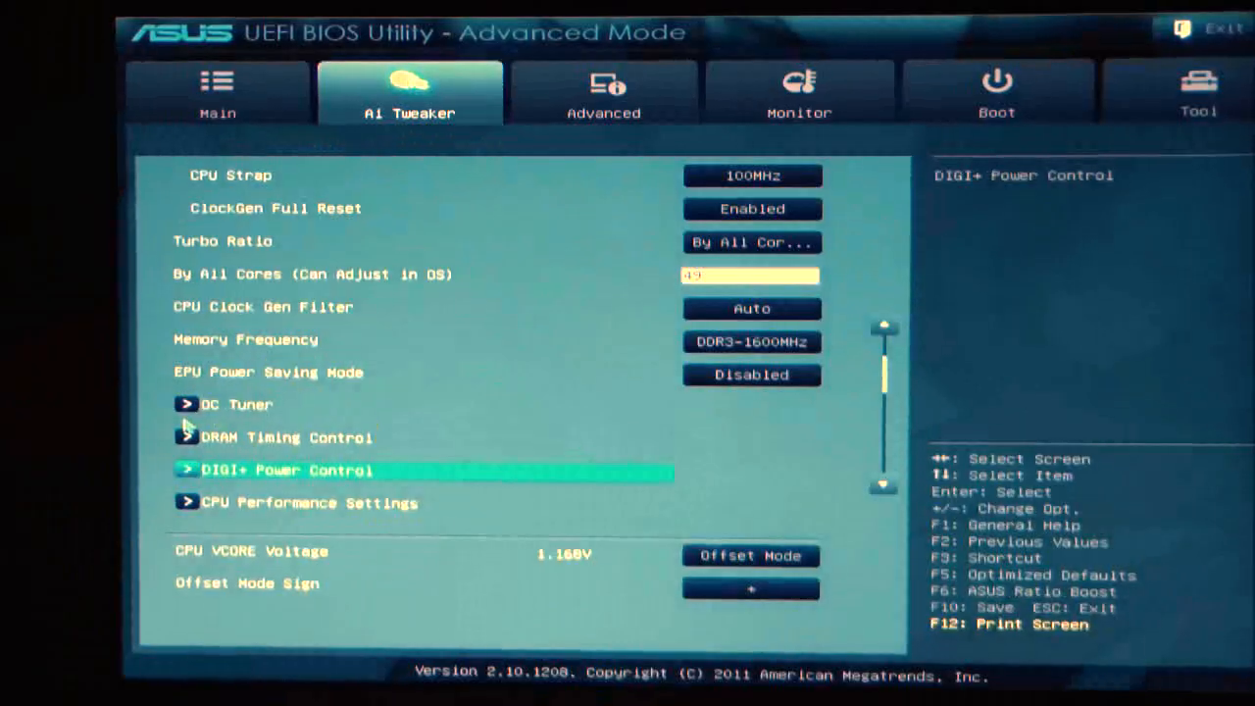
pyautogui.click(278, 501)
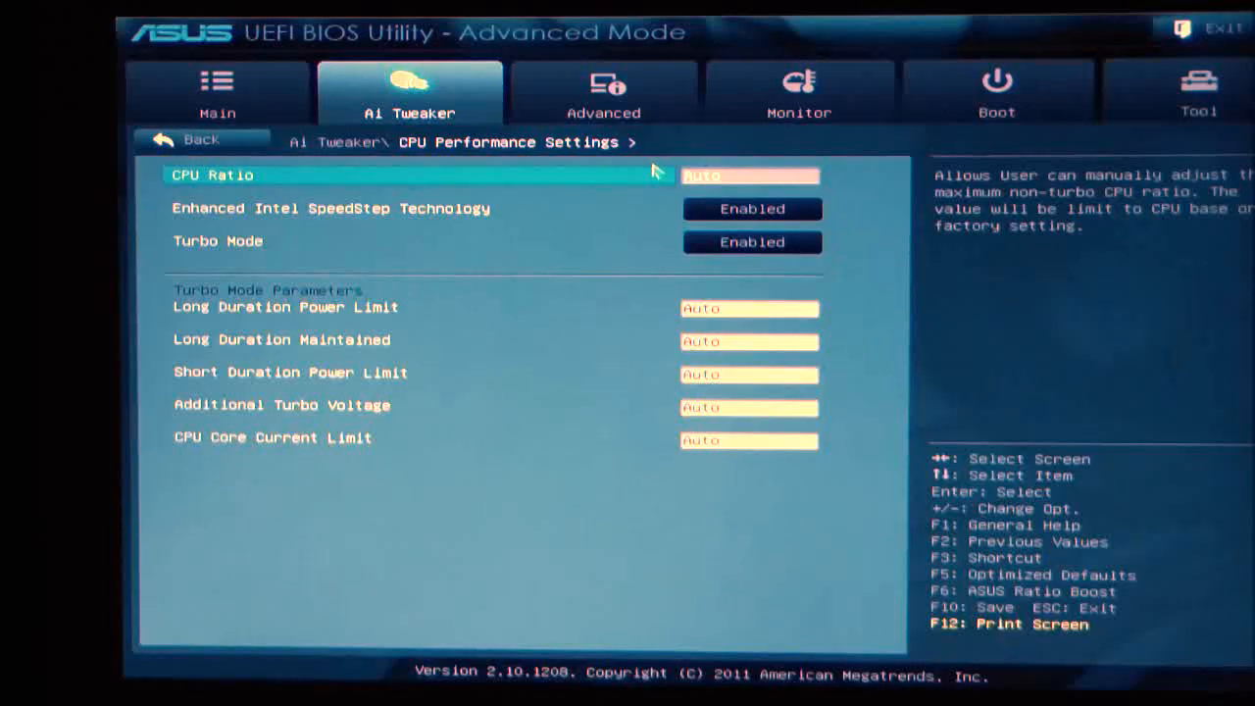
pyautogui.moveTo(206, 224)
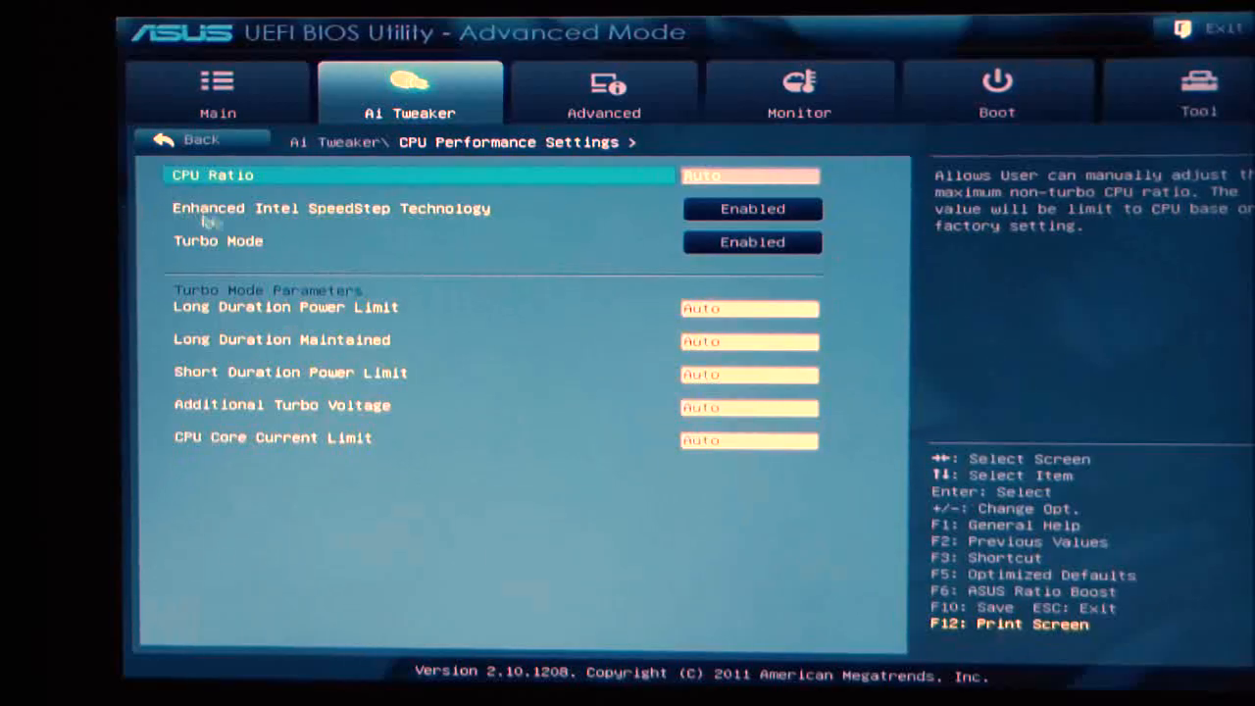
pyautogui.moveTo(383, 217)
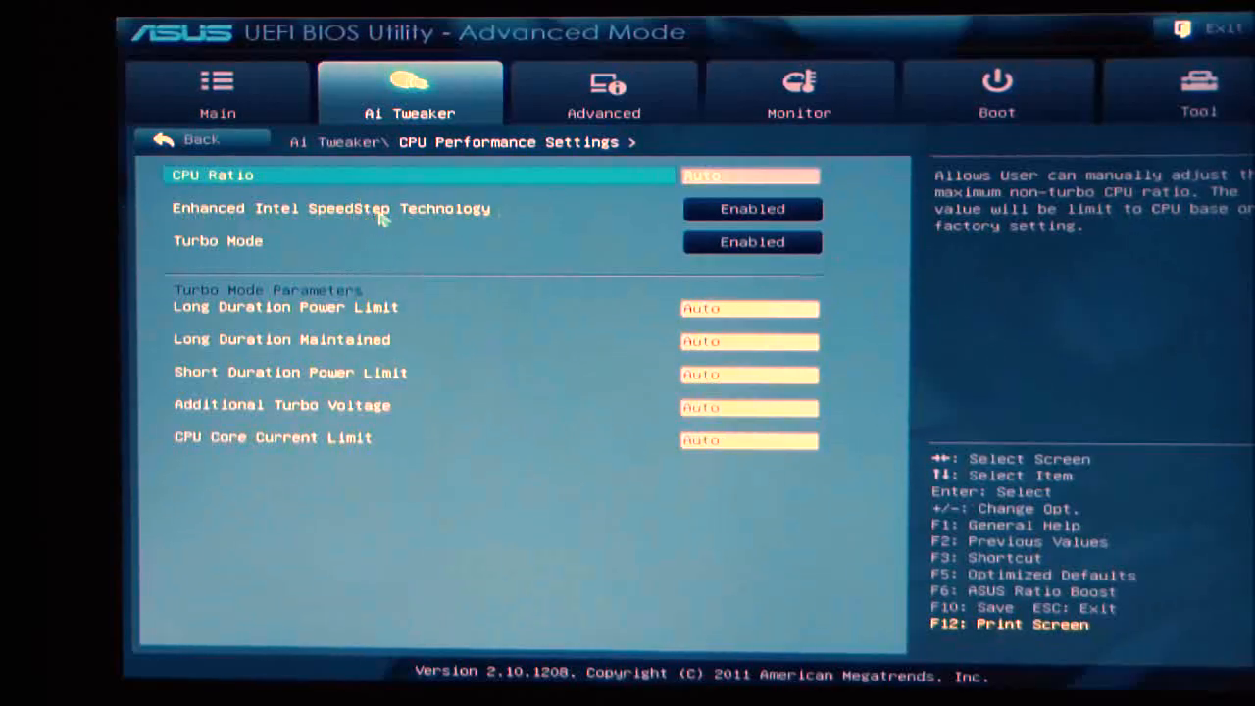
pyautogui.click(753, 208)
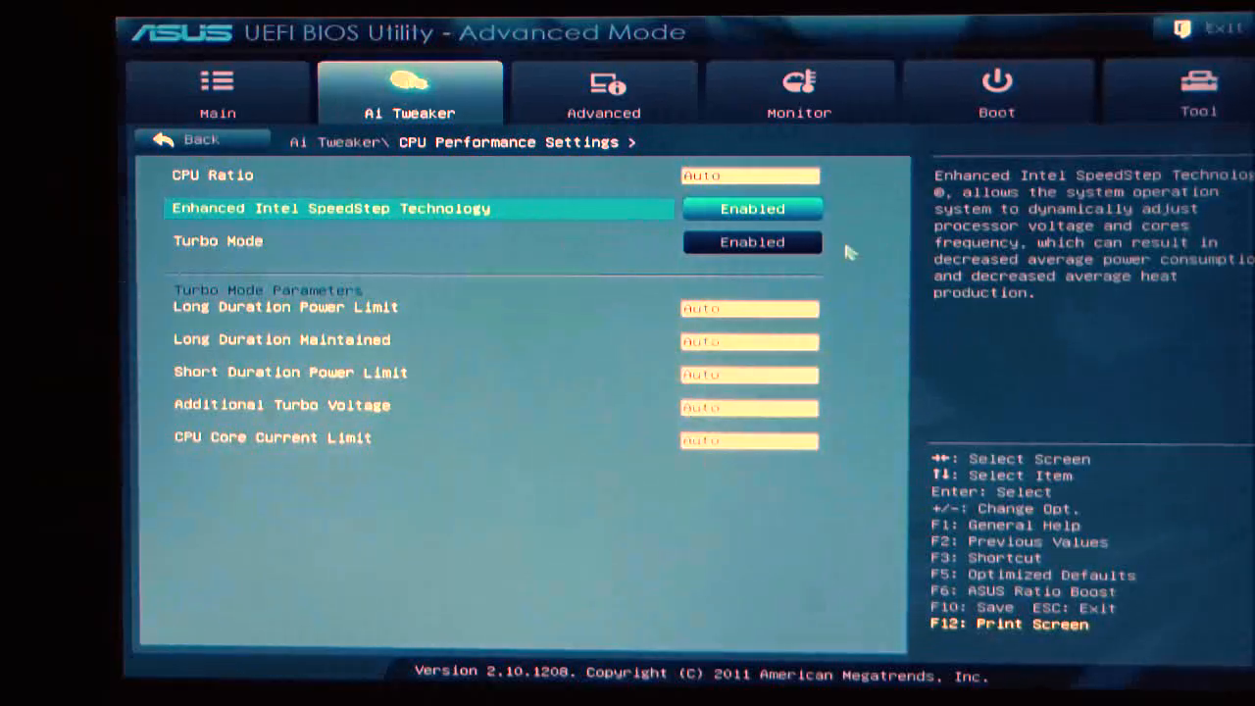
pyautogui.moveTo(764, 263)
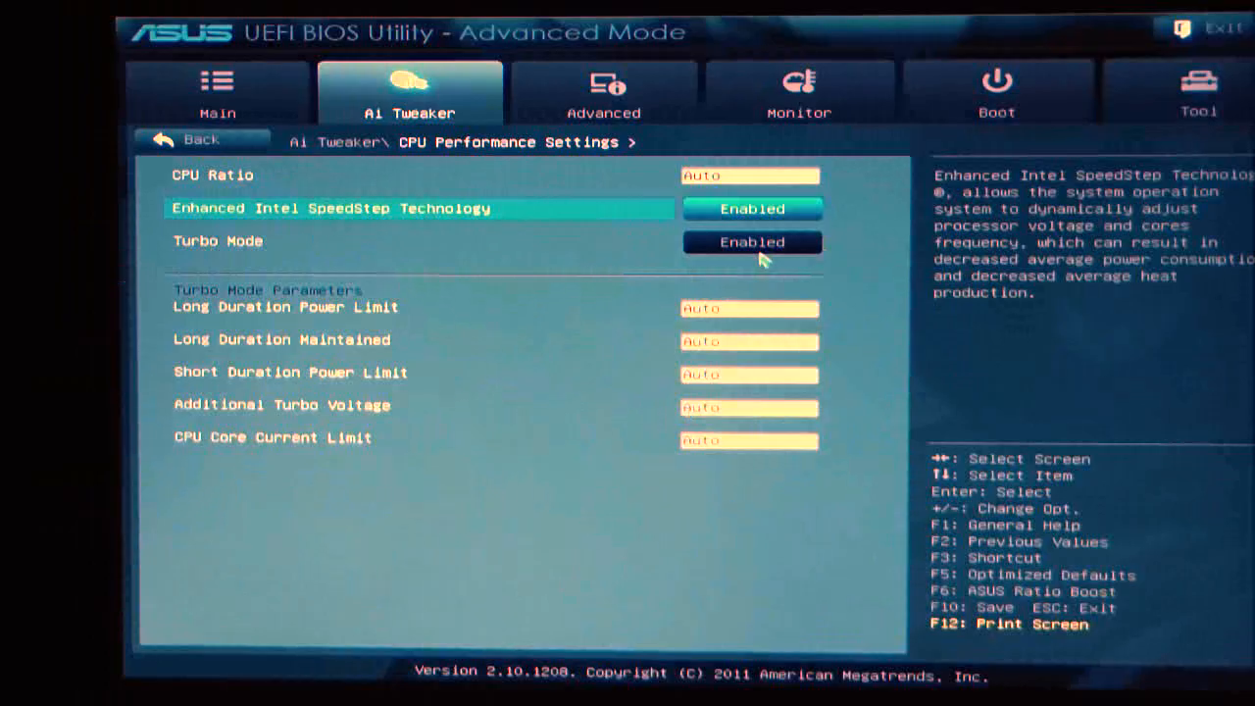
pyautogui.moveTo(490, 494)
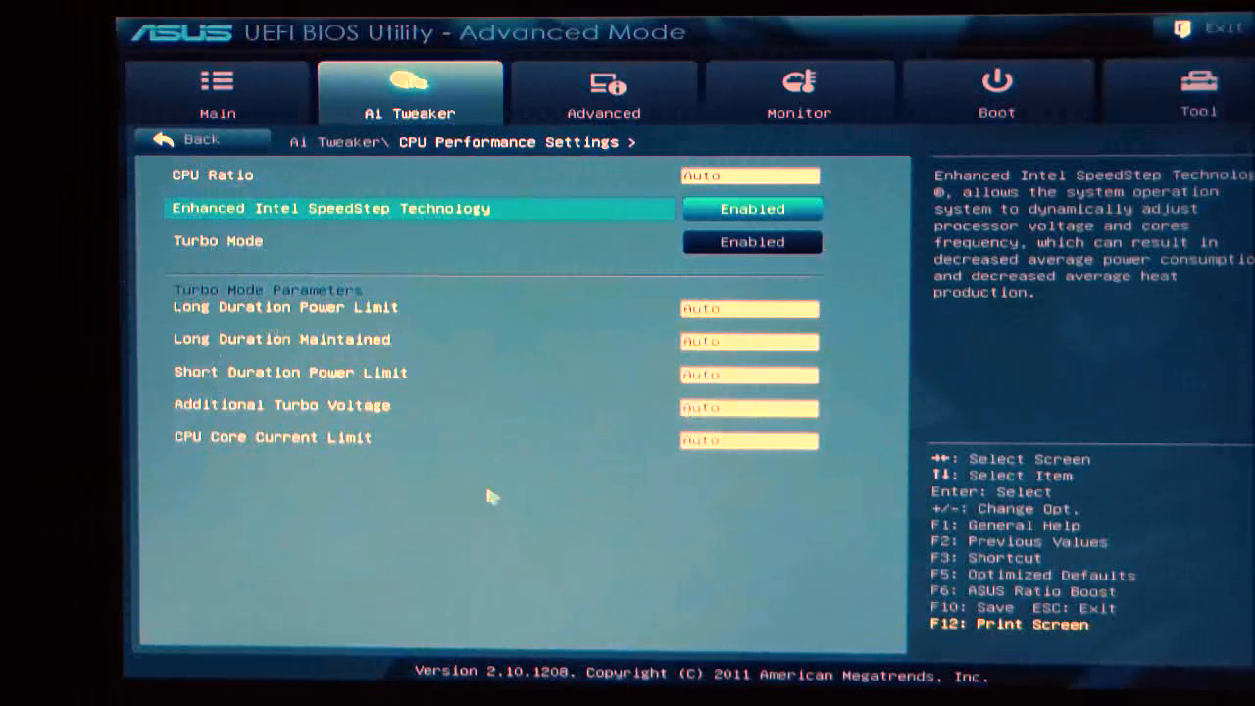
pyautogui.moveTo(147, 208)
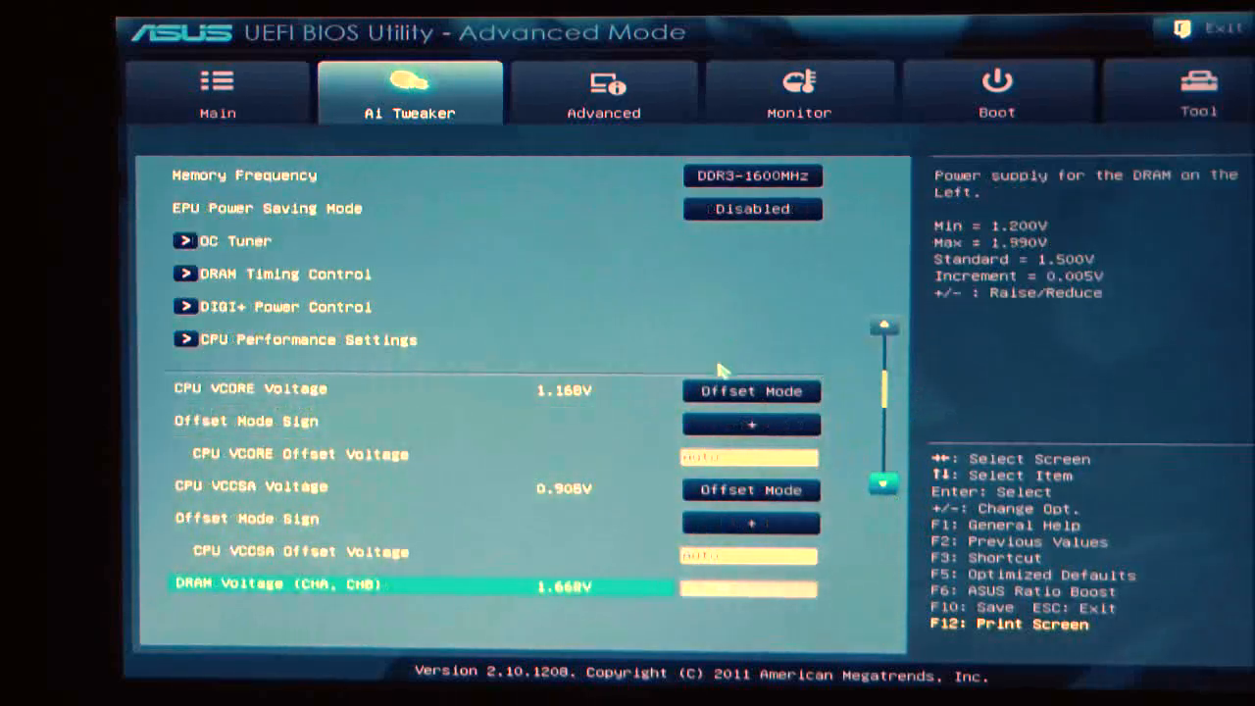
# Step: Set CPU VCORE Voltage to Manual Mode and move down to CPU VCCSA Voltage
pyautogui.click(751, 390)
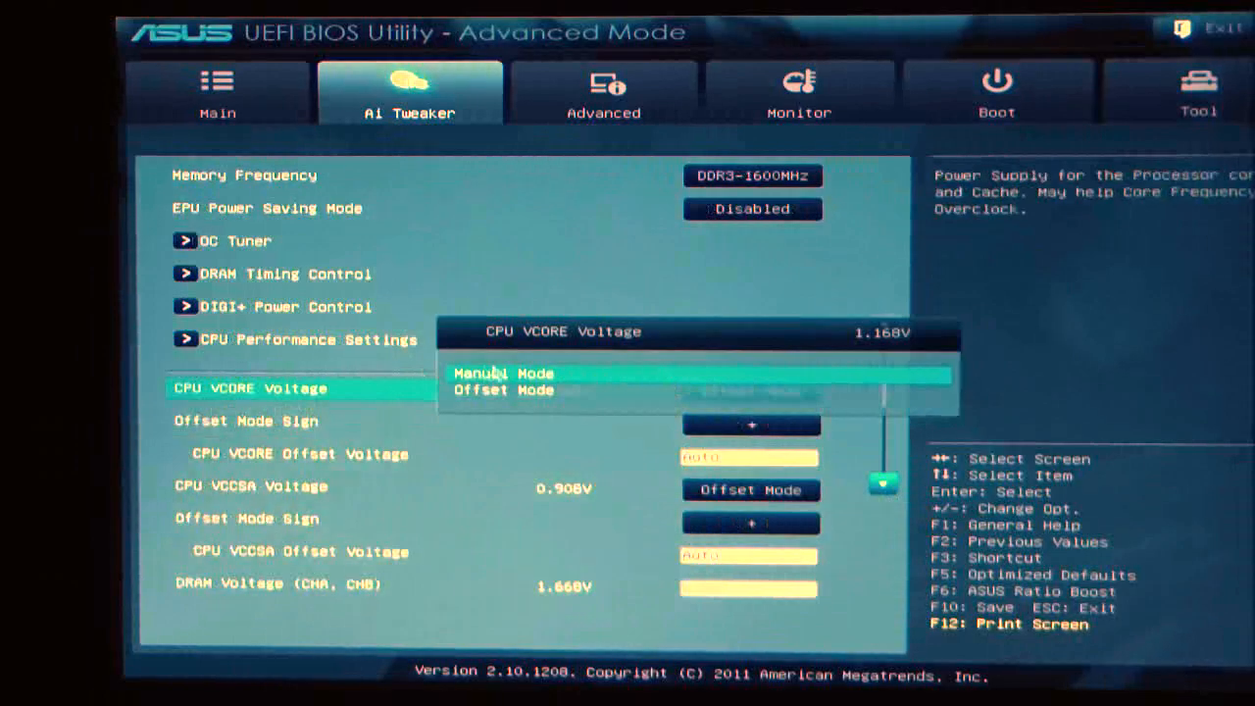
pyautogui.click(502, 373)
pyautogui.write('1.490')
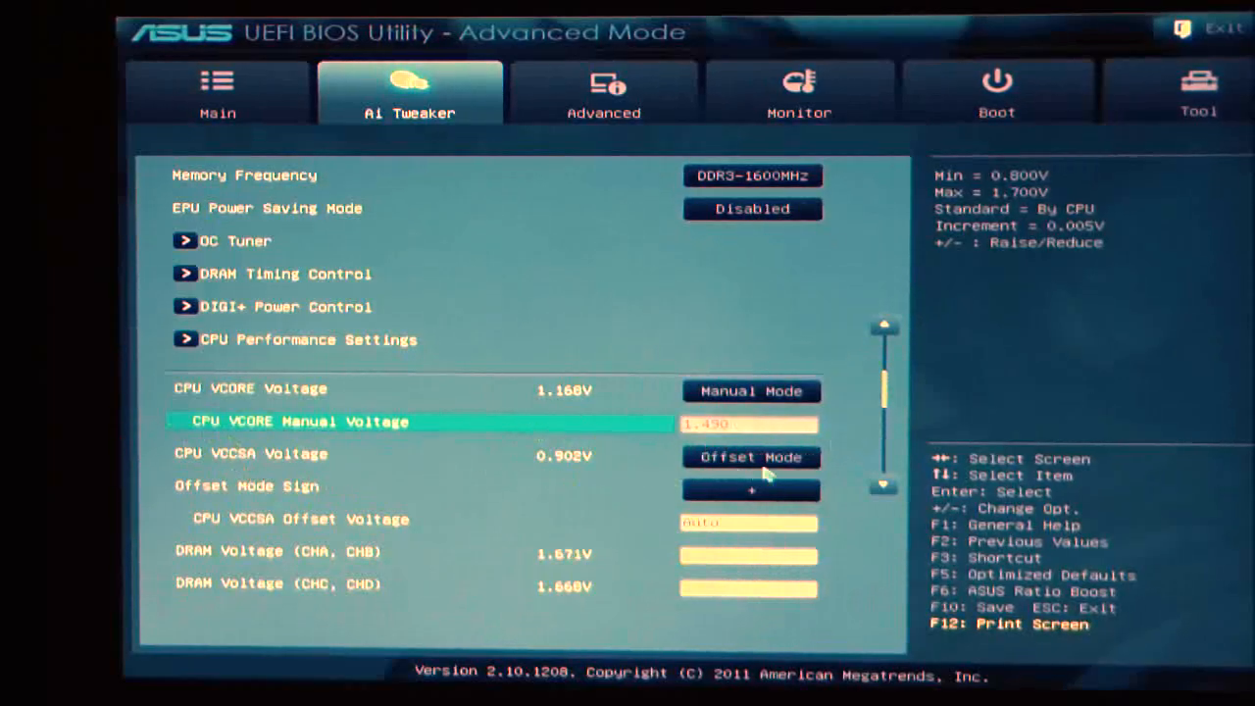
pyautogui.press('Down')
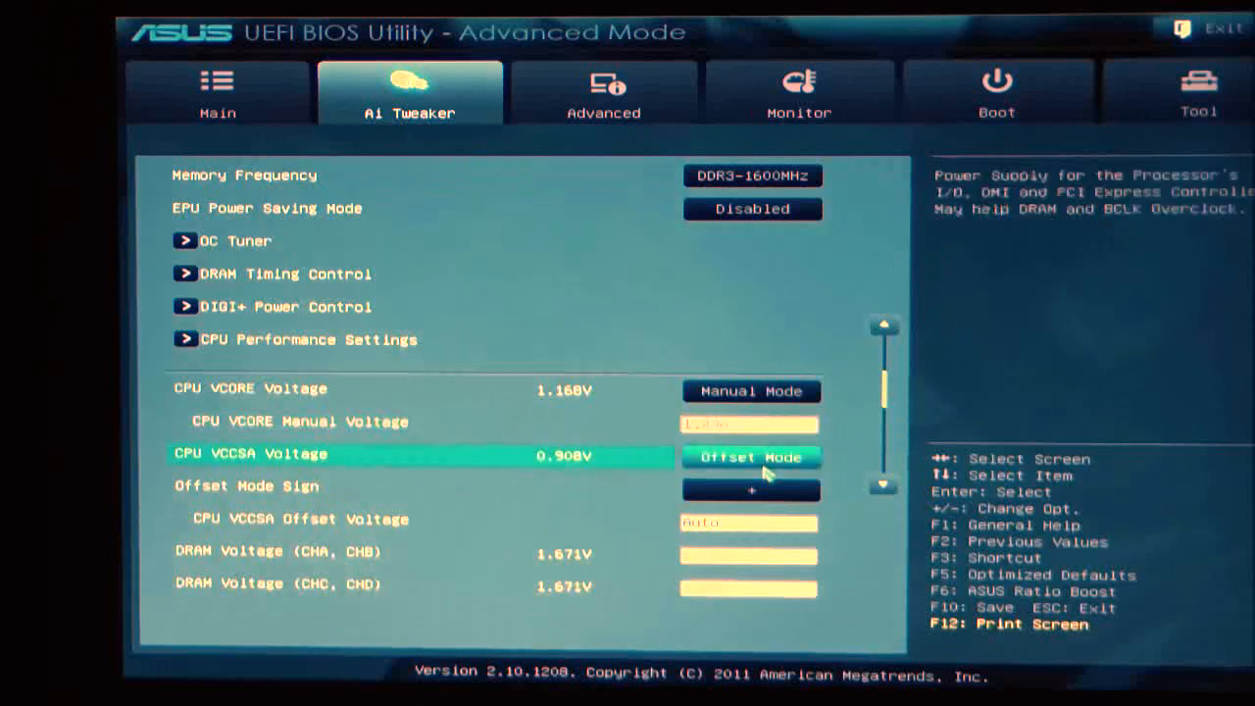
# Step: Set CPU VCCSA Voltage to Manual Mode
pyautogui.click(751, 457)
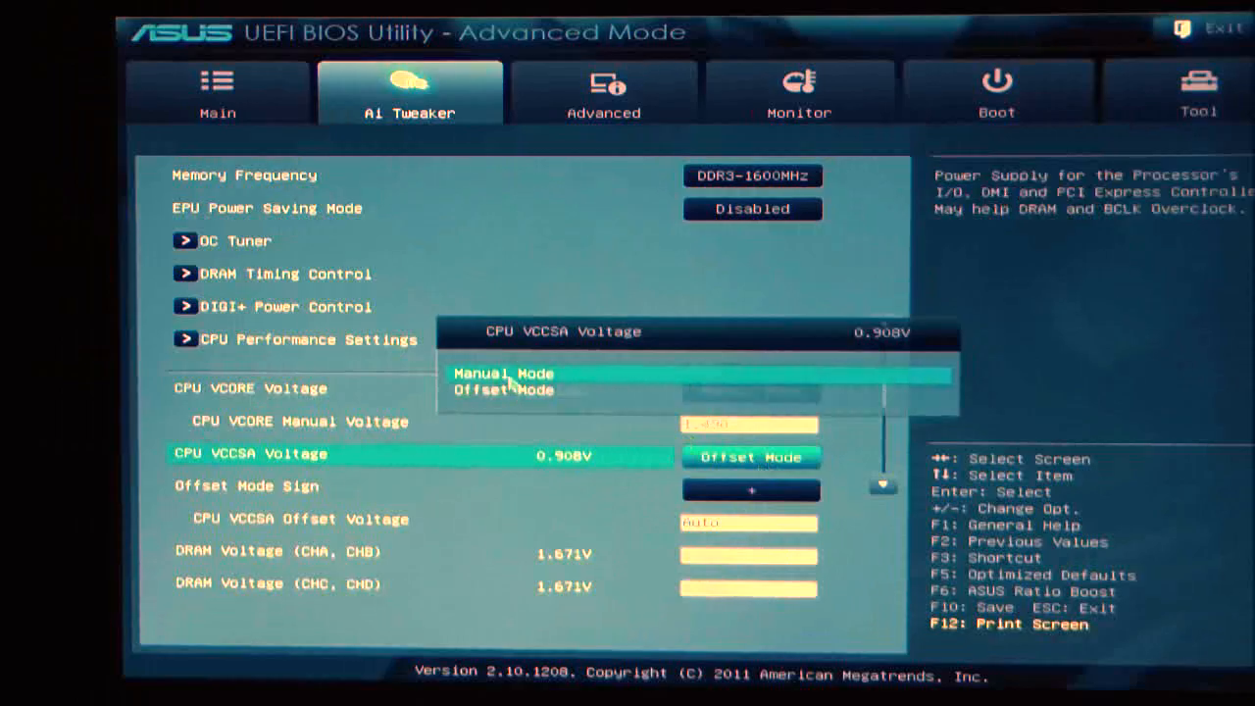
pyautogui.click(504, 372)
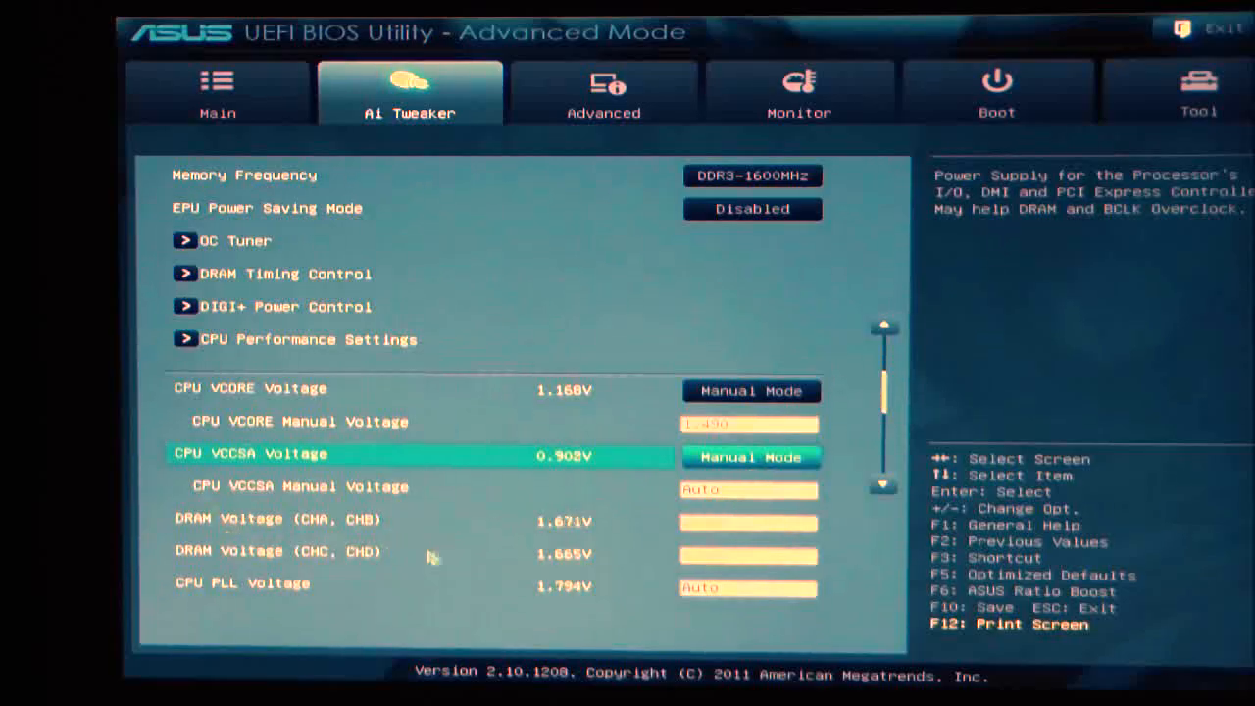
pyautogui.moveTo(970, 557)
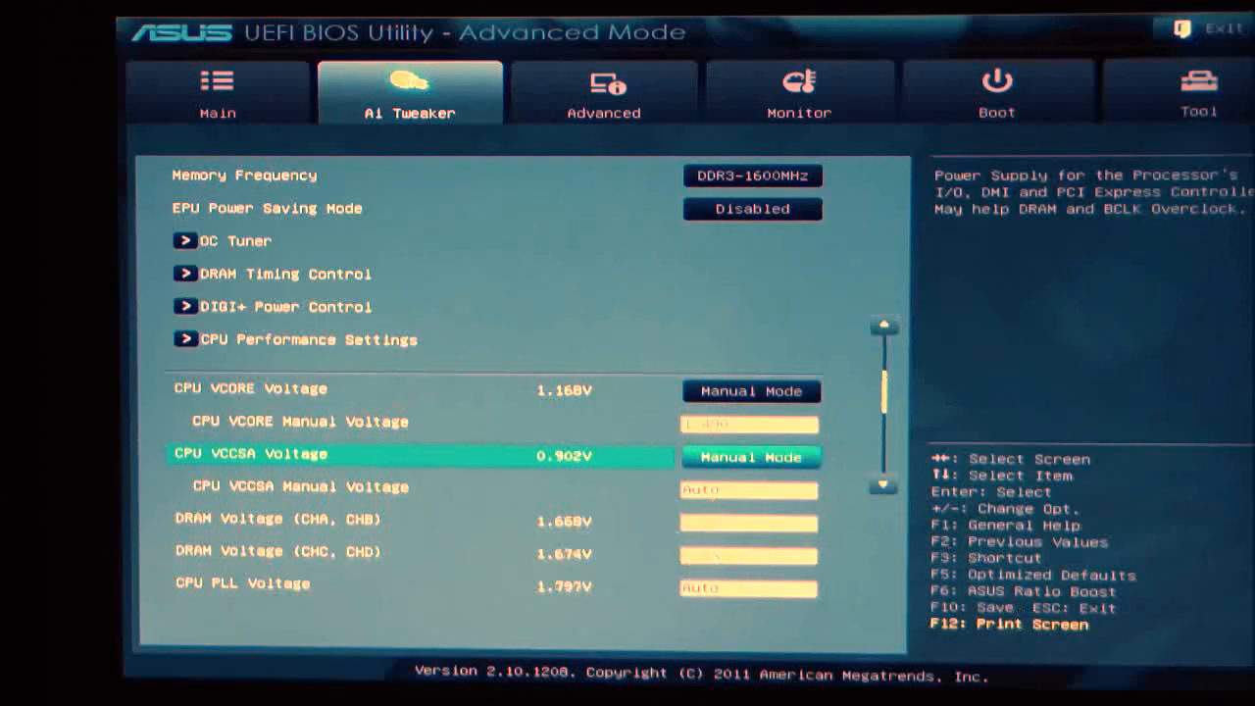
pyautogui.moveTo(794, 572)
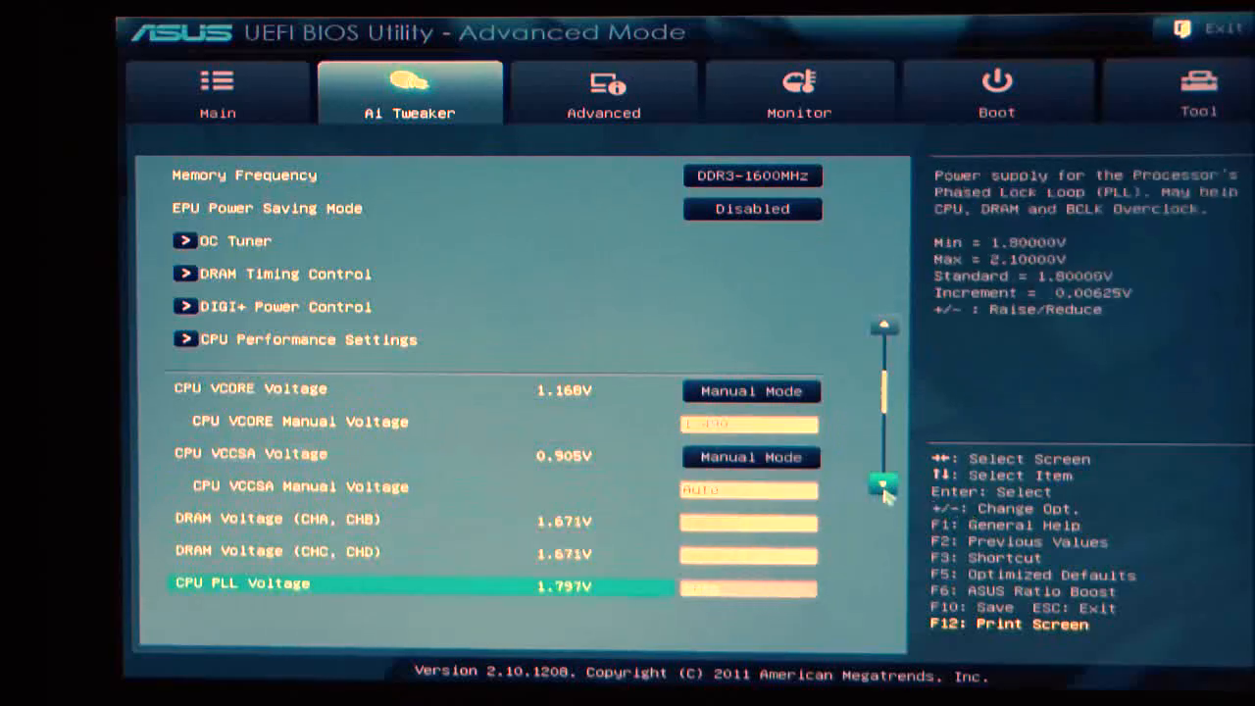
# Step: Review the remaining voltage and DRAM reference settings down to CPU and PCIE Spread Spectrum
pyautogui.scroll(-3)
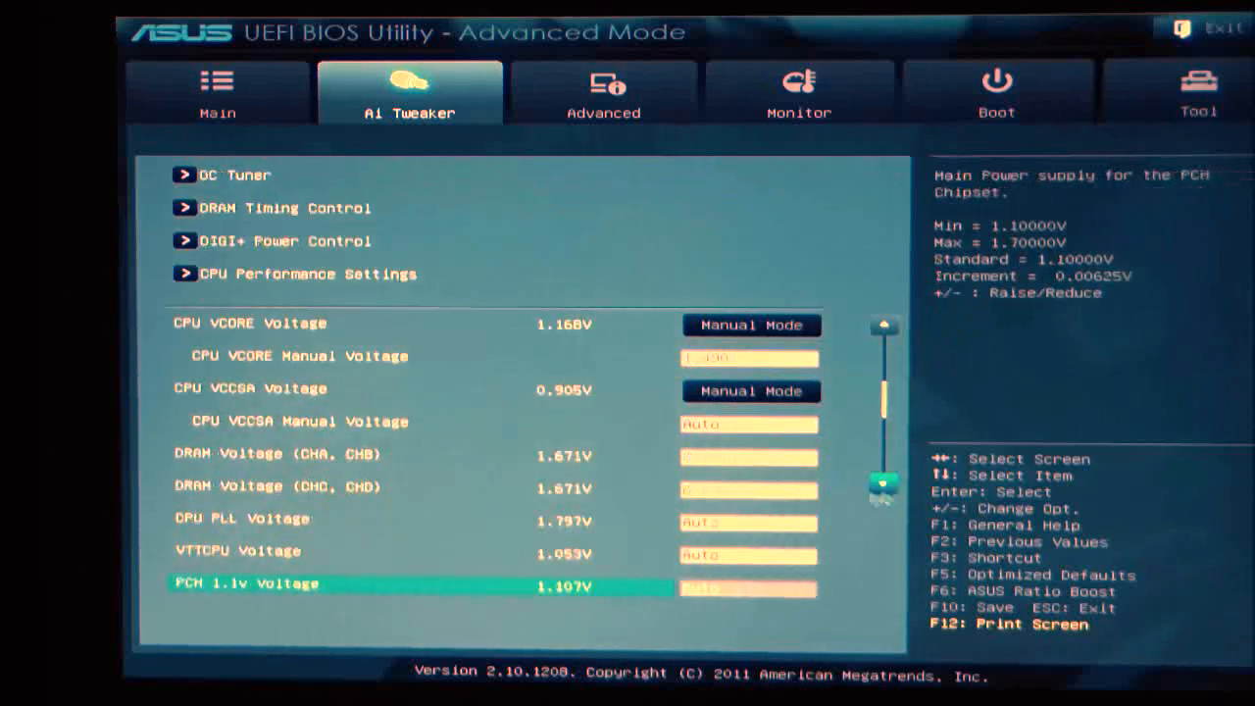
pyautogui.press('up')
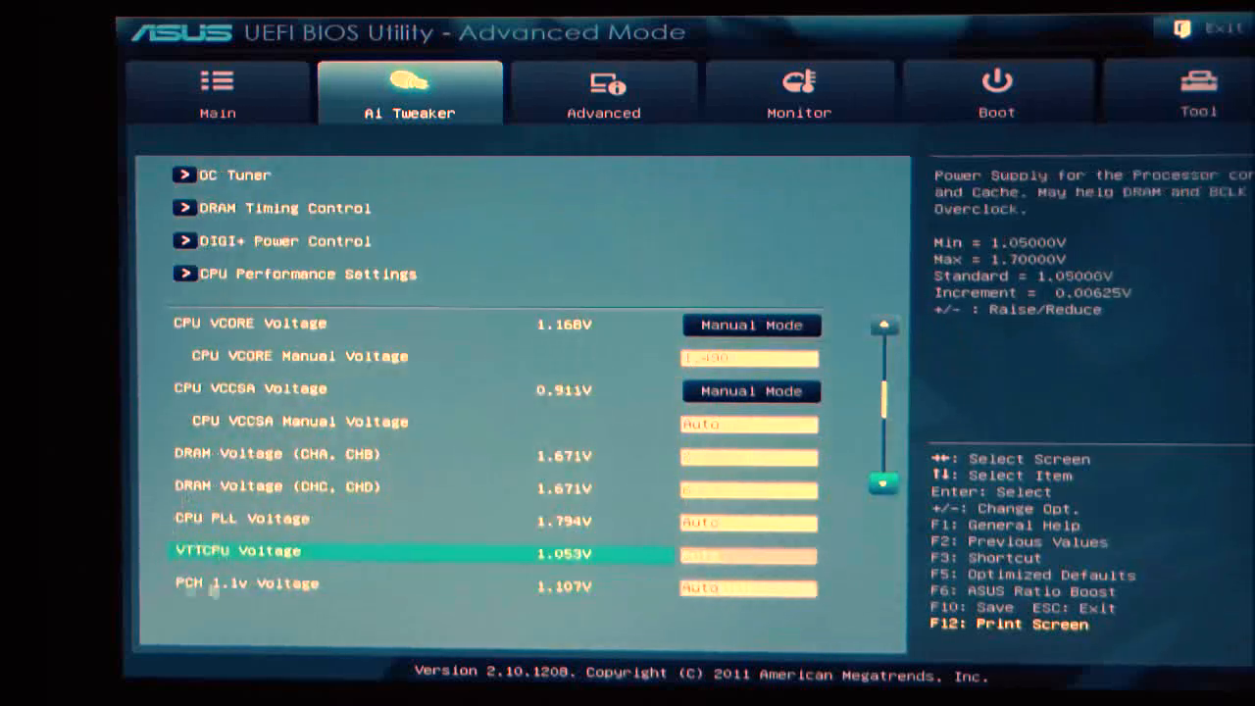
pyautogui.press('Down')
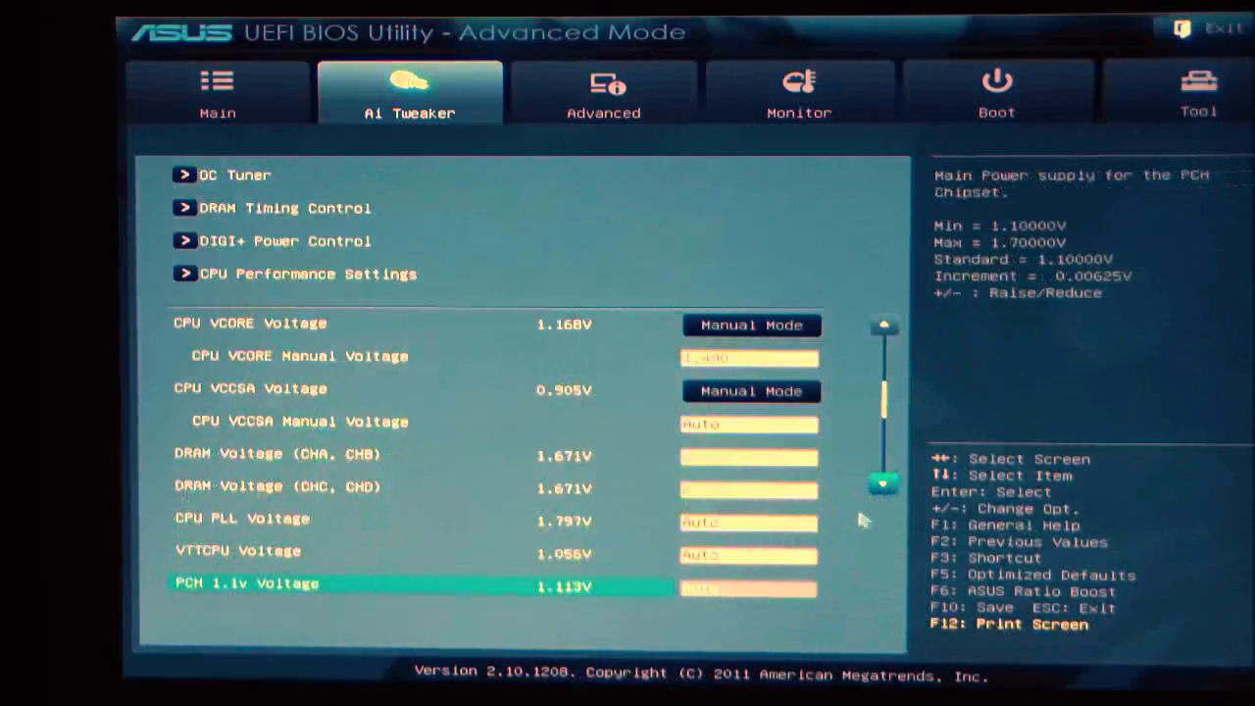
pyautogui.scroll(-3)
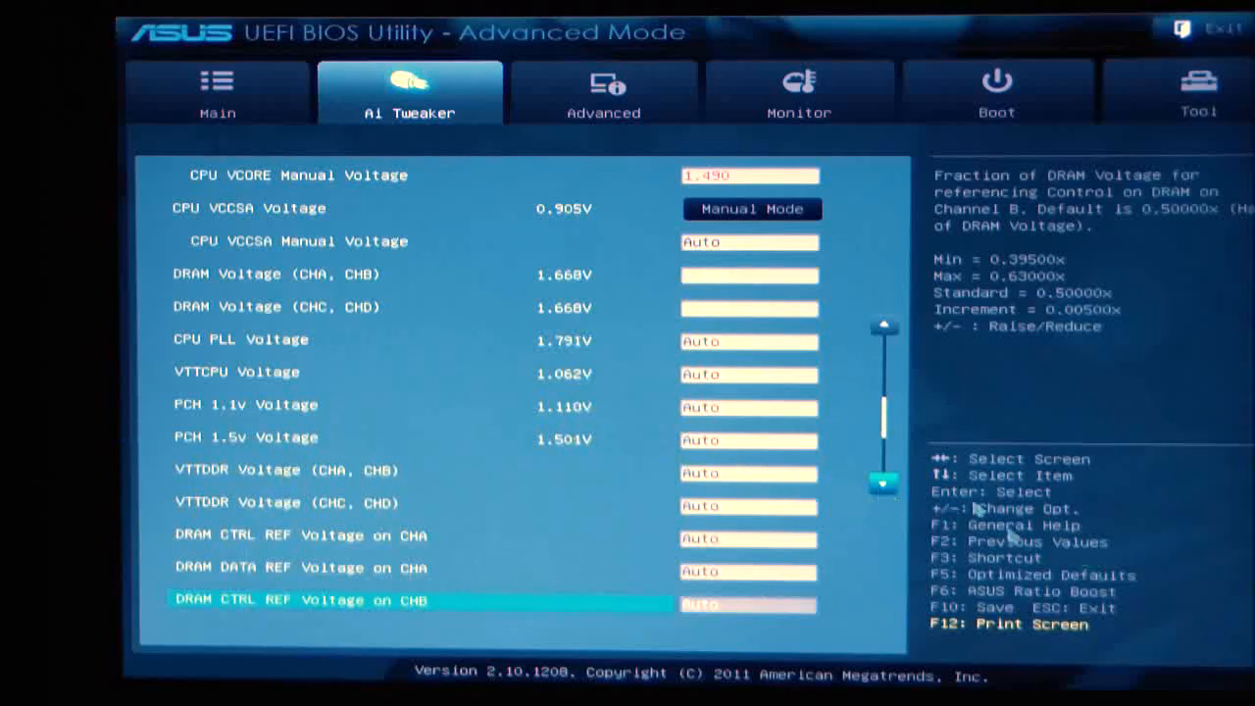
pyautogui.scroll(-3)
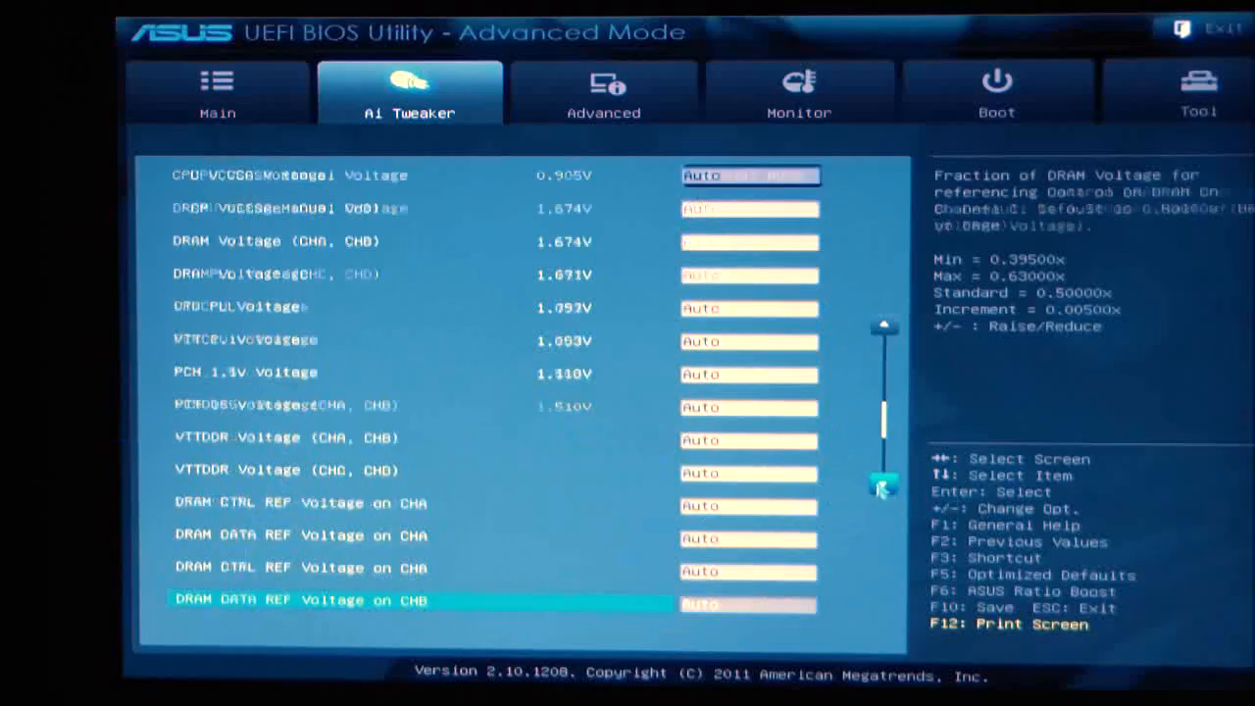
pyautogui.scroll(-3)
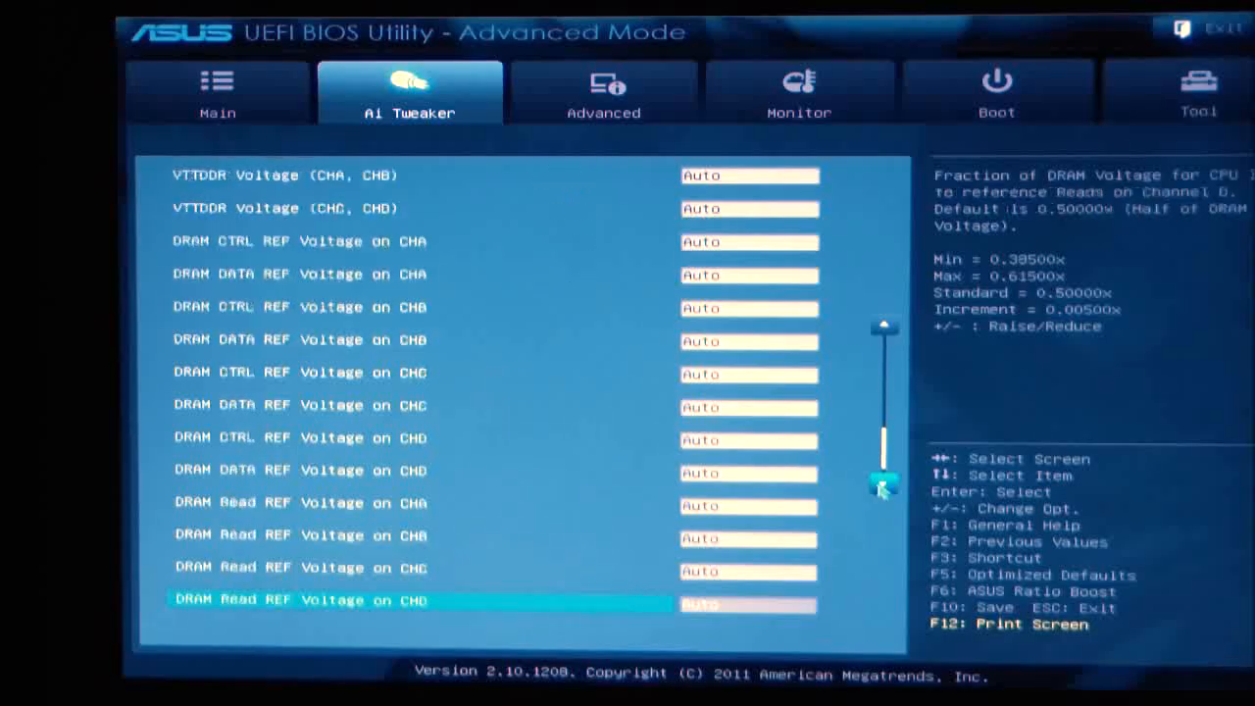
pyautogui.scroll(-3)
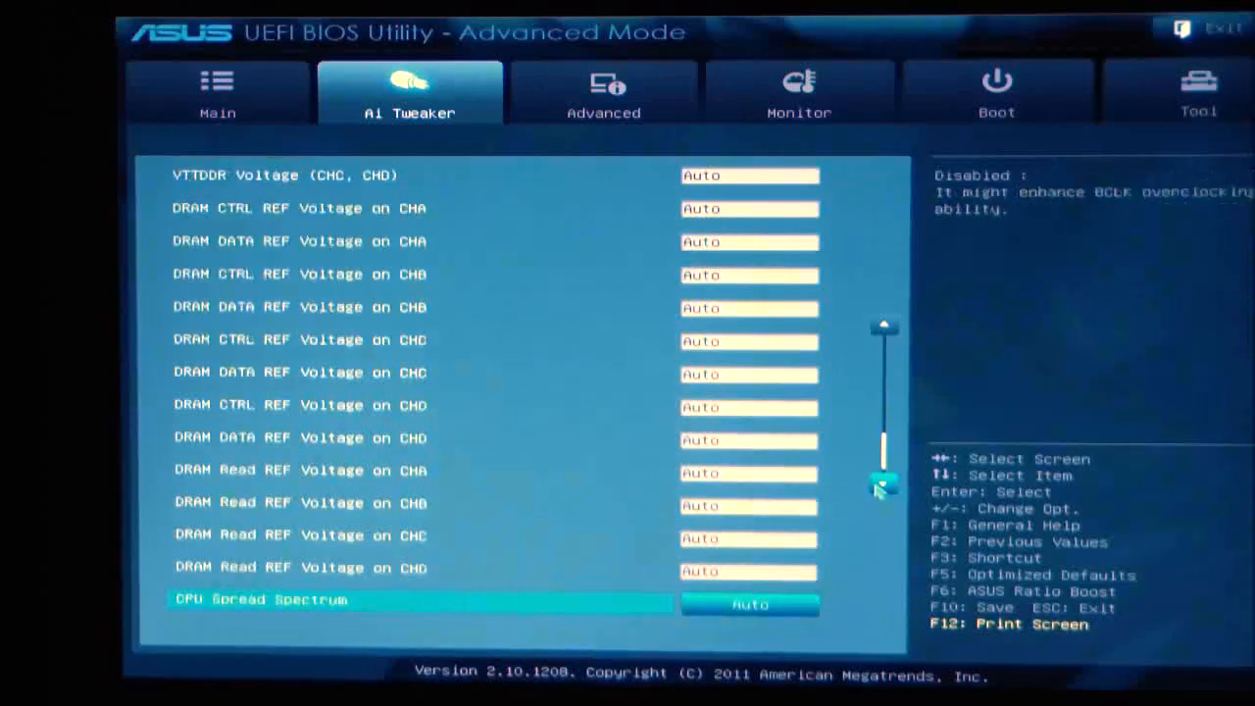
pyautogui.scroll(-3)
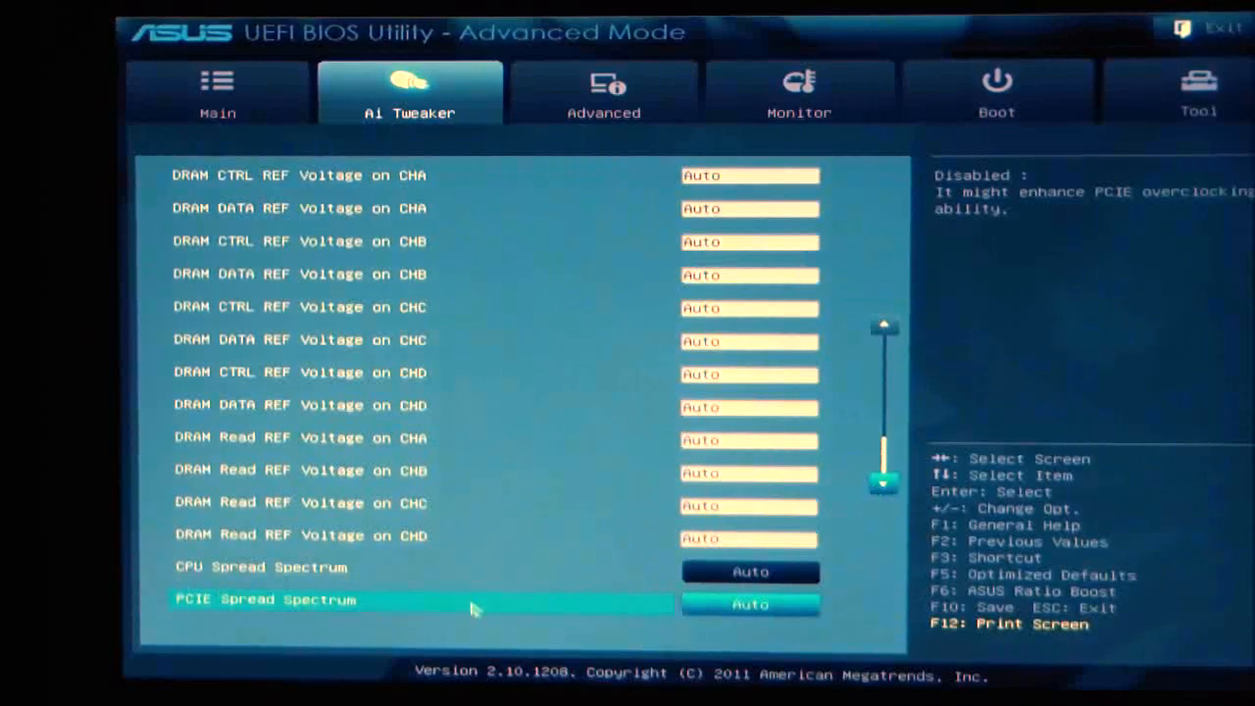
pyautogui.moveTo(1147, 604)
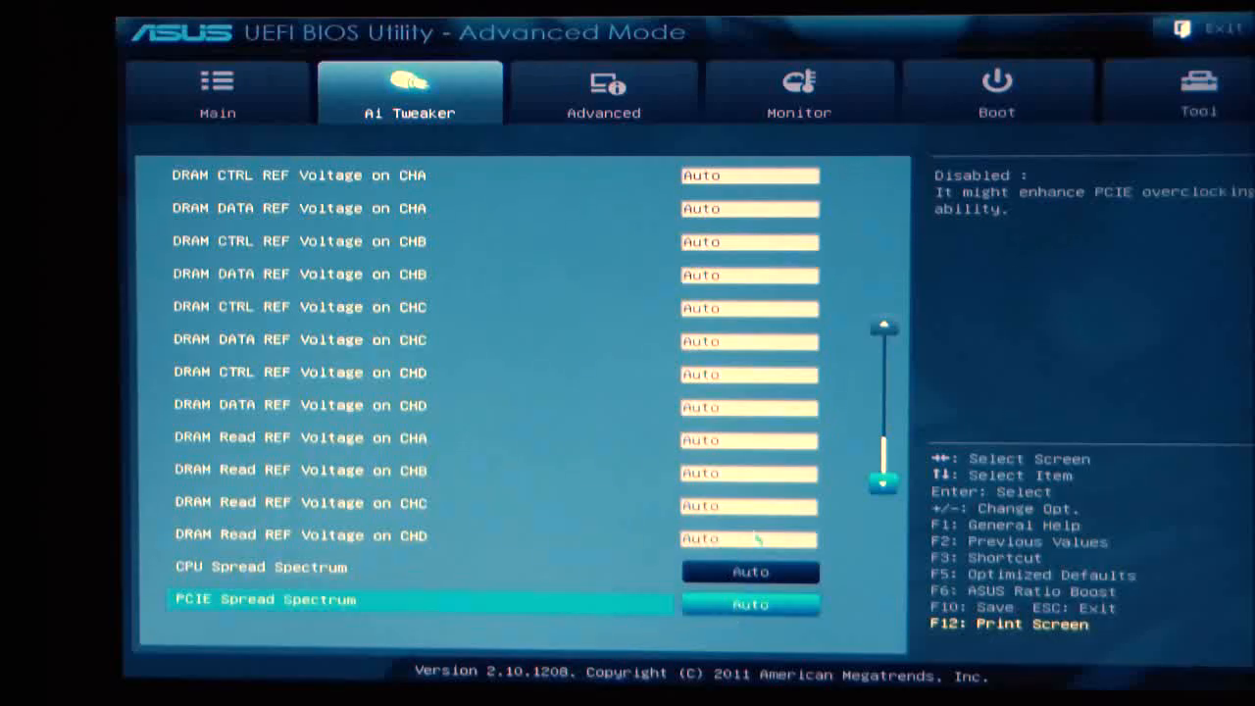
# Step: Set CPU Spread Spectrum to Disabled and move to the Advanced section
pyautogui.click(748, 572)
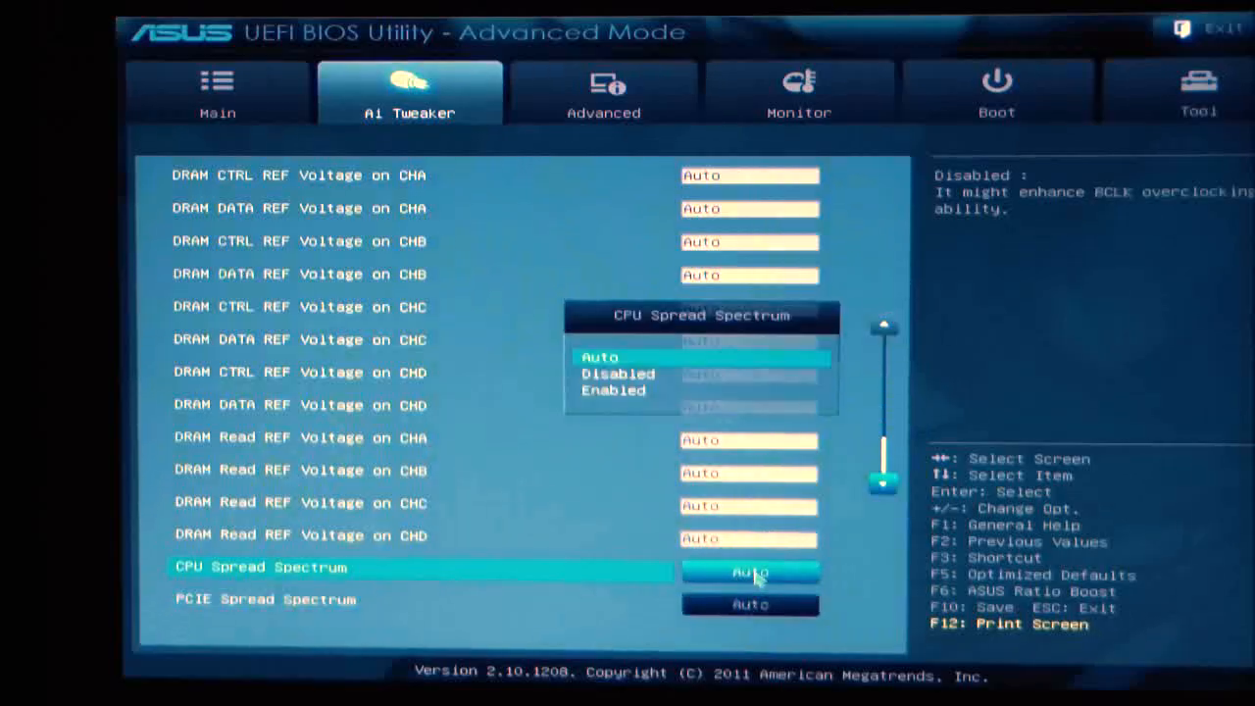
pyautogui.click(617, 372)
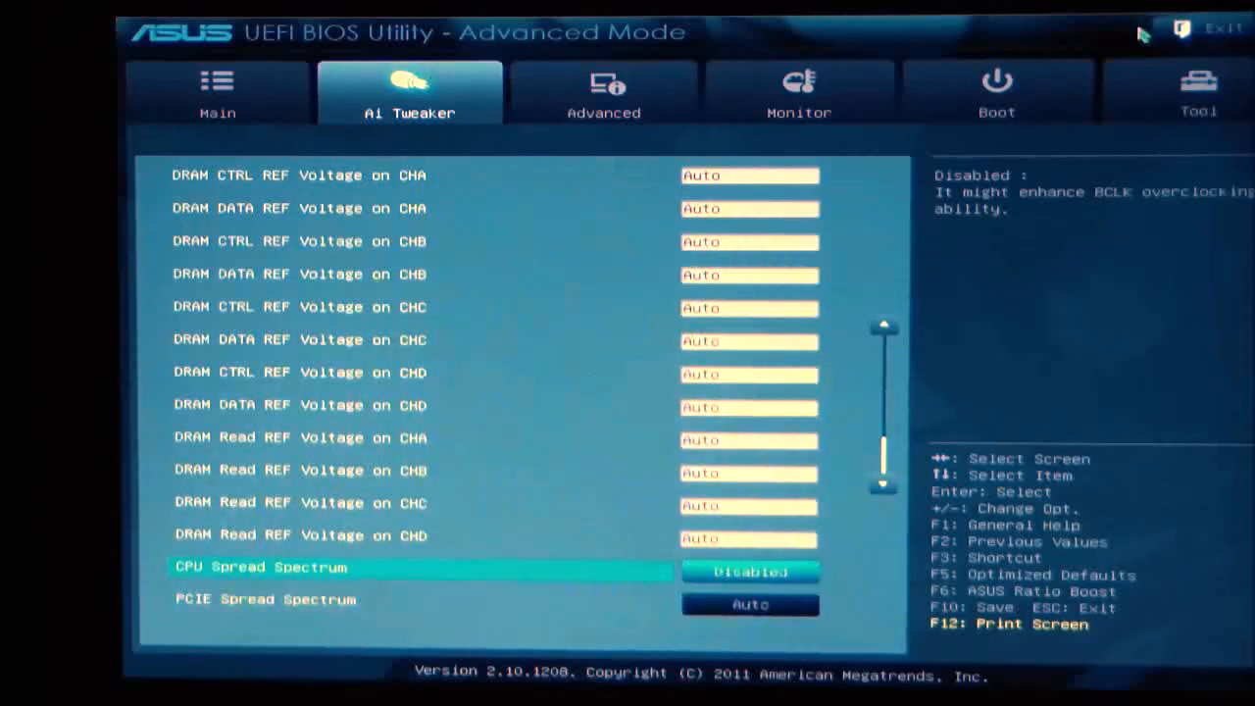
pyautogui.click(604, 94)
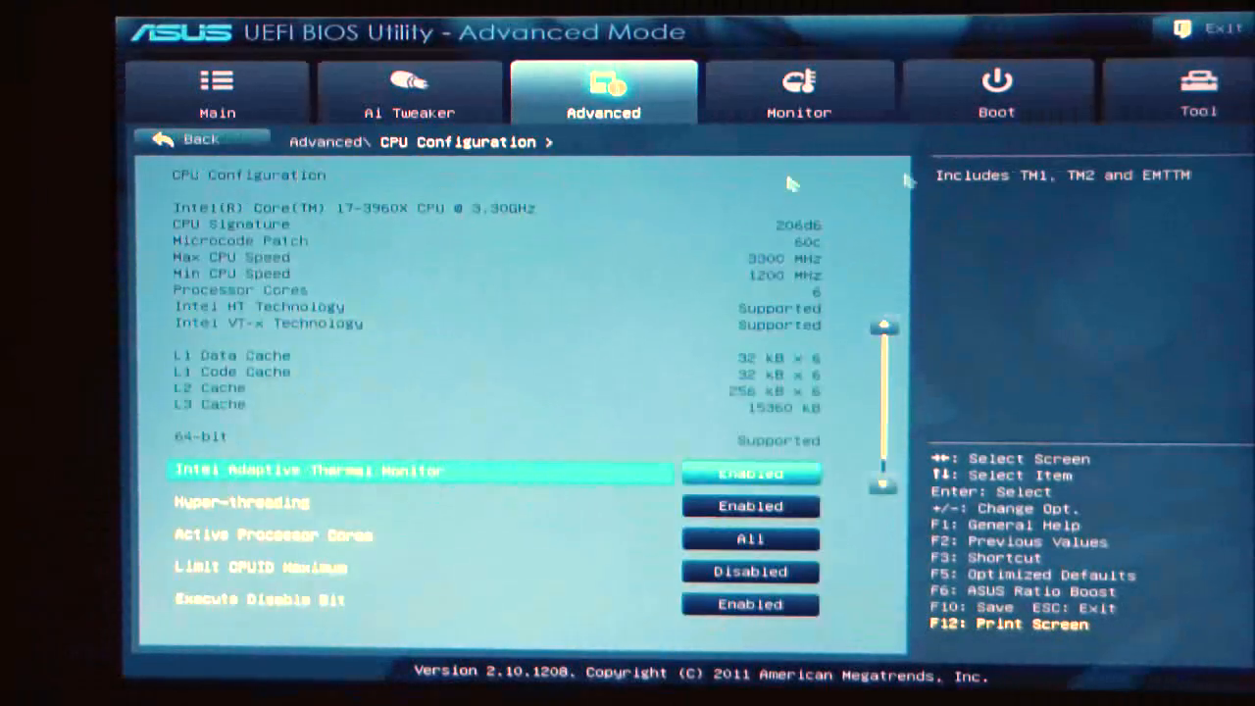
pyautogui.moveTo(313, 421)
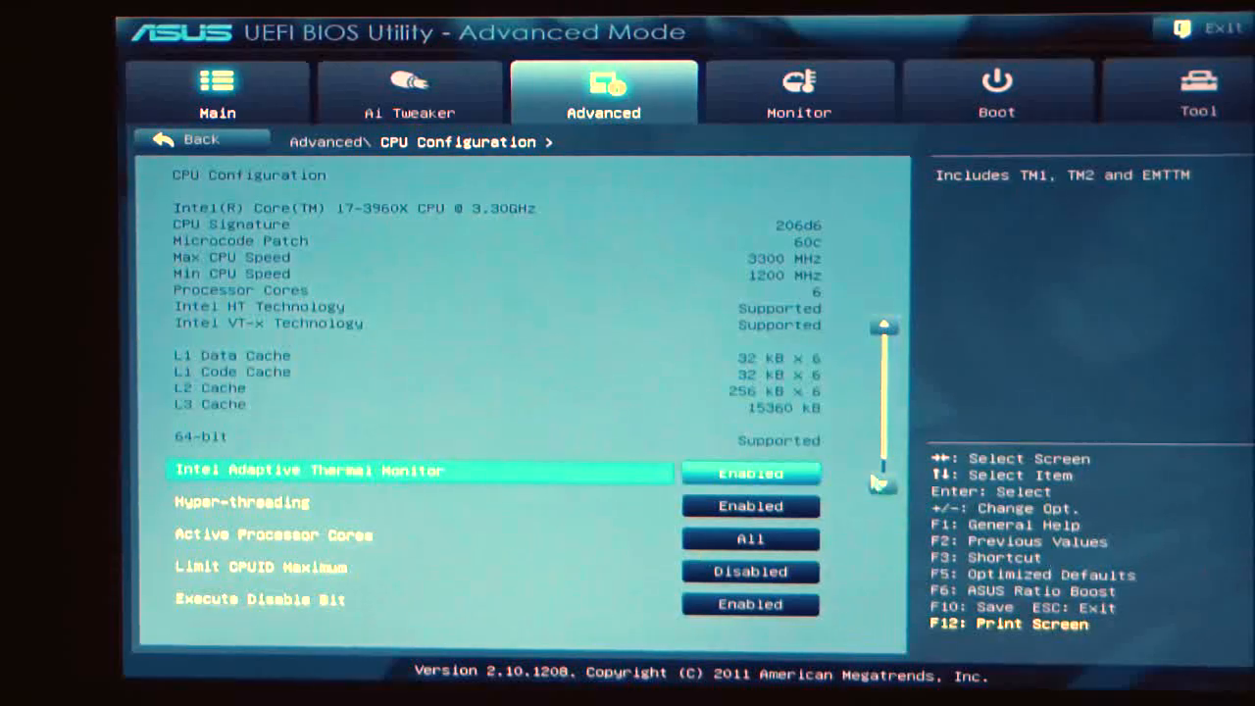
# Step: Check the Active Processor Cores choices, keeping All, and review down to Intel Virtualization Technology
pyautogui.press('Down')
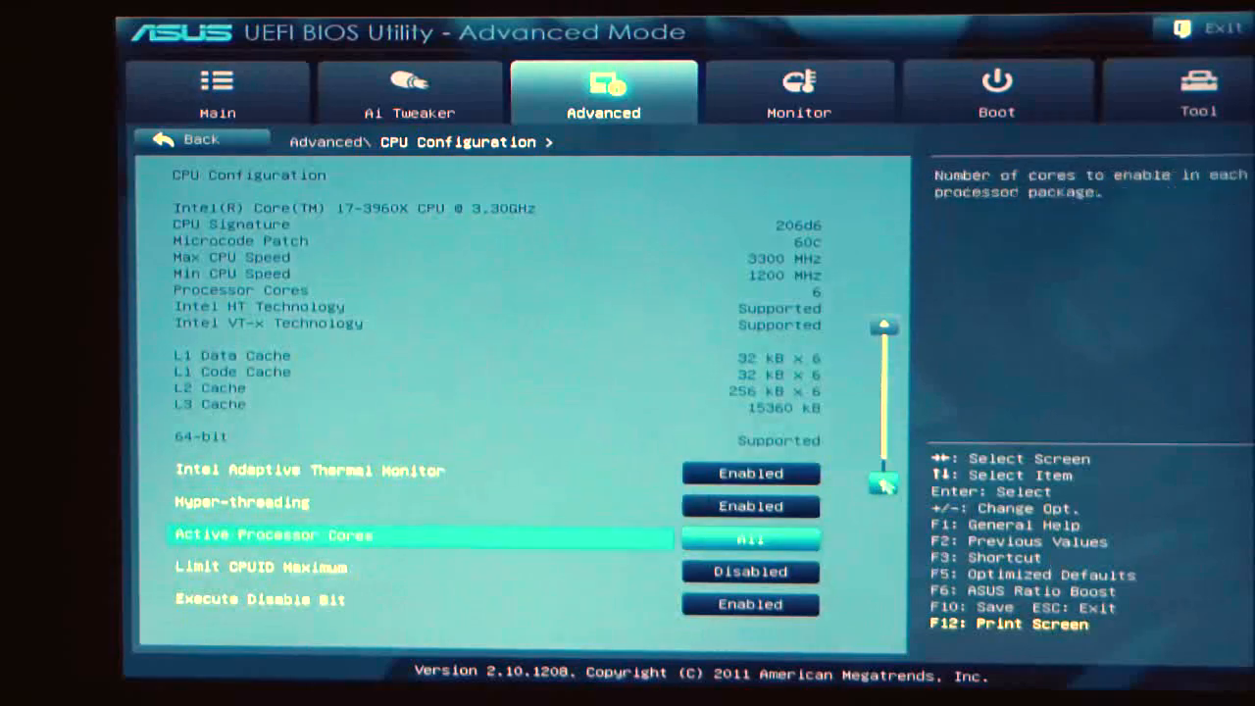
pyautogui.click(748, 472)
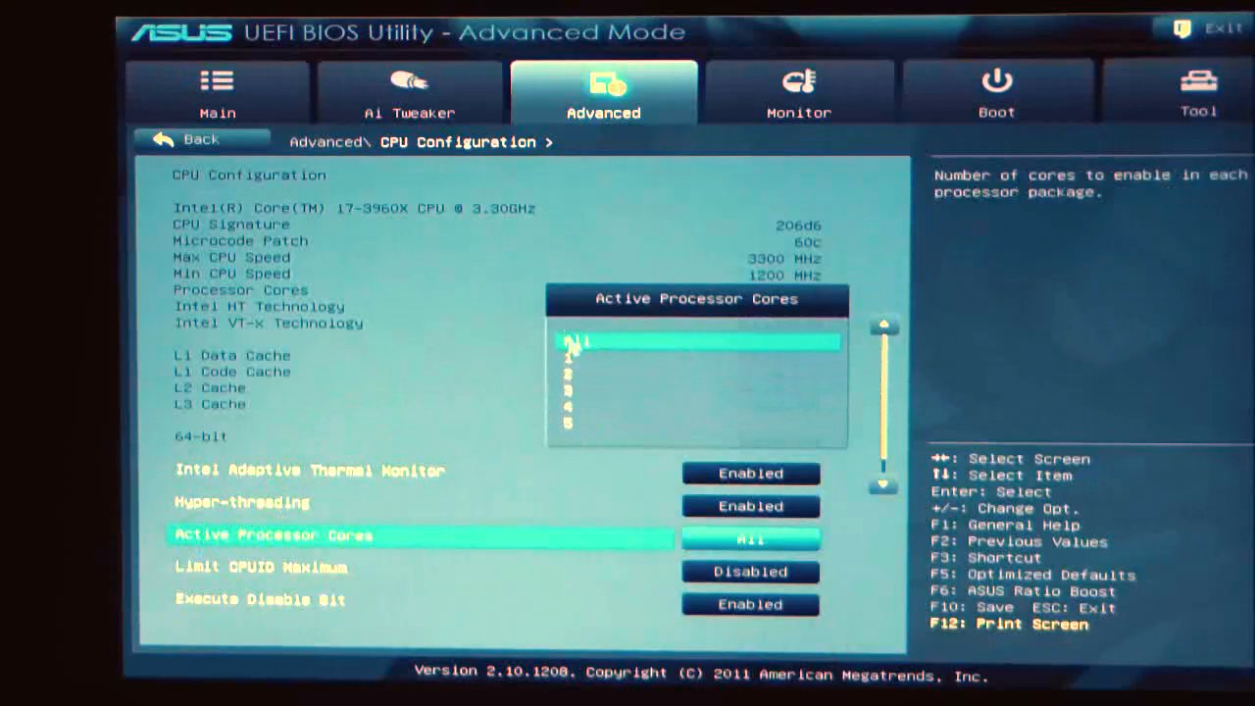
pyautogui.press('Down')
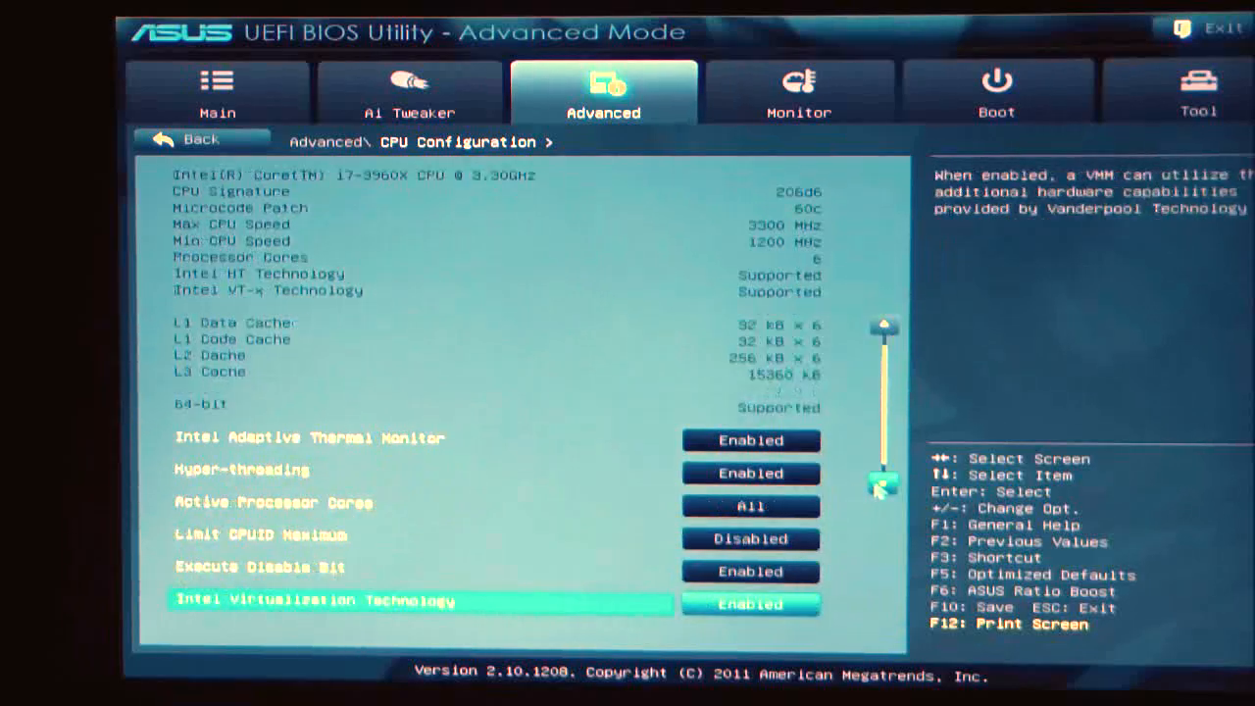
pyautogui.scroll(-3)
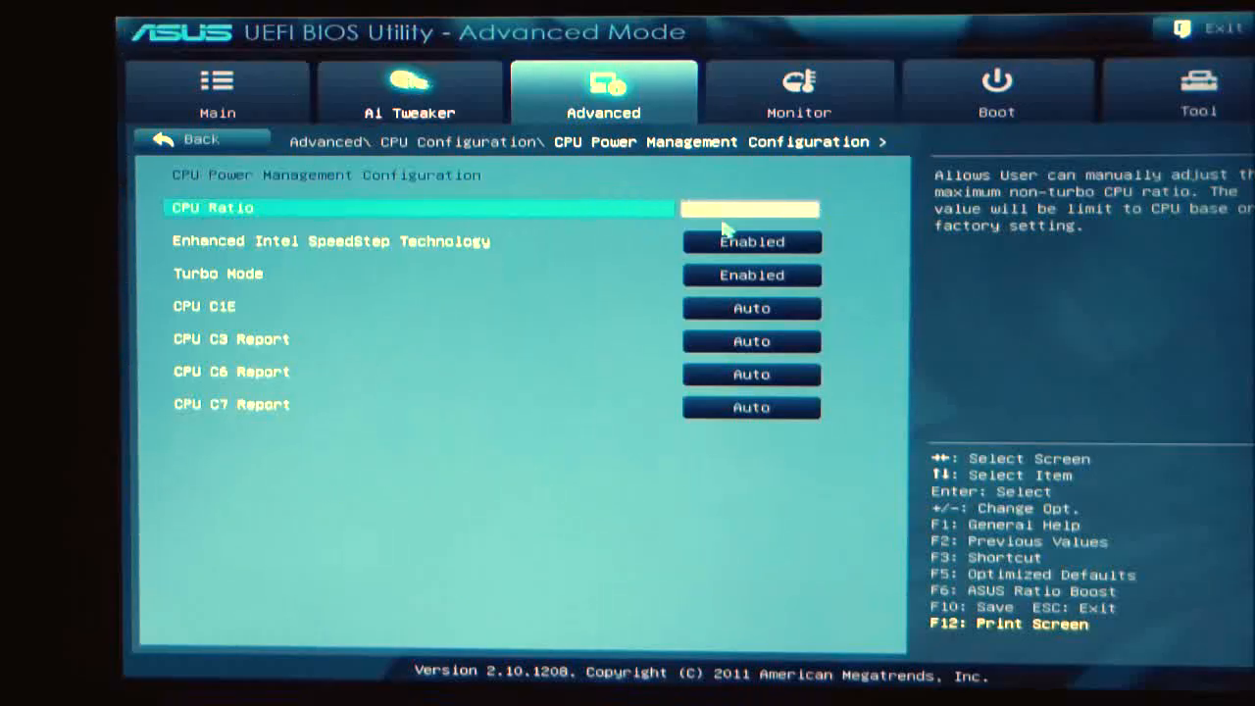
pyautogui.moveTo(278, 323)
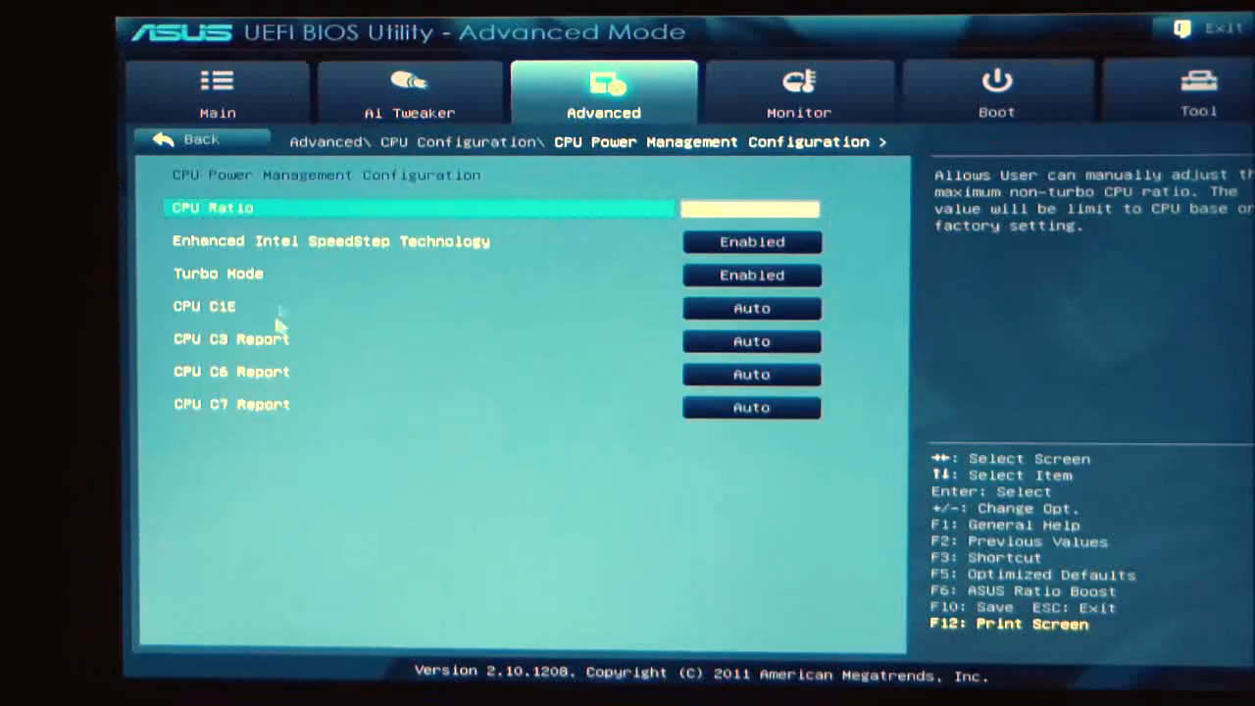
pyautogui.moveTo(470, 265)
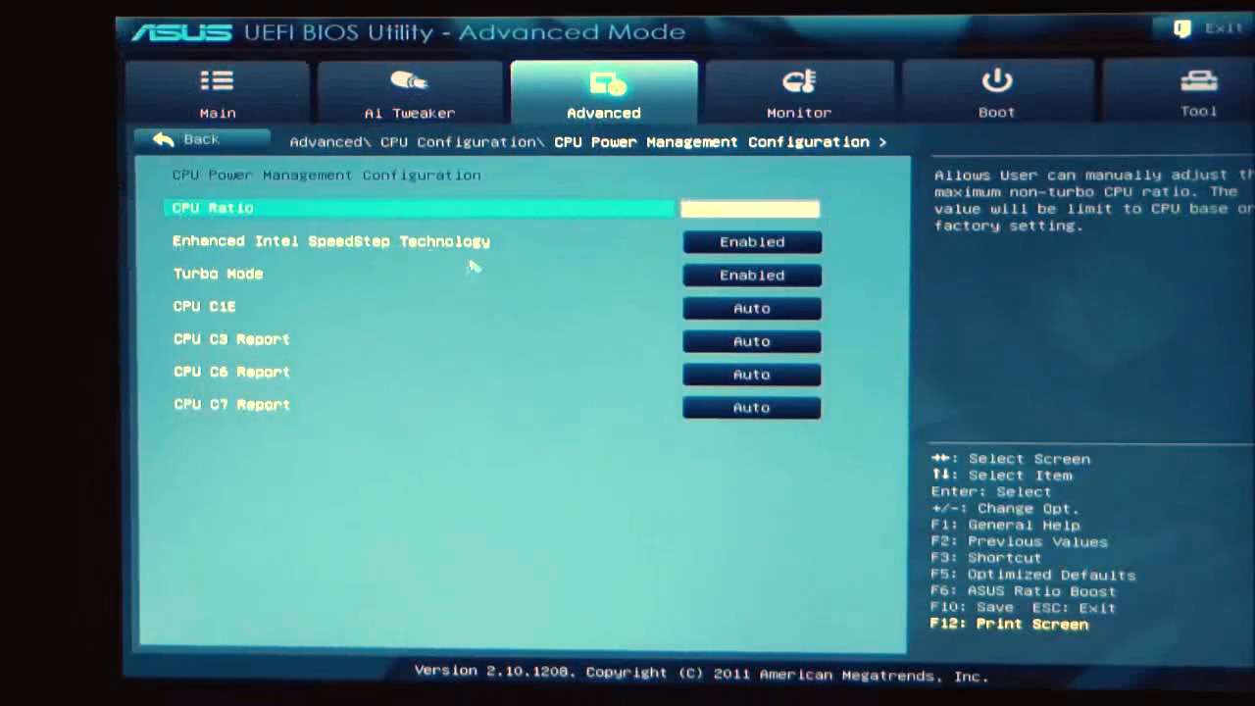
pyautogui.moveTo(748, 243)
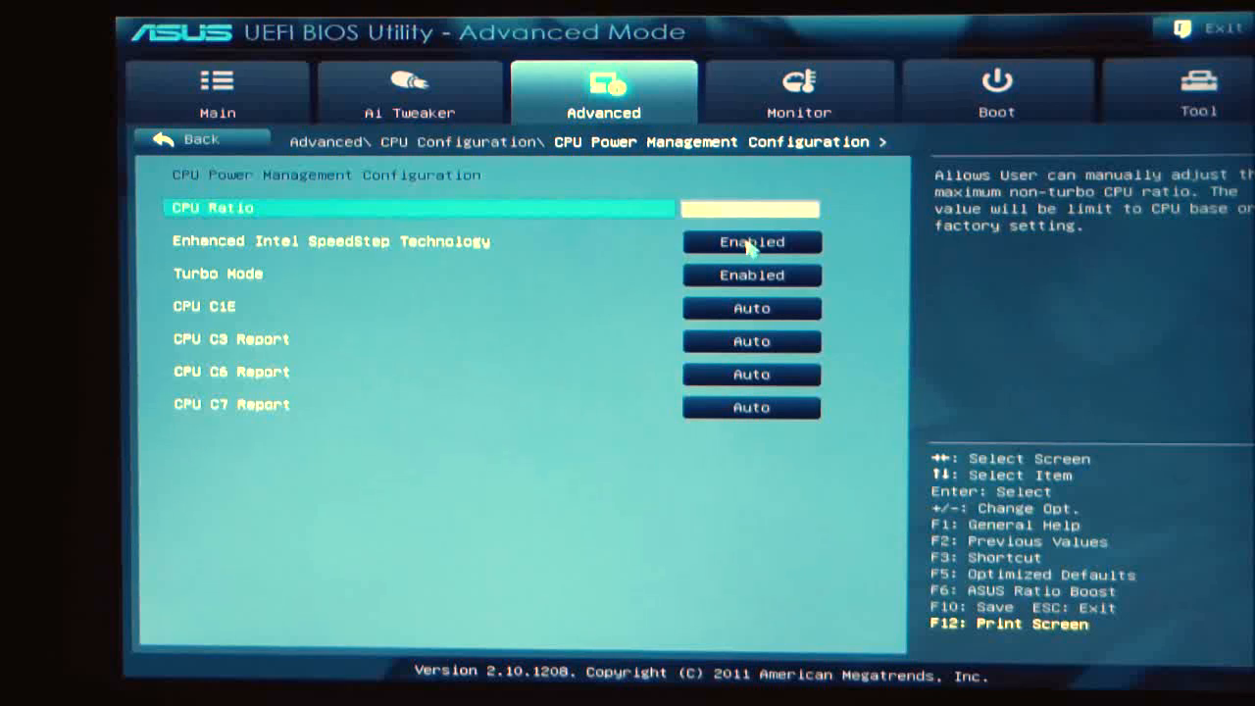
pyautogui.moveTo(749, 275)
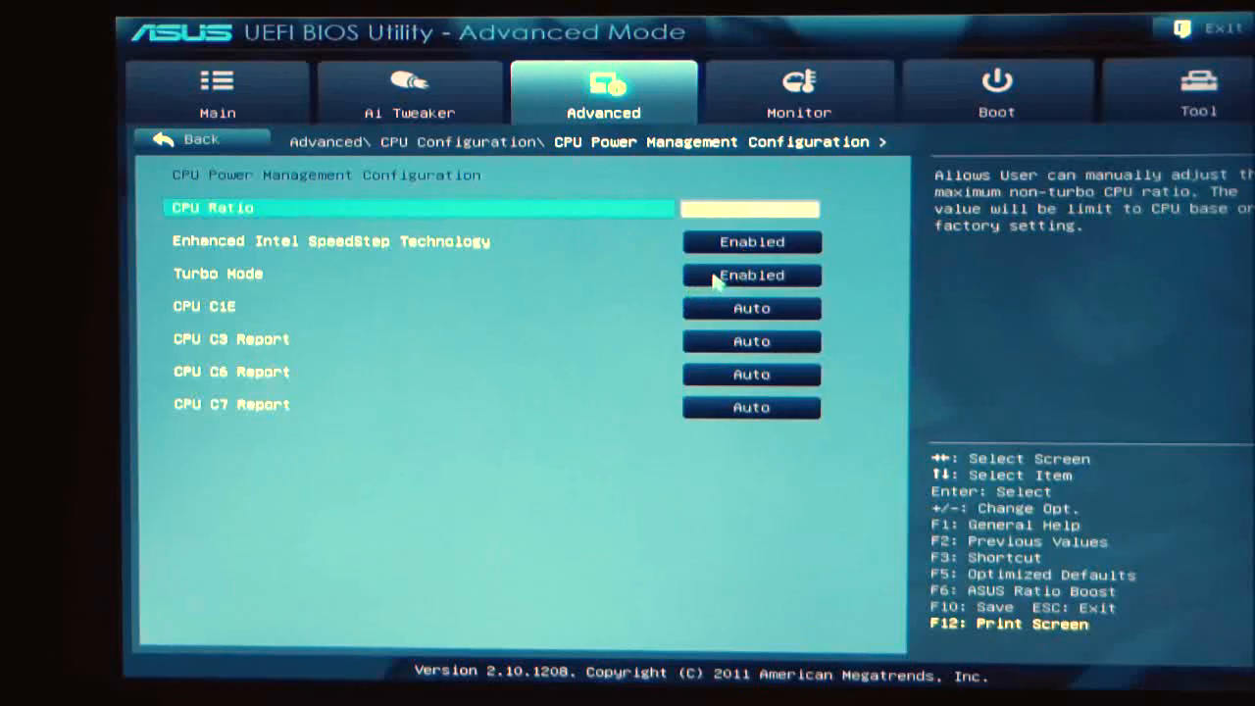
pyautogui.moveTo(200, 310)
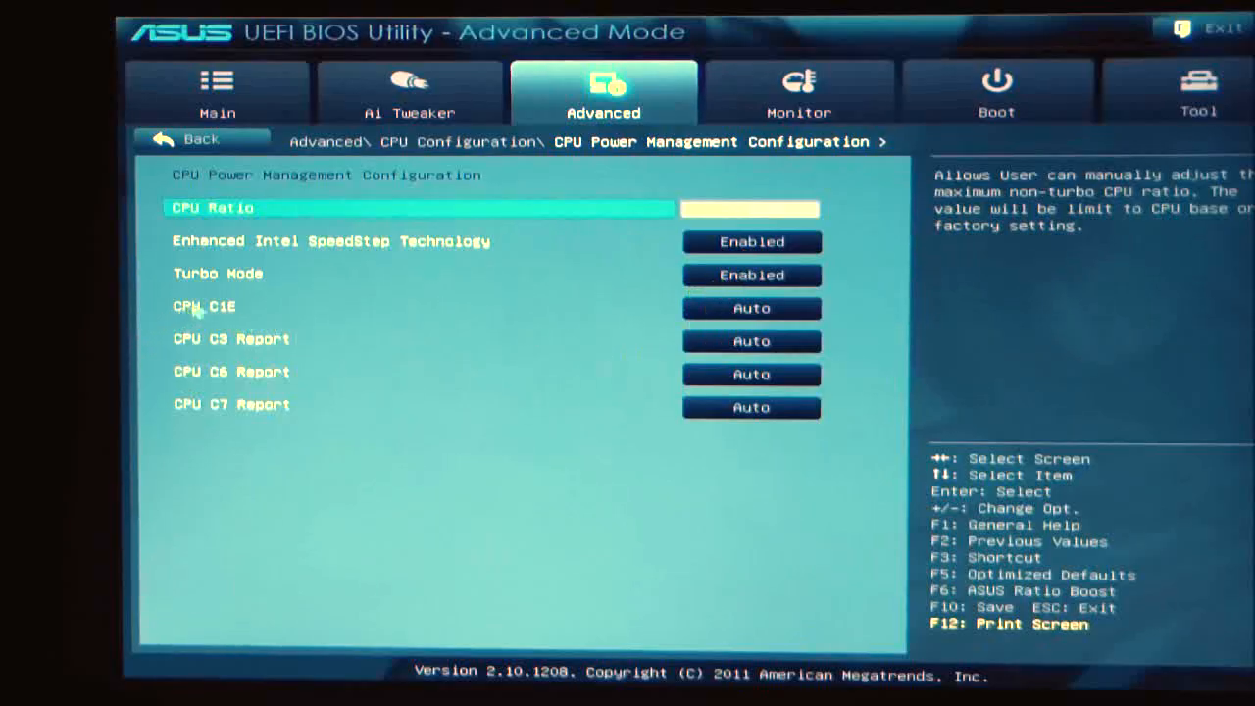
pyautogui.moveTo(259, 500)
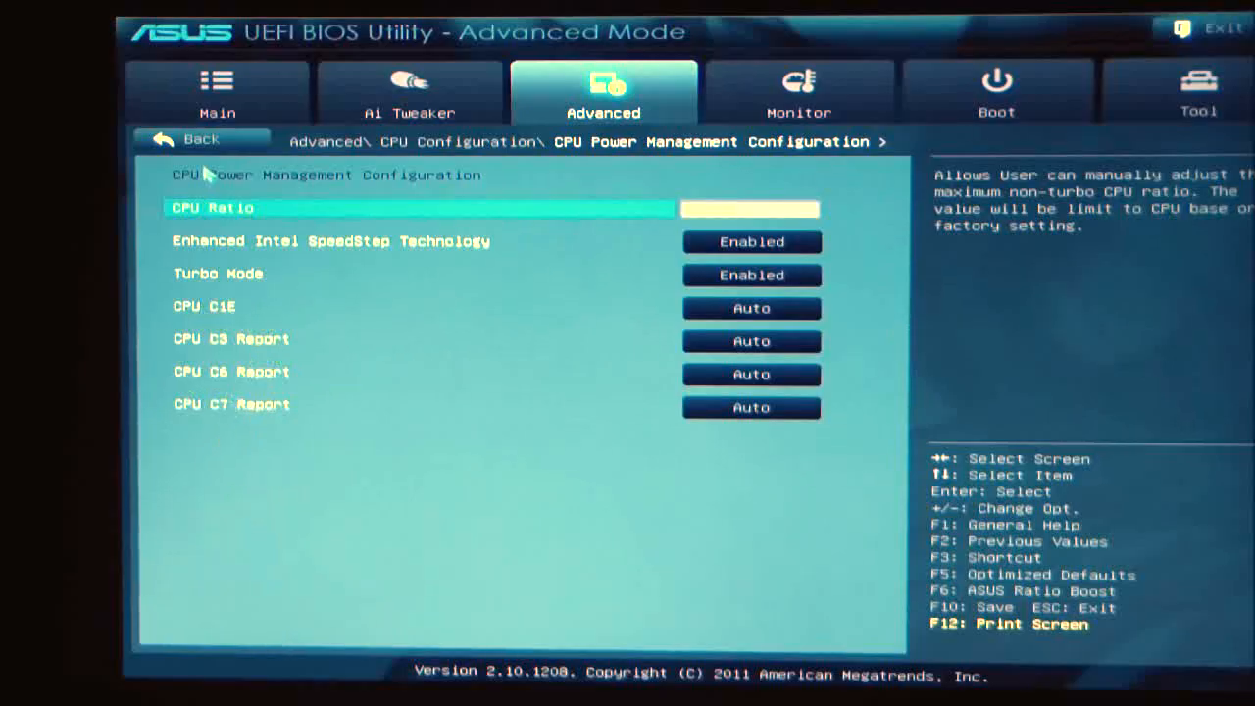
pyautogui.moveTo(217, 392)
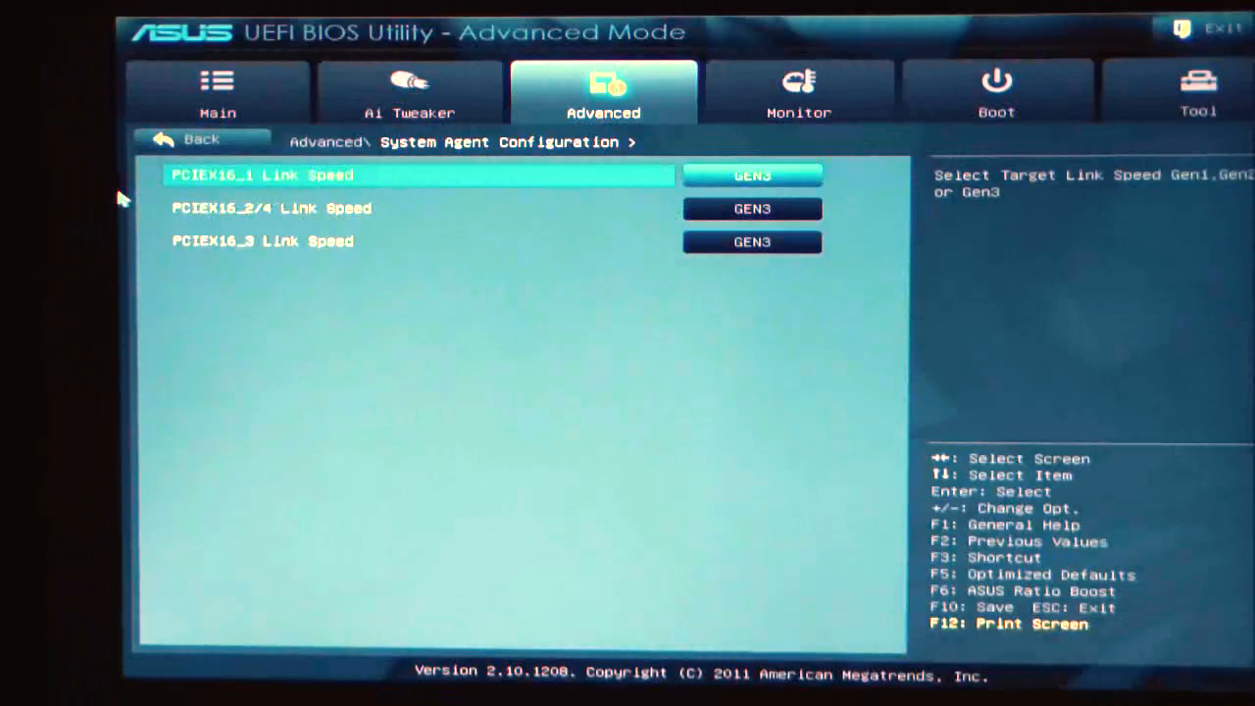
pyautogui.moveTo(271, 208)
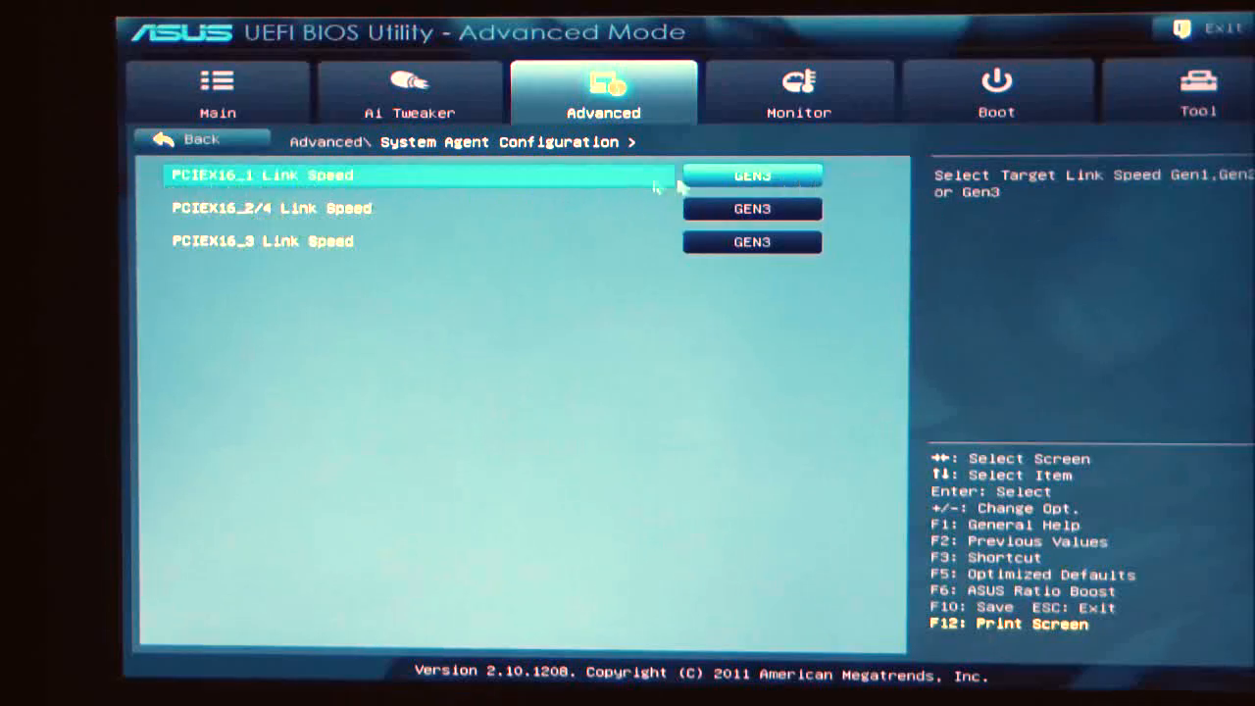
# Step: Leave System Agent Configuration and view the PCH Configuration page with High Precision Timer
pyautogui.click(753, 175)
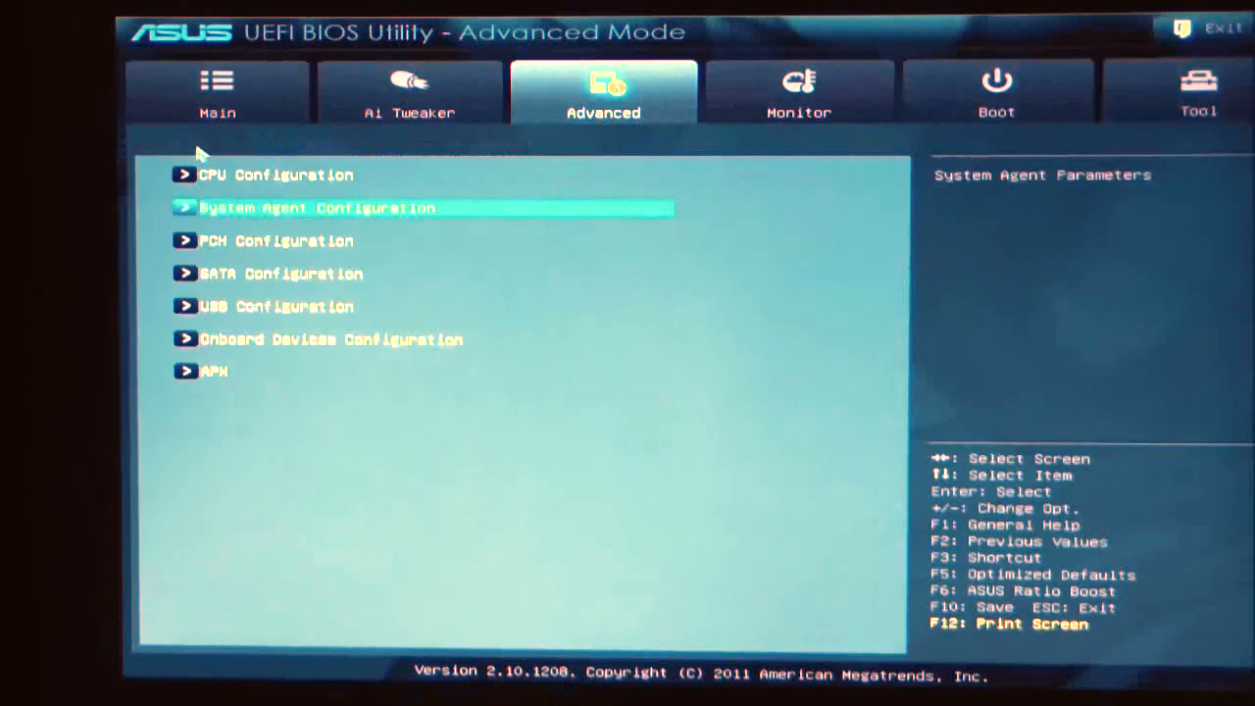
pyautogui.click(276, 239)
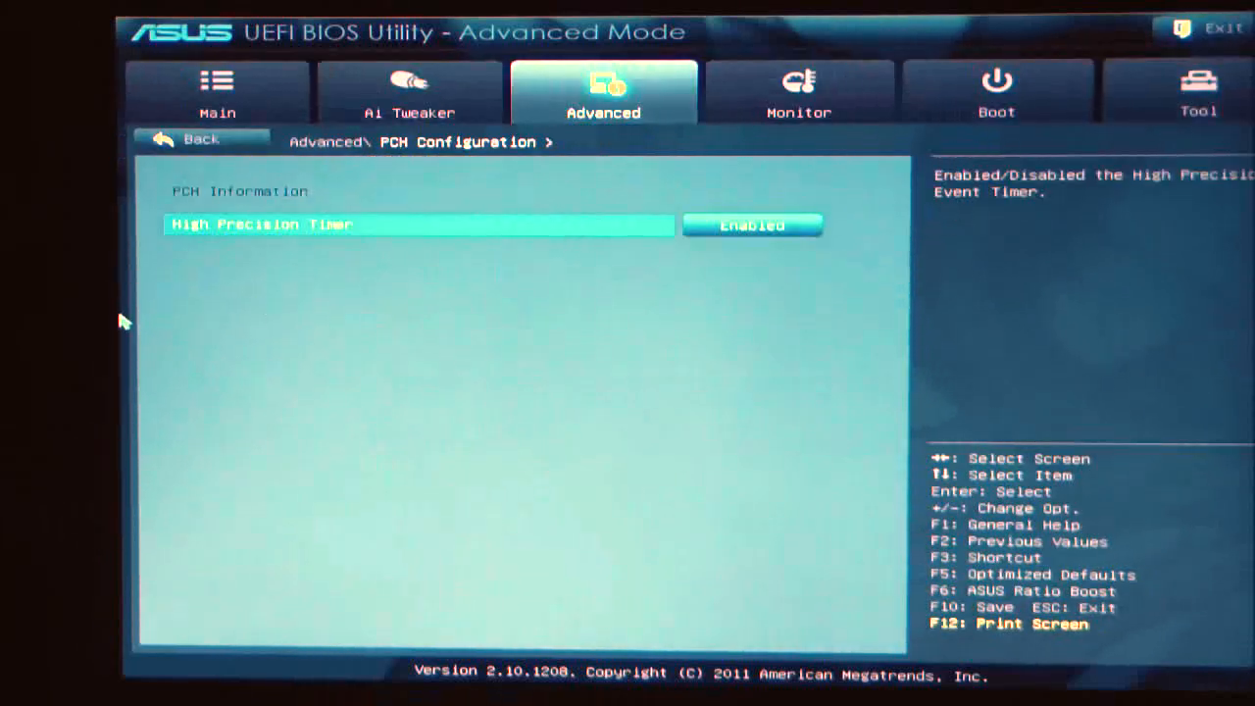
pyautogui.moveTo(147, 251)
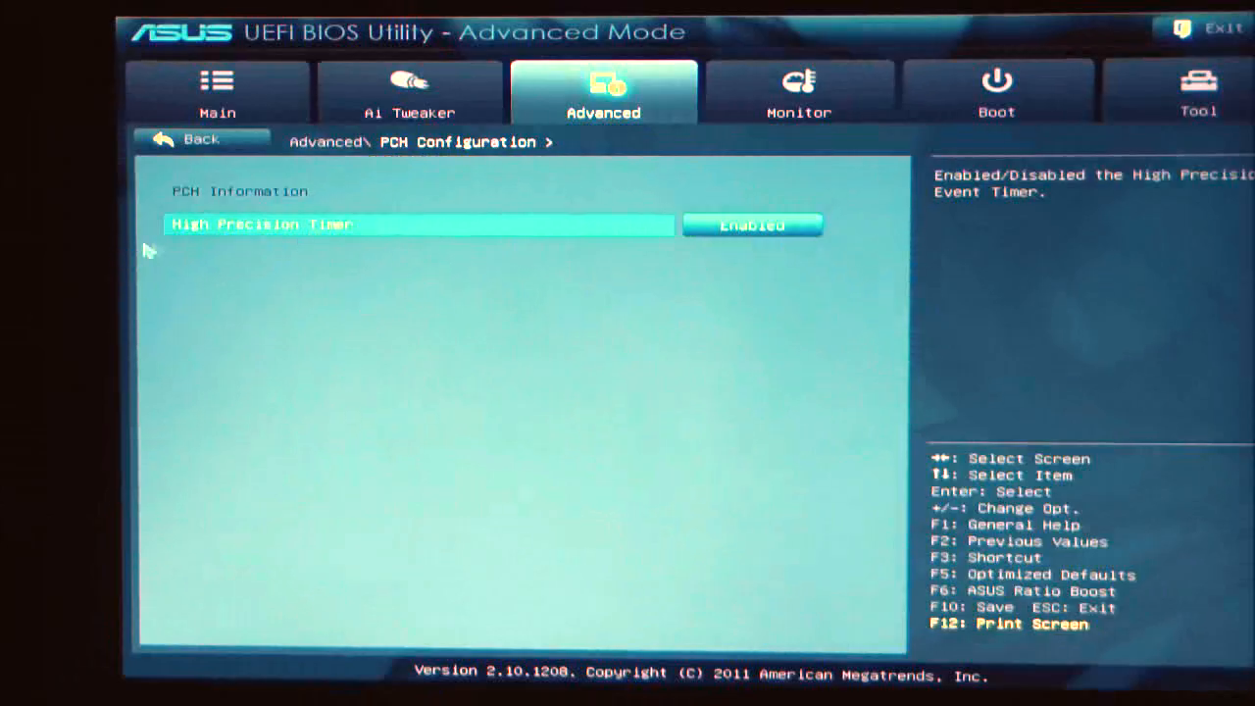
pyautogui.moveTo(137, 175)
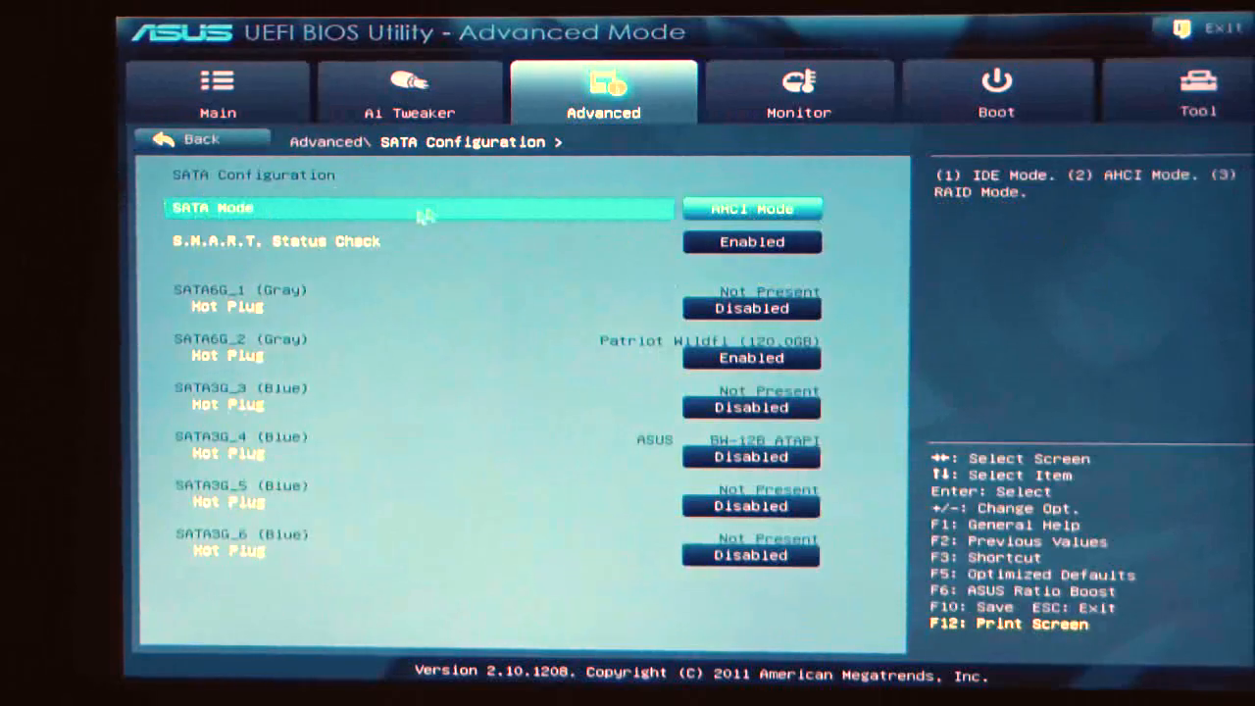
pyautogui.moveTo(951, 247)
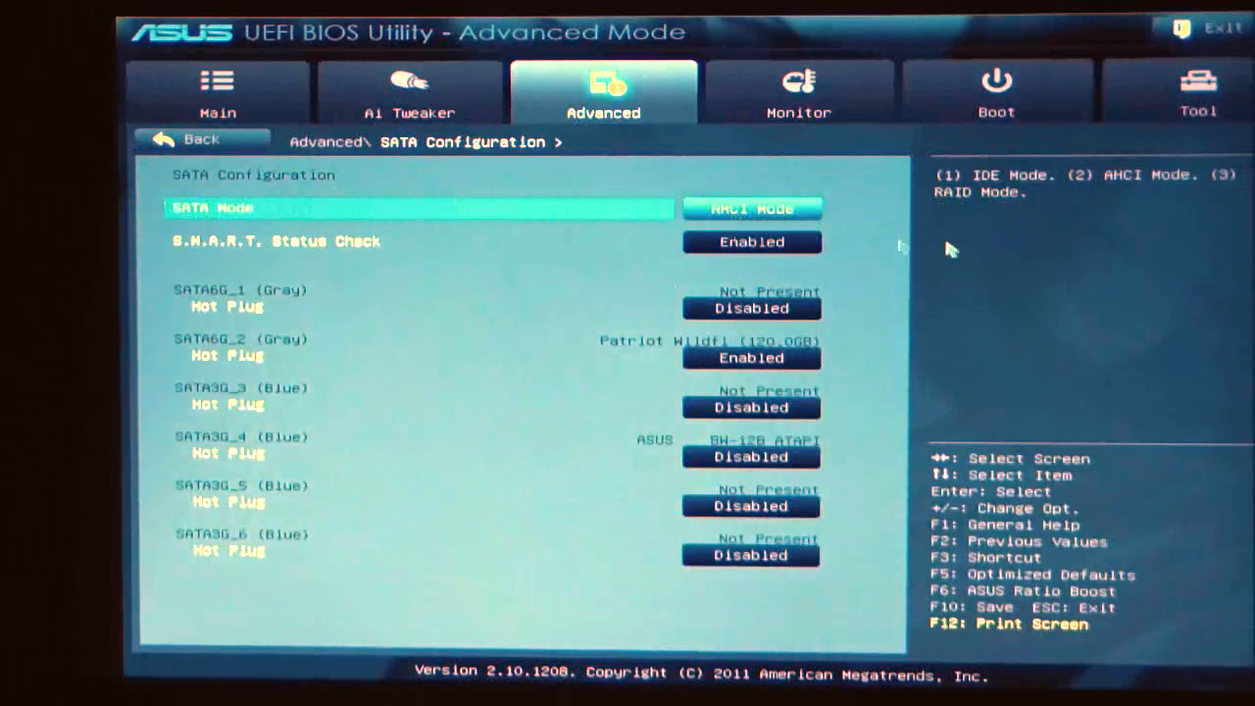
# Step: View the SATA Mode choices and keep it on AHCI Mode
pyautogui.click(750, 208)
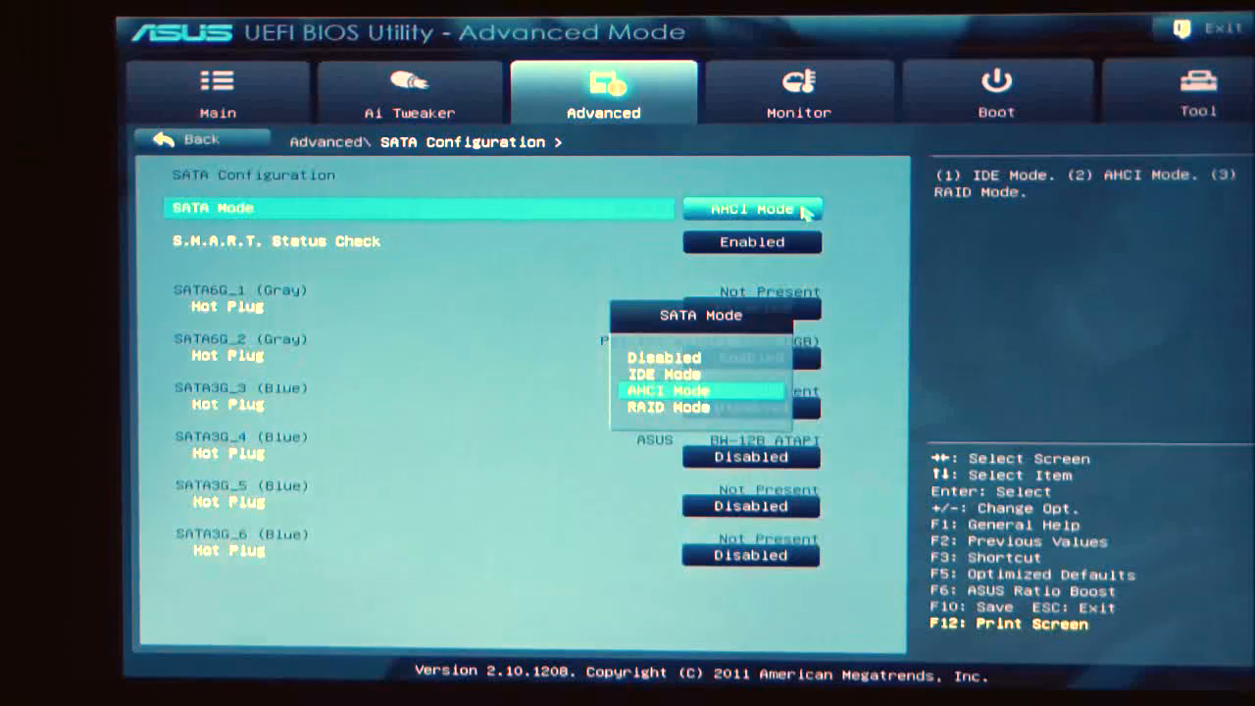
pyautogui.click(670, 392)
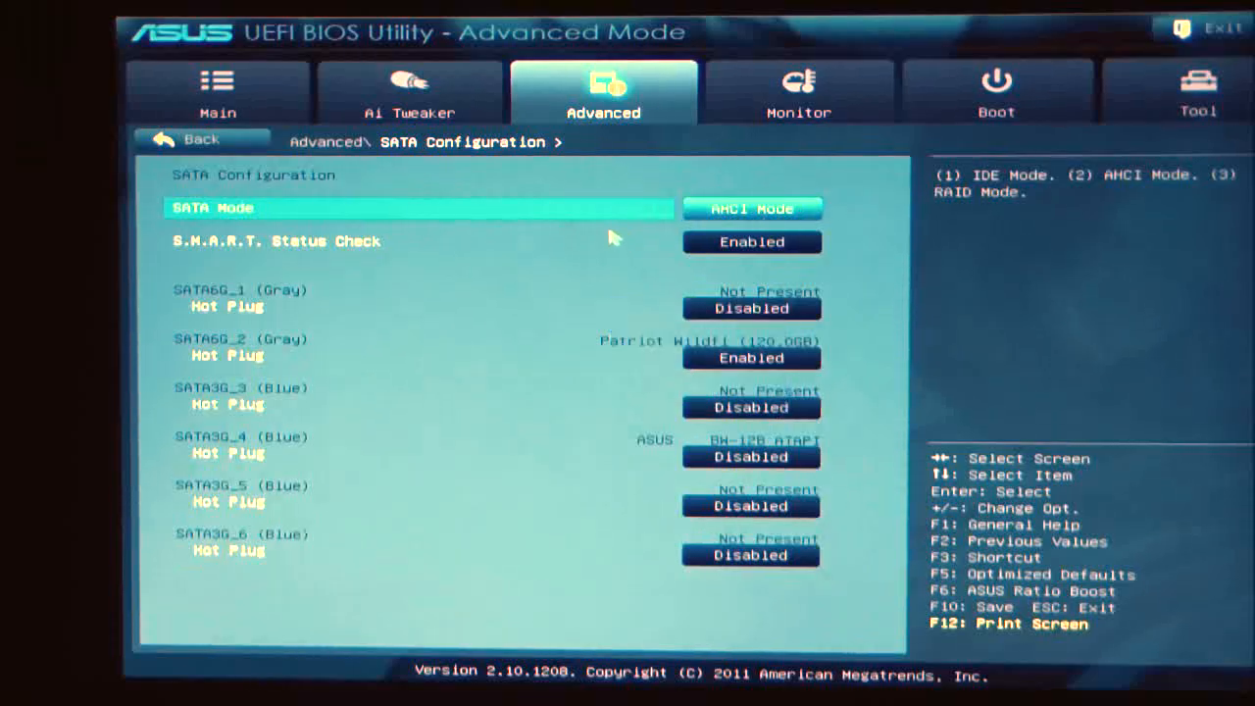
pyautogui.moveTo(533, 325)
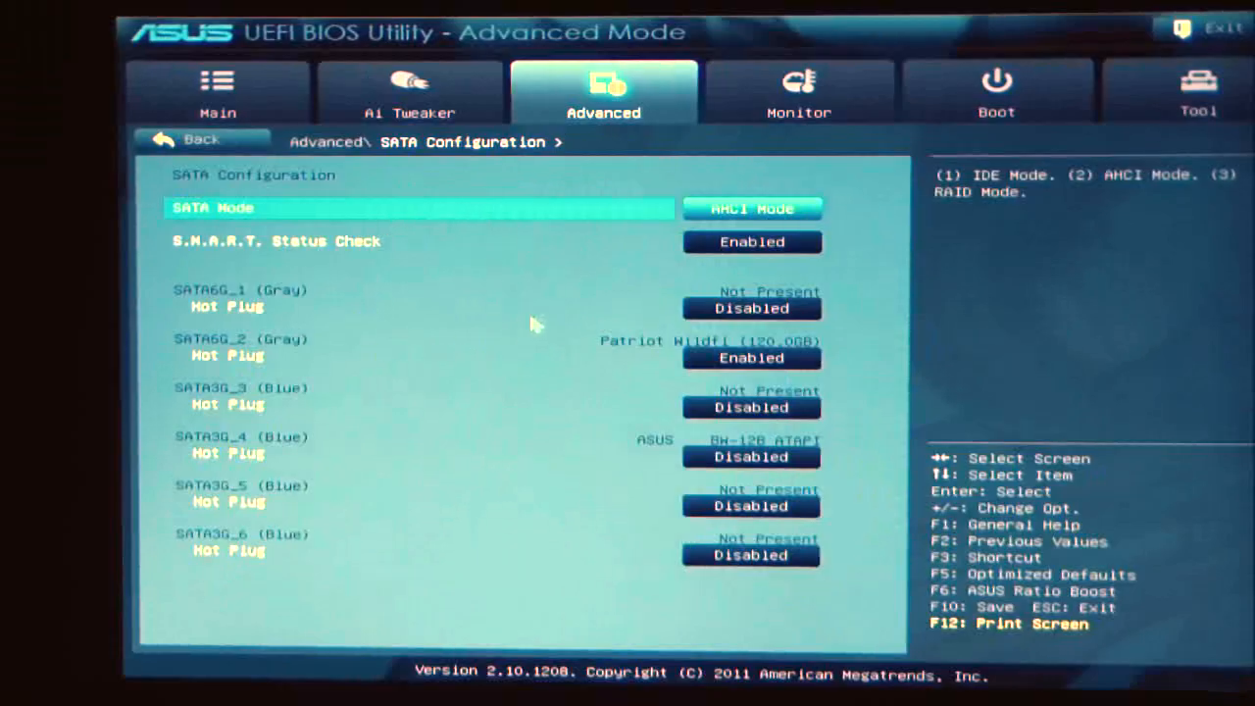
pyautogui.moveTo(761, 253)
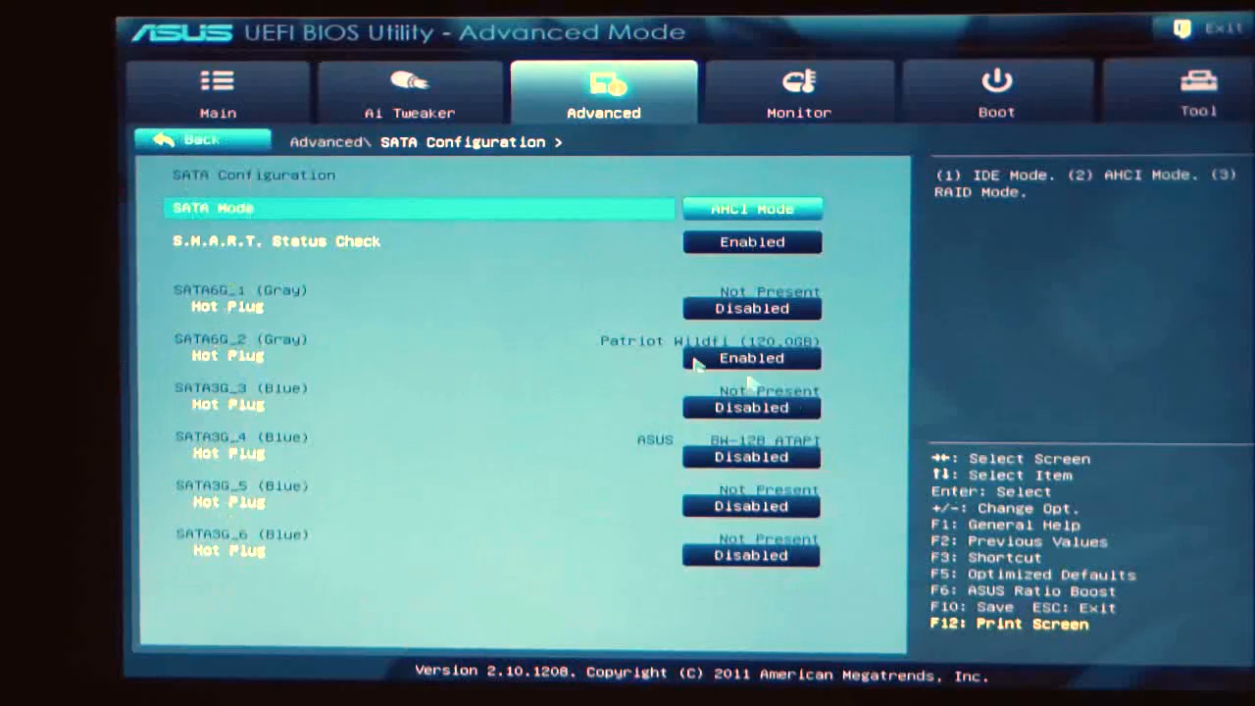
pyautogui.moveTo(706, 402)
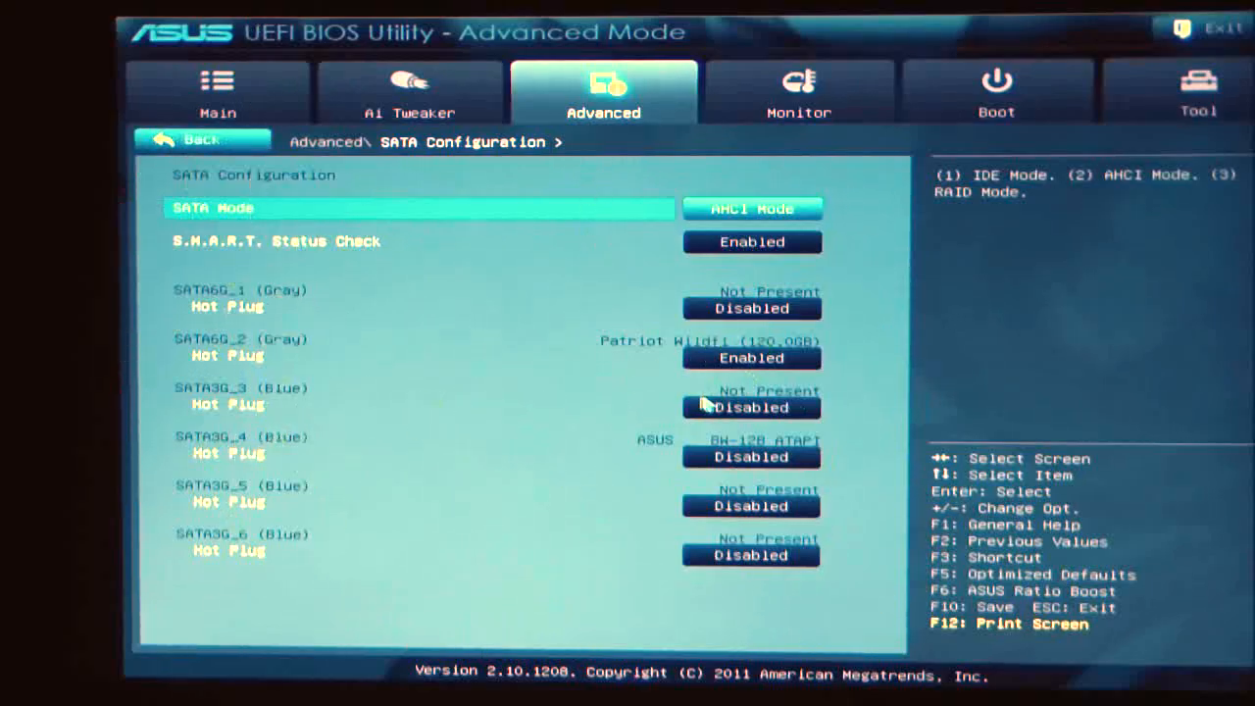
pyautogui.moveTo(765, 372)
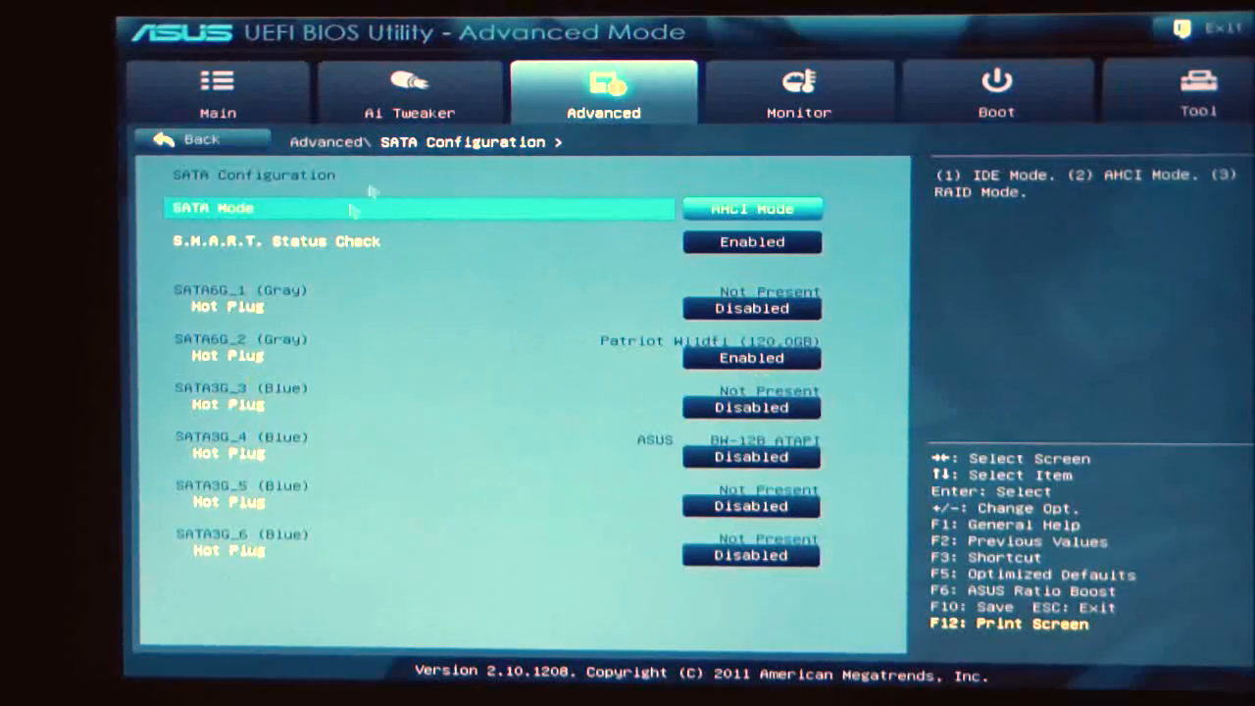
pyautogui.moveTo(180, 137)
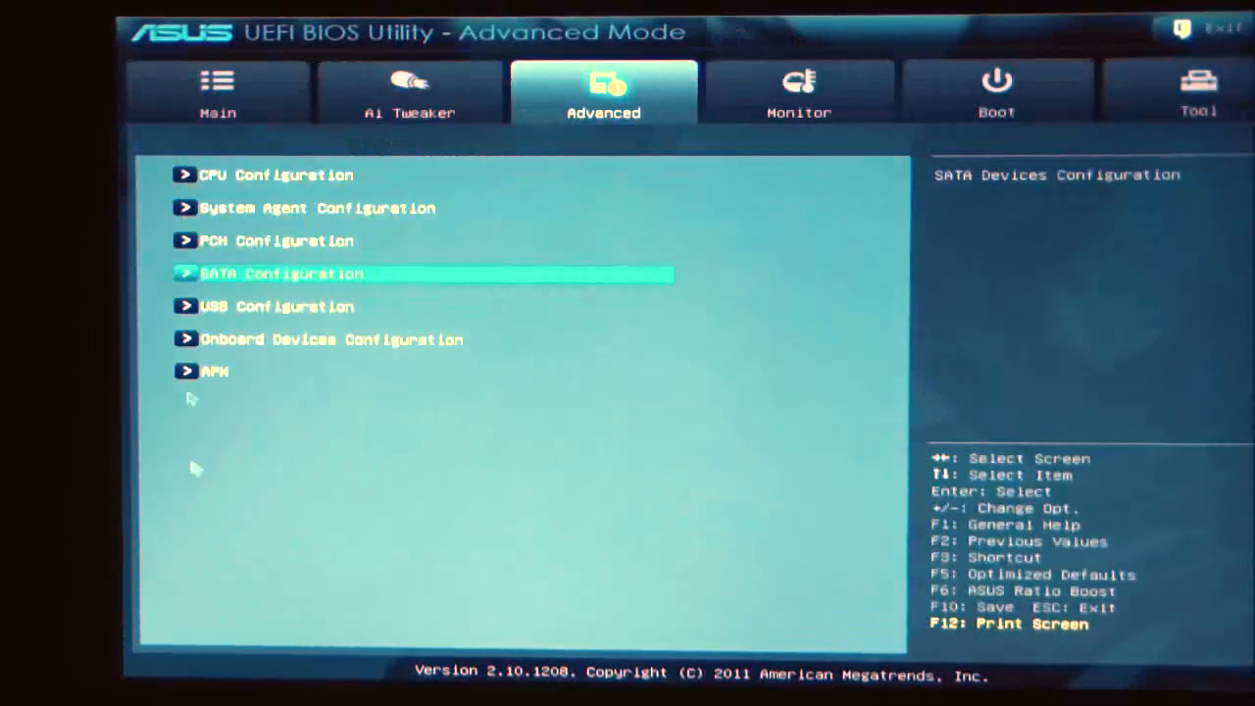
# Step: View the USB Configuration page with Legacy USB and USB3.0 support Enabled
pyautogui.click(276, 306)
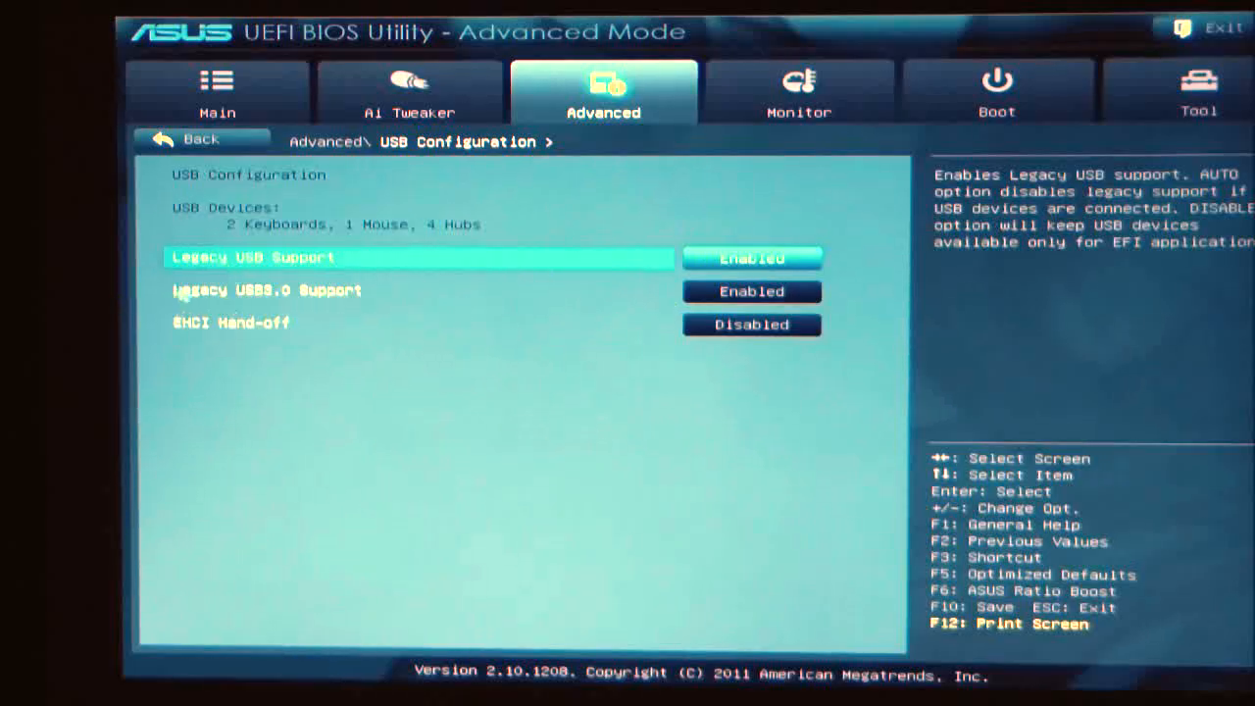
pyautogui.moveTo(937, 305)
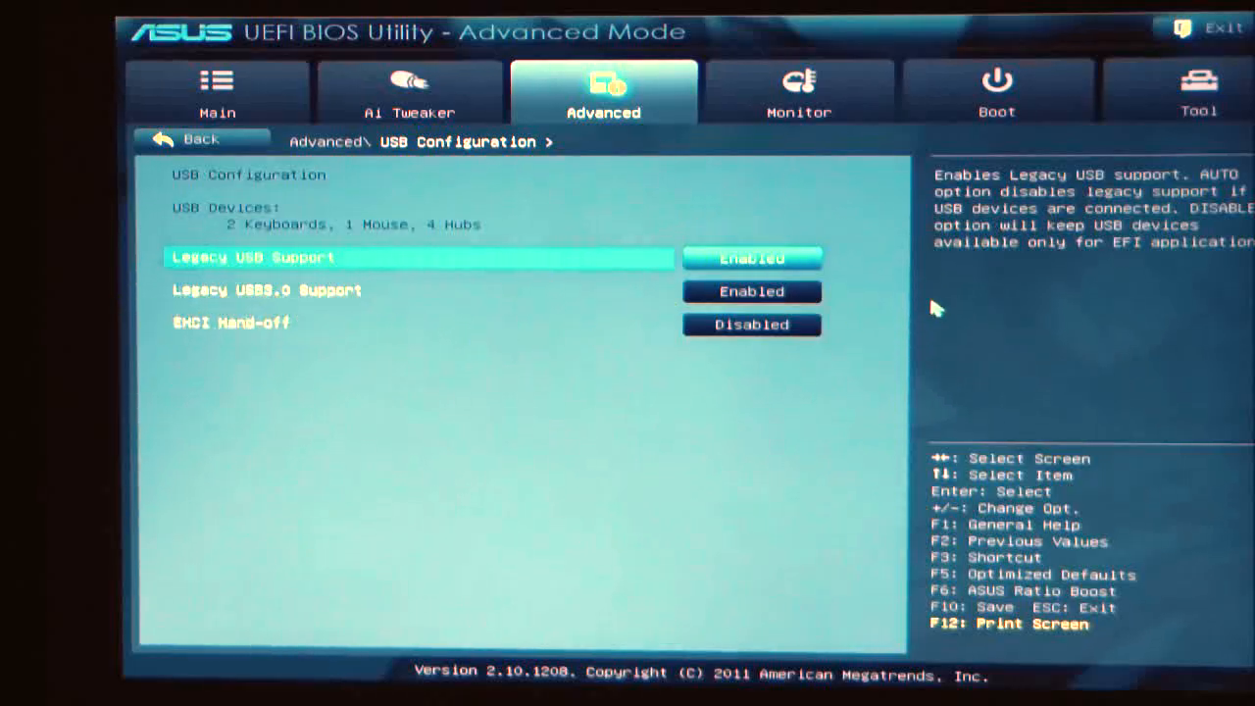
pyautogui.moveTo(184, 349)
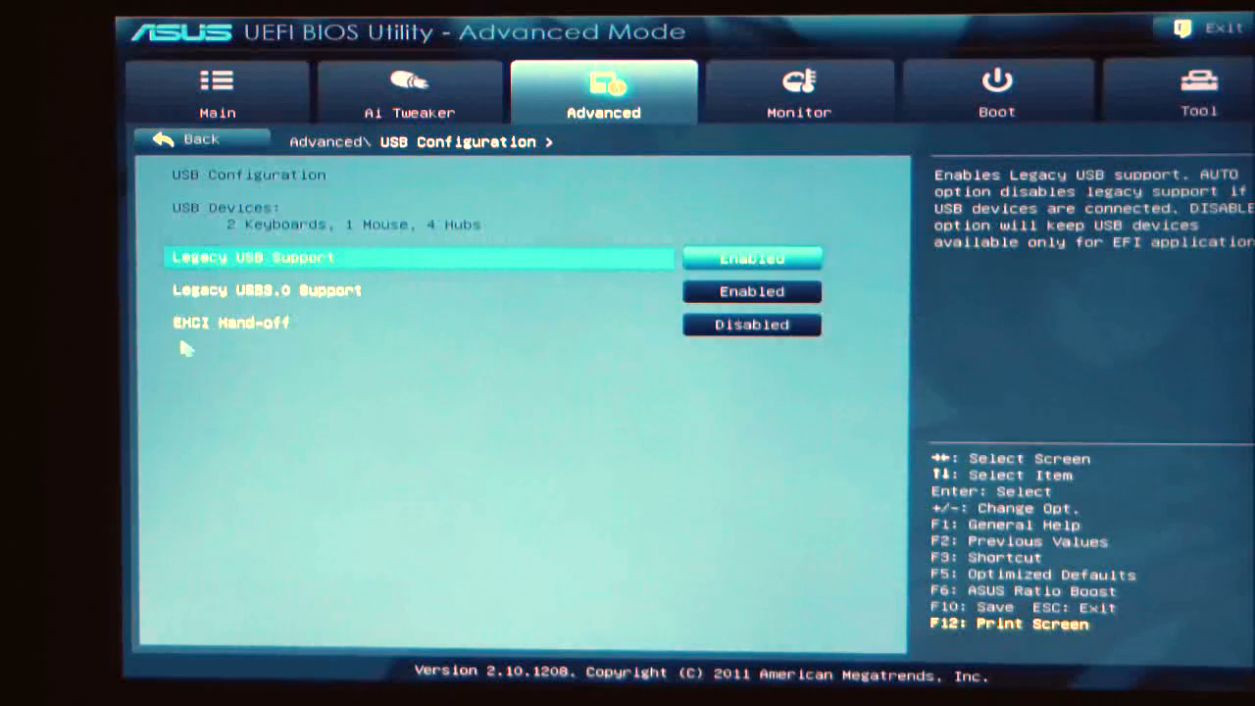
pyautogui.moveTo(802, 349)
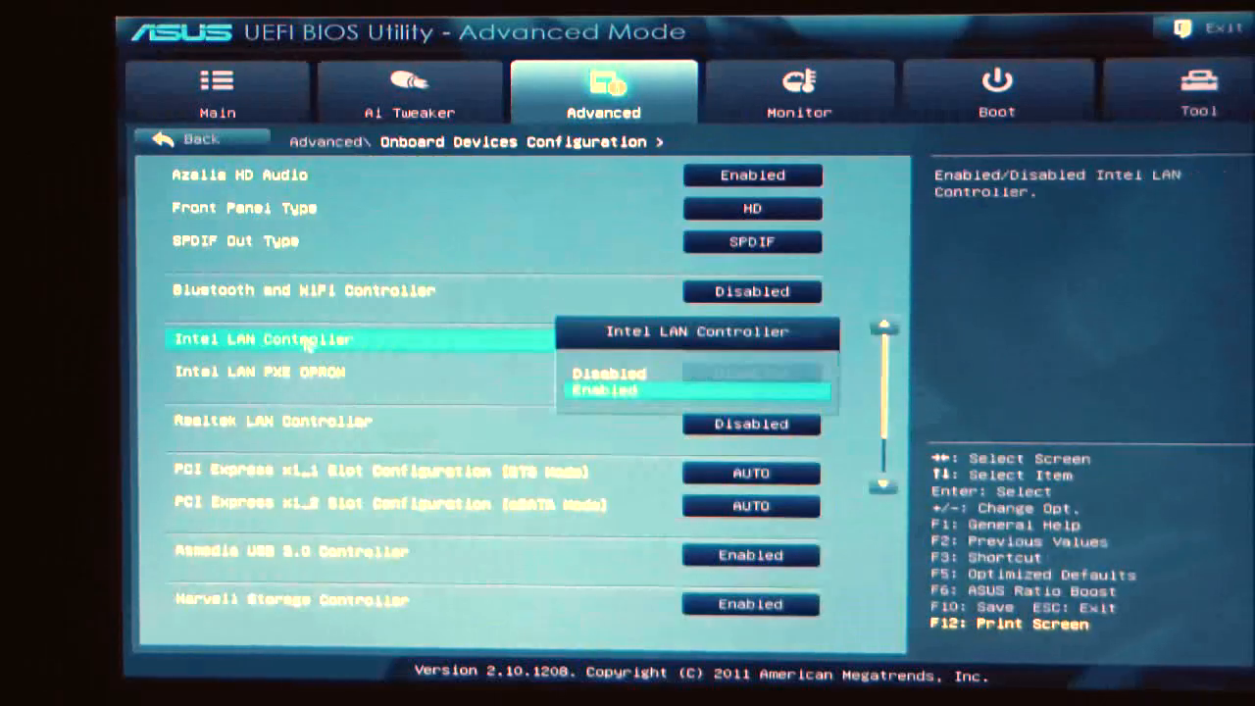
# Step: Keep the Intel LAN Controller enabled and review onboard devices down to the ASM1061 Storage Controller
pyautogui.click(604, 390)
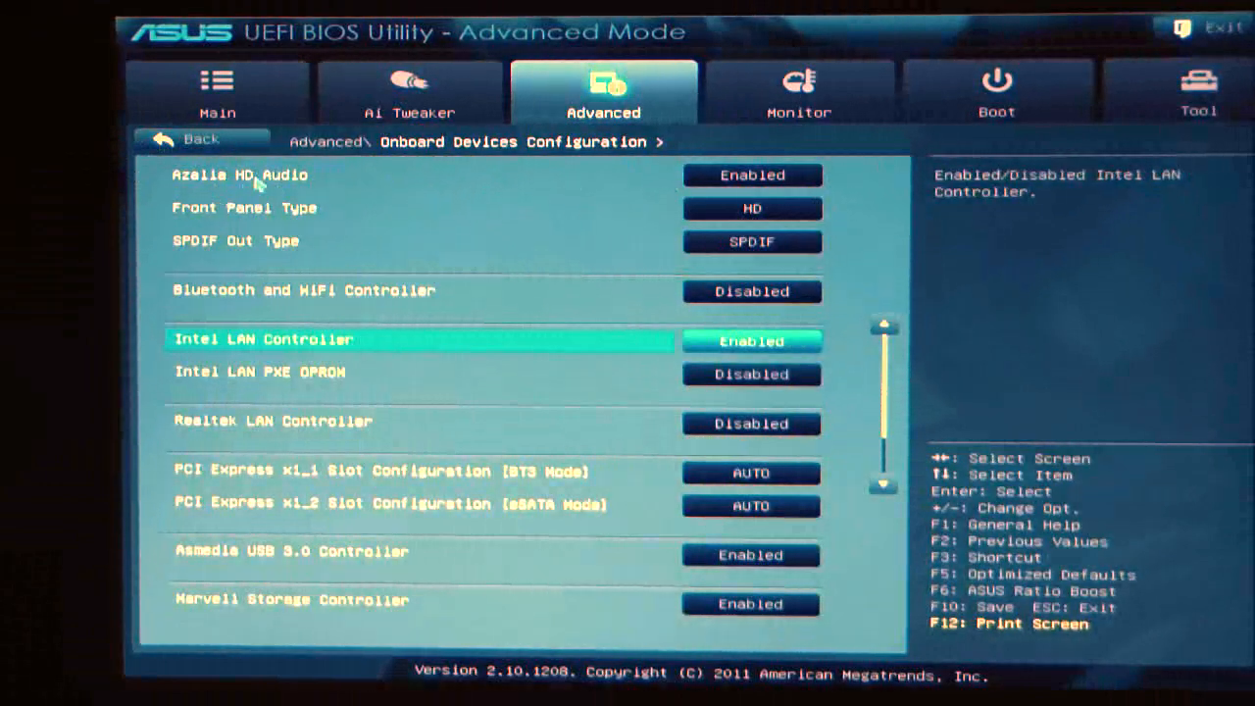
pyautogui.moveTo(290, 232)
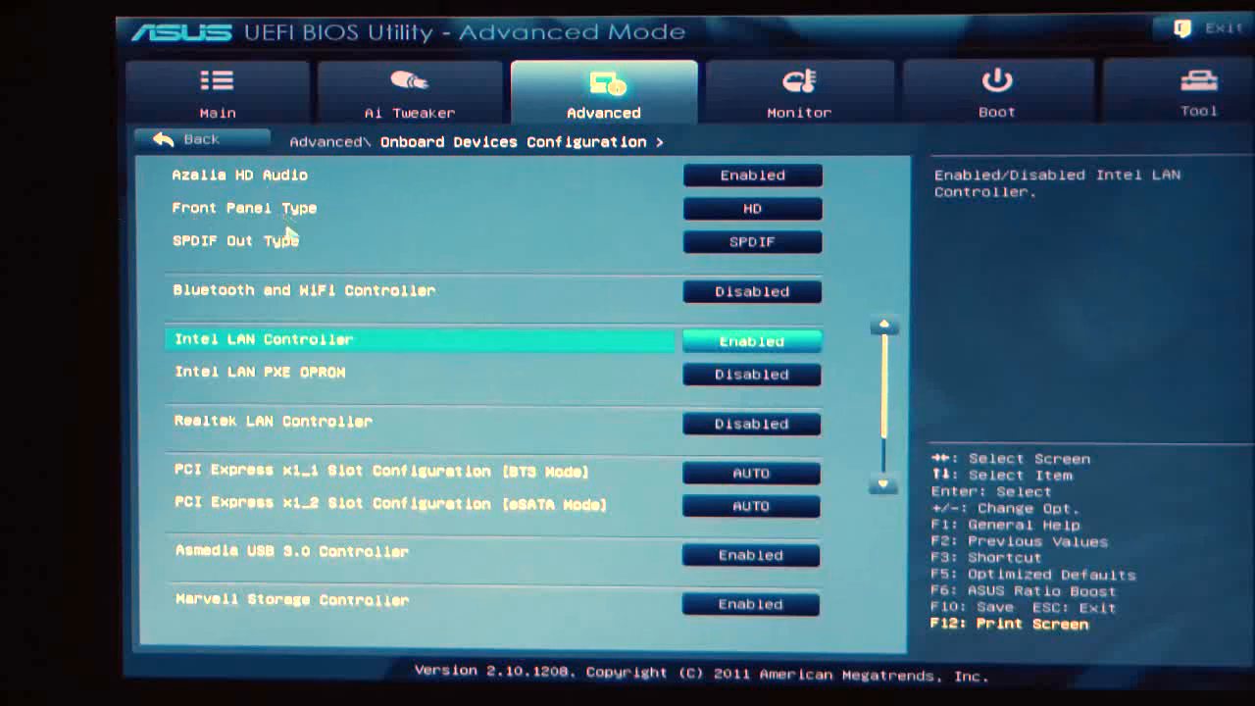
pyautogui.moveTo(788, 259)
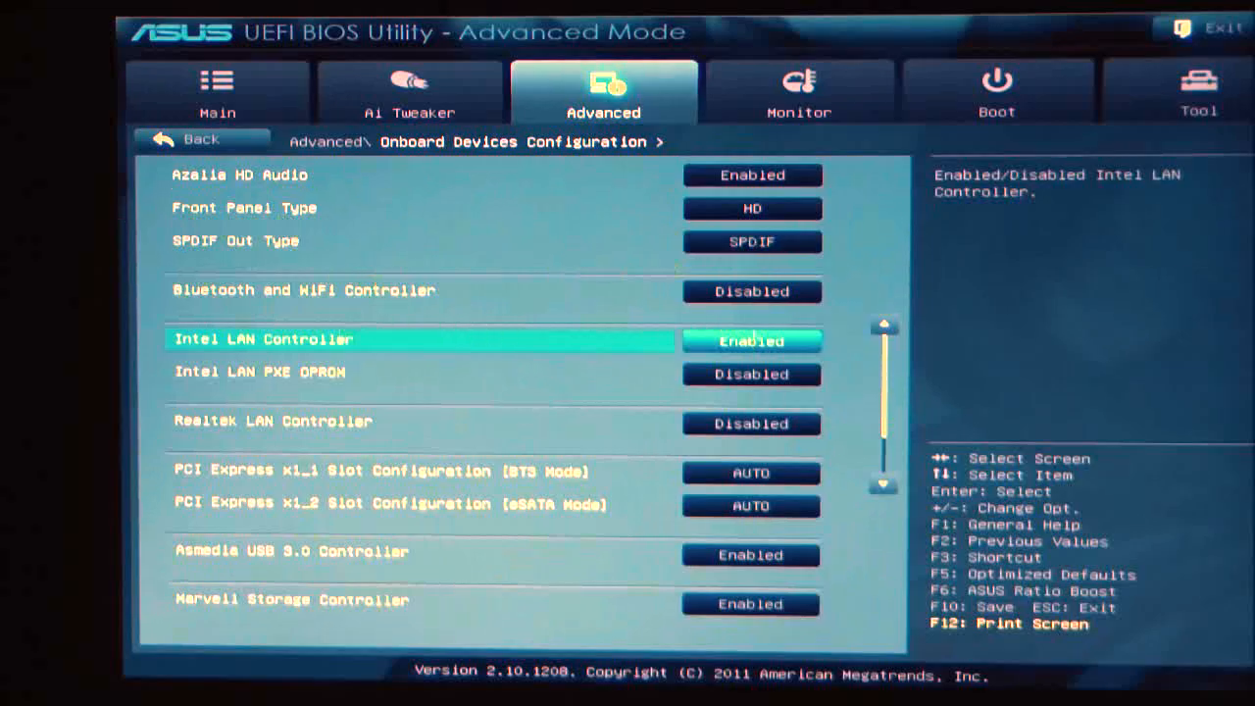
pyautogui.moveTo(755, 302)
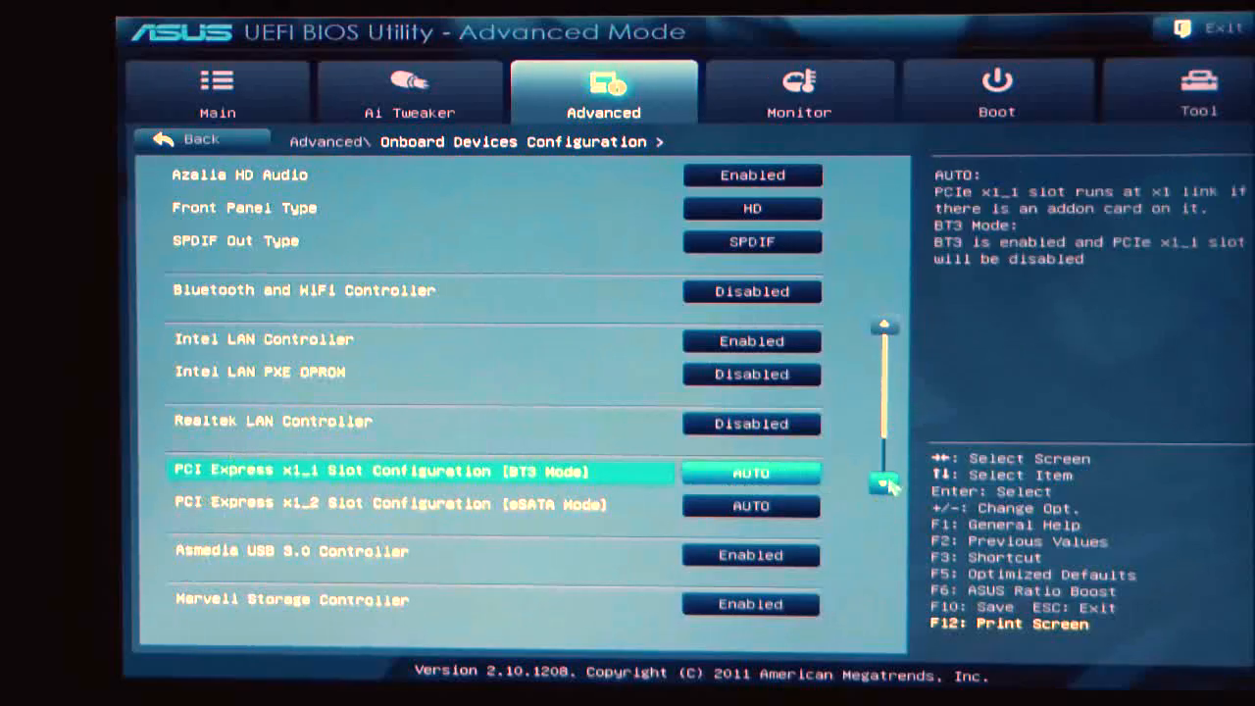
pyautogui.press('Down')
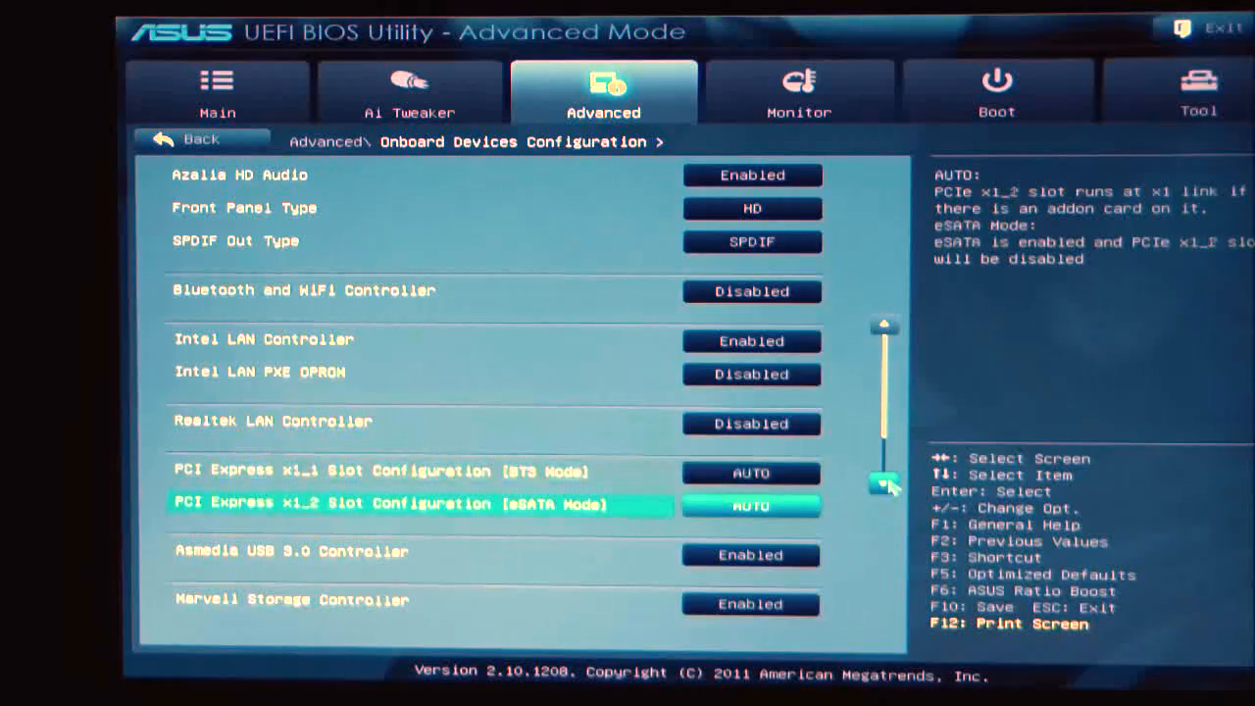
pyautogui.moveTo(553, 551)
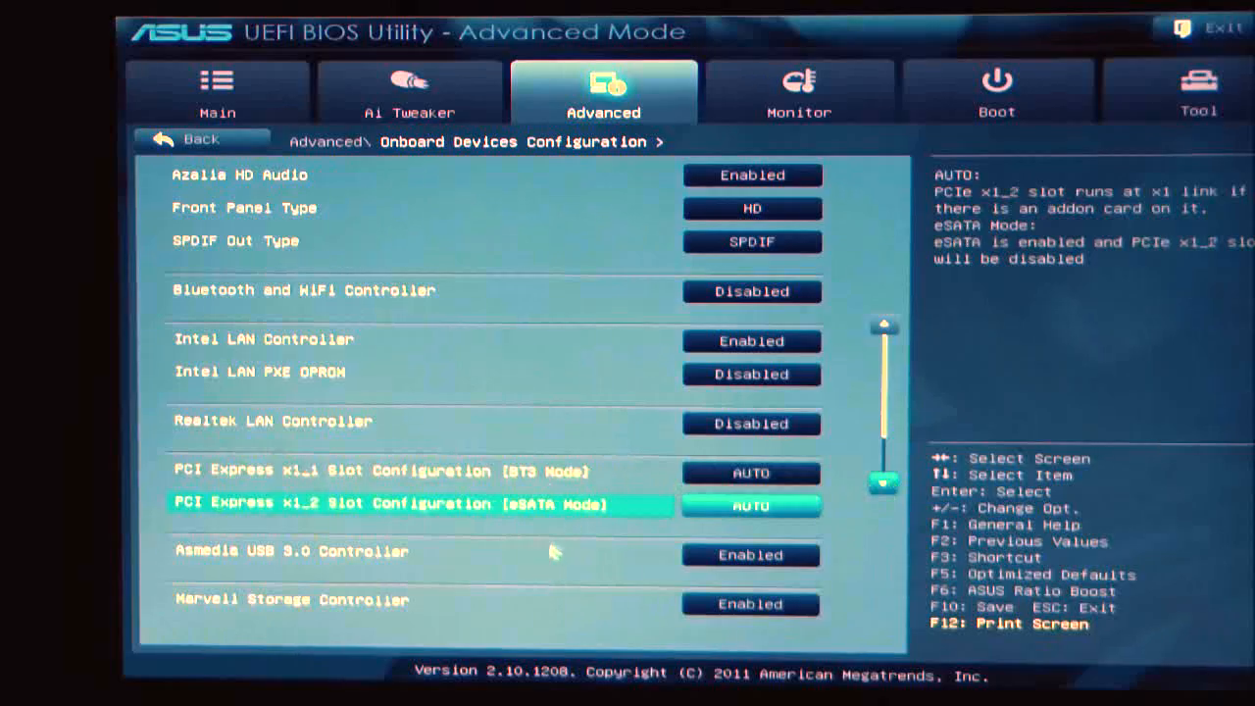
pyautogui.moveTo(821, 533)
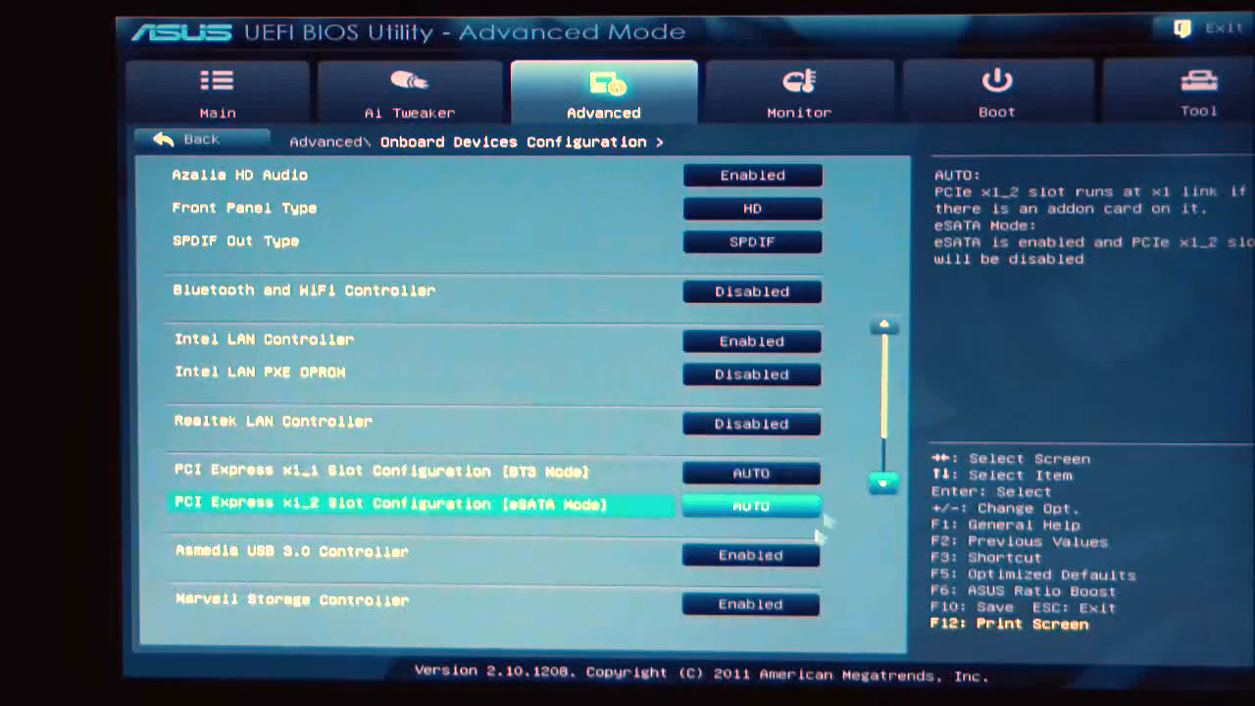
pyautogui.press('Down')
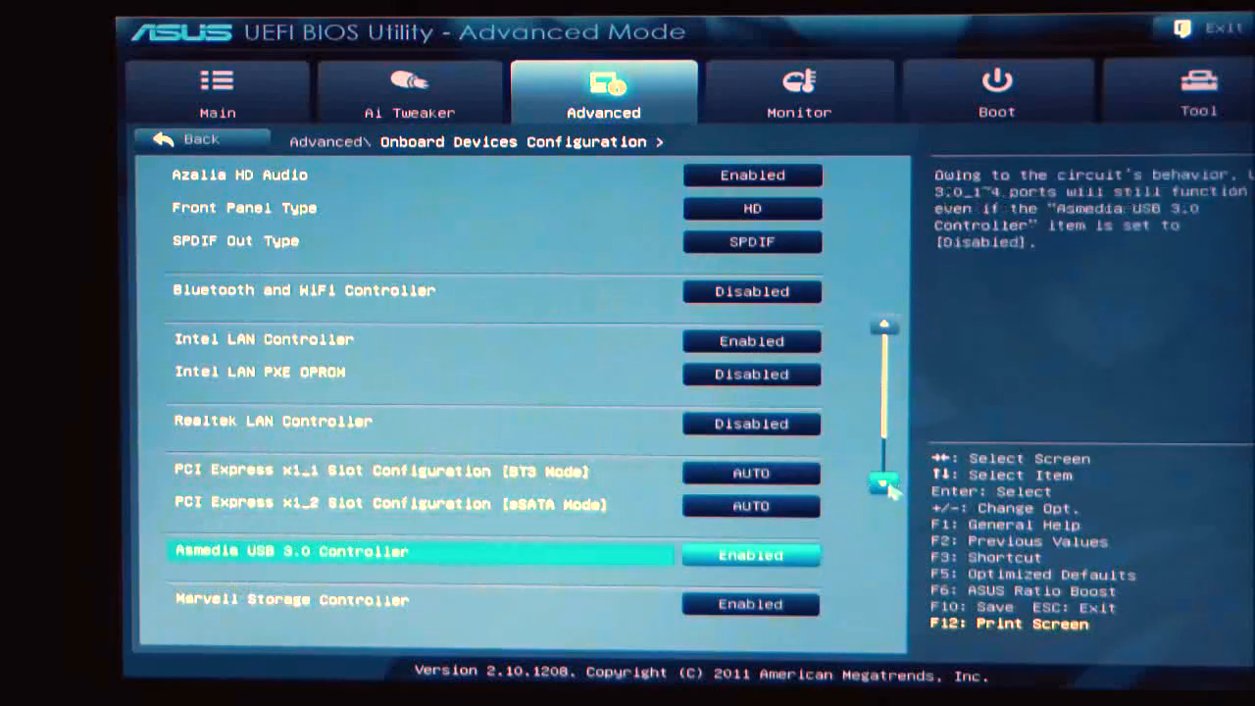
pyautogui.scroll(-3)
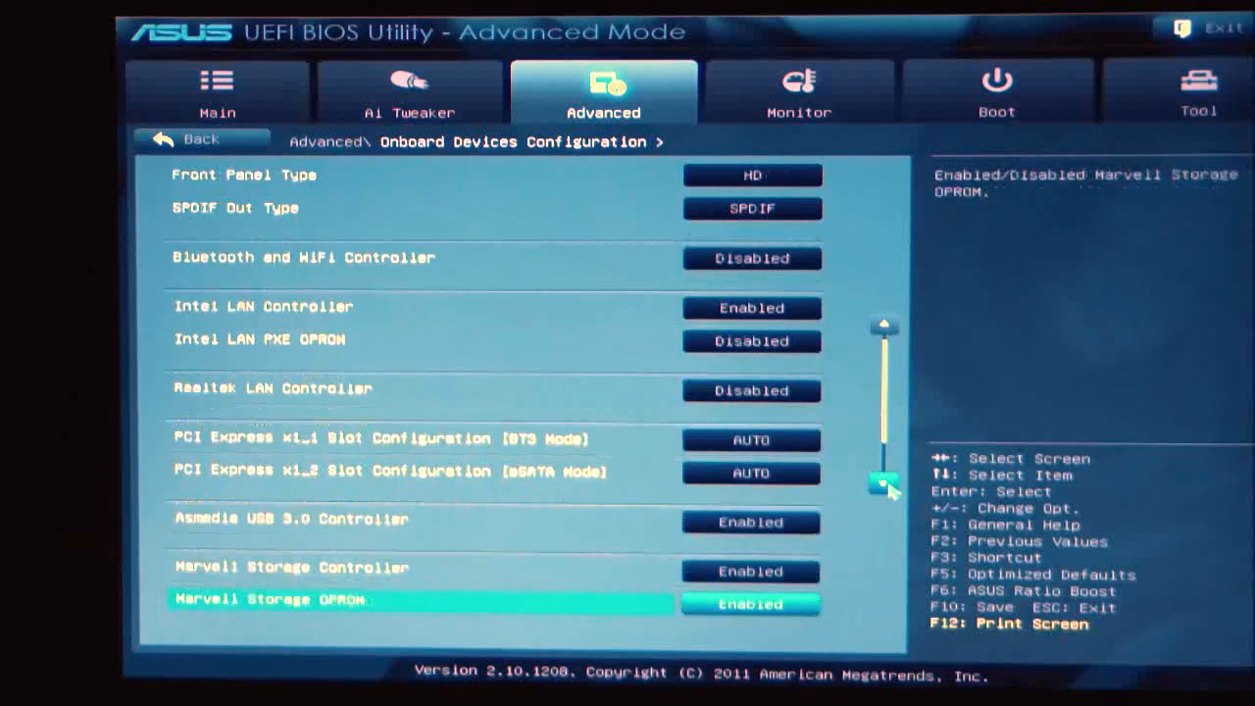
pyautogui.scroll(-3)
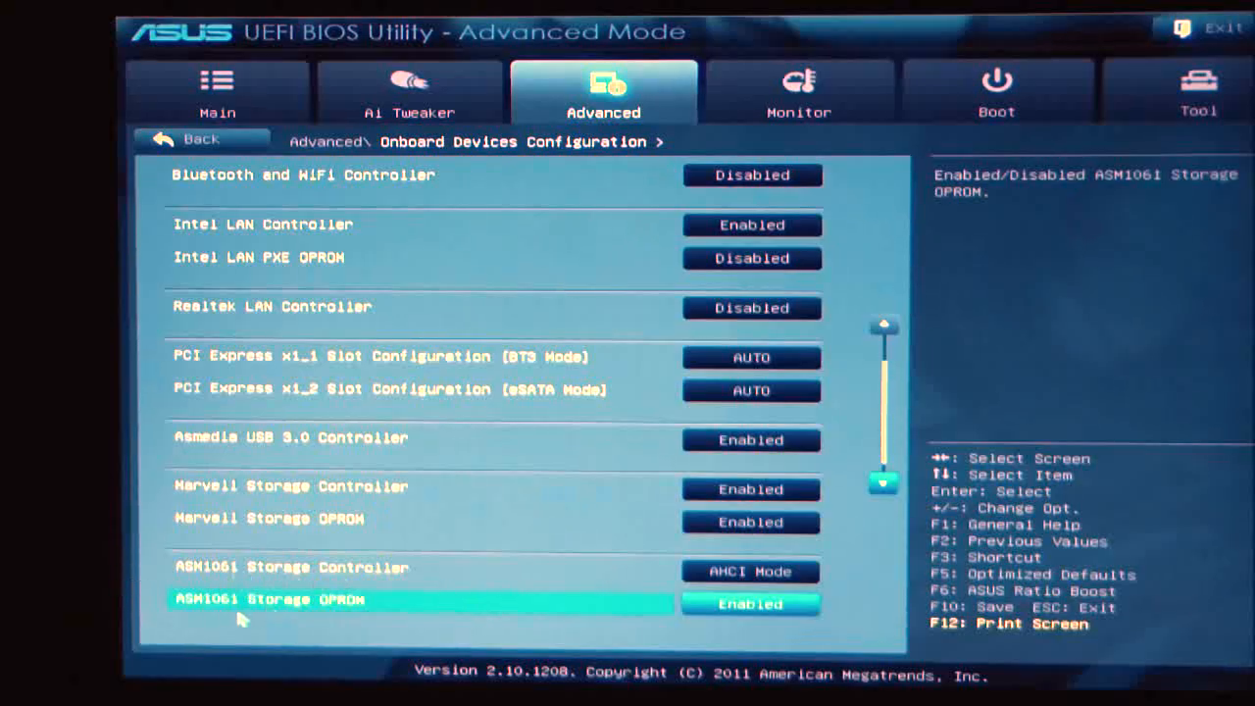
pyautogui.moveTo(833, 616)
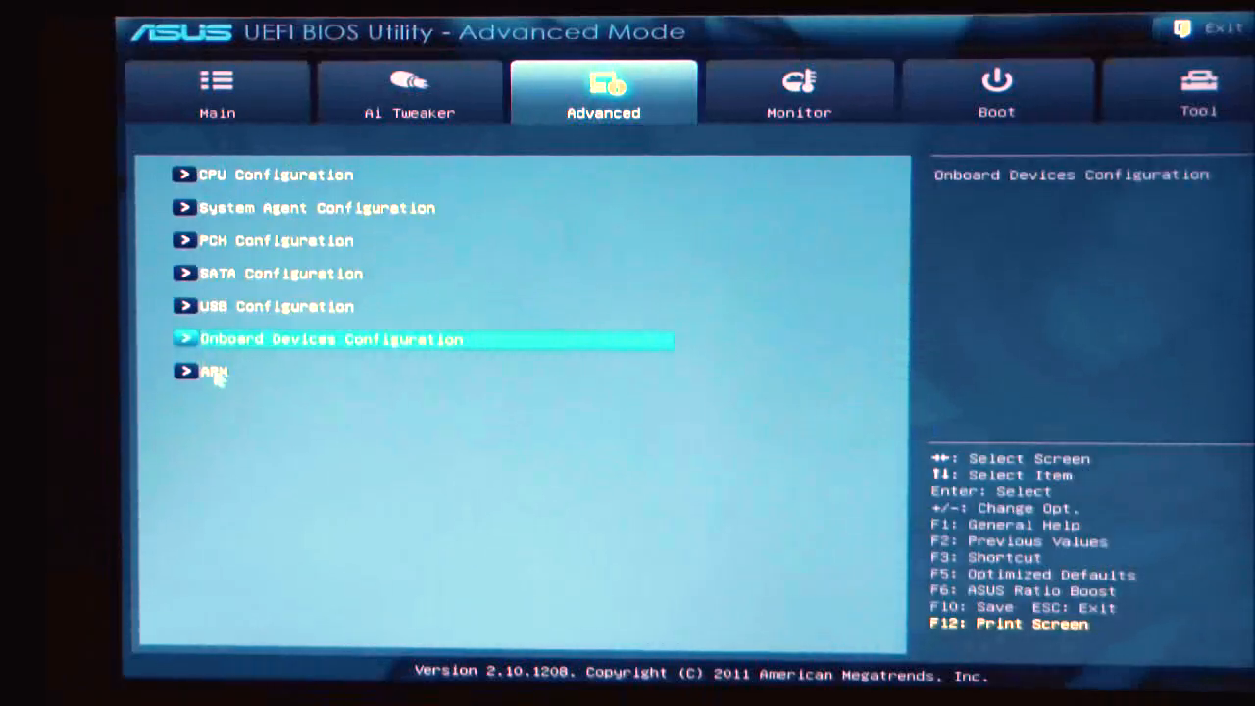
pyautogui.click(212, 371)
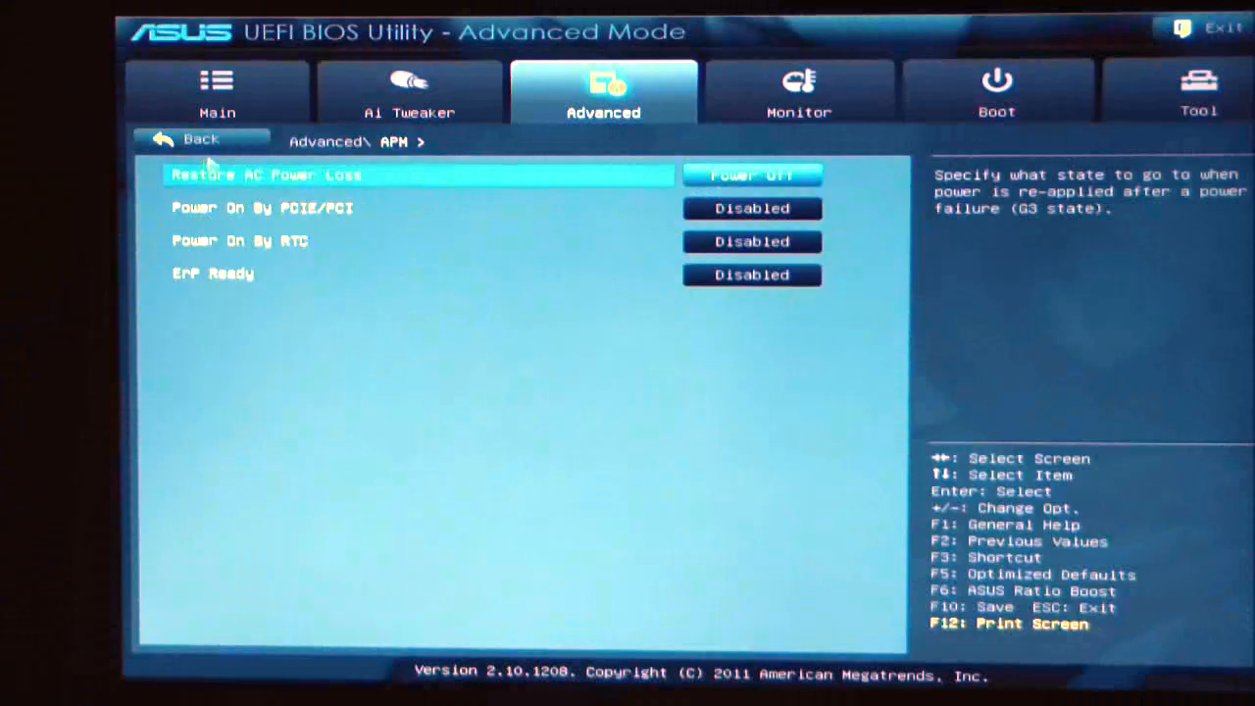
pyautogui.moveTo(639, 294)
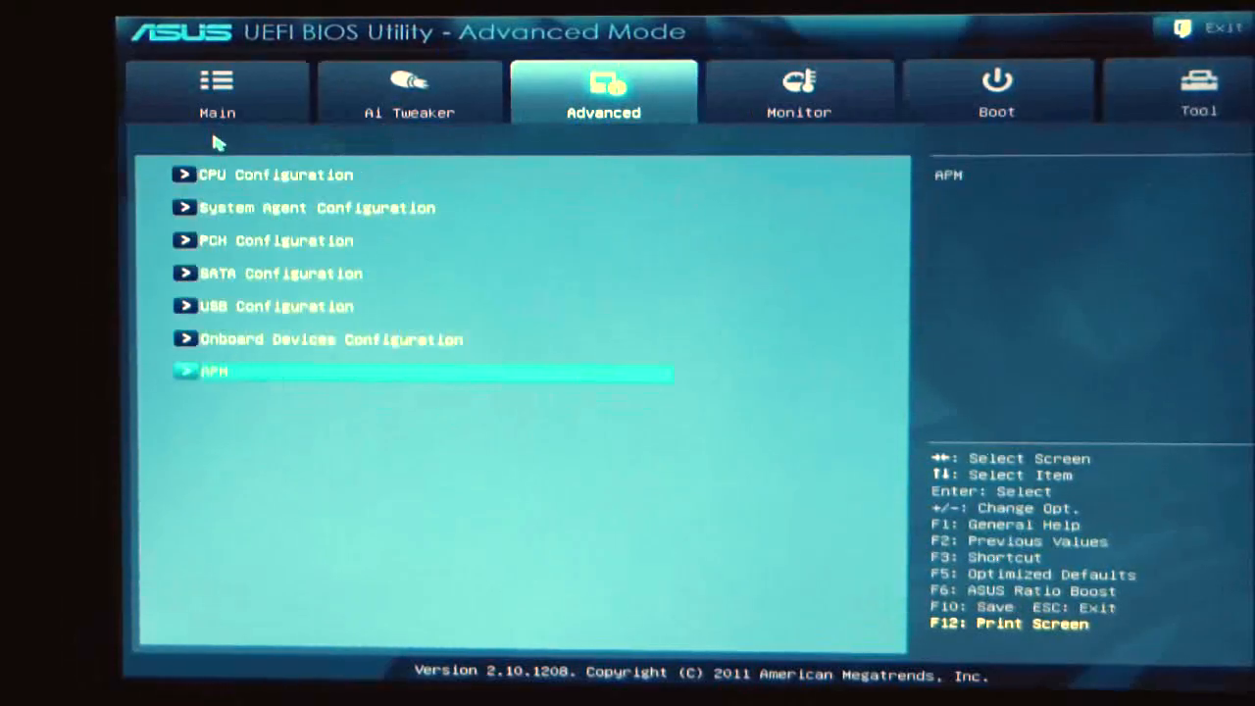
pyautogui.moveTo(416, 49)
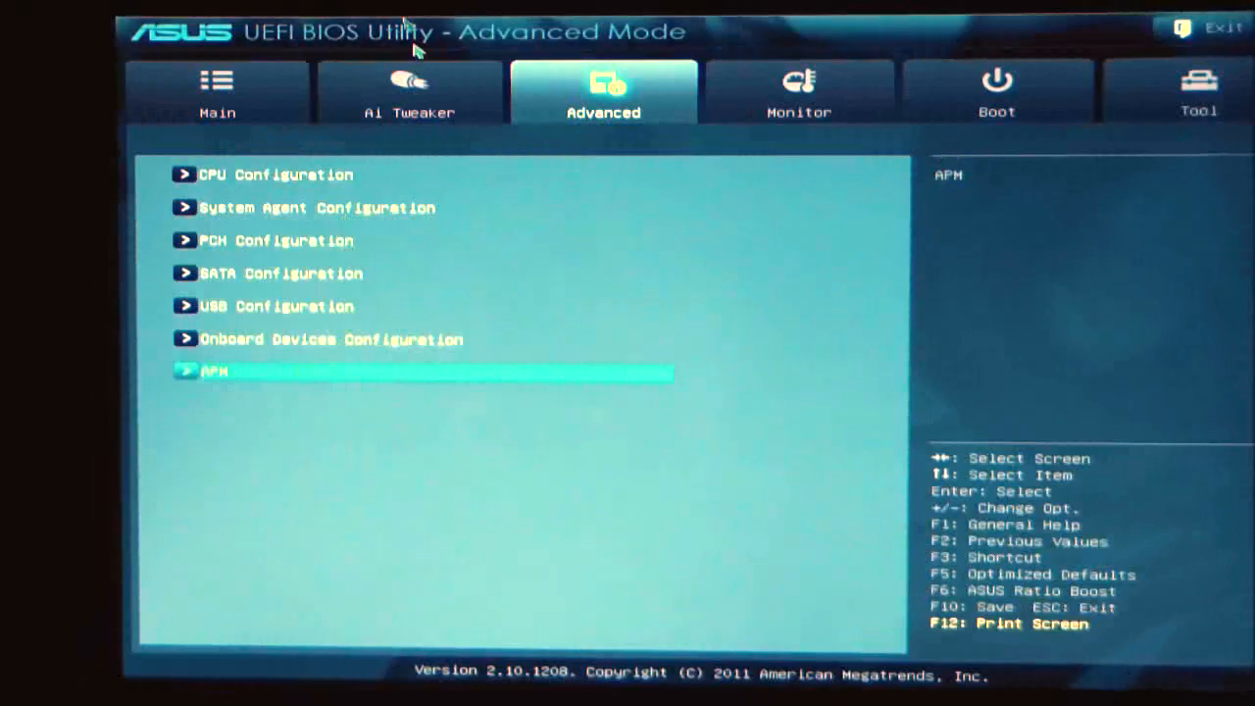
pyautogui.moveTo(800, 112)
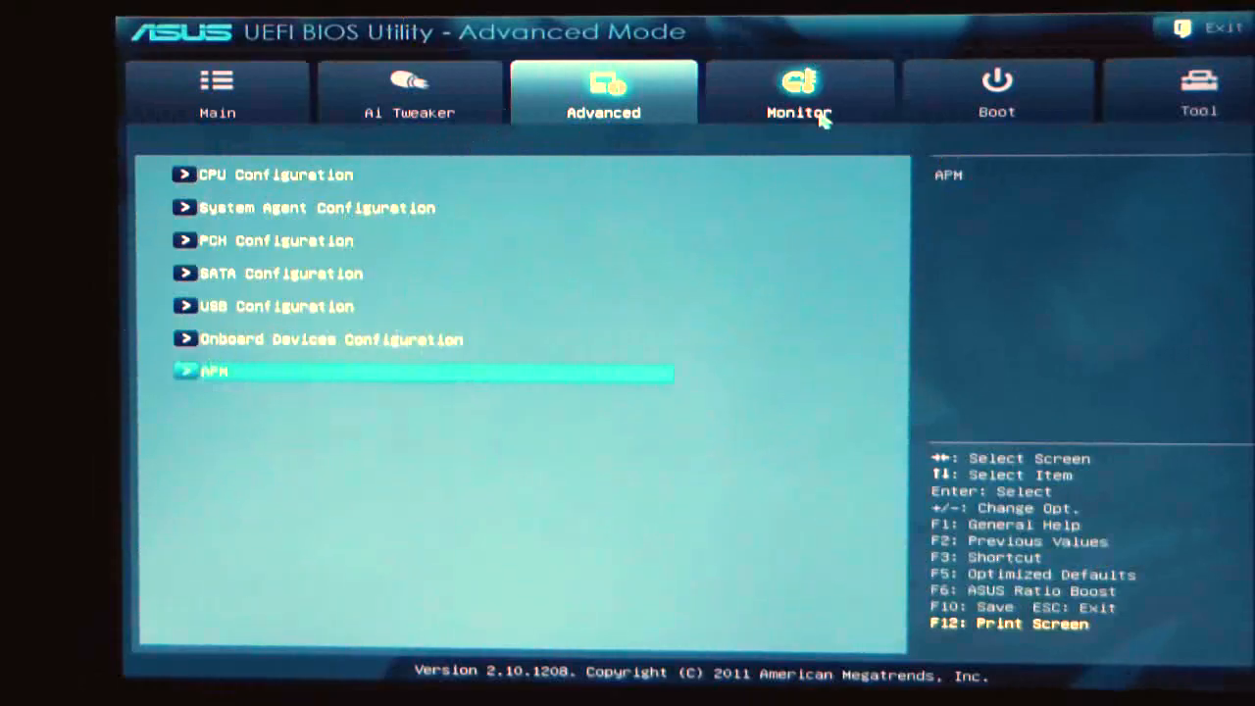
# Step: Review the Monitor page's CPU Q-Fan Control, Fan Speed Low Limit and Fan Profile choices (Standard, Silent, Turbo, Manual) unchanged
pyautogui.click(798, 92)
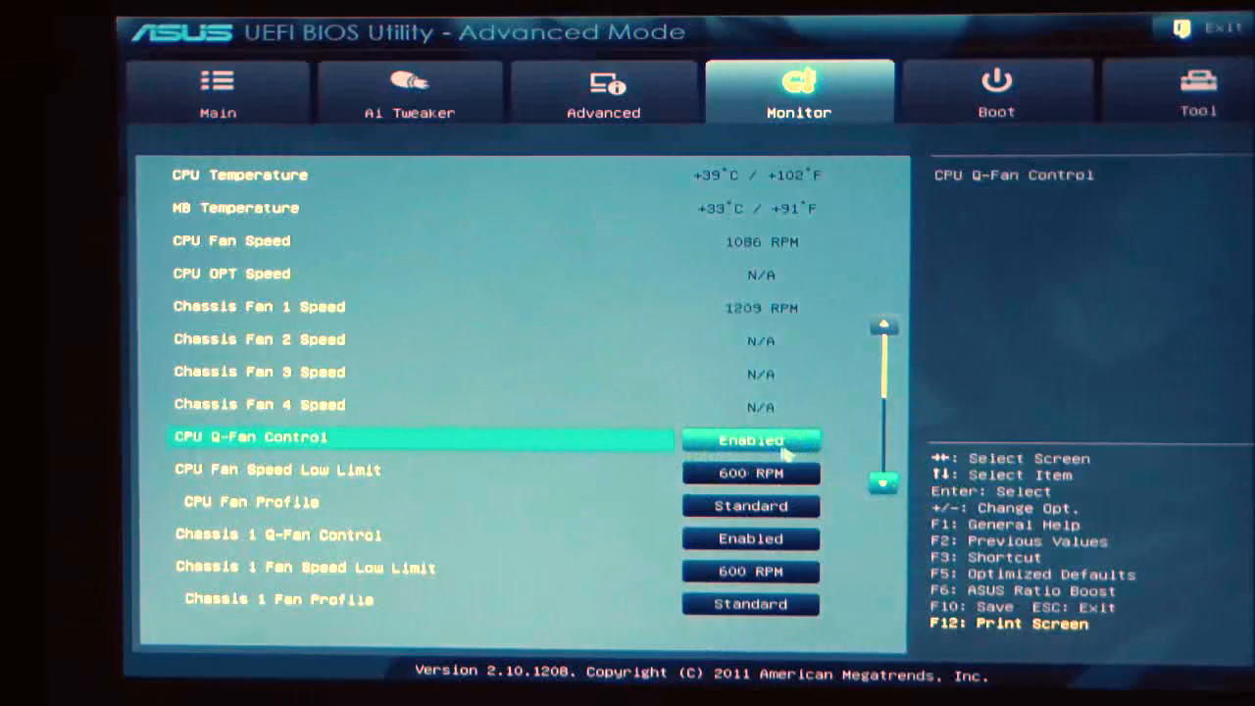
pyautogui.click(750, 439)
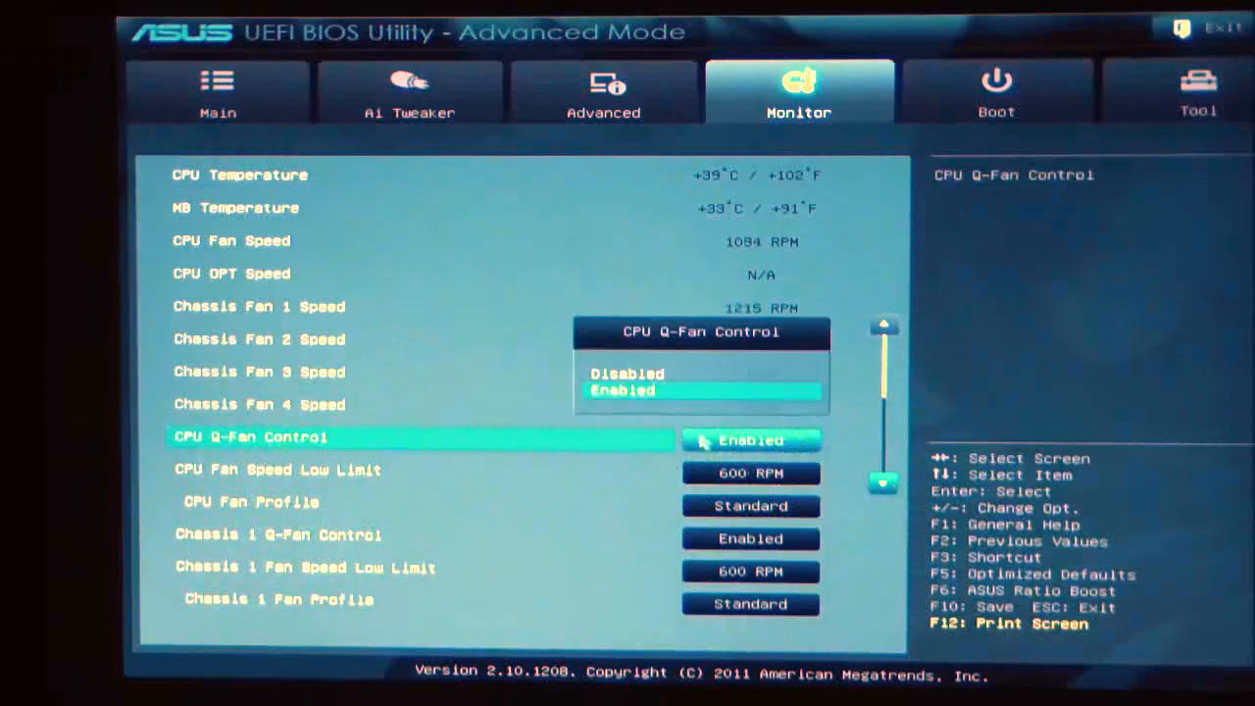
pyautogui.moveTo(441, 265)
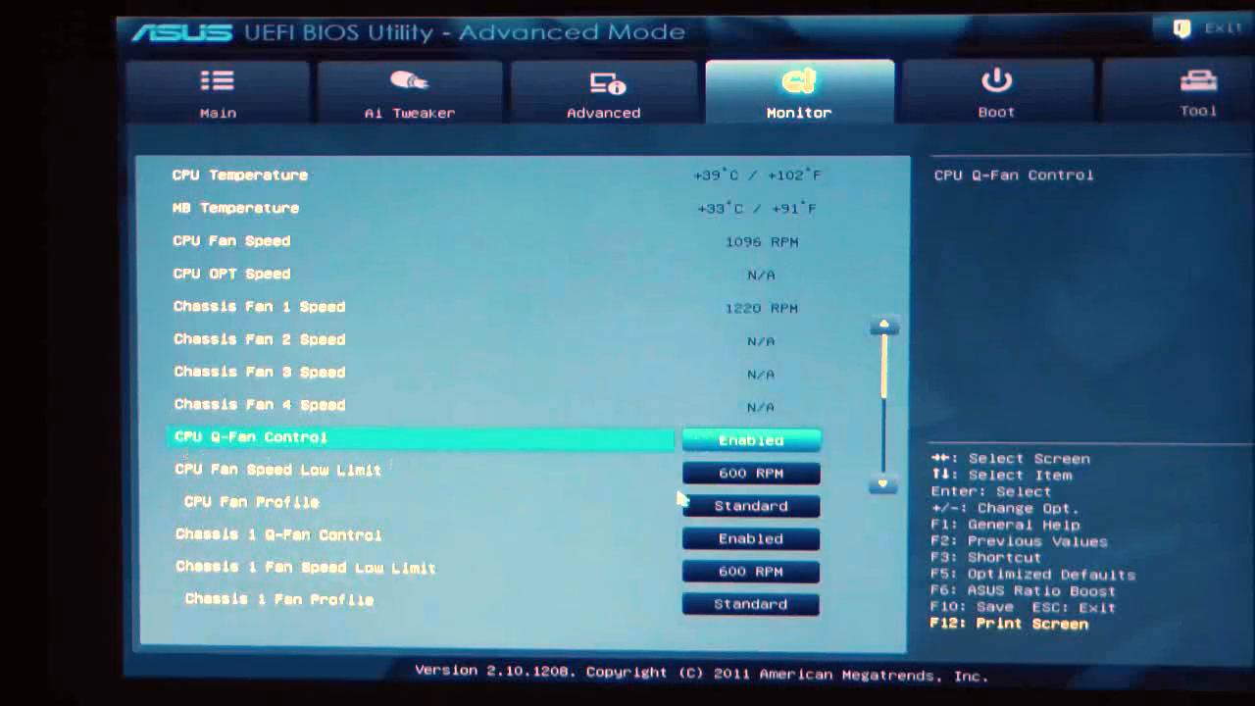
pyautogui.click(749, 473)
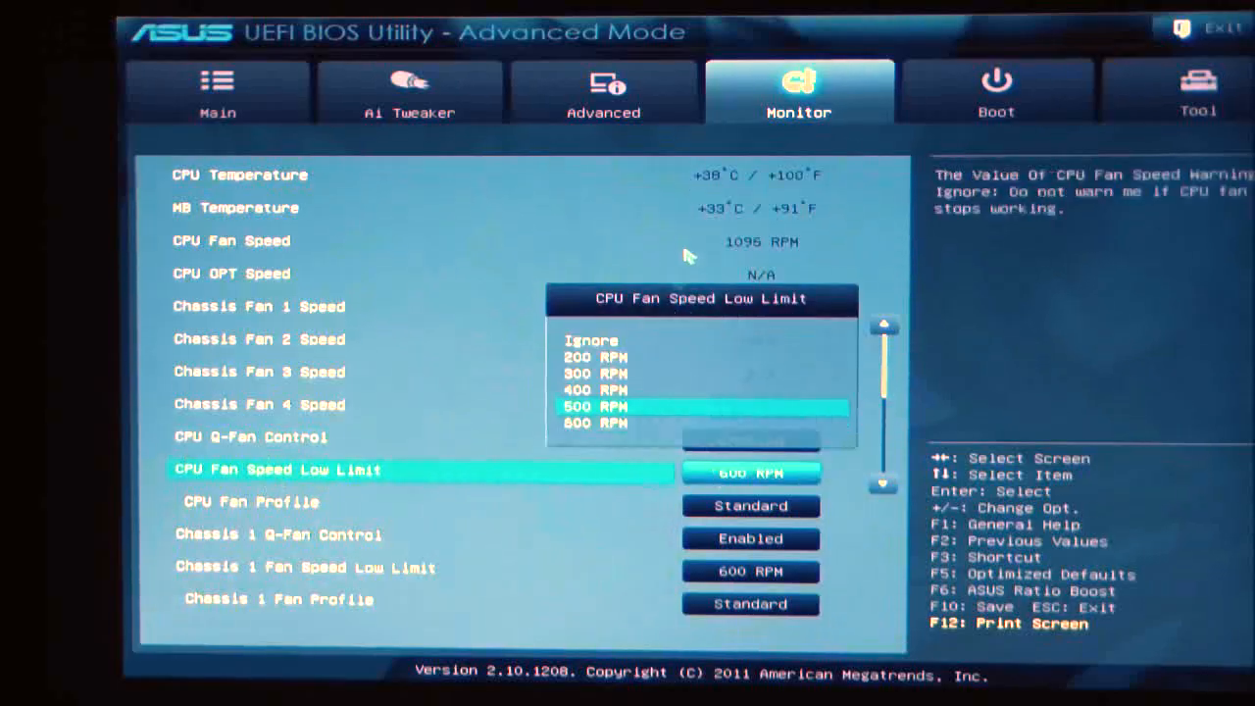
pyautogui.press('Up')
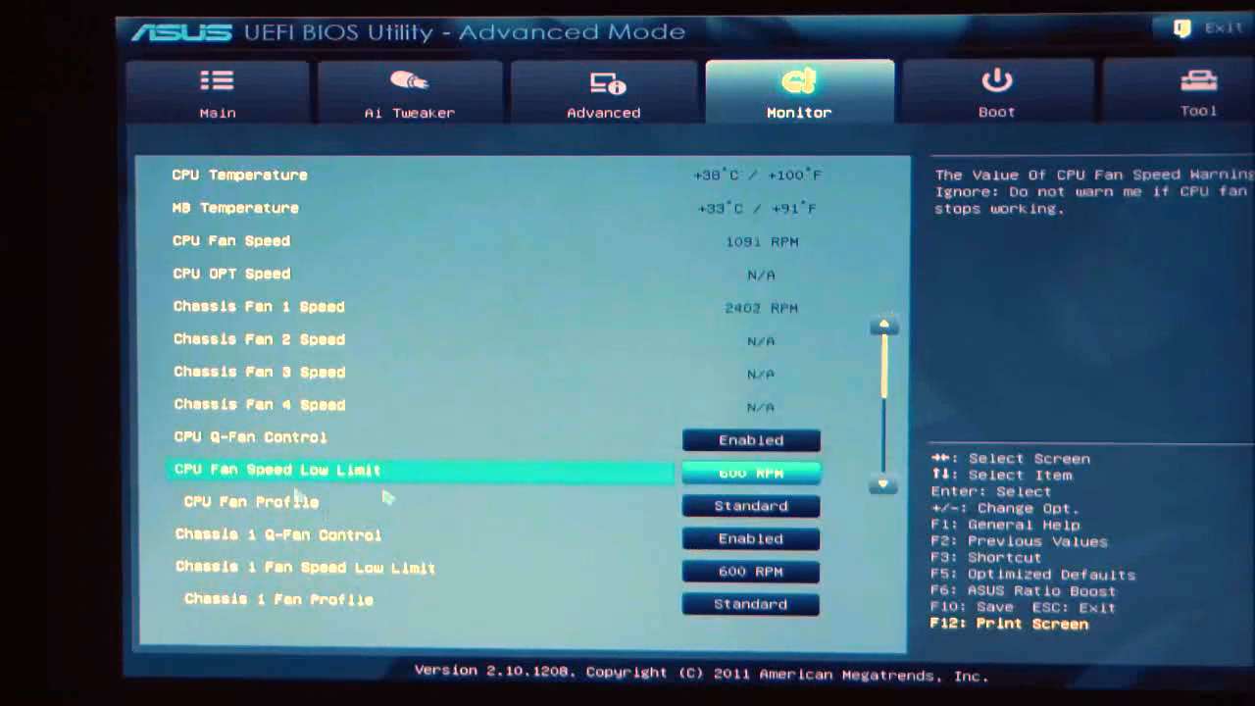
pyautogui.click(749, 505)
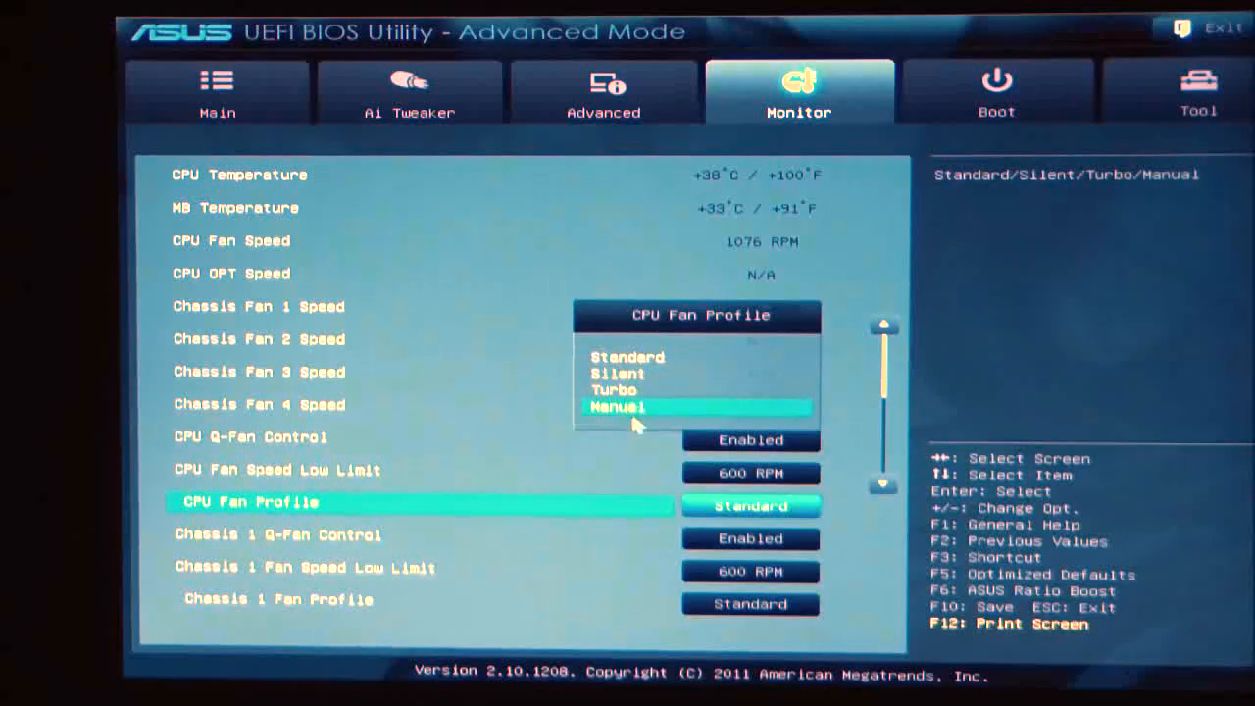
pyautogui.click(616, 406)
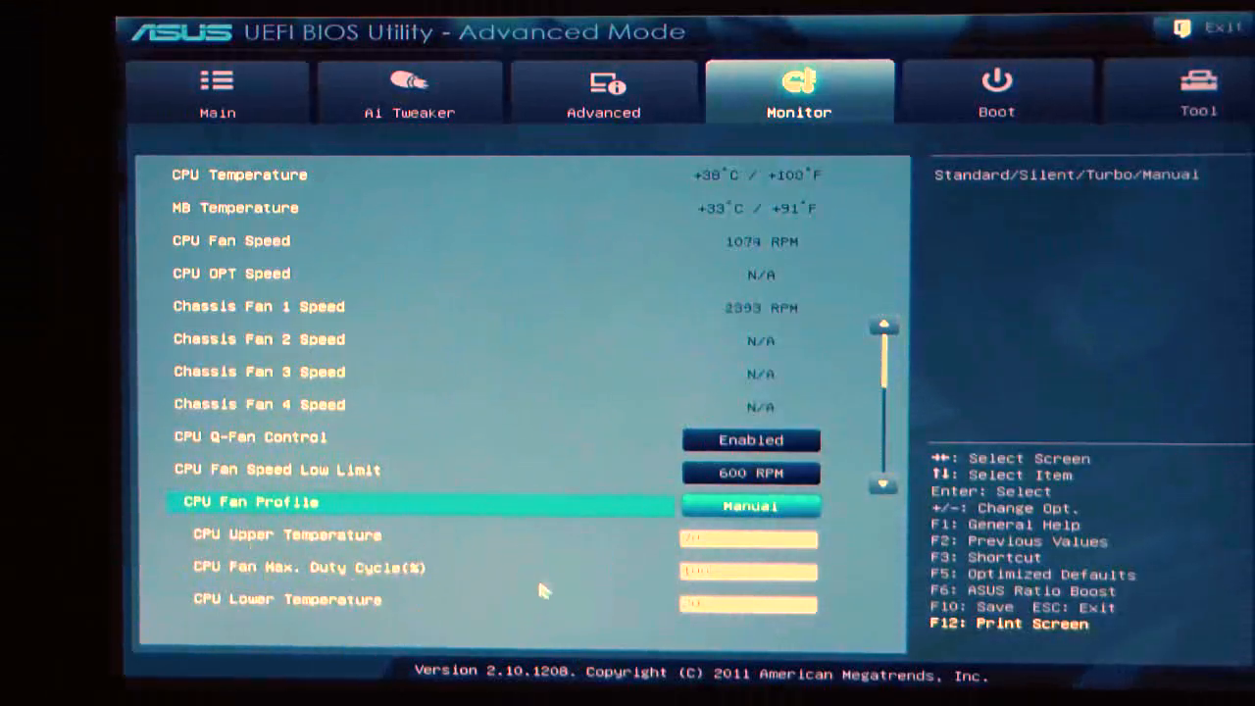
pyautogui.press('Down')
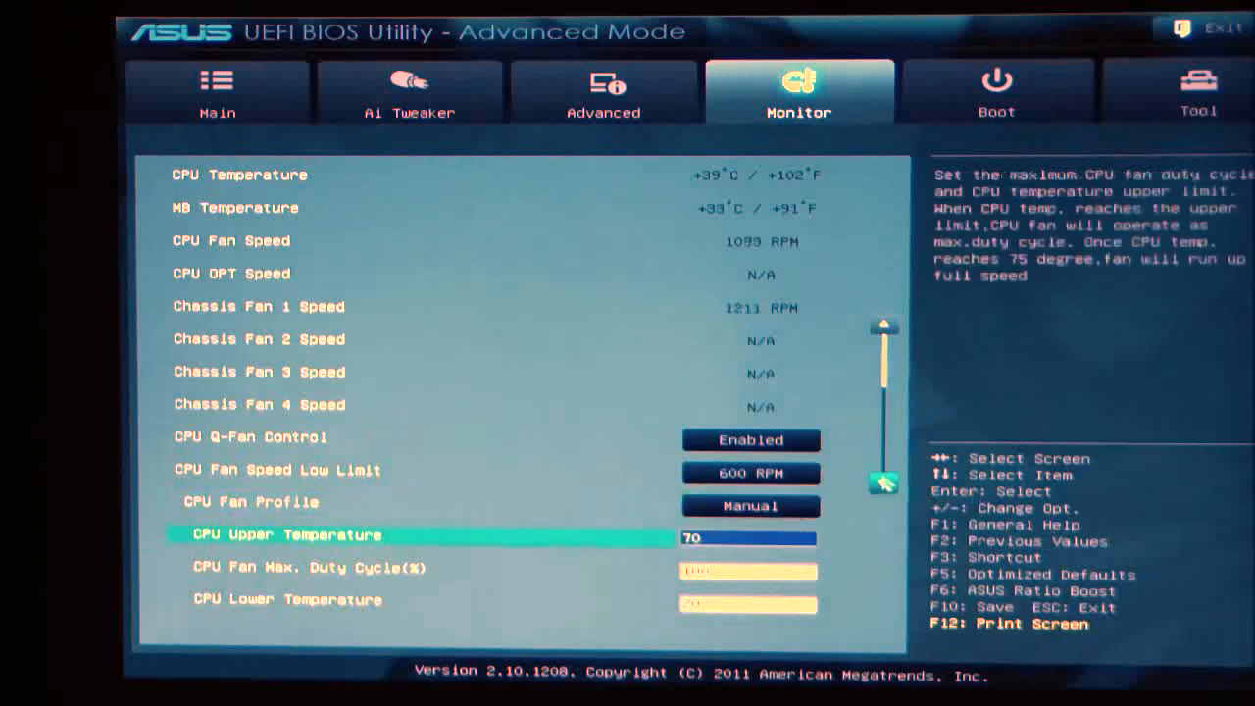
pyautogui.scroll(-3)
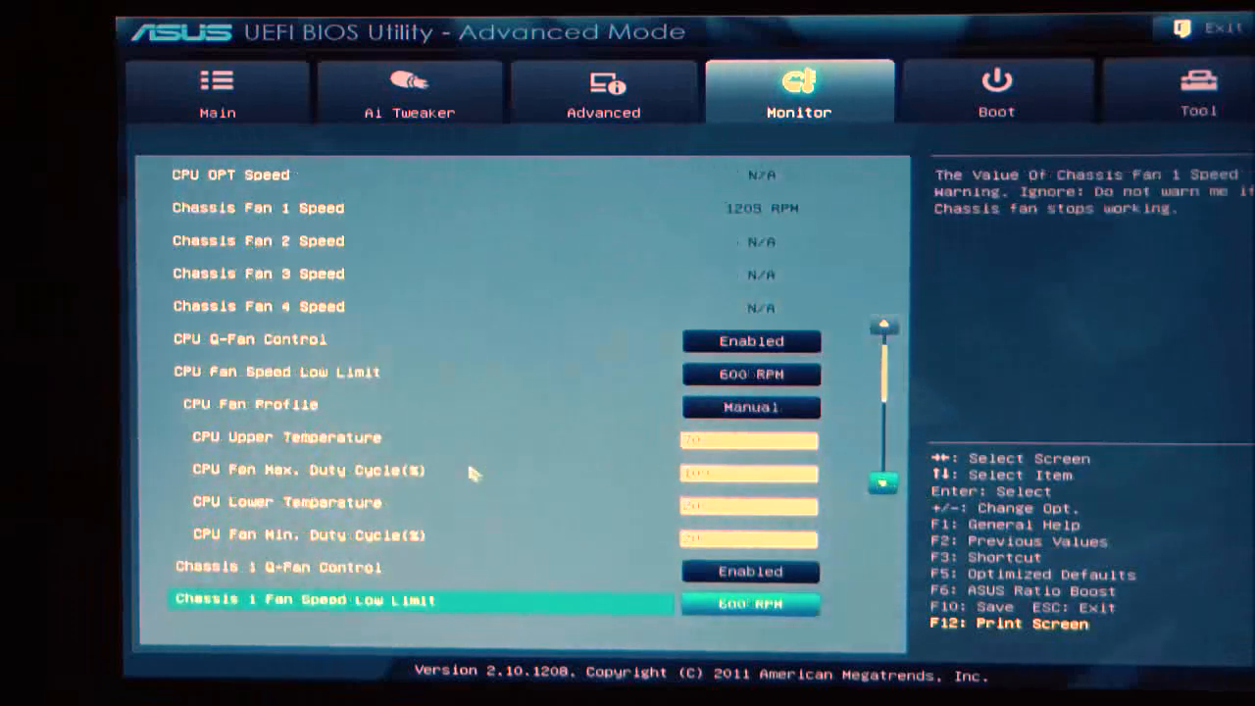
pyautogui.click(749, 406)
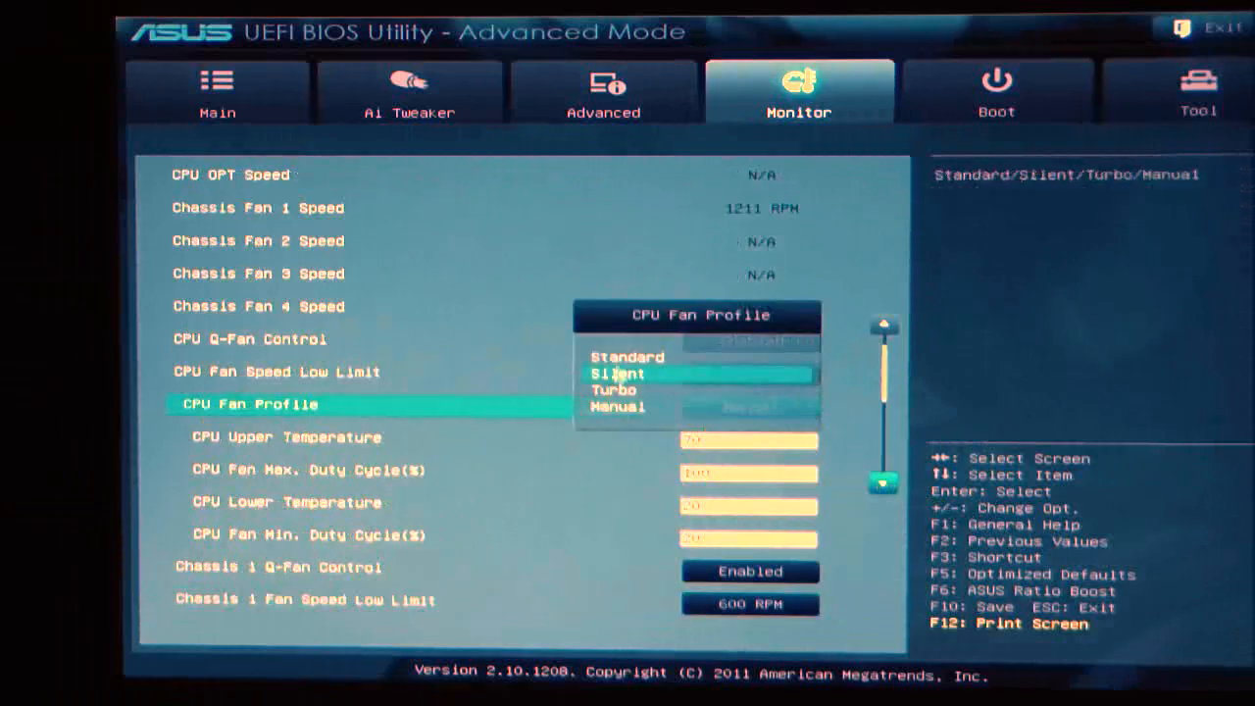
pyautogui.click(627, 357)
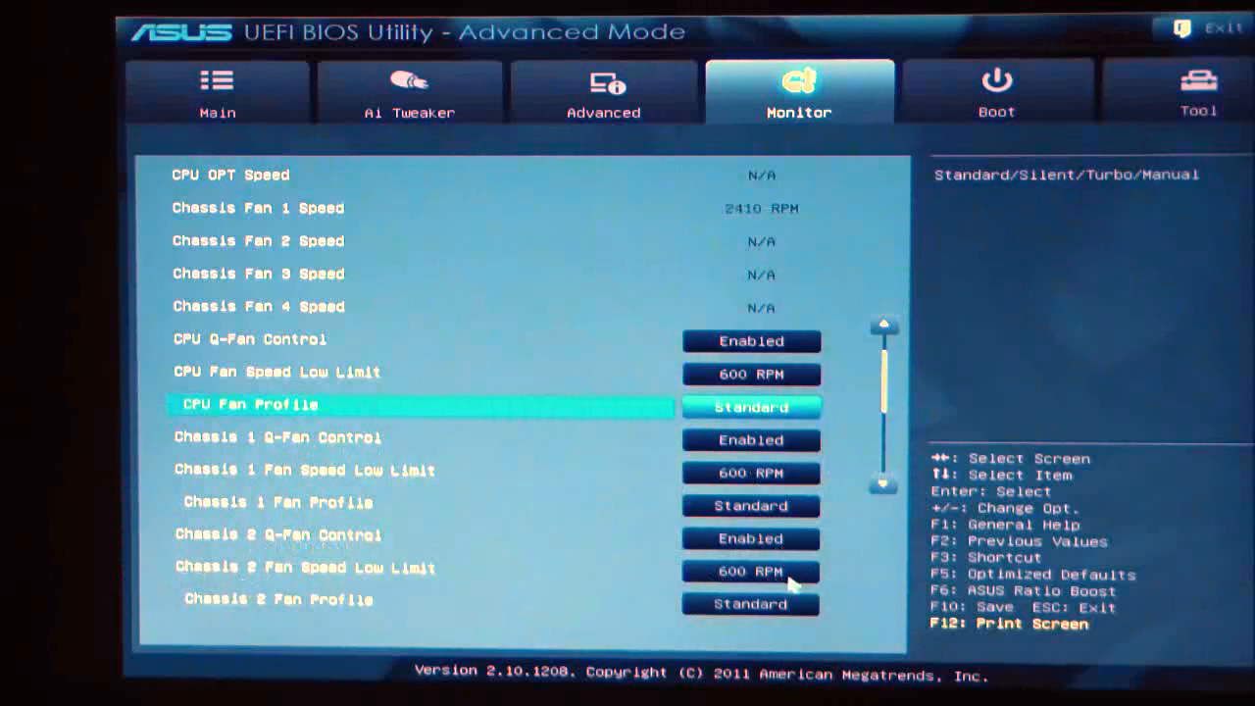
pyautogui.click(882, 484)
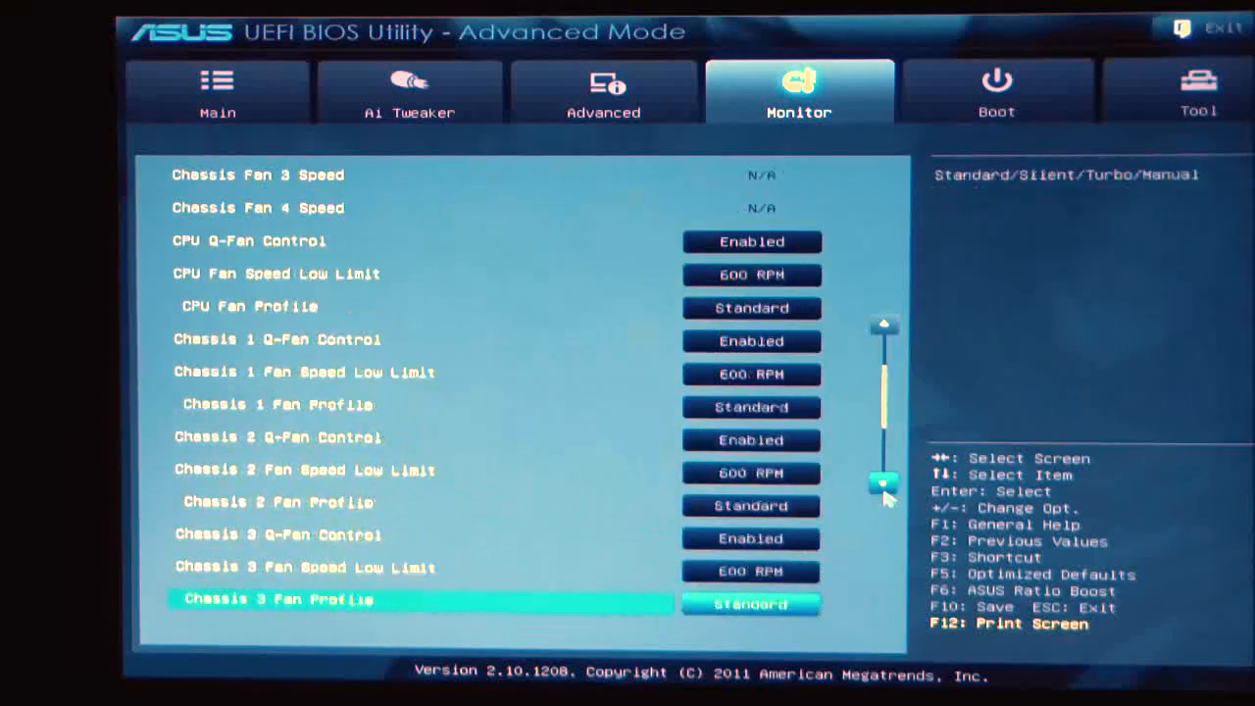
pyautogui.scroll(-3)
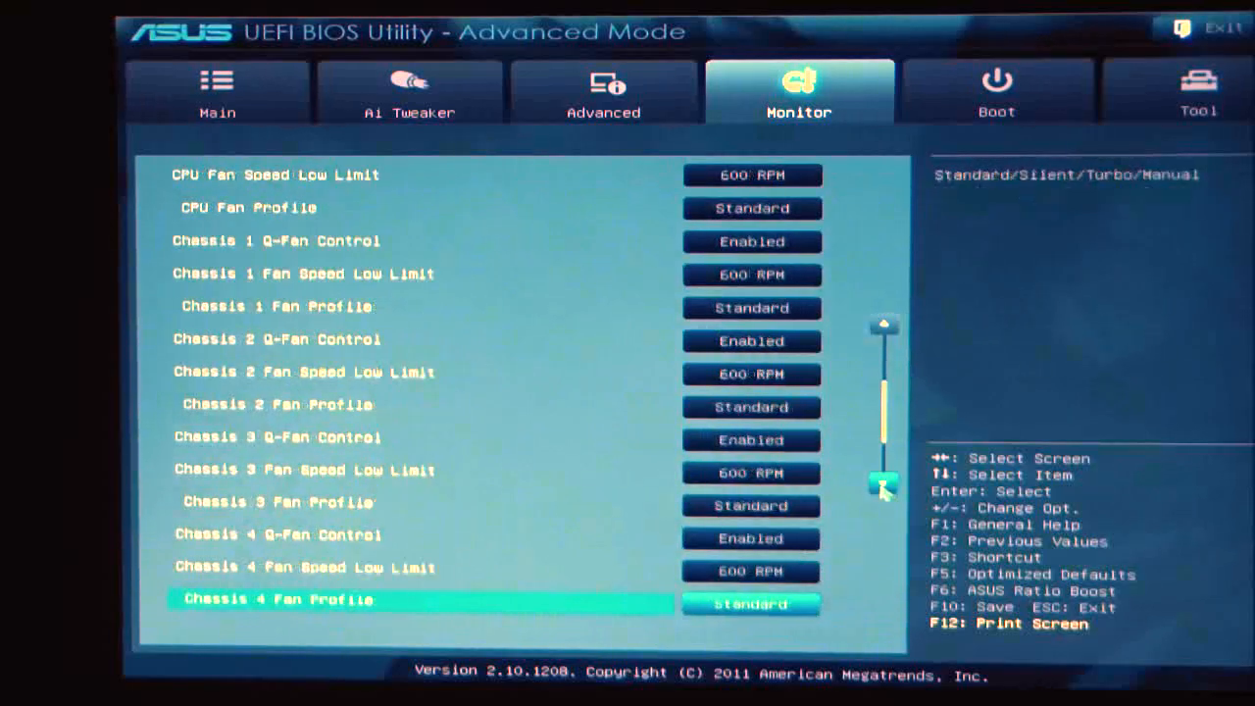
pyautogui.scroll(-3)
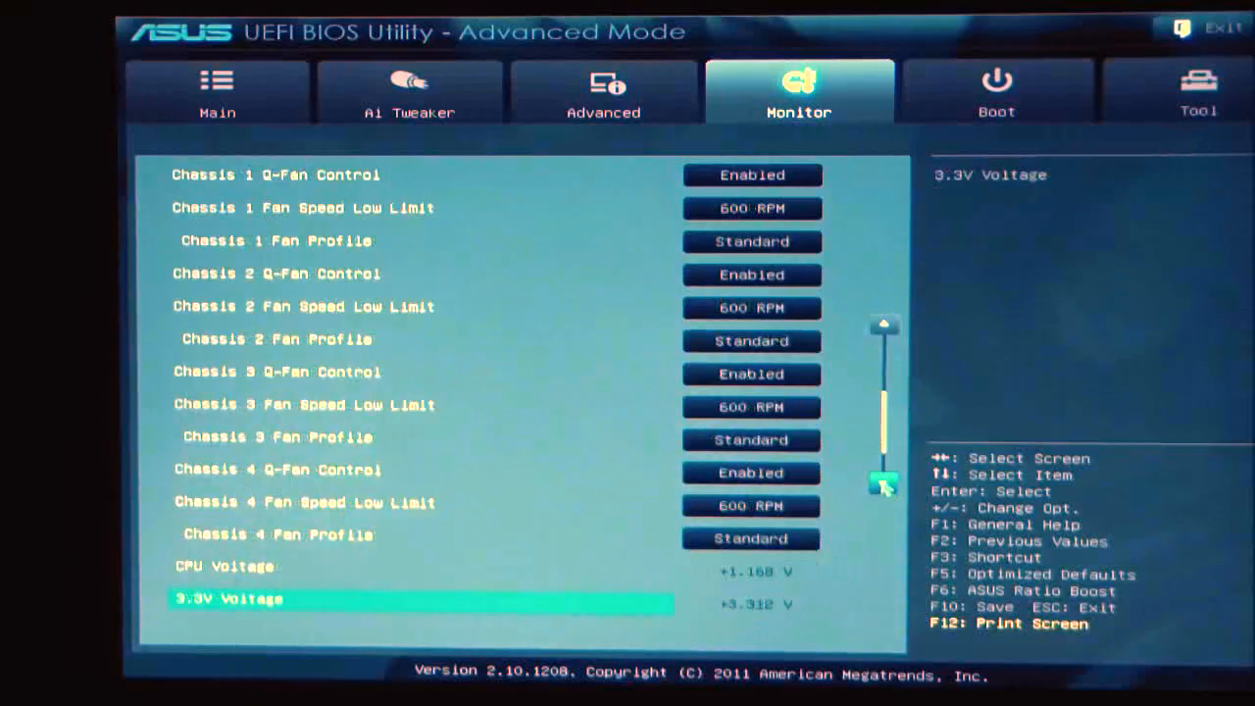
pyautogui.scroll(-3)
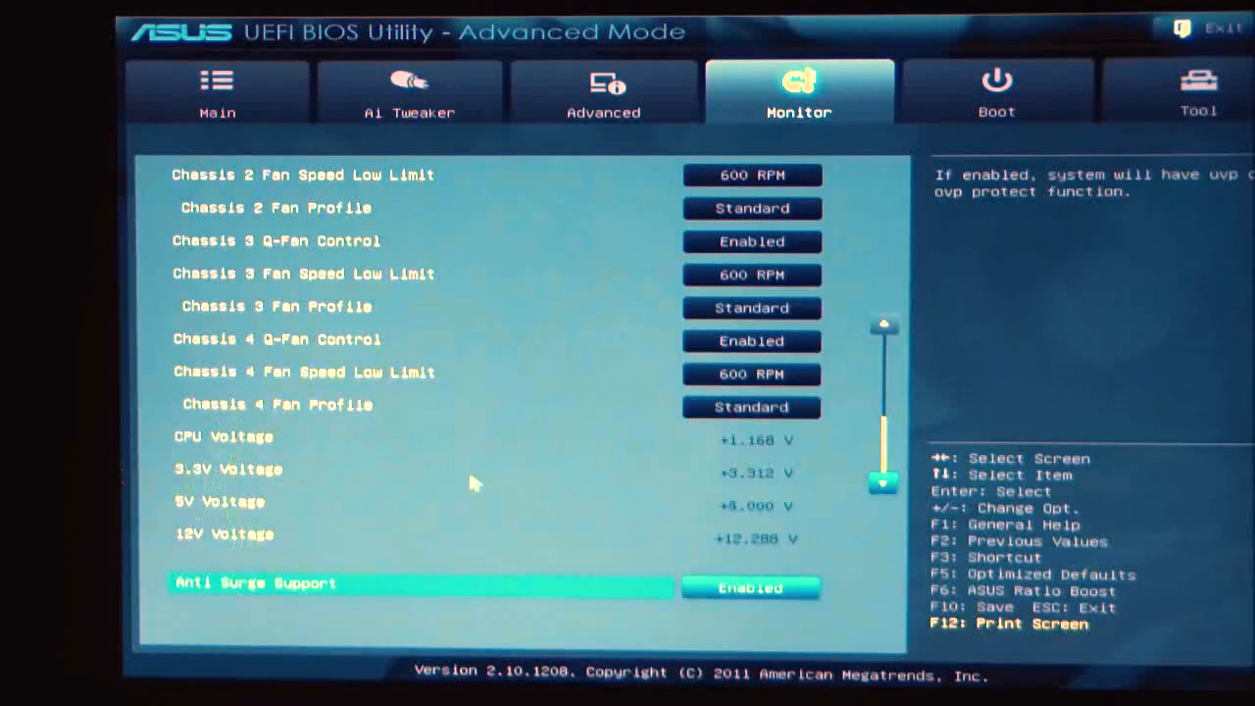
pyautogui.moveTo(219, 549)
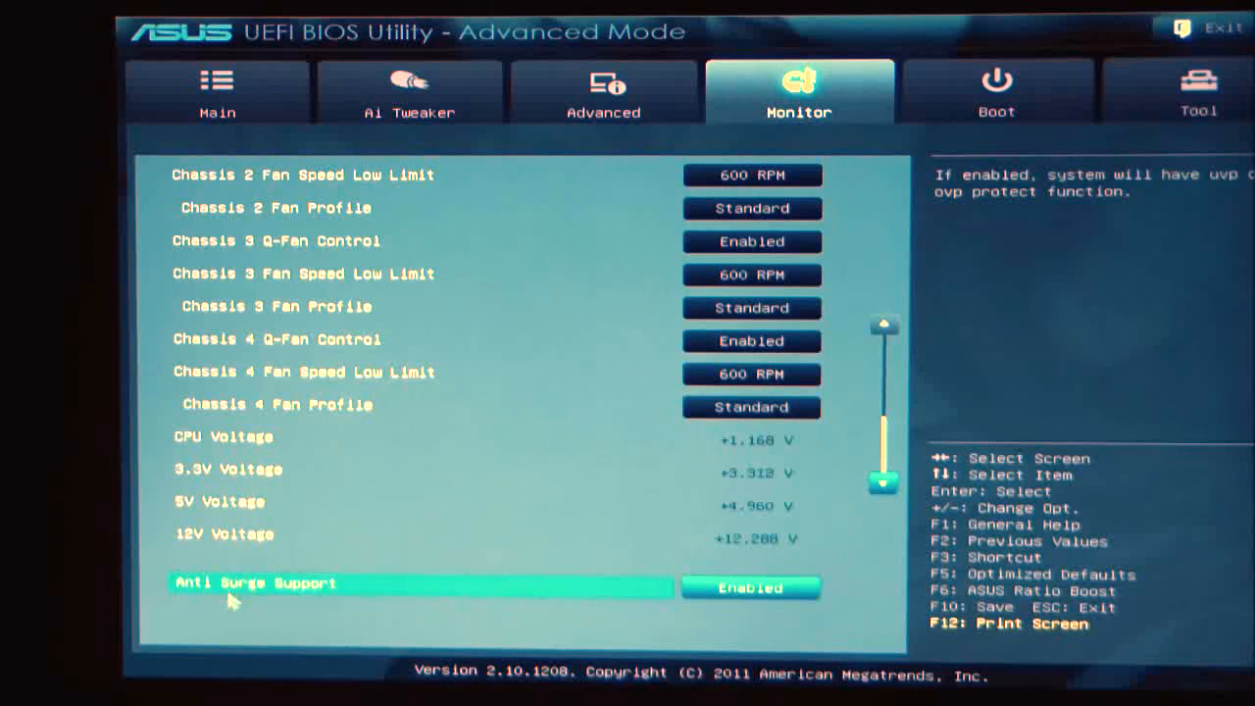
pyautogui.moveTo(1063, 39)
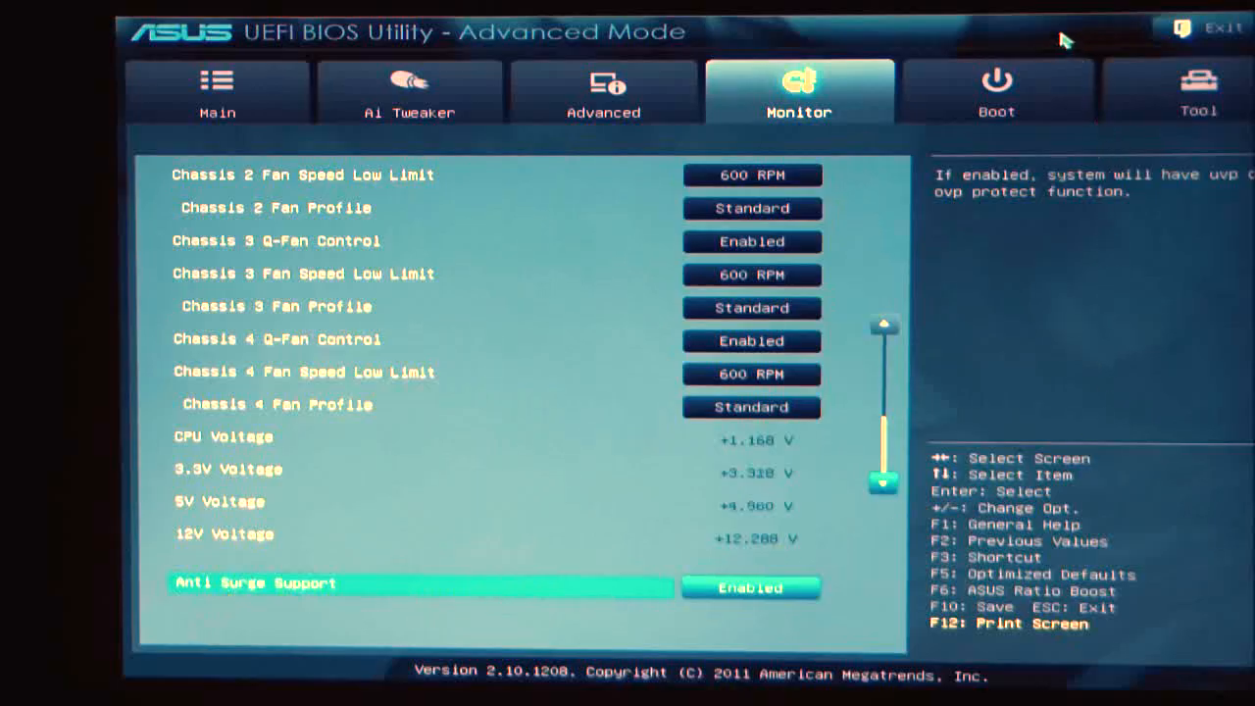
pyautogui.click(996, 92)
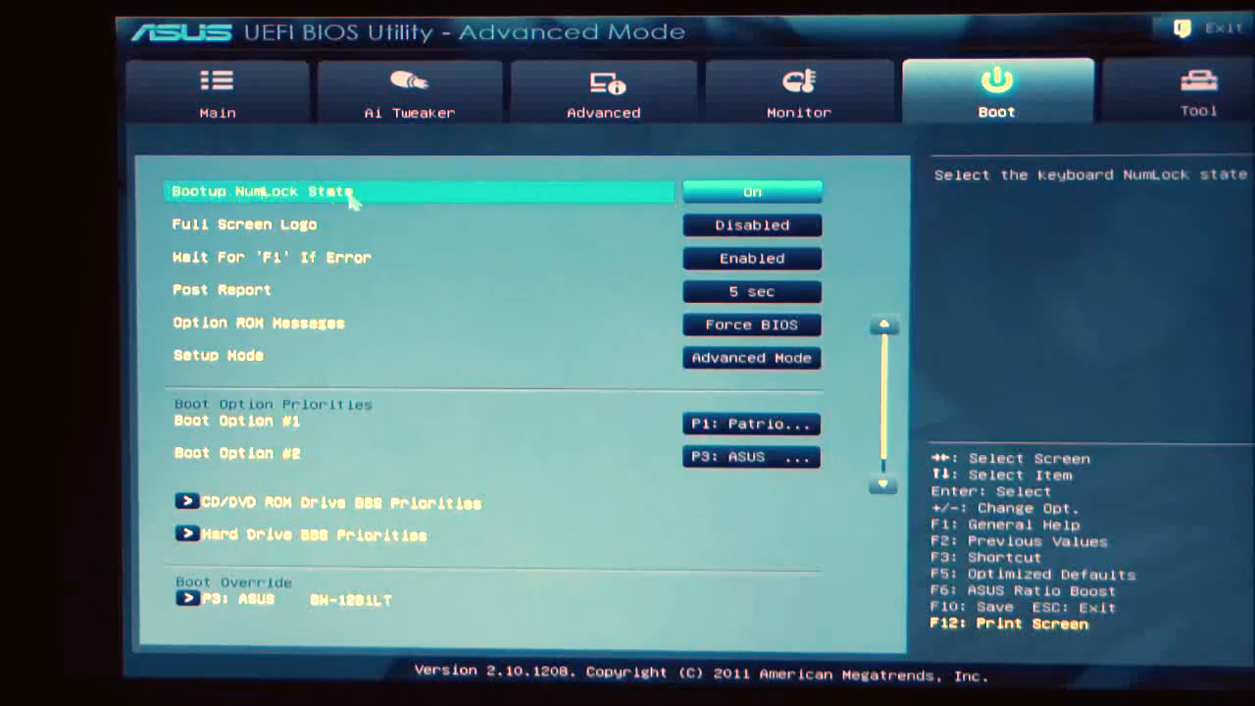
pyautogui.moveTo(427, 231)
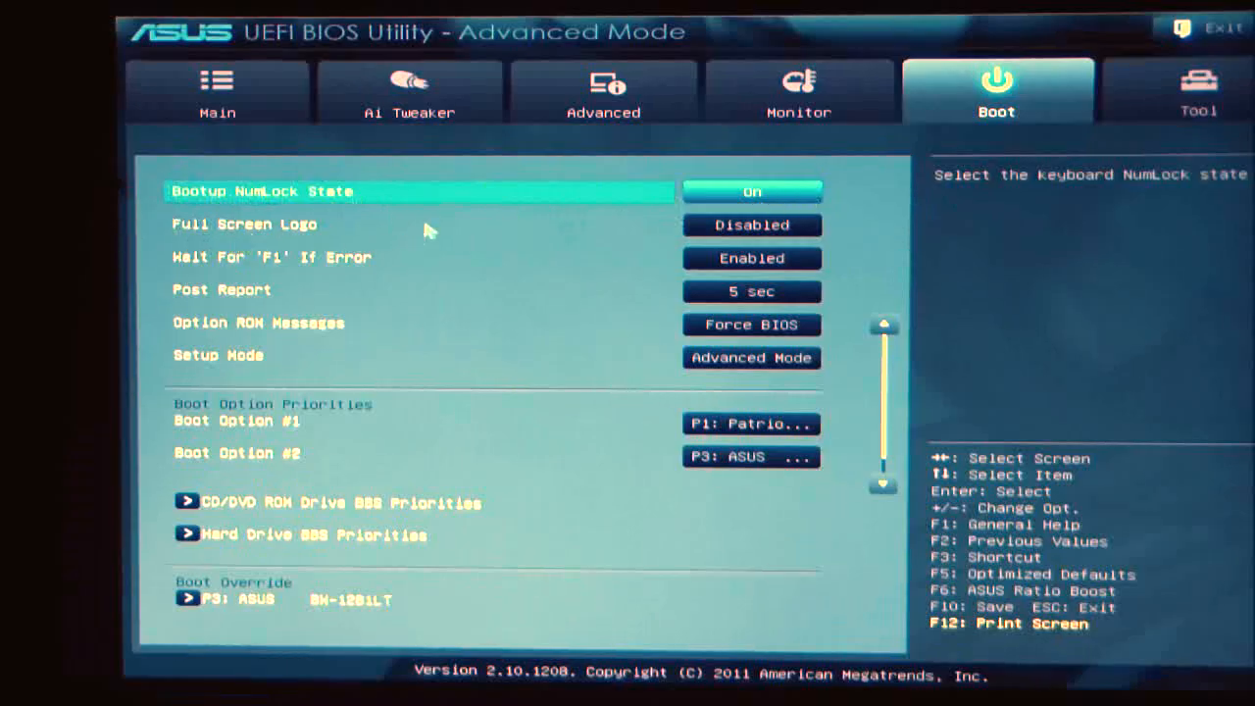
pyautogui.moveTo(729, 153)
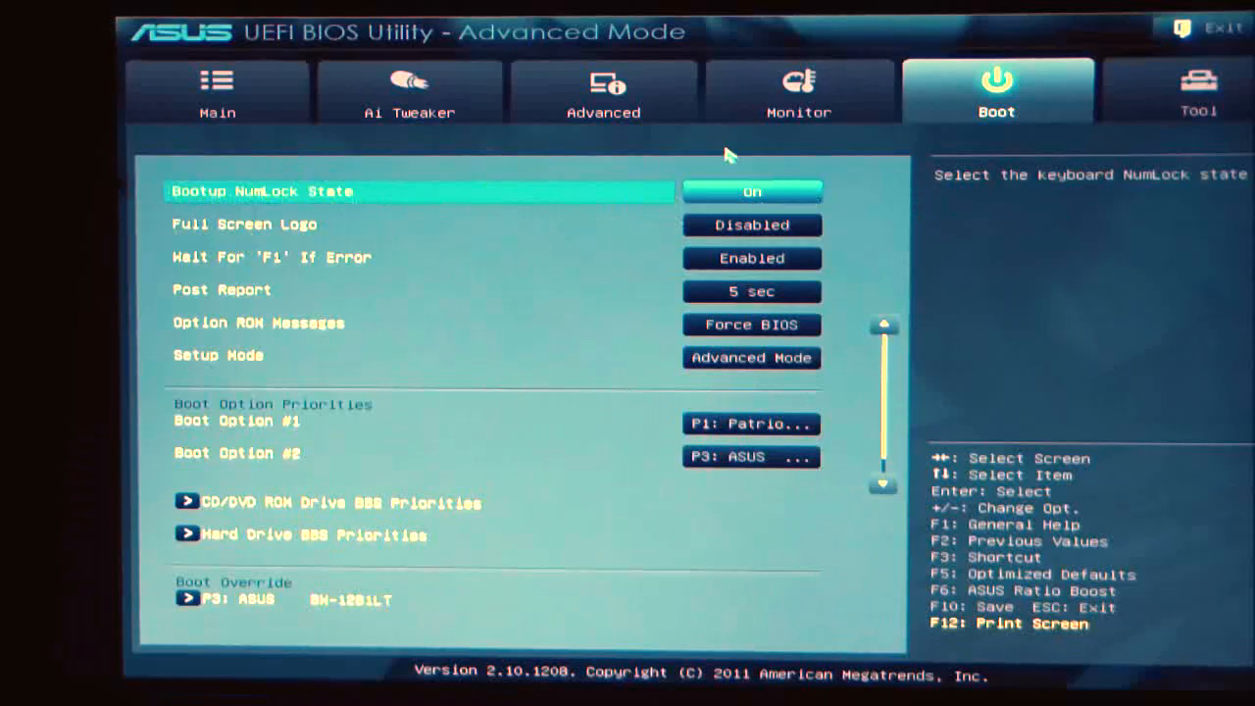
pyautogui.moveTo(337, 219)
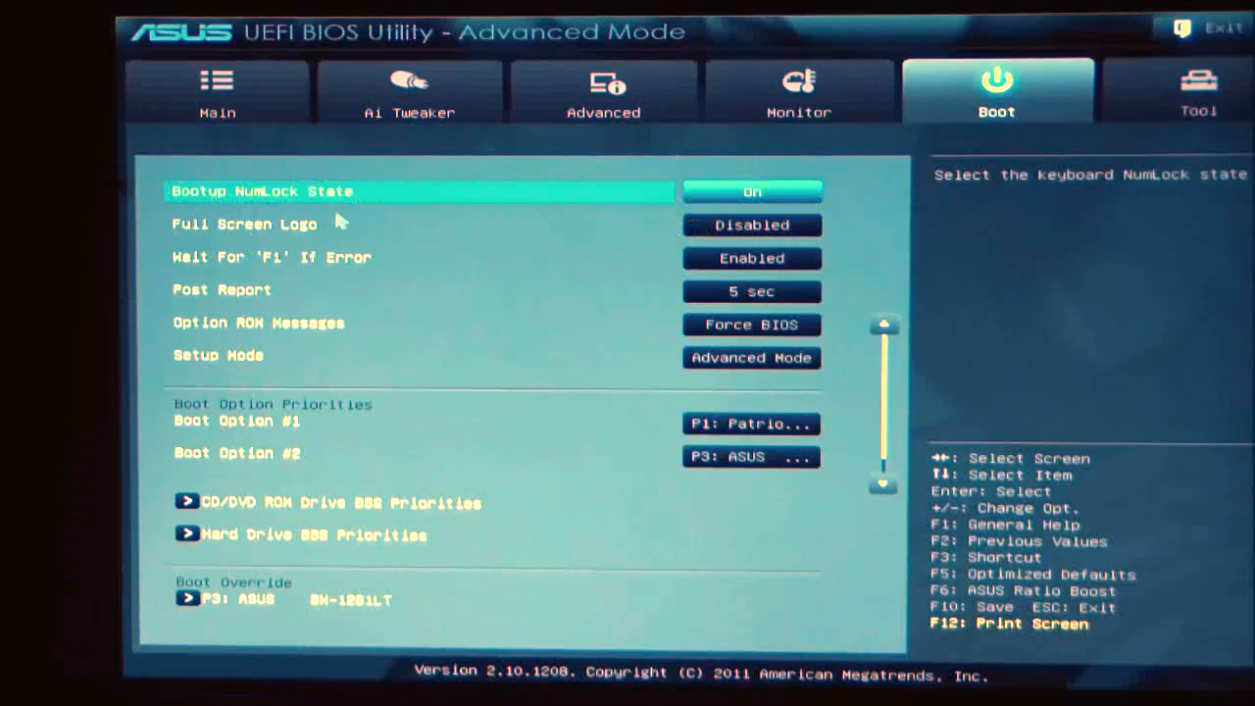
pyautogui.moveTo(698, 267)
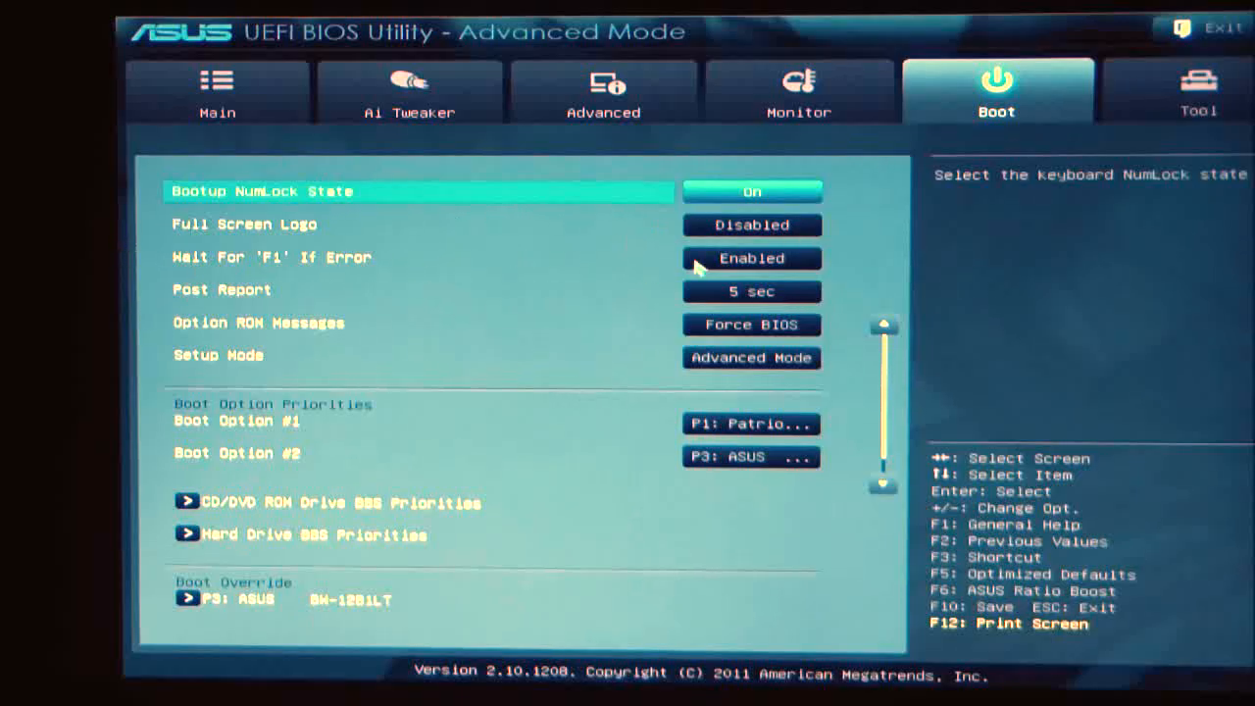
pyautogui.moveTo(510, 284)
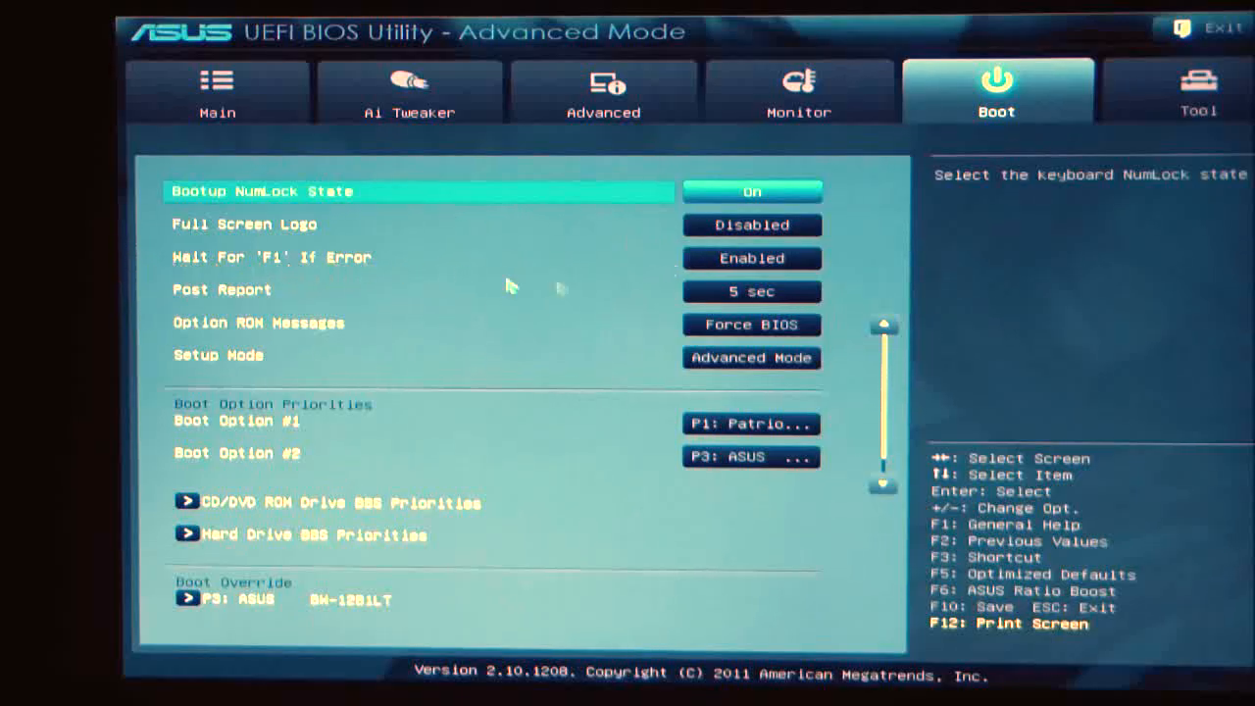
pyautogui.moveTo(715, 311)
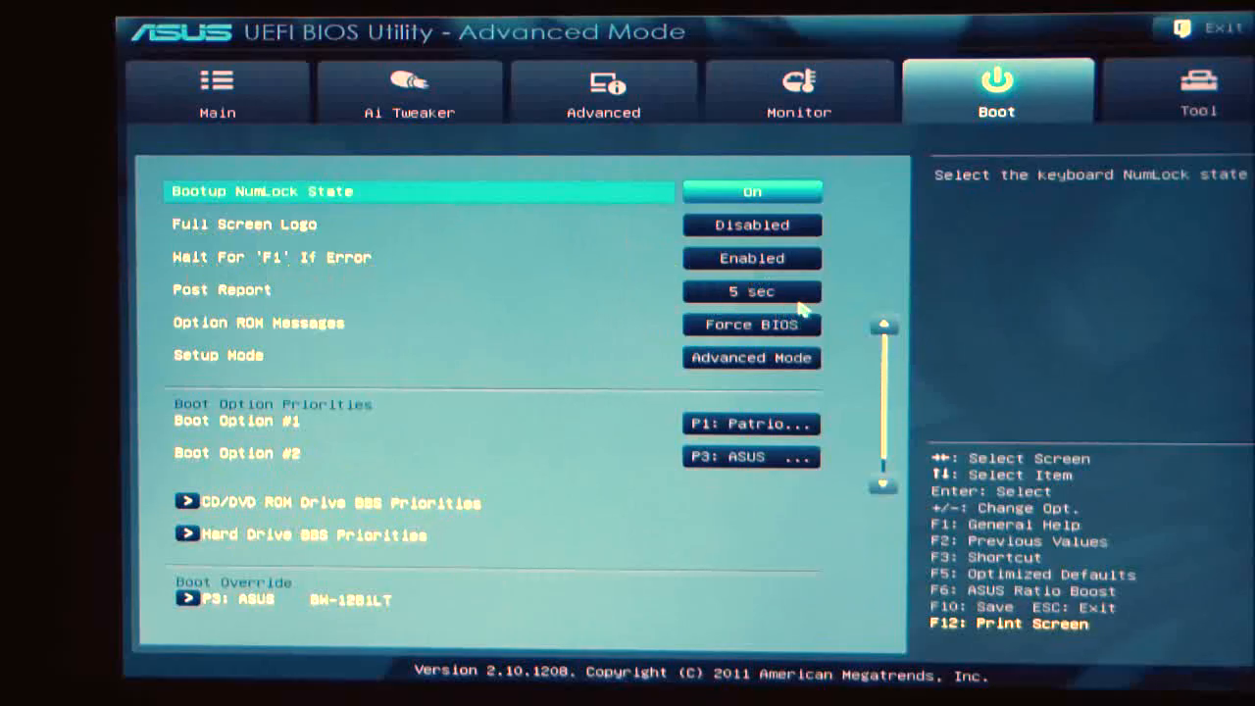
pyautogui.click(751, 290)
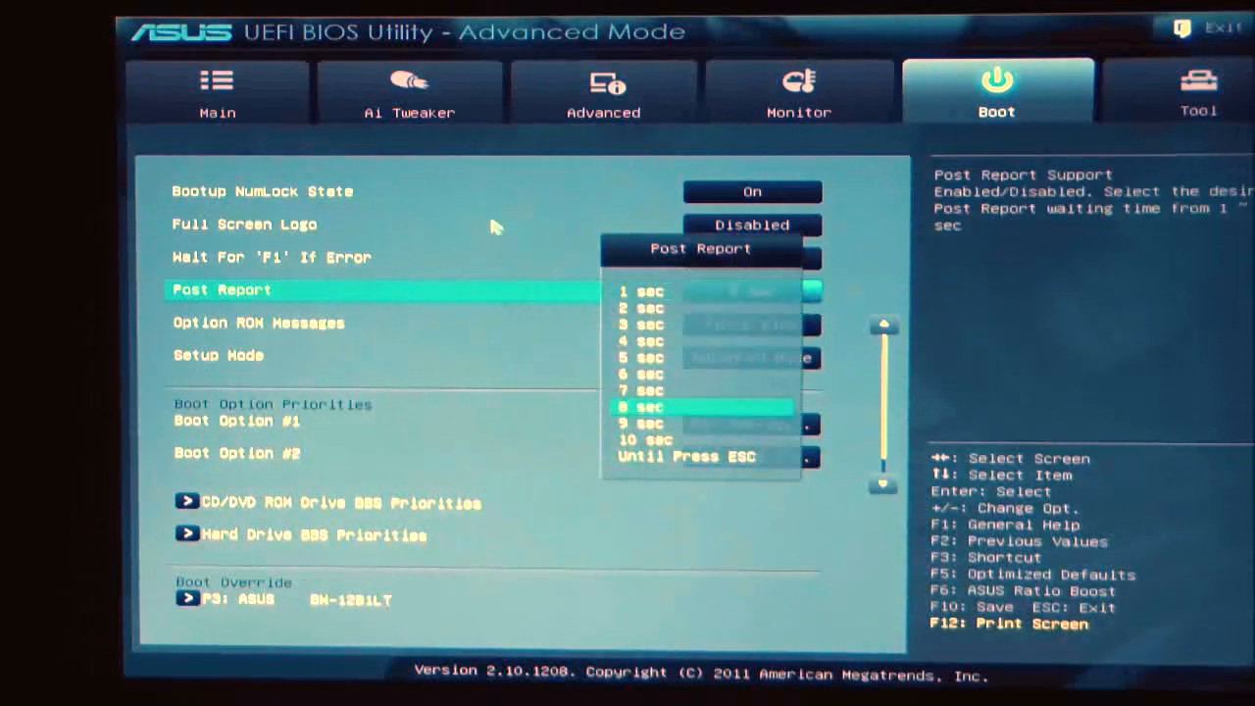
pyautogui.click(644, 357)
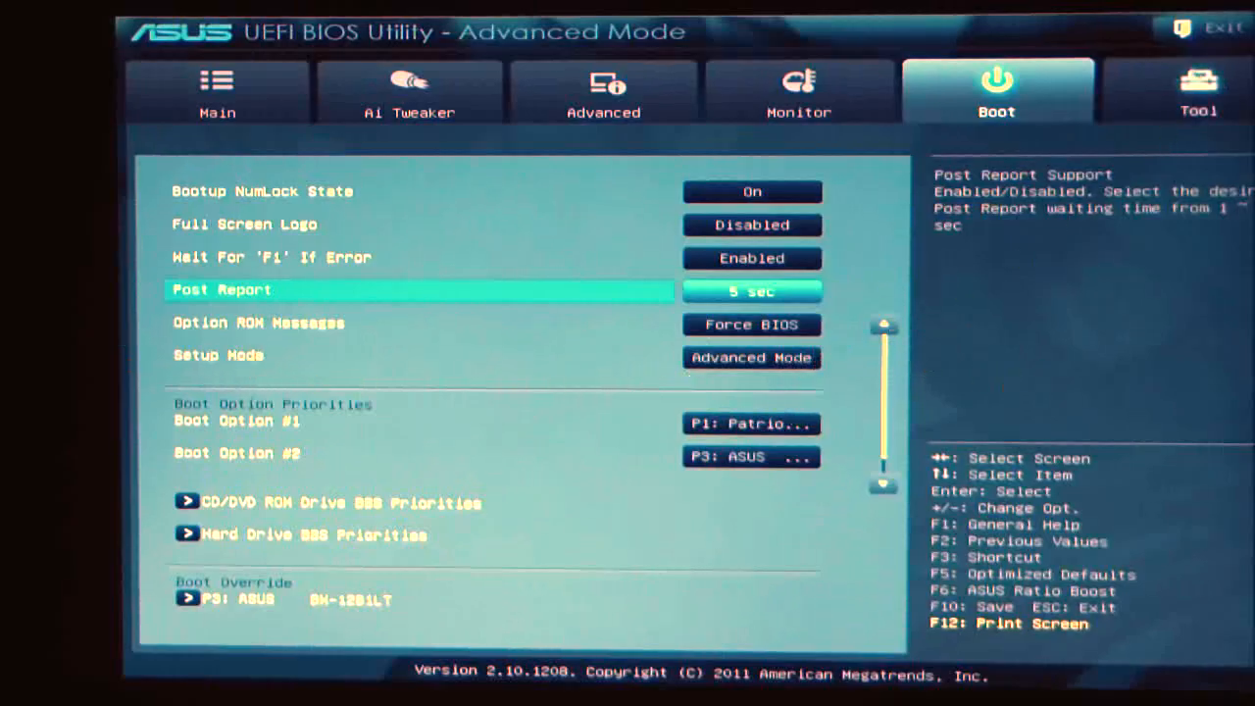
pyautogui.moveTo(506, 435)
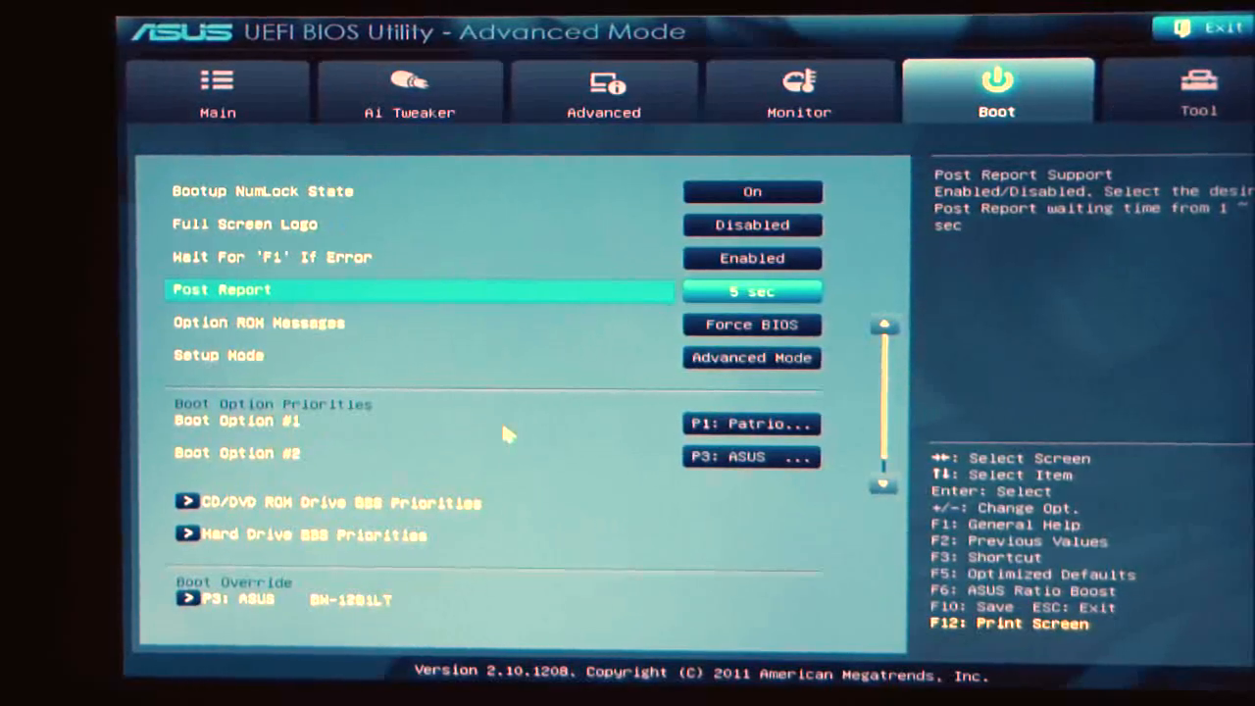
pyautogui.moveTo(735, 443)
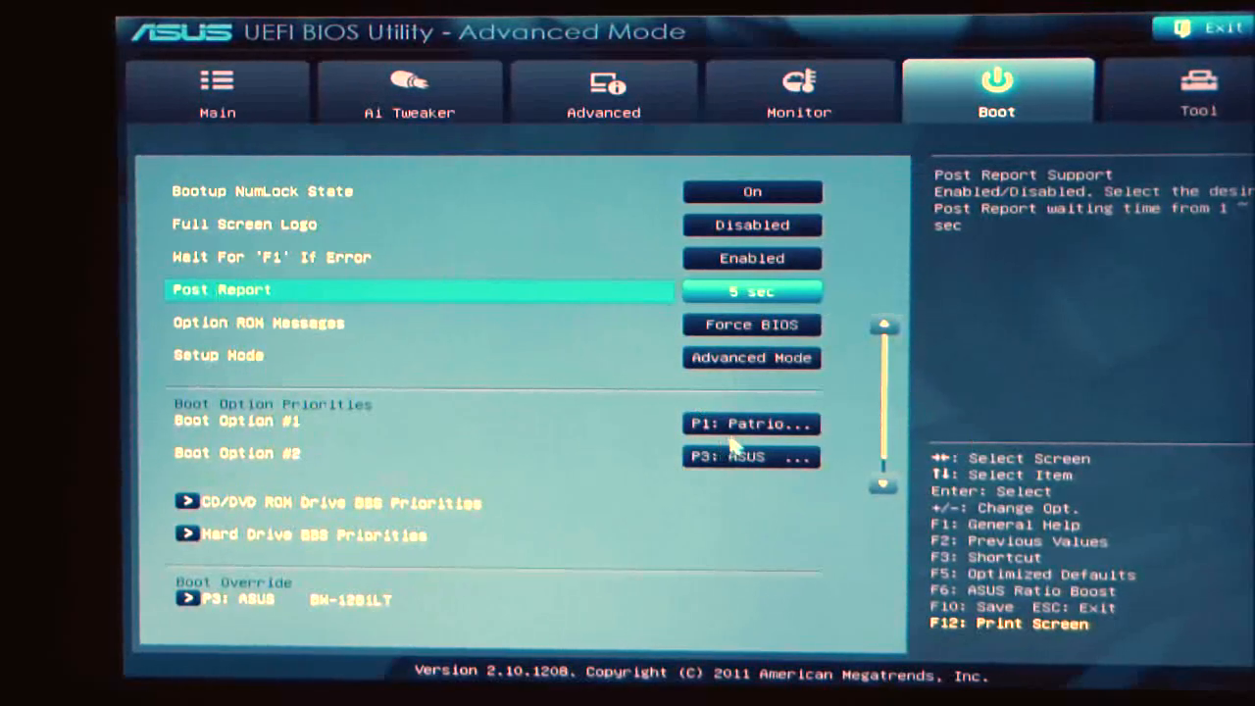
pyautogui.click(751, 424)
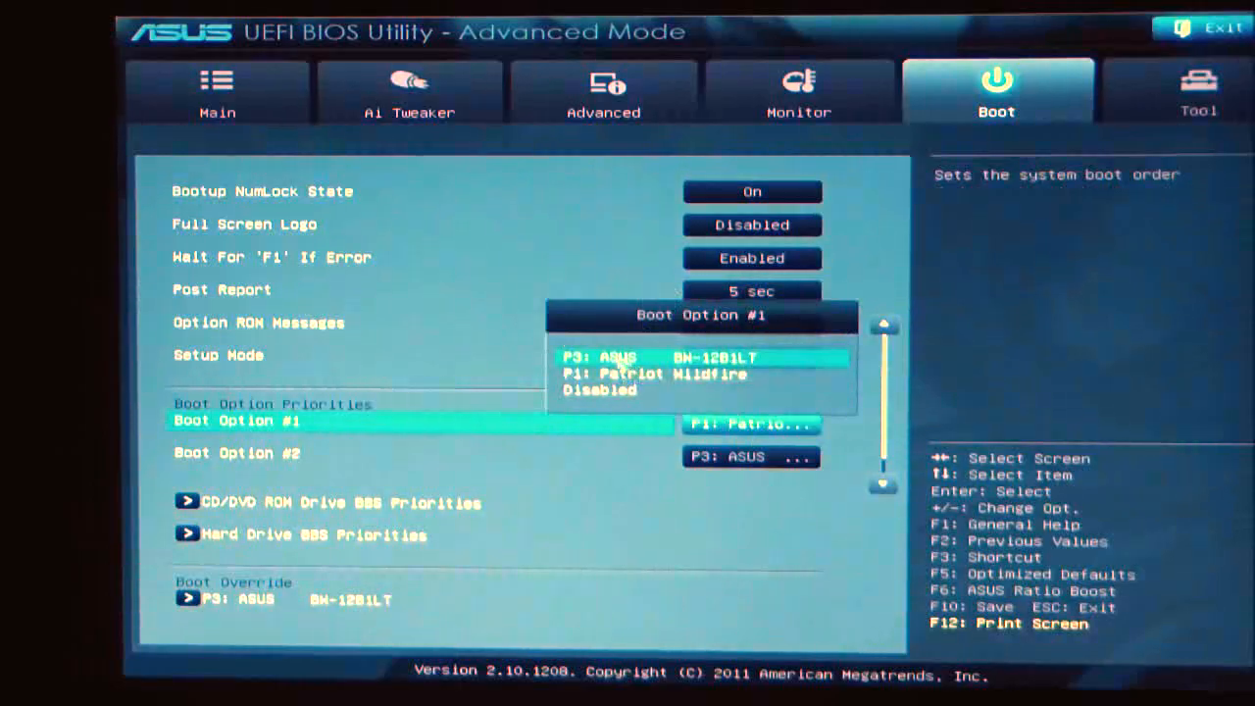
pyautogui.moveTo(670, 375)
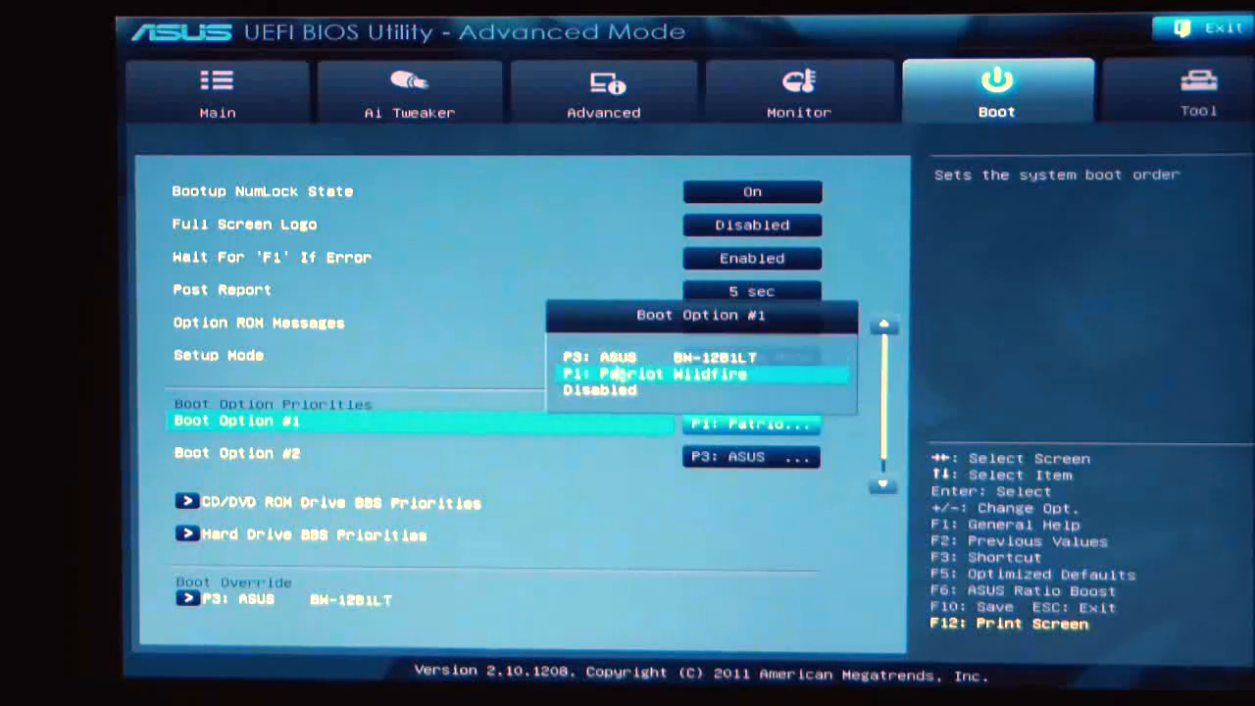
pyautogui.press('Up')
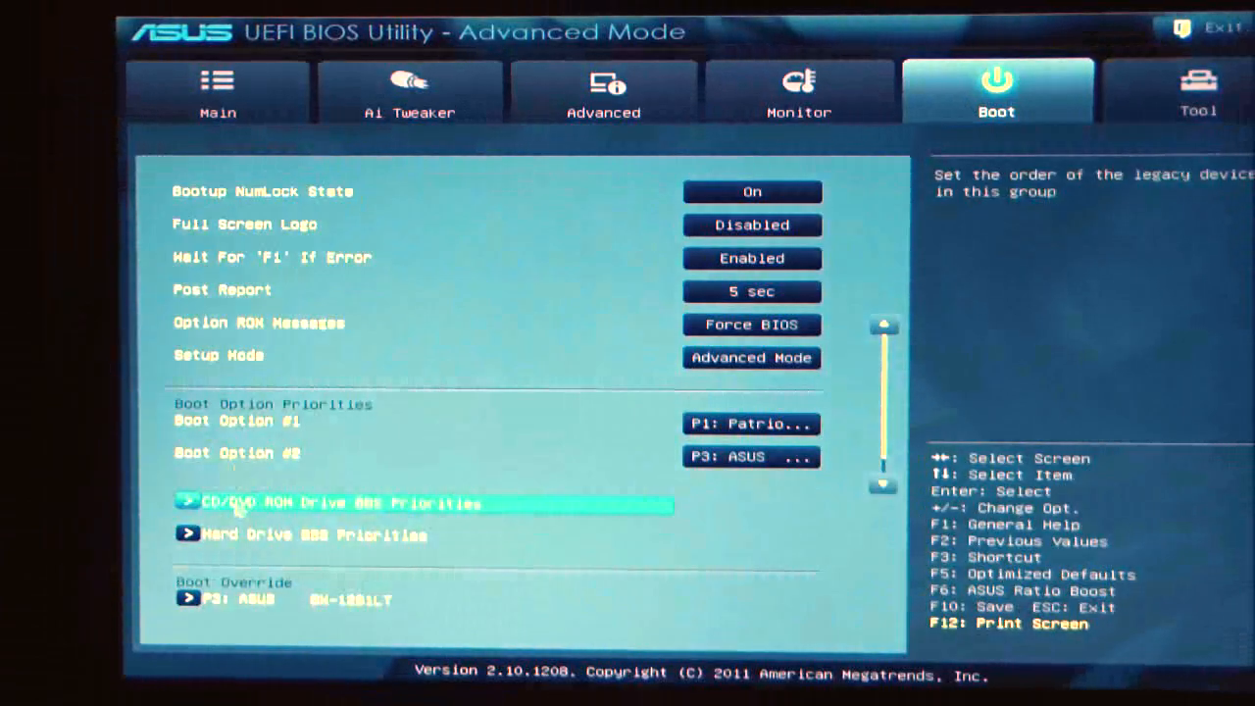
pyautogui.click(259, 423)
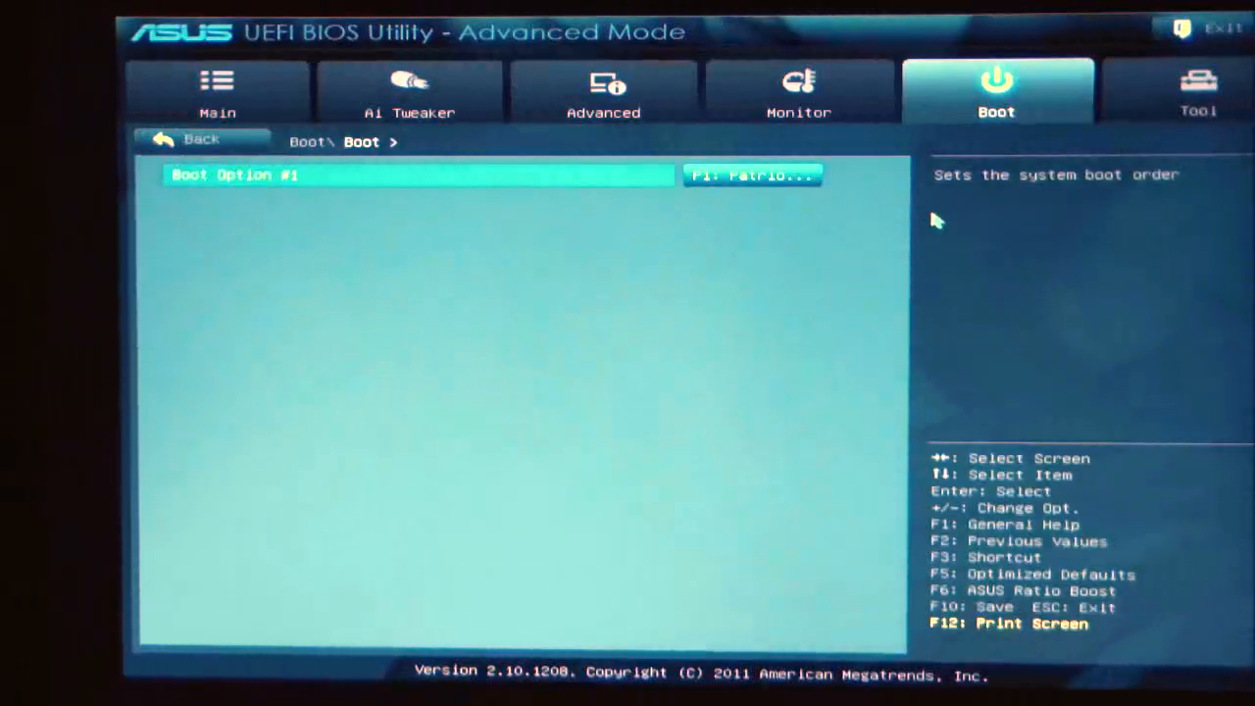
pyautogui.moveTo(200, 139)
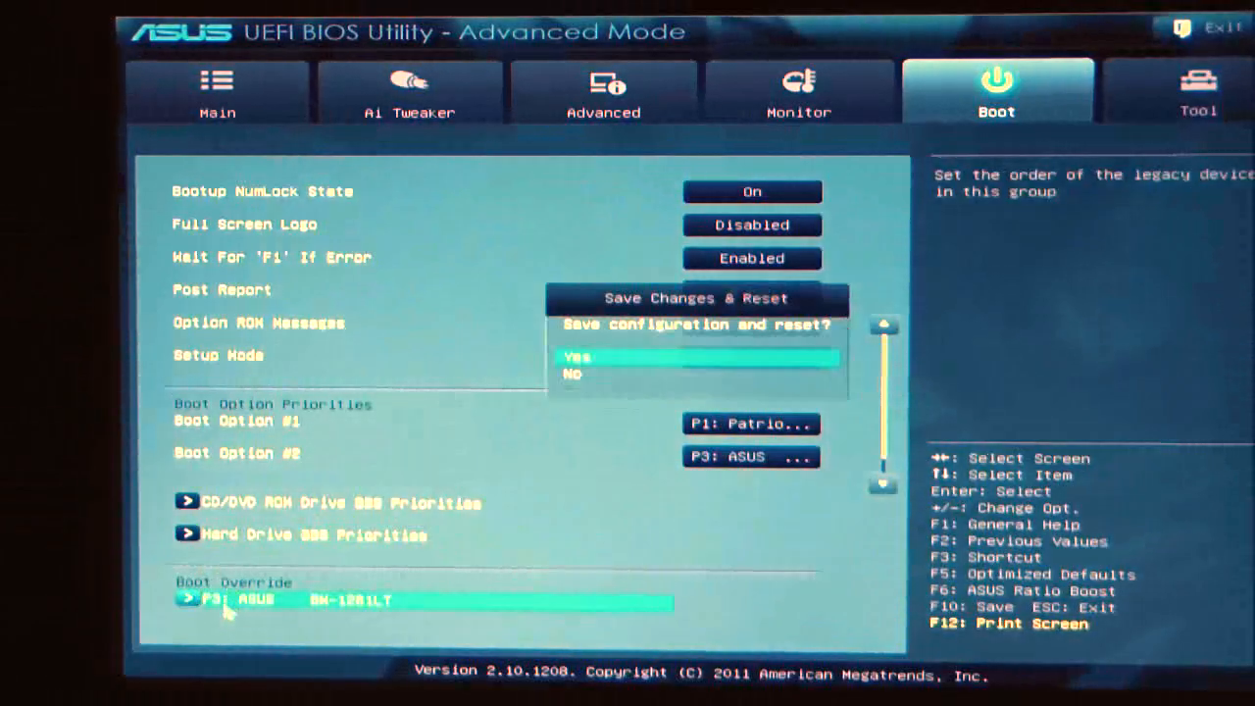
pyautogui.moveTo(539, 186)
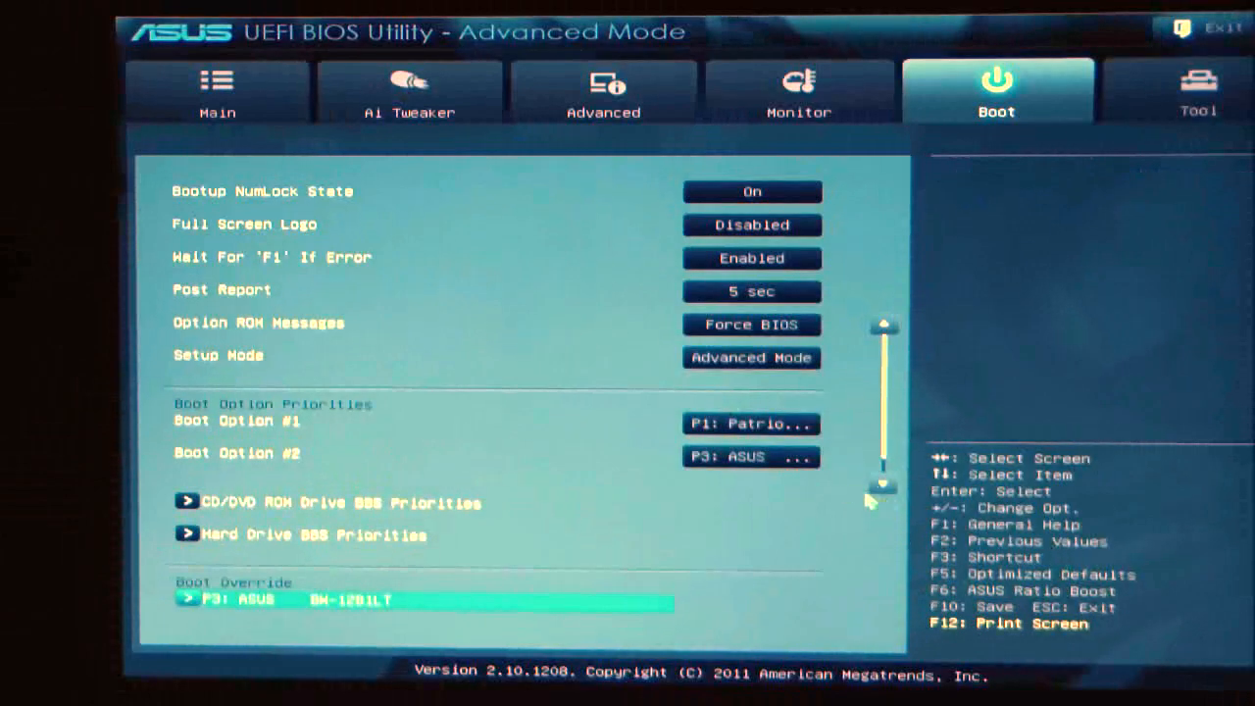
pyautogui.scroll(-3)
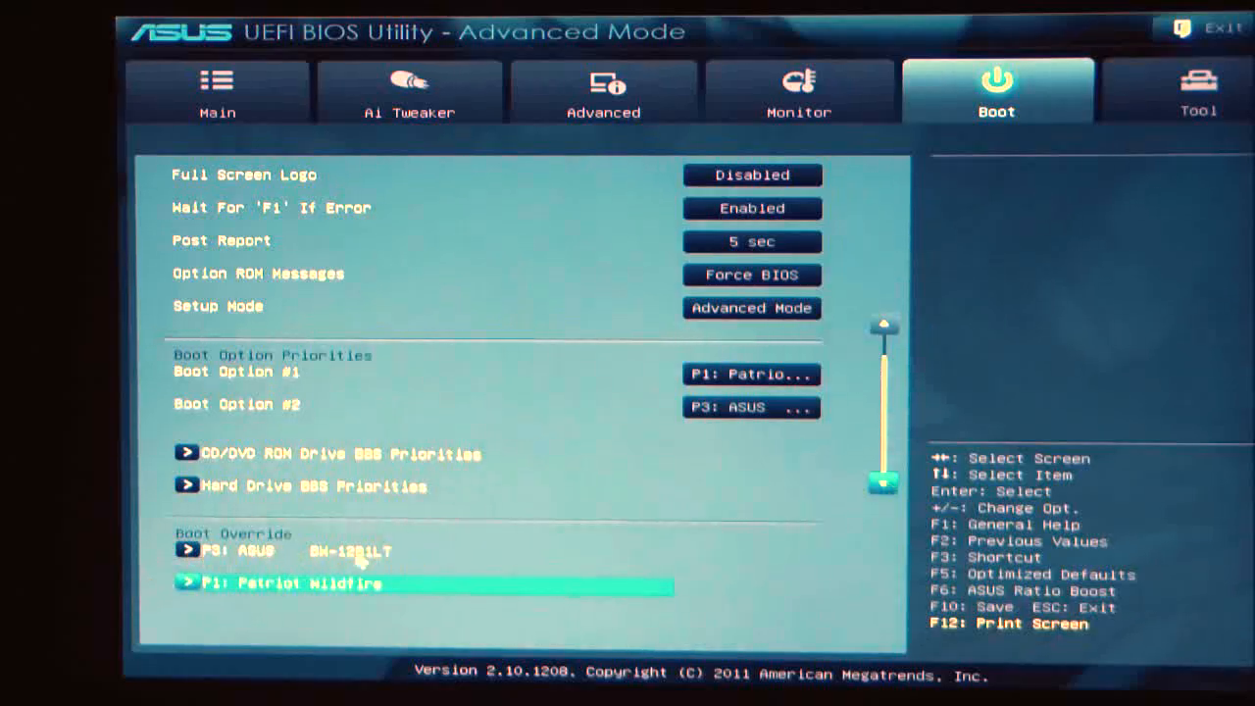
pyautogui.moveTo(435, 556)
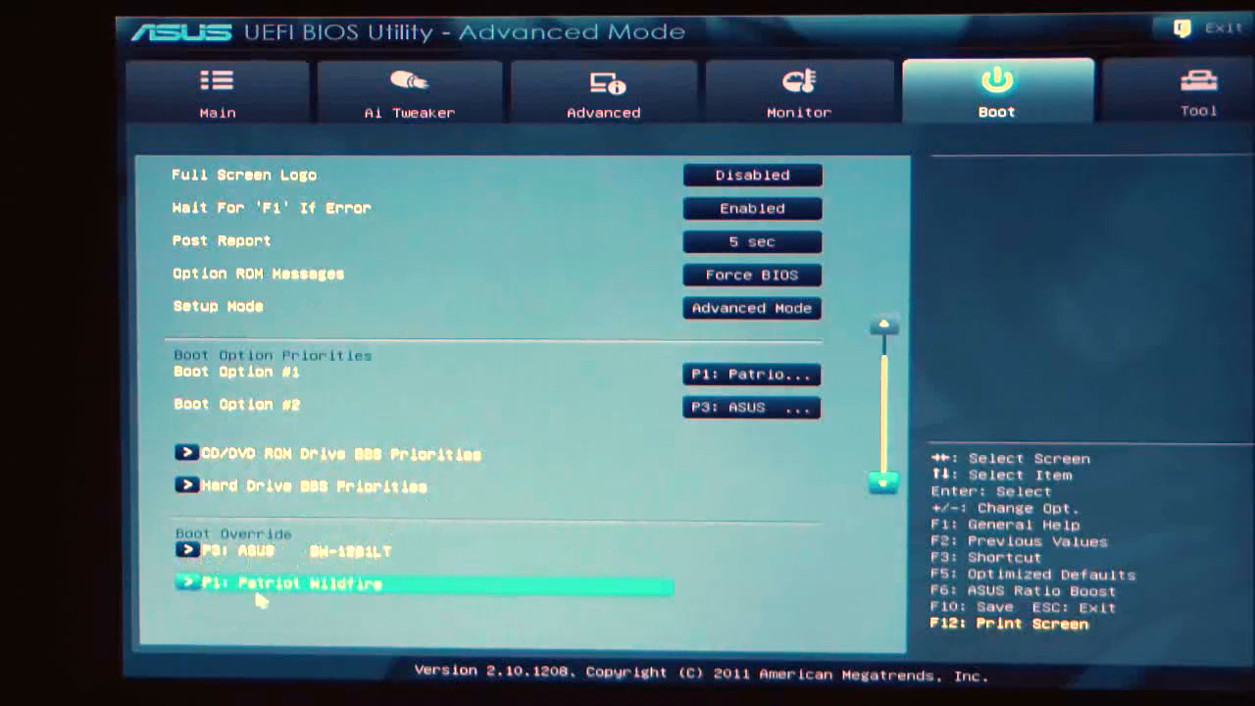
pyautogui.moveTo(259, 564)
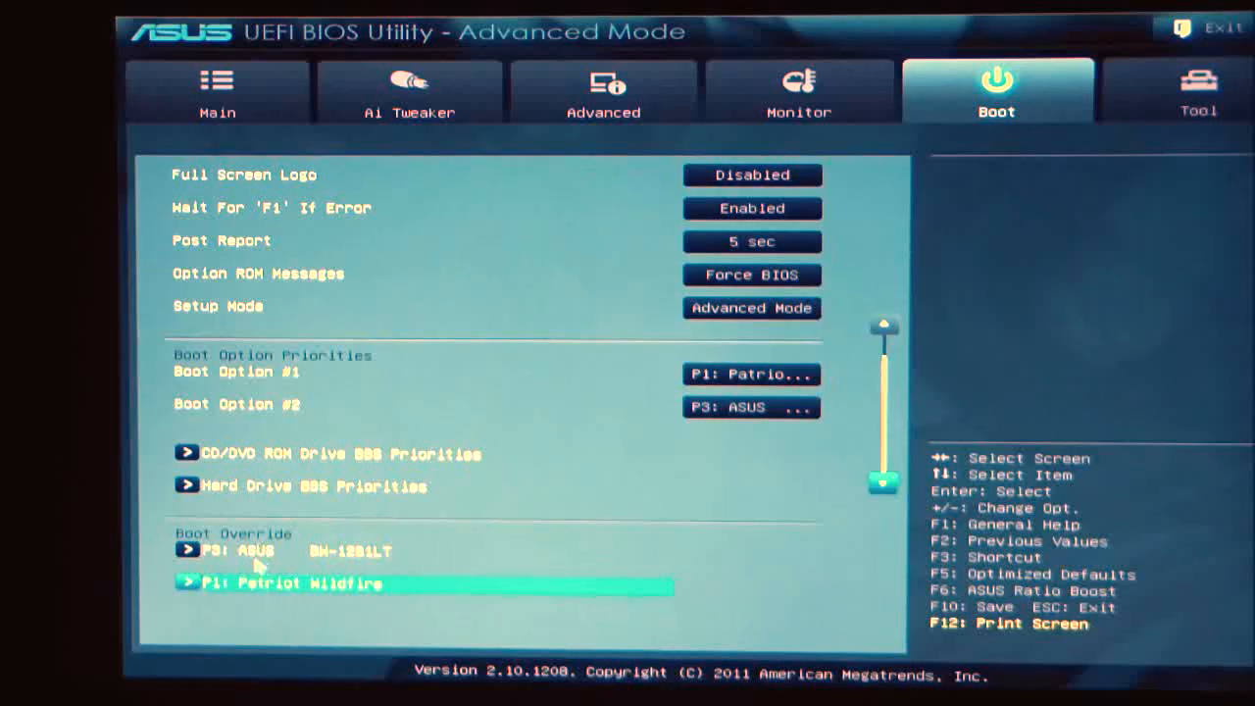
pyautogui.moveTo(586, 559)
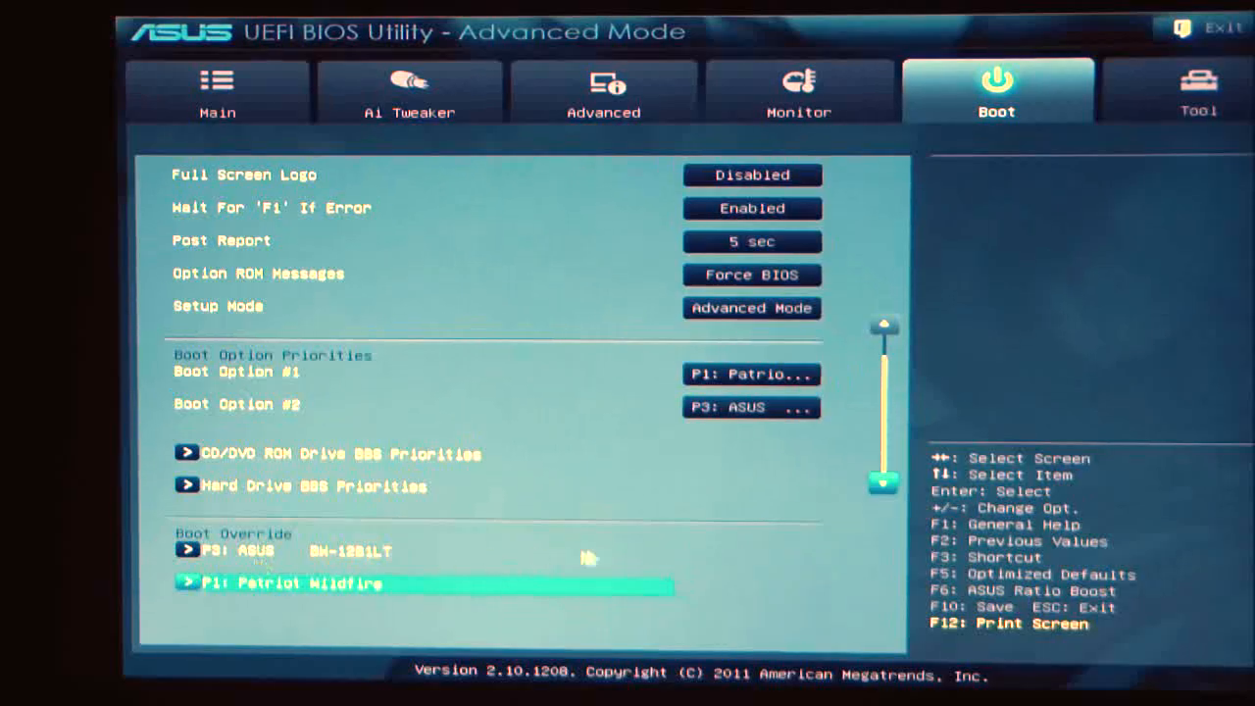
pyautogui.moveTo(598, 559)
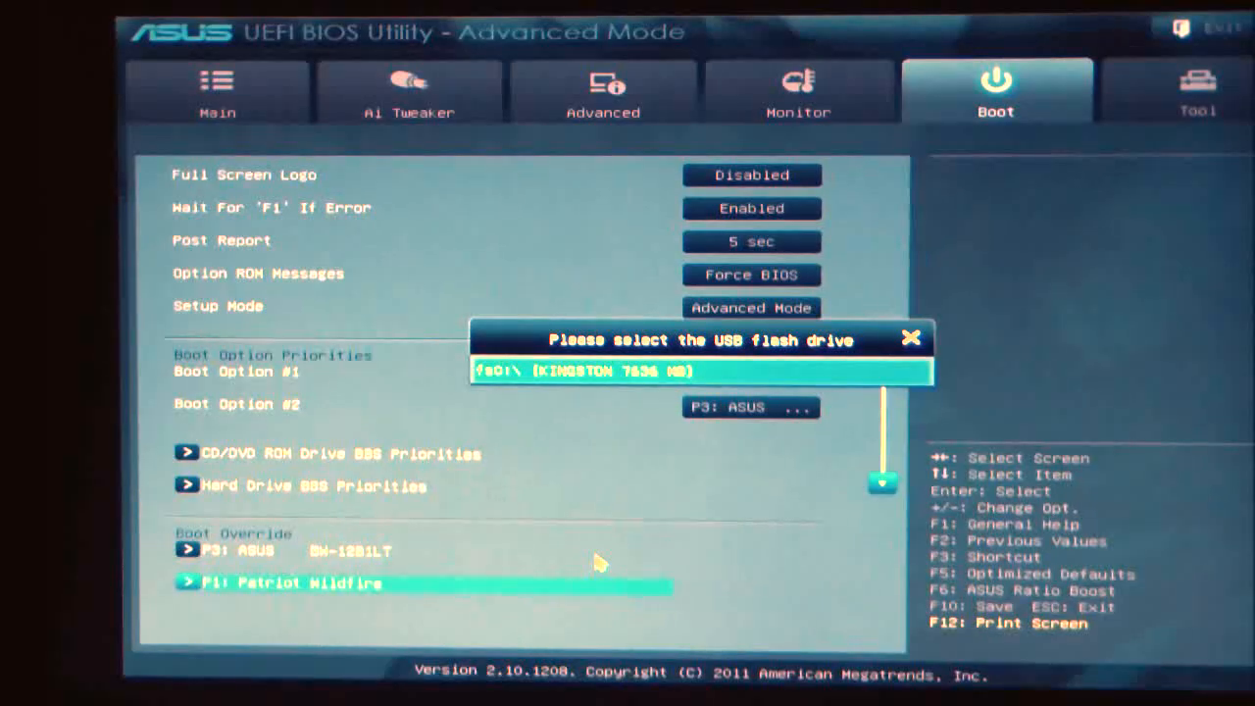
pyautogui.moveTo(674, 349)
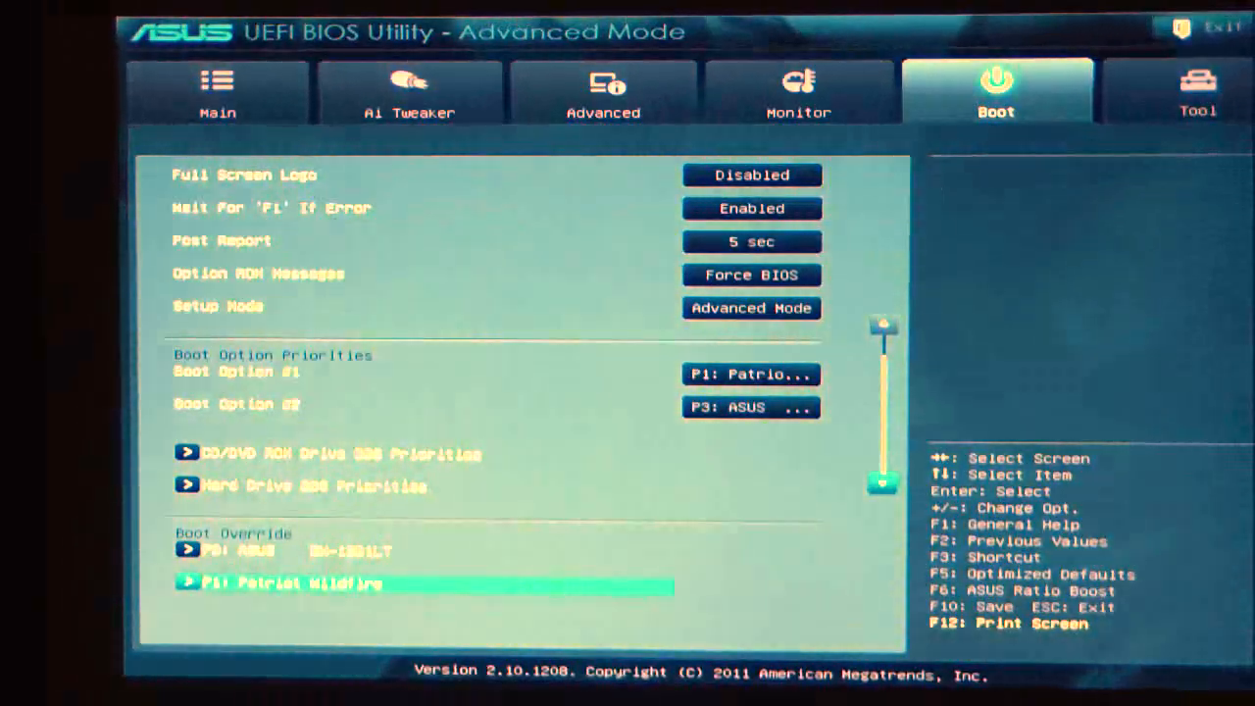
# Step: Show the Tool page listing EZ Flash 2 Utility, DRAM SPD Information and Drive Xpert
pyautogui.click(1196, 95)
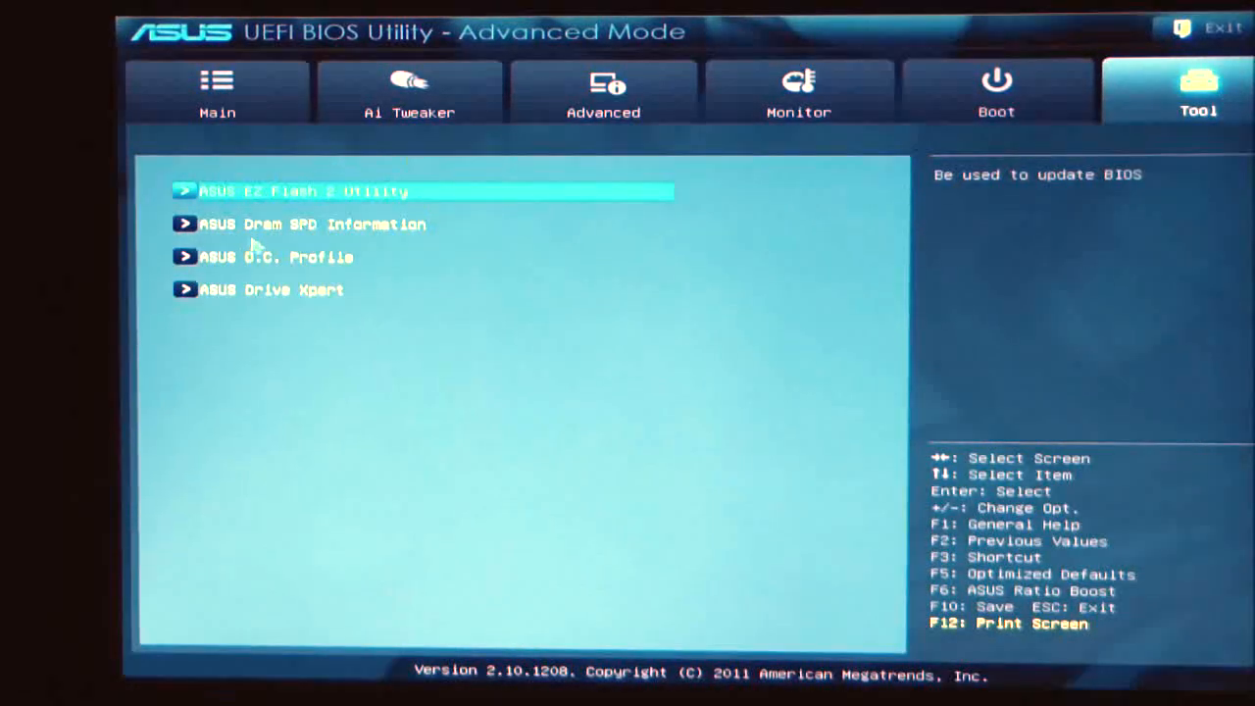
pyautogui.moveTo(377, 198)
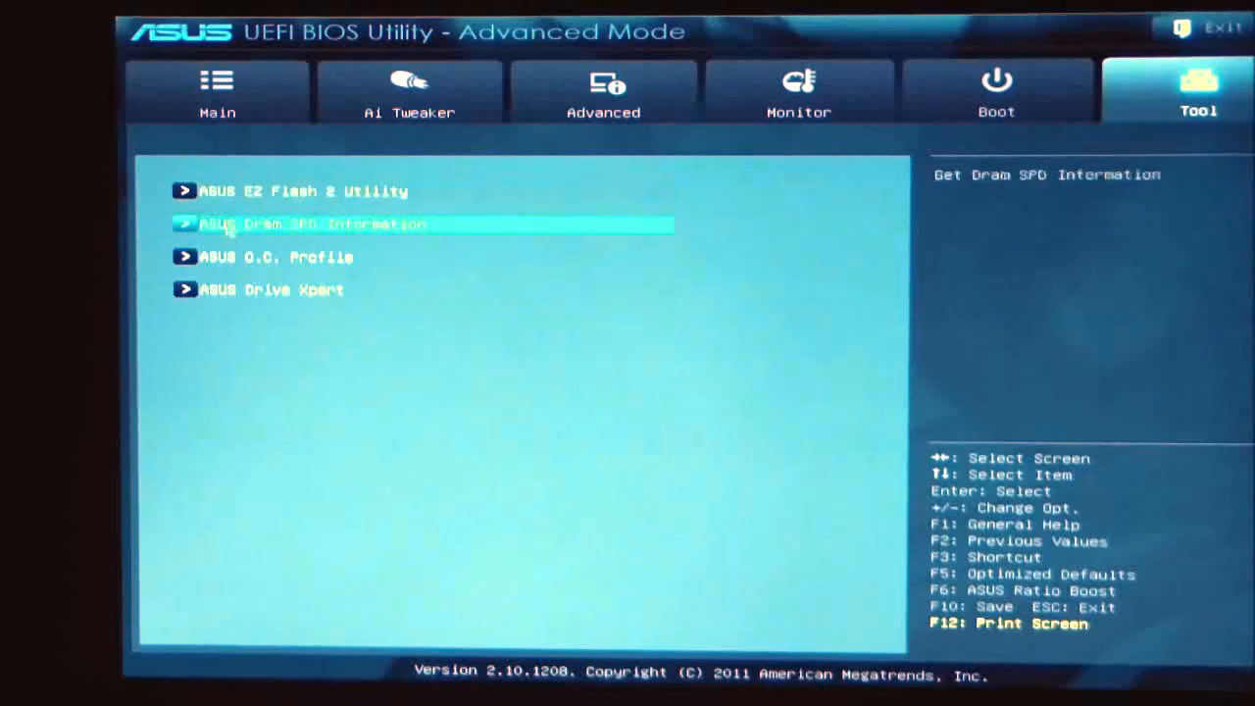
# Step: View DIMM_A1's SPD details (PDP Systems, 4096 MB, 1333 MHz) and return to the Tool utility list
pyautogui.click(311, 224)
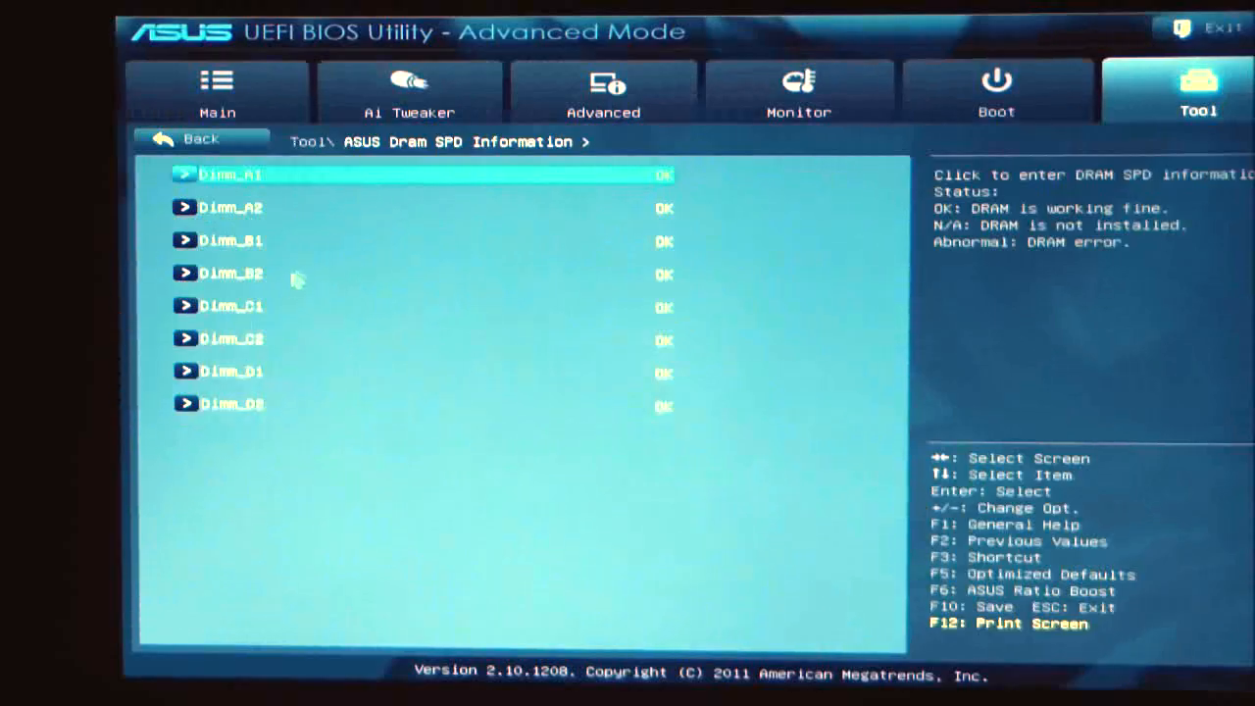
pyautogui.moveTo(656, 449)
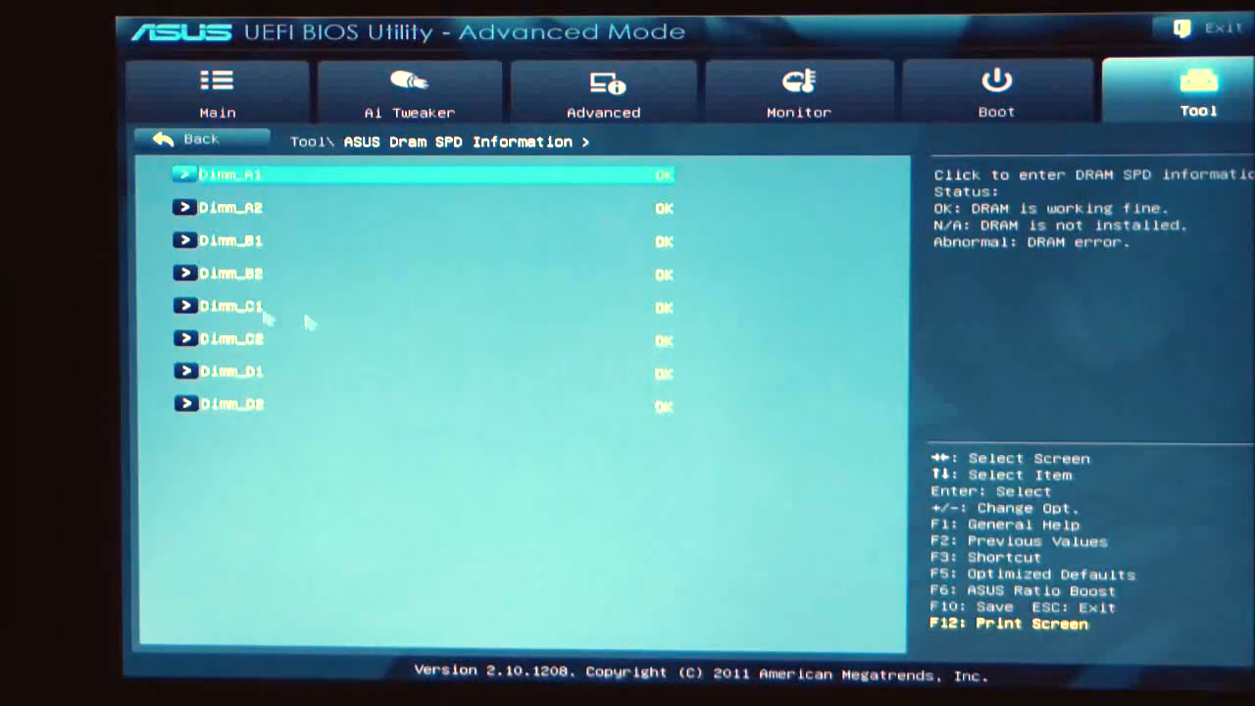
pyautogui.moveTo(706, 181)
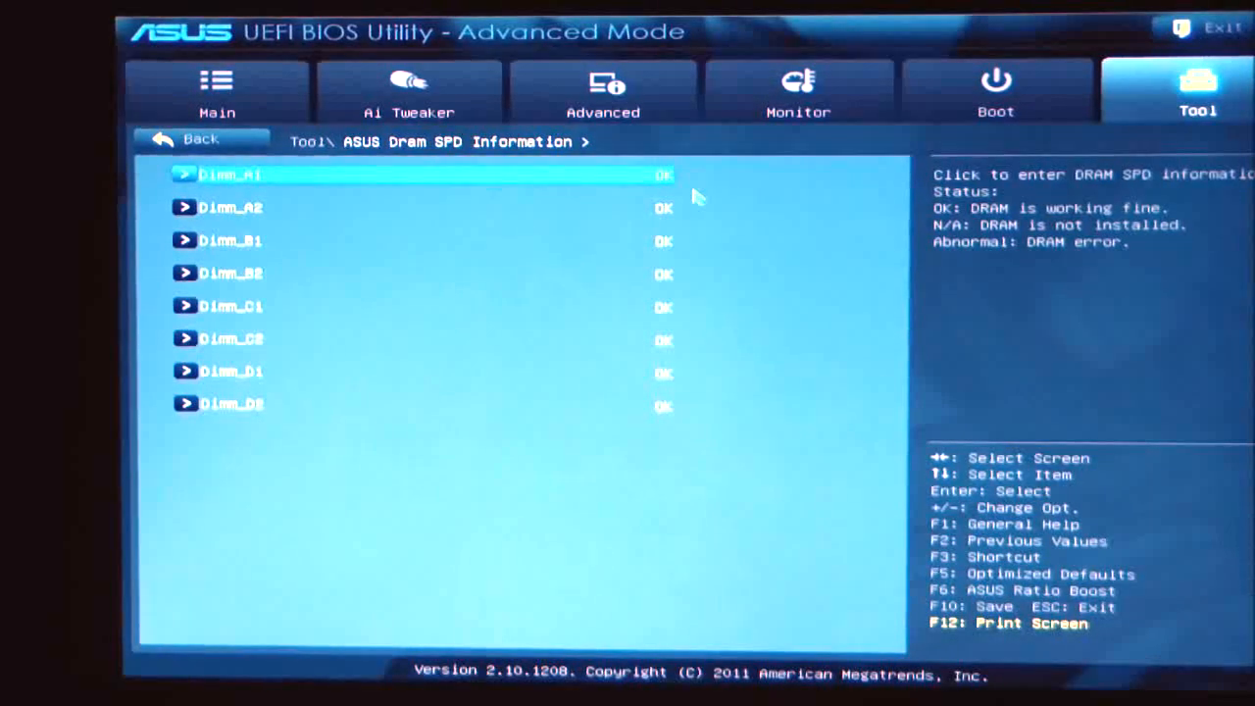
pyautogui.moveTo(192, 194)
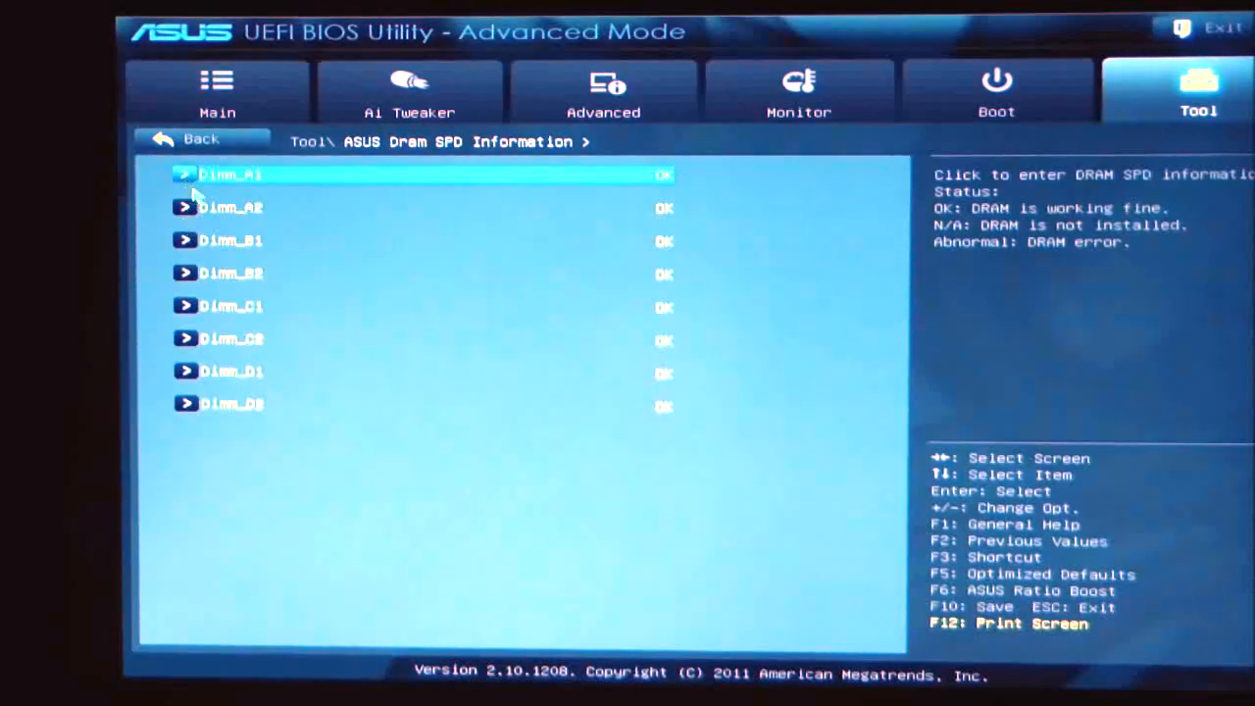
pyautogui.click(232, 174)
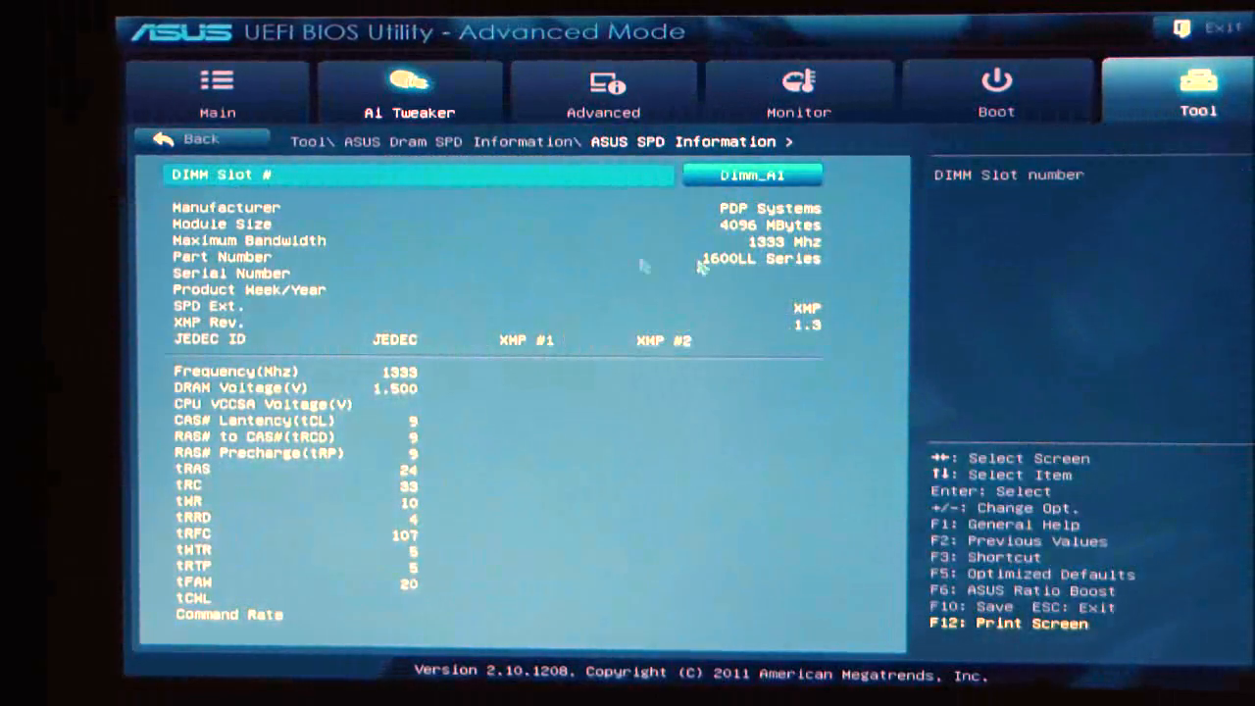
pyautogui.moveTo(670, 111)
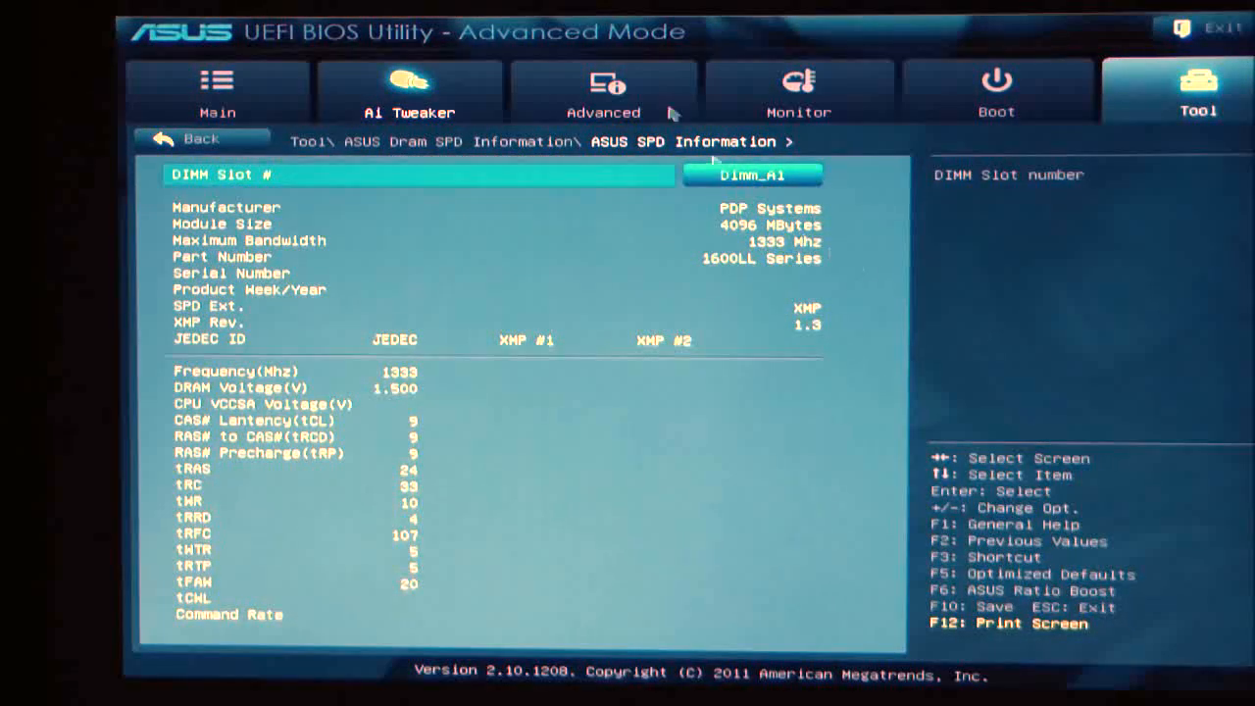
pyautogui.moveTo(745, 323)
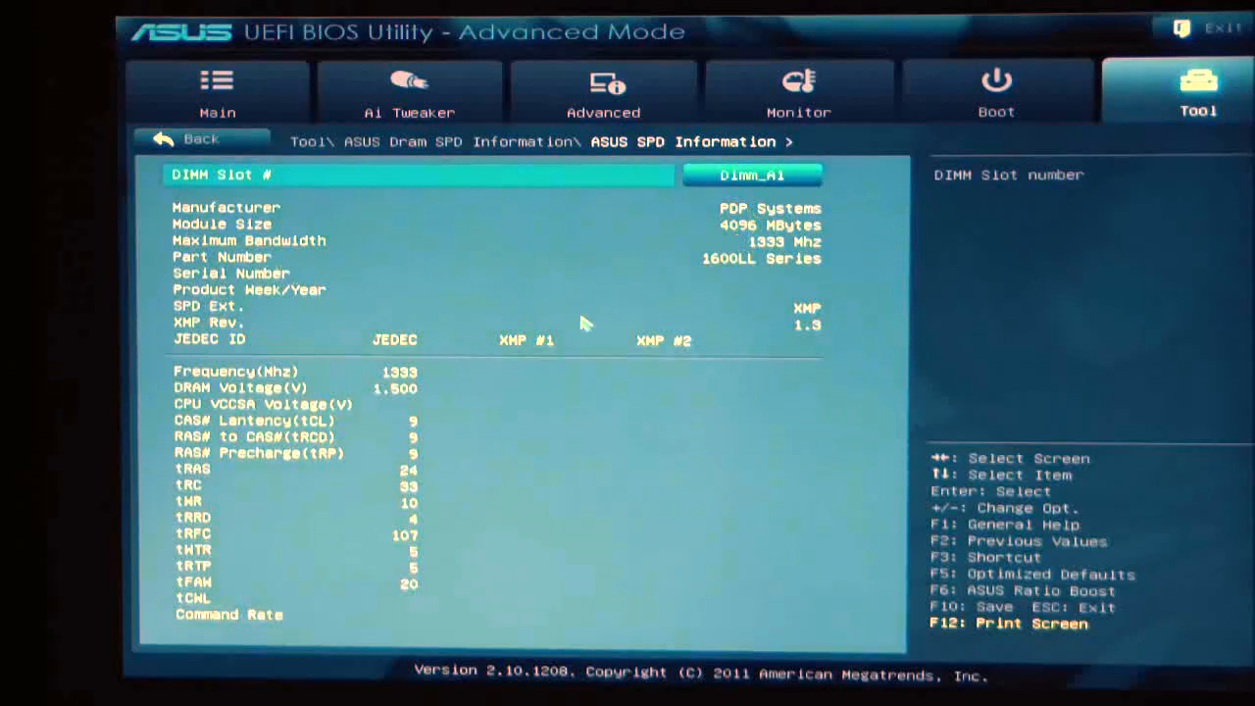
pyautogui.moveTo(722, 355)
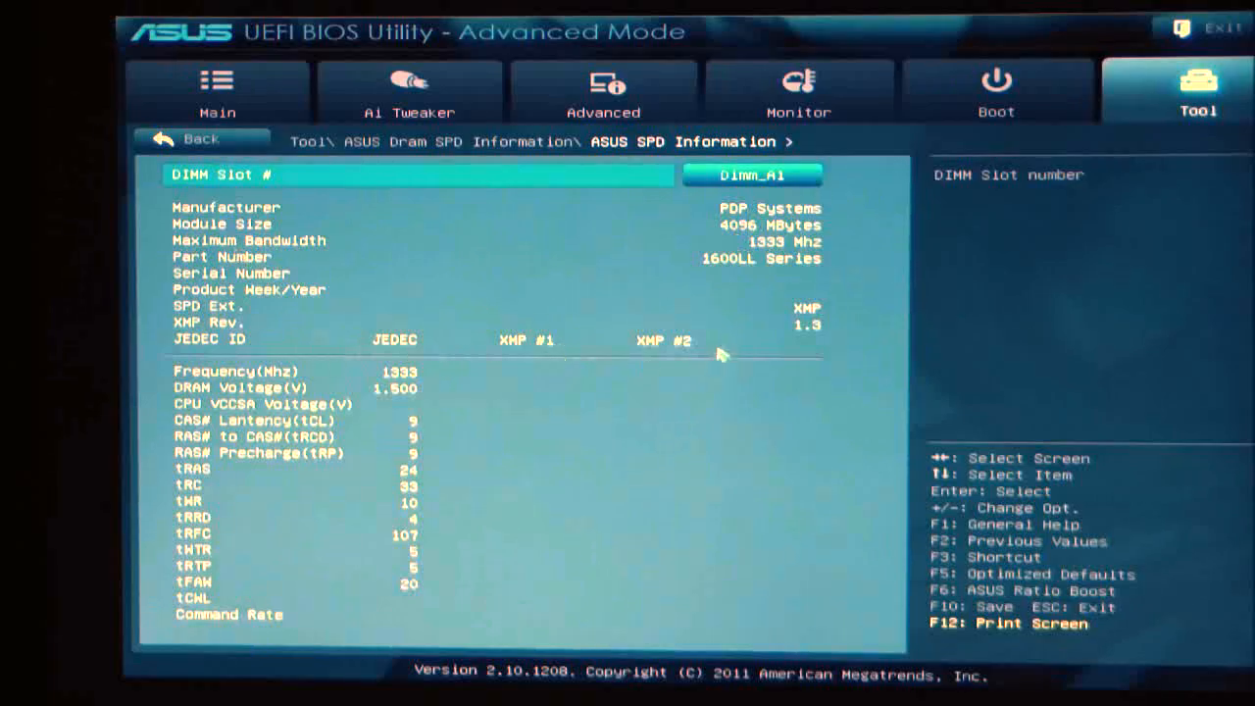
pyautogui.moveTo(618, 356)
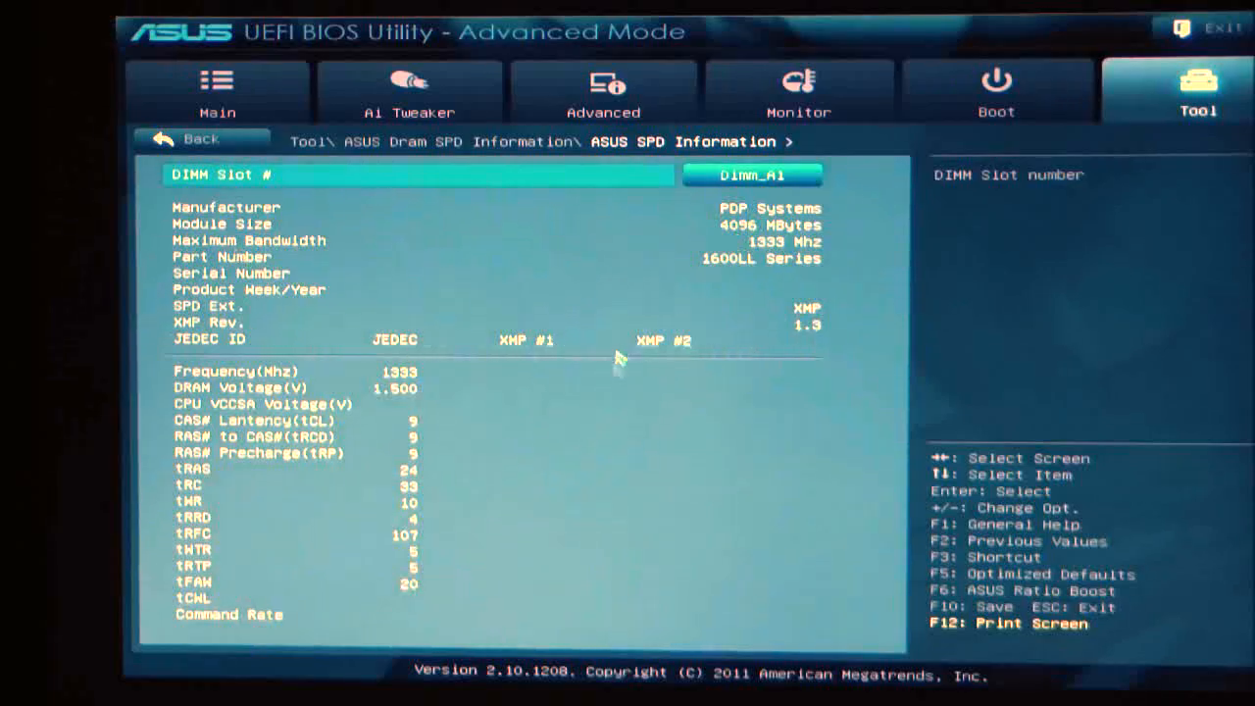
pyautogui.moveTo(133, 236)
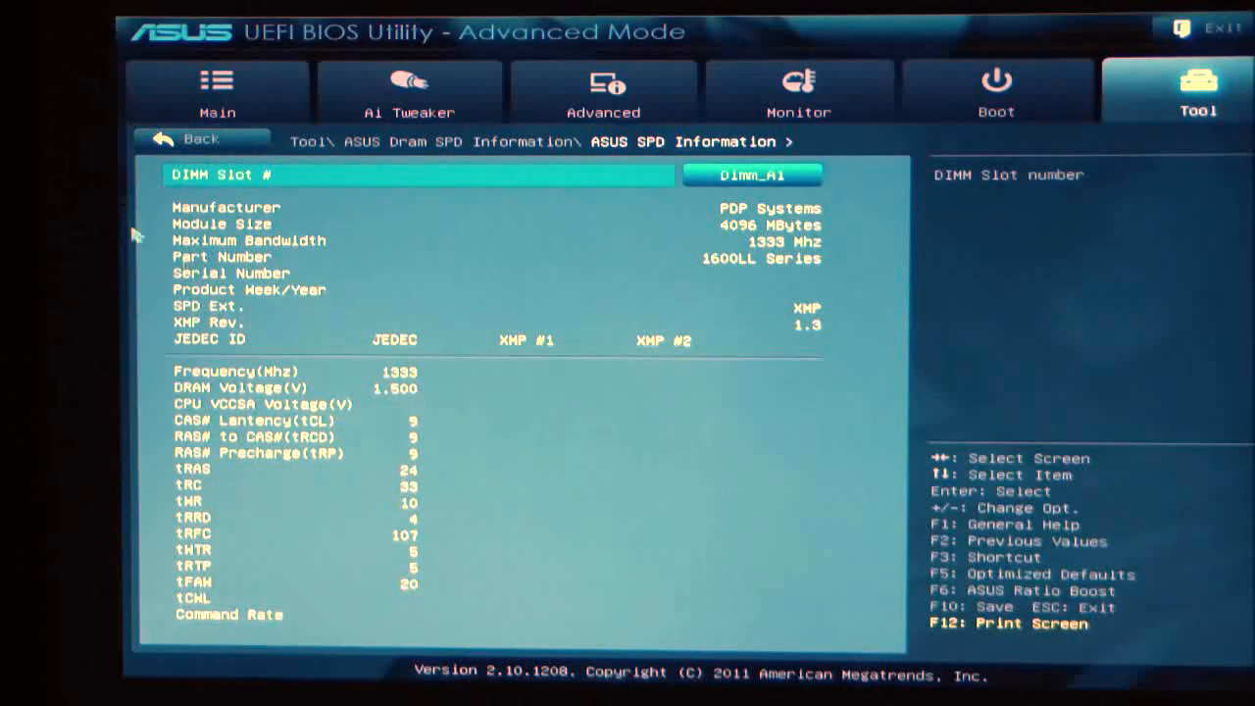
pyautogui.moveTo(384, 384)
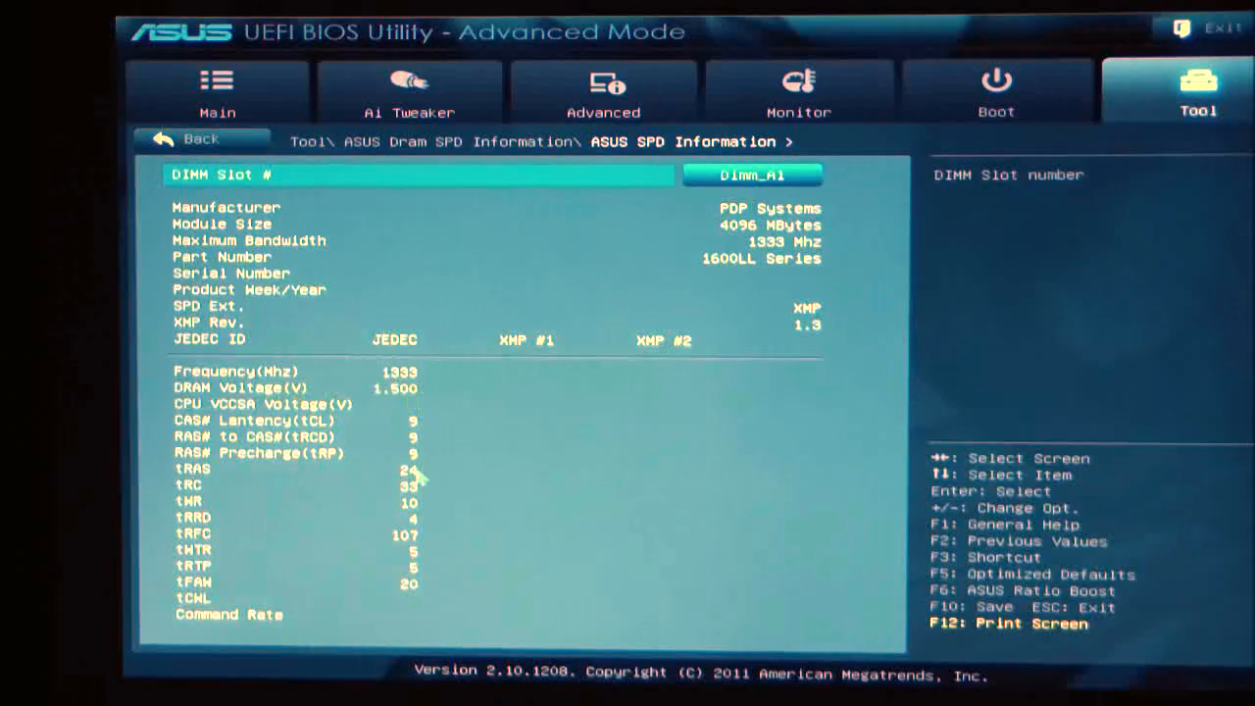
pyautogui.moveTo(415, 604)
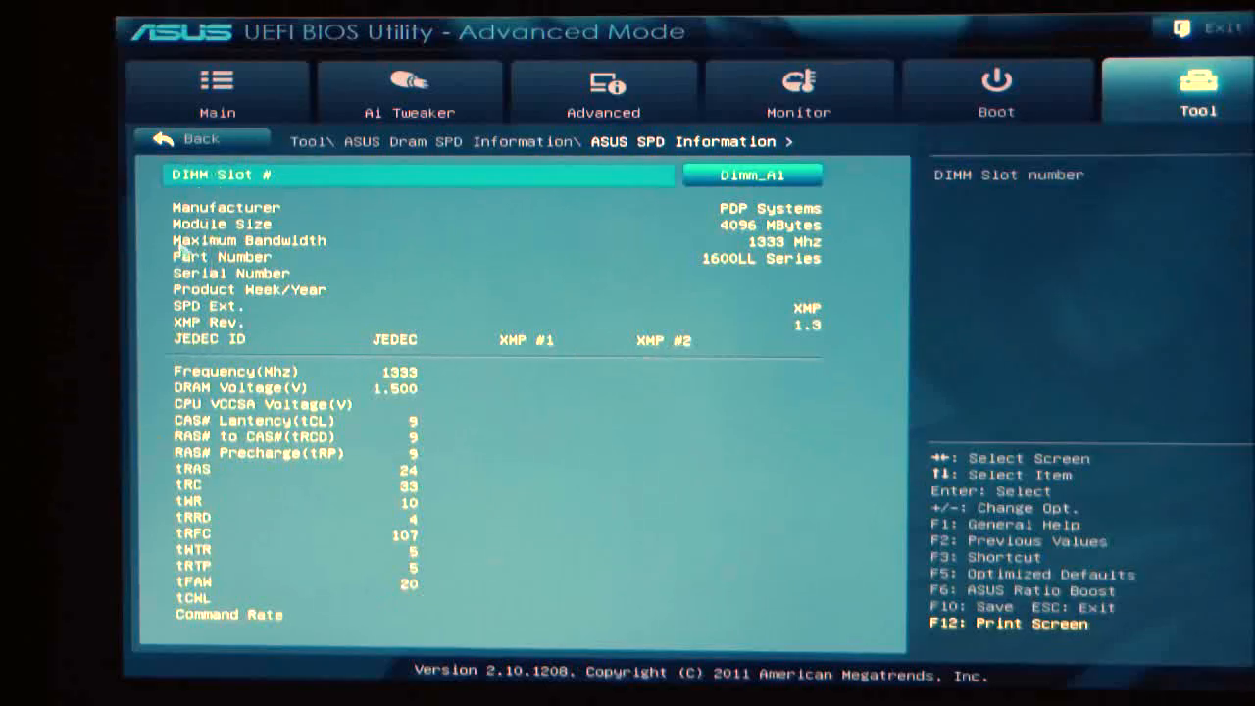
pyautogui.moveTo(780, 351)
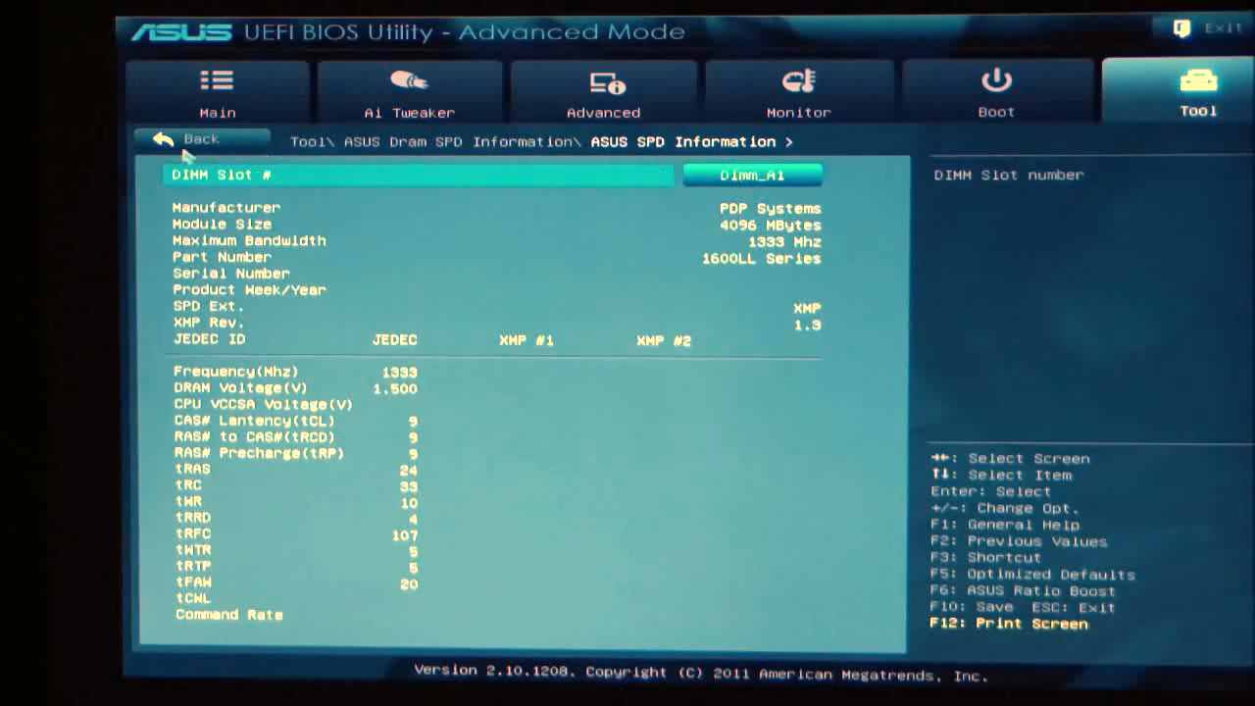
pyautogui.click(200, 139)
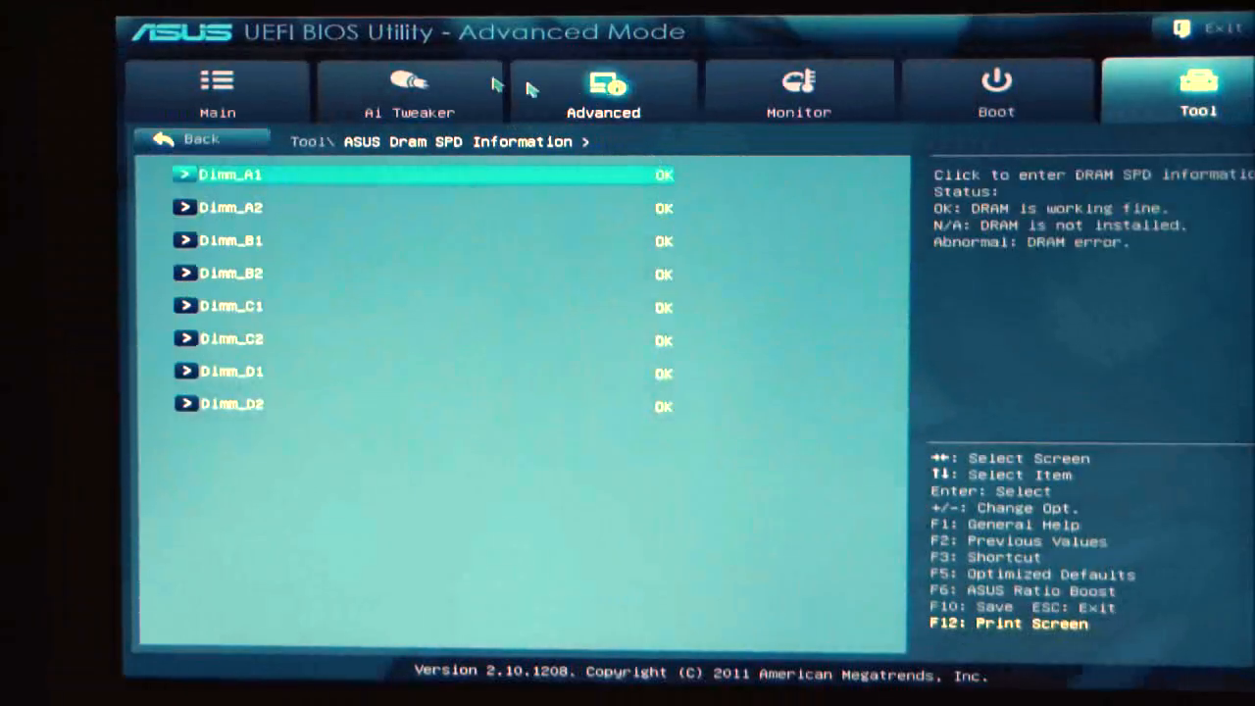
pyautogui.click(200, 140)
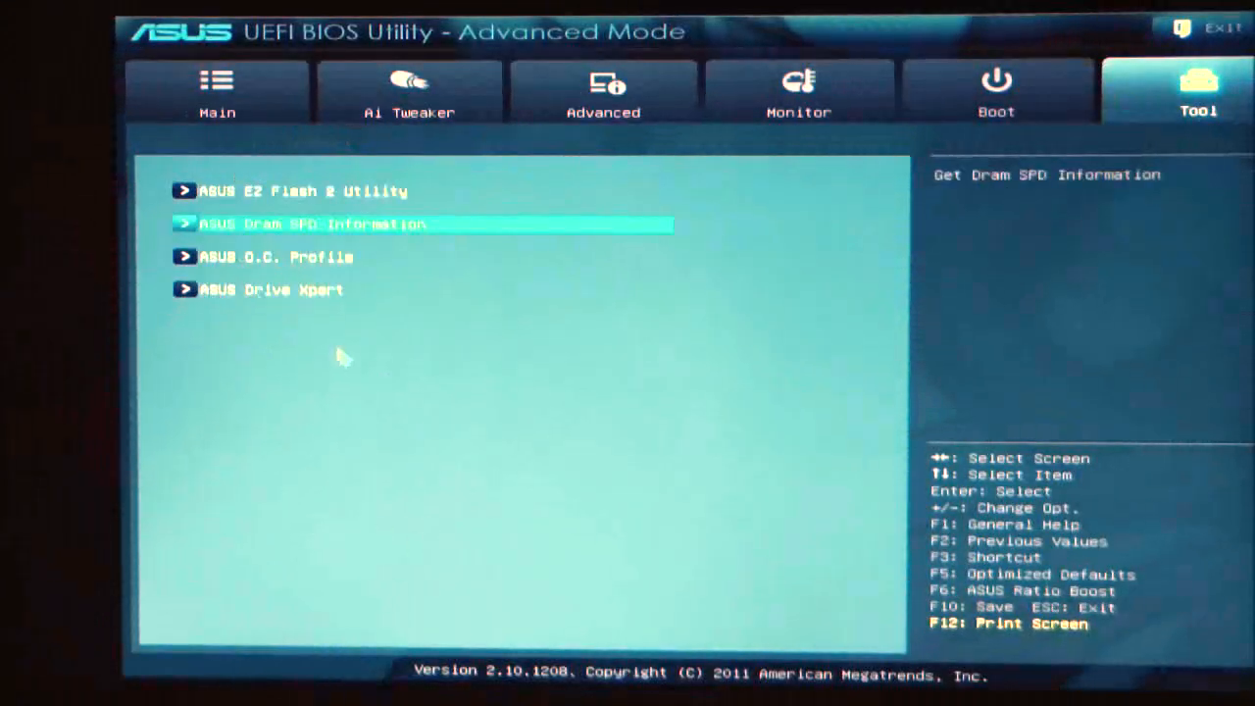
# Step: View the ASUS O.C. Profile page showing all eight setup profiles Not Installed
pyautogui.click(277, 257)
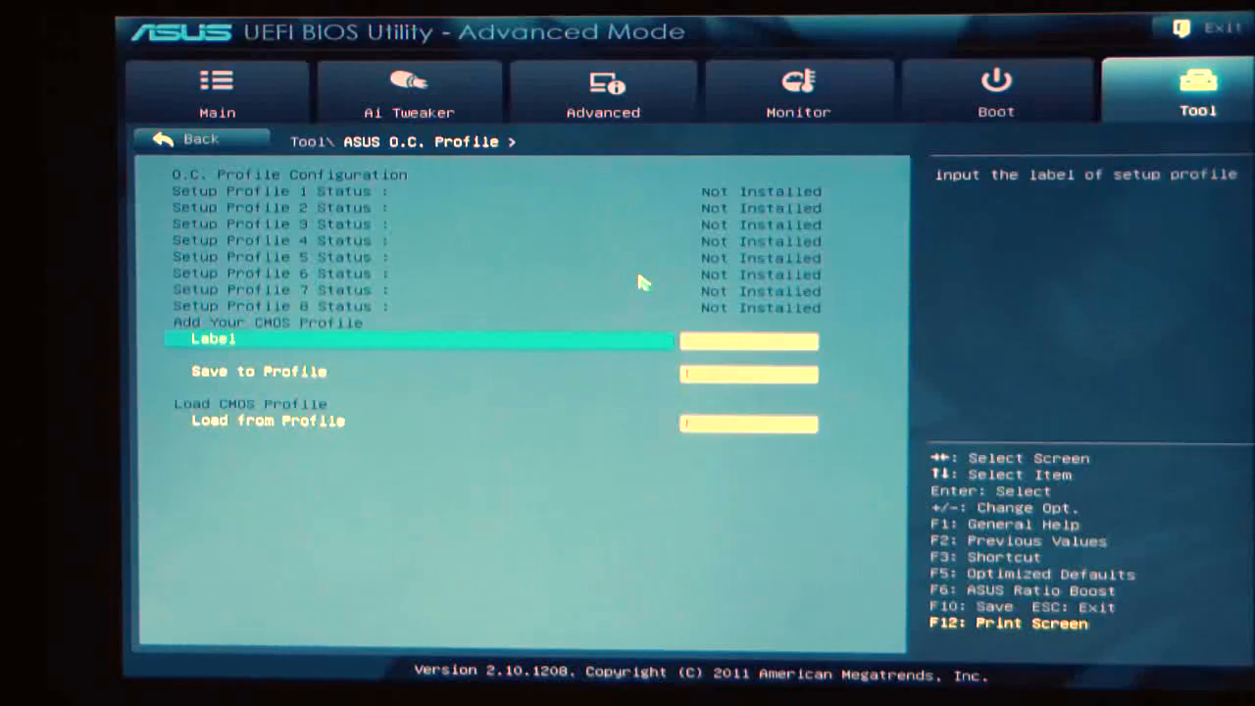
pyautogui.moveTo(702, 396)
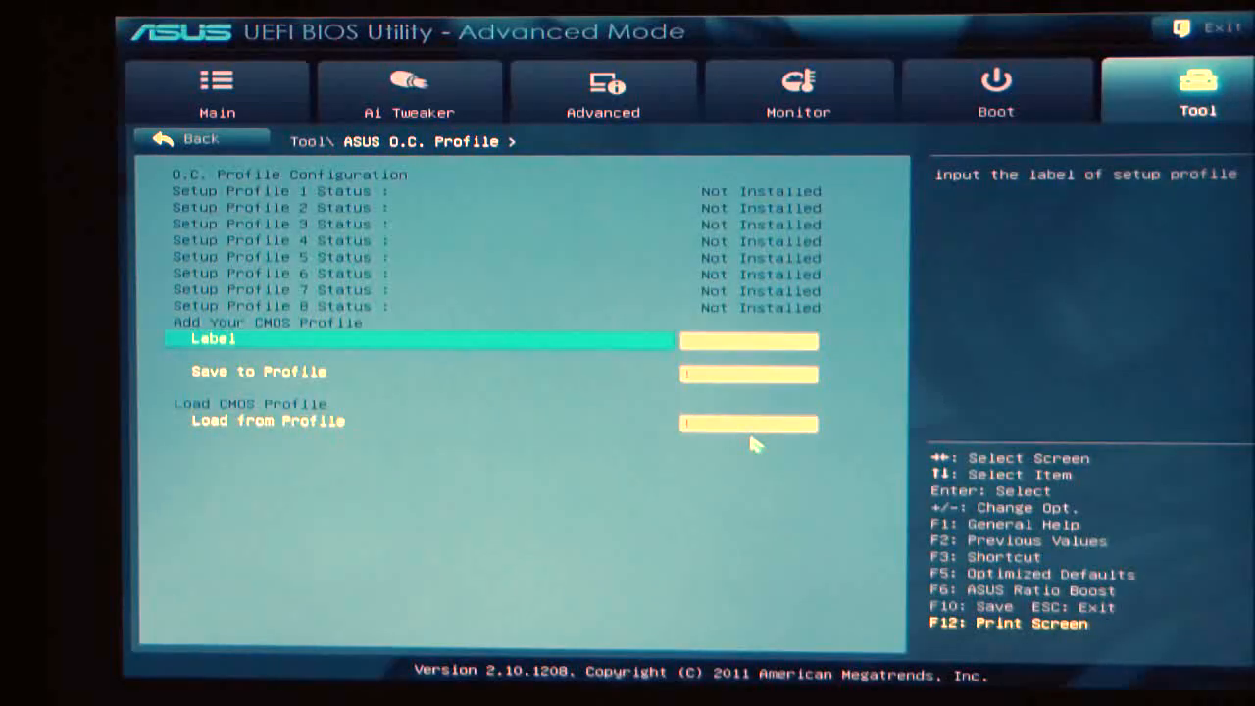
pyautogui.moveTo(686, 539)
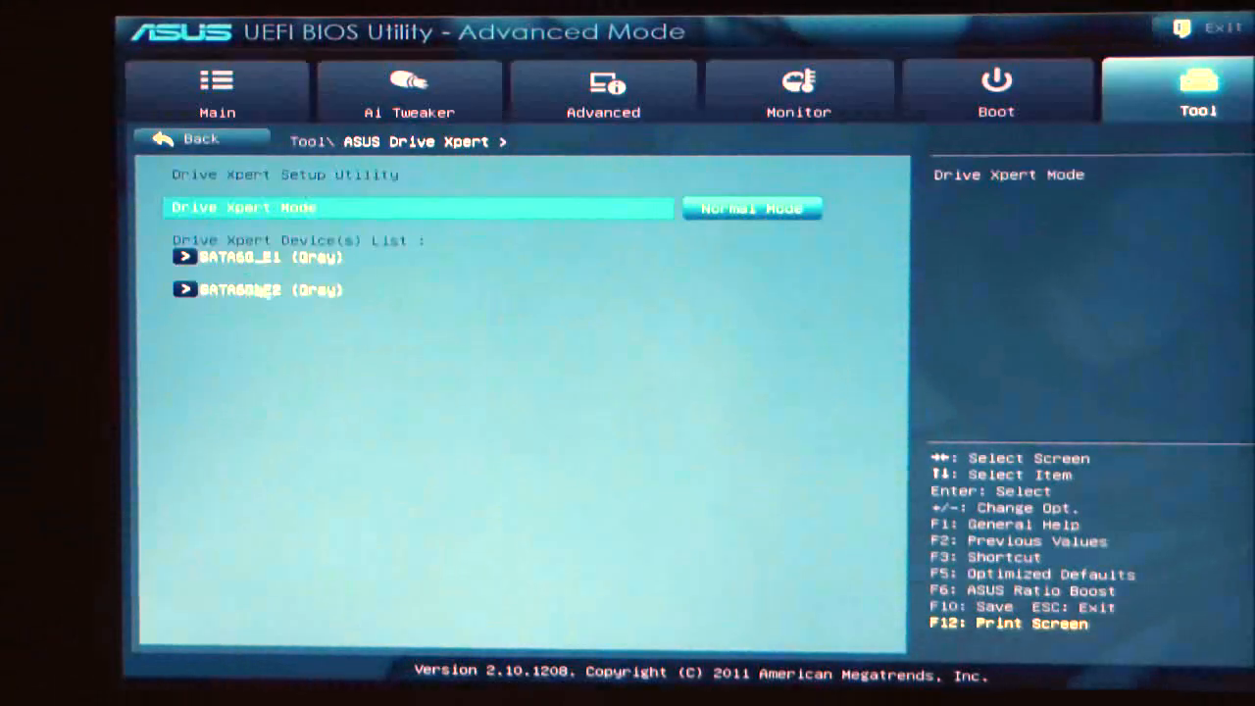
pyautogui.moveTo(118, 126)
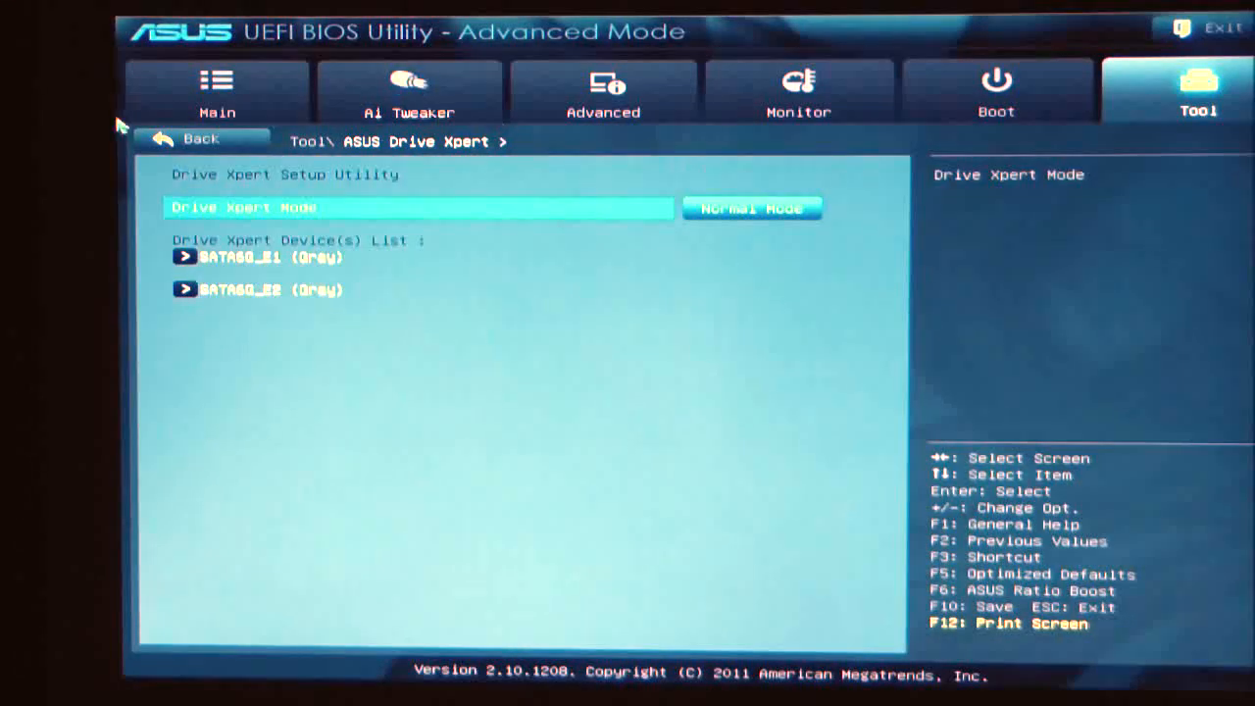
pyautogui.moveTo(202, 139)
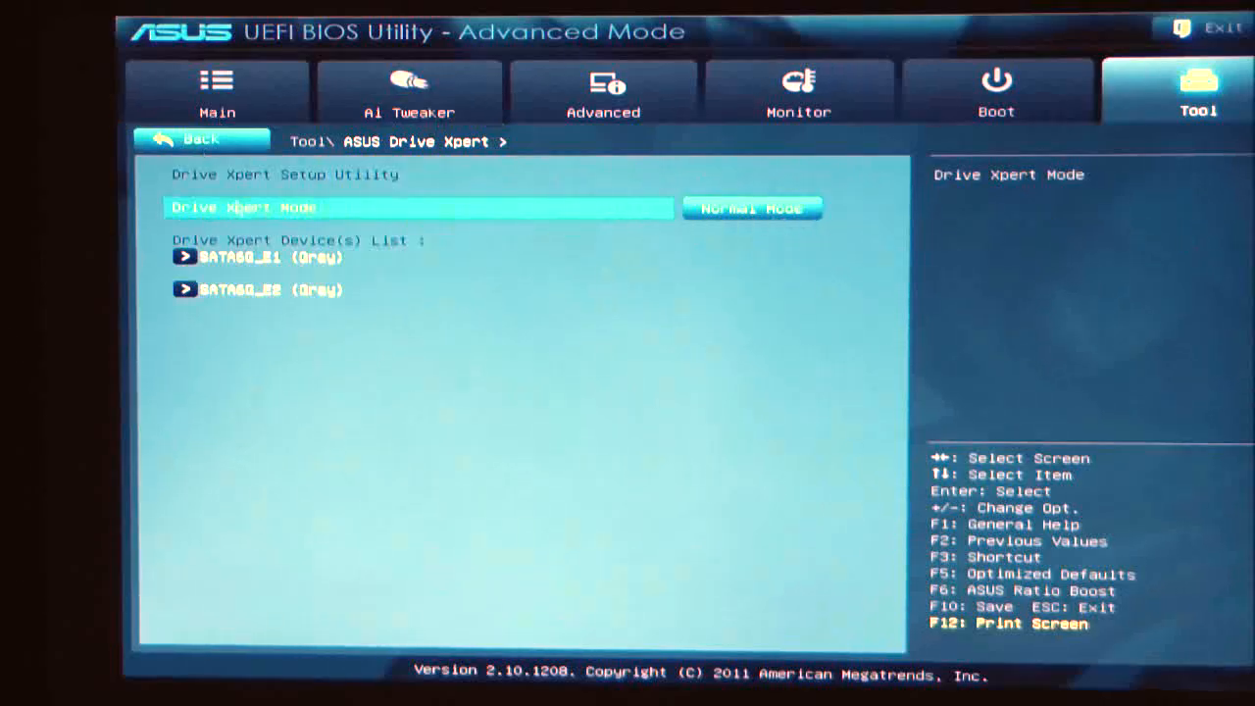
pyautogui.moveTo(239, 341)
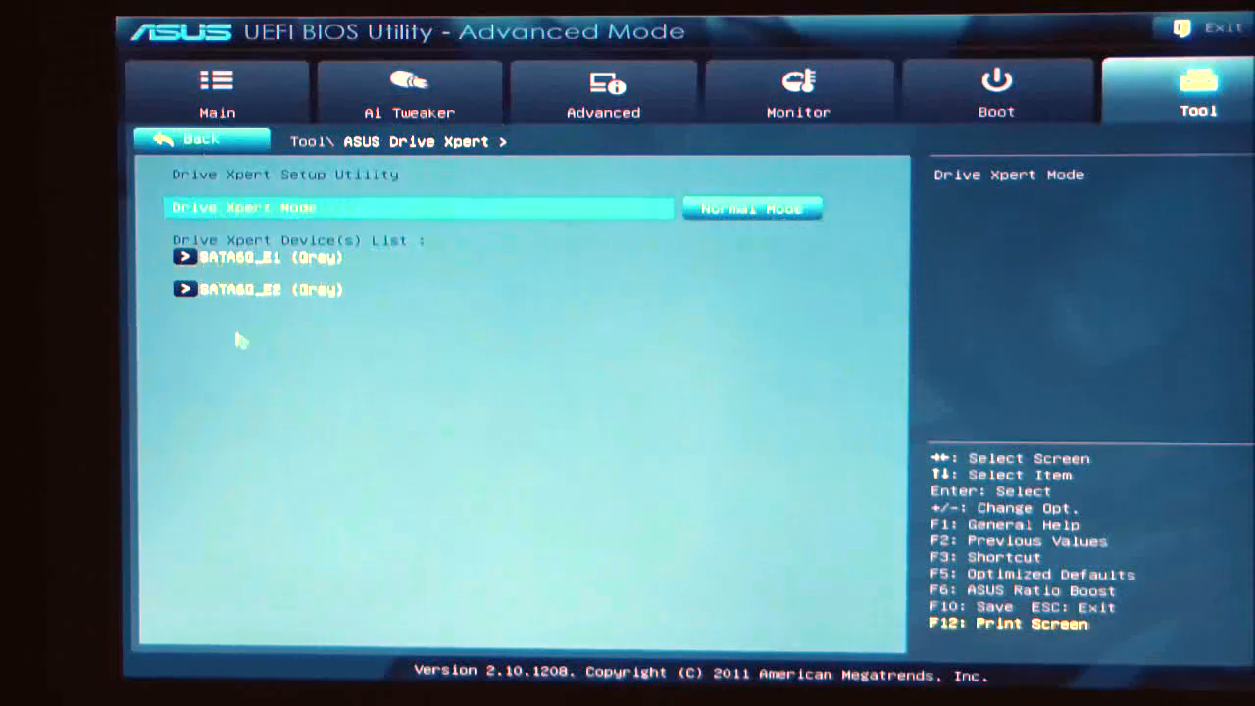
pyautogui.moveTo(245, 239)
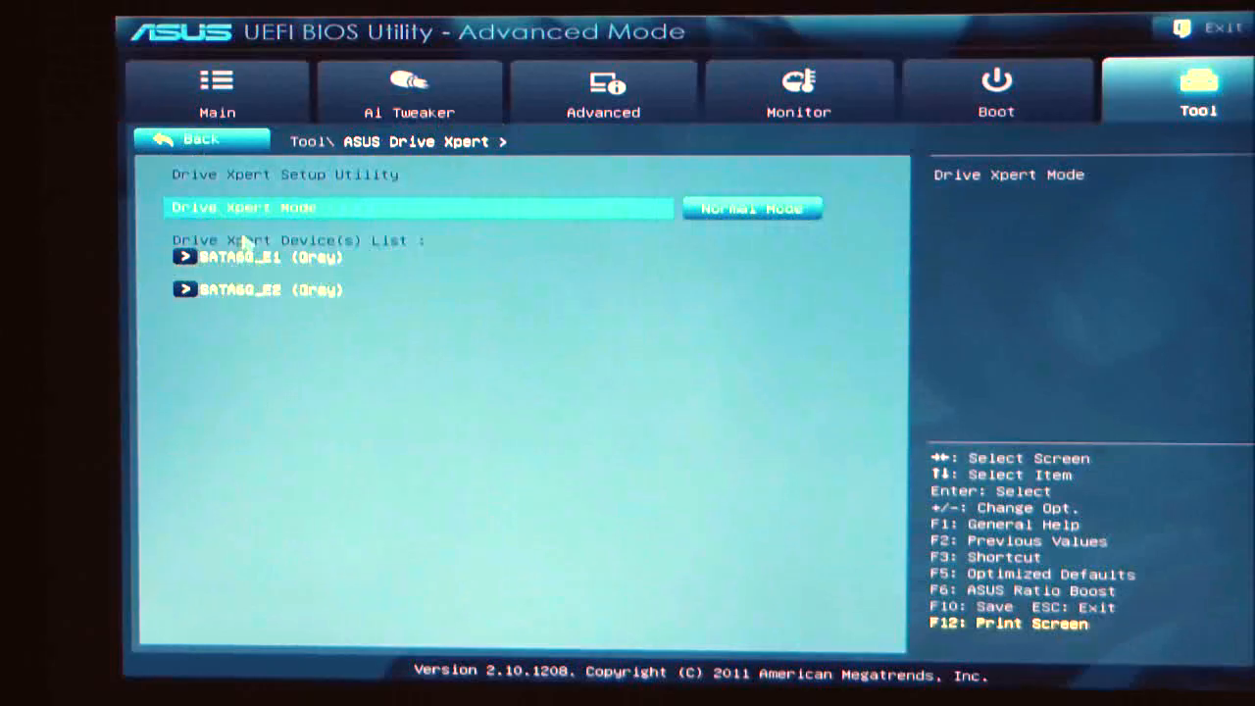
pyautogui.moveTo(274, 294)
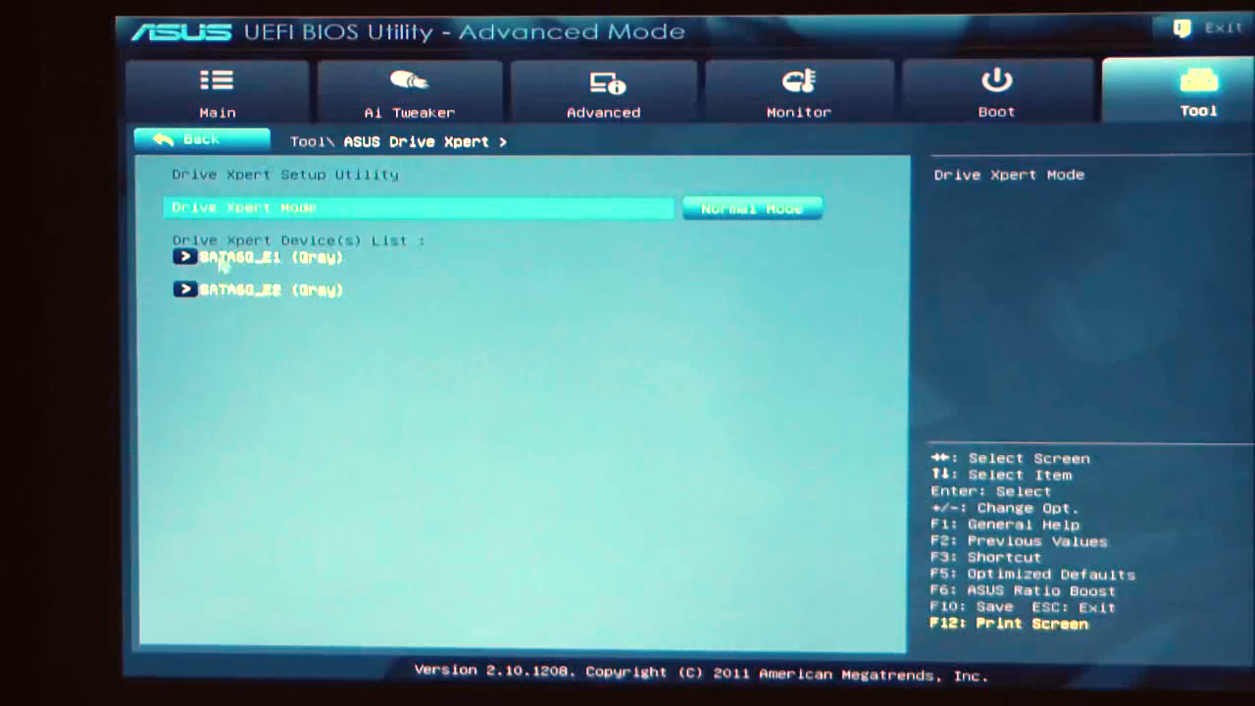
pyautogui.moveTo(568, 329)
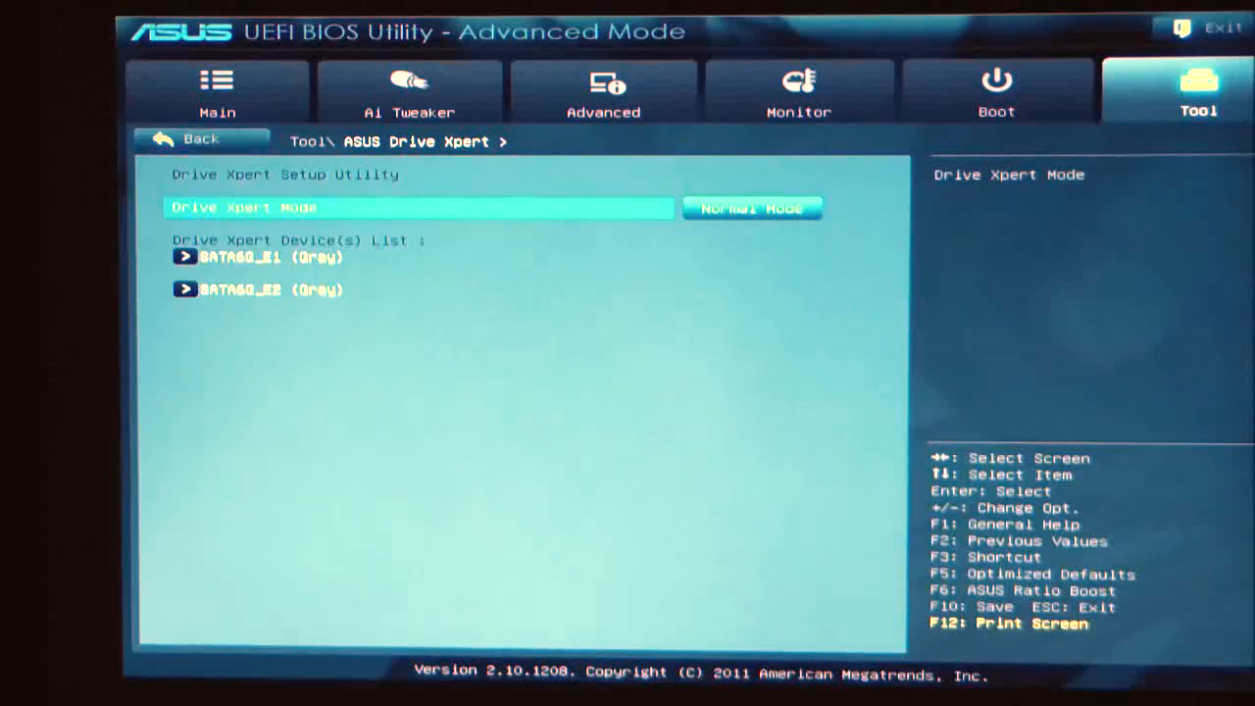
# Step: Return to the Main overview and exit the BIOS without saving, booting into Windows
pyautogui.click(216, 90)
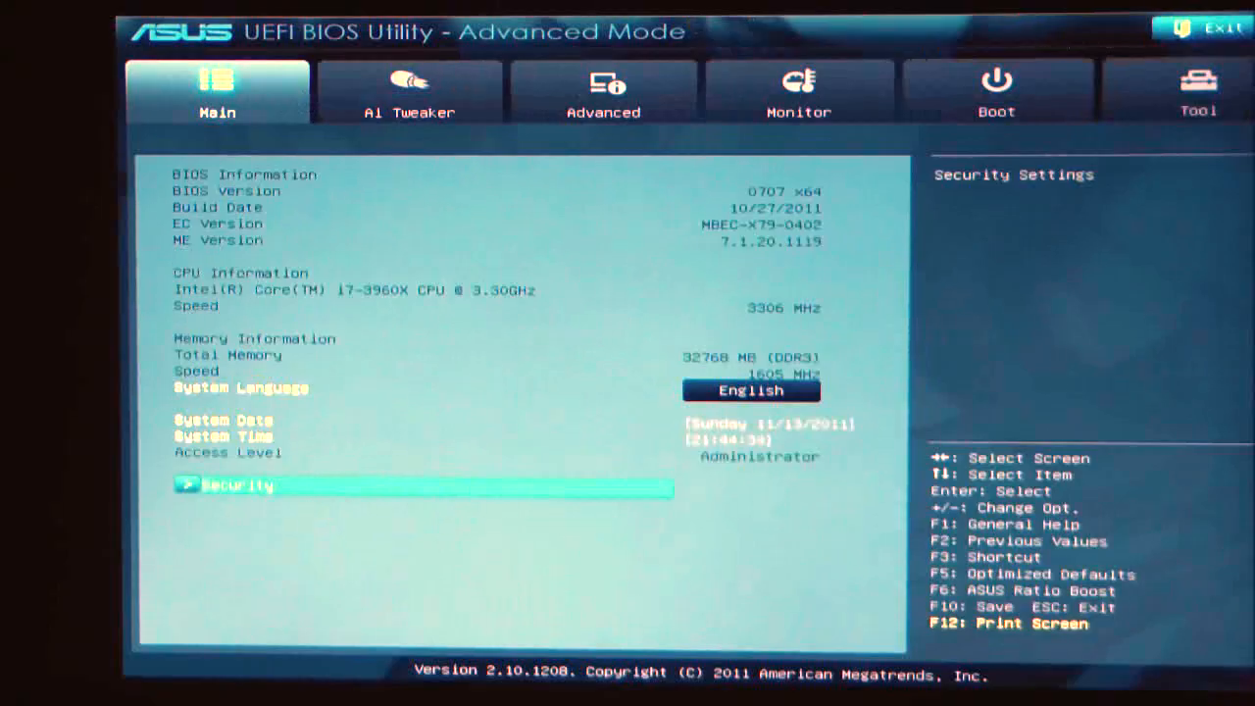
pyautogui.moveTo(871, 116)
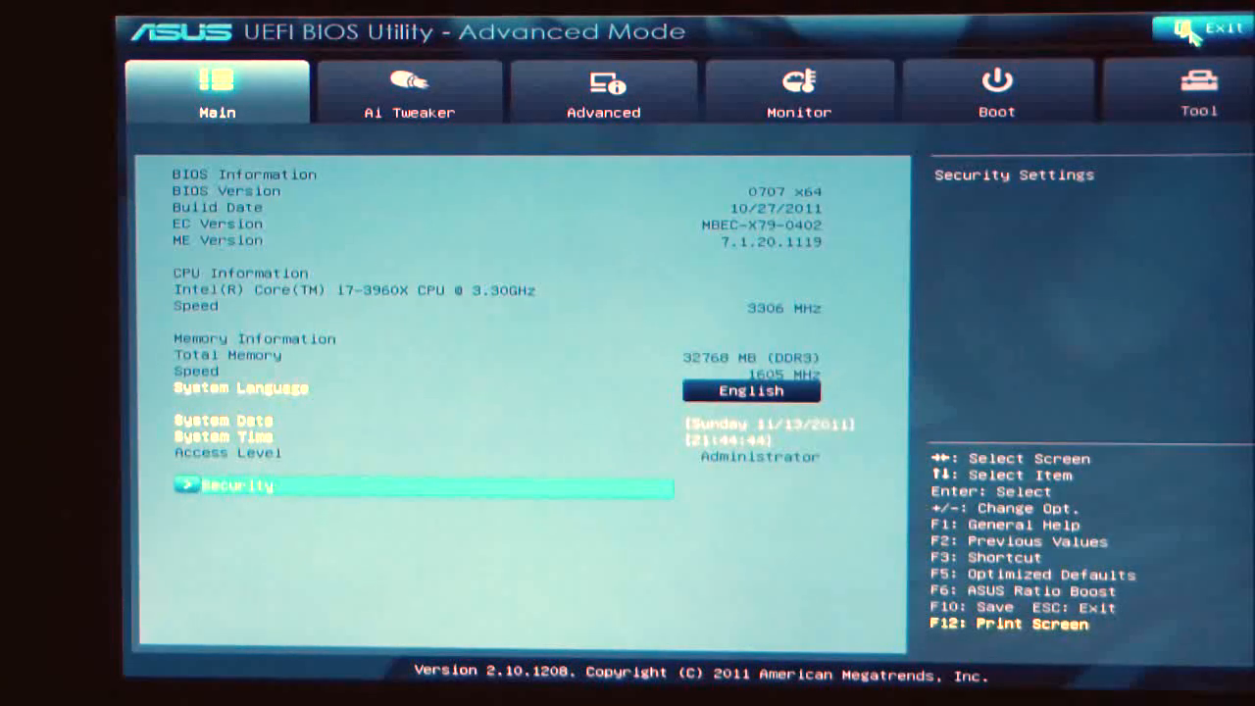
pyautogui.click(1212, 29)
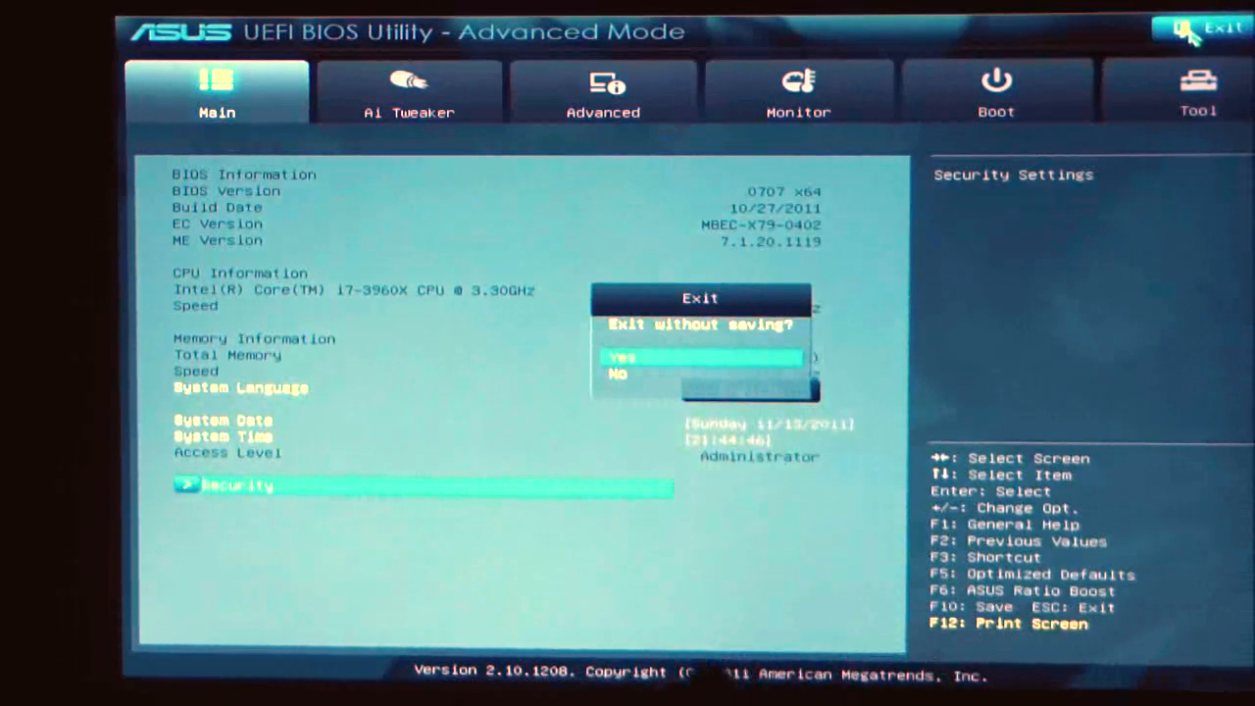
pyautogui.click(697, 357)
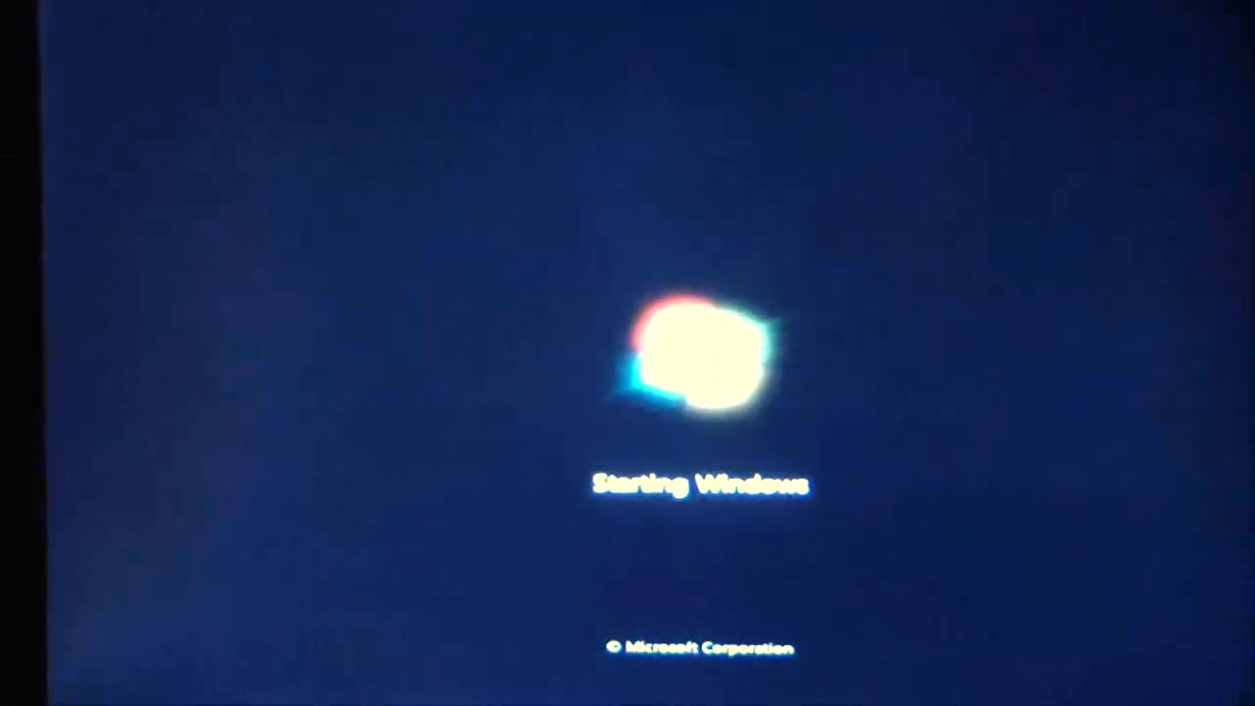